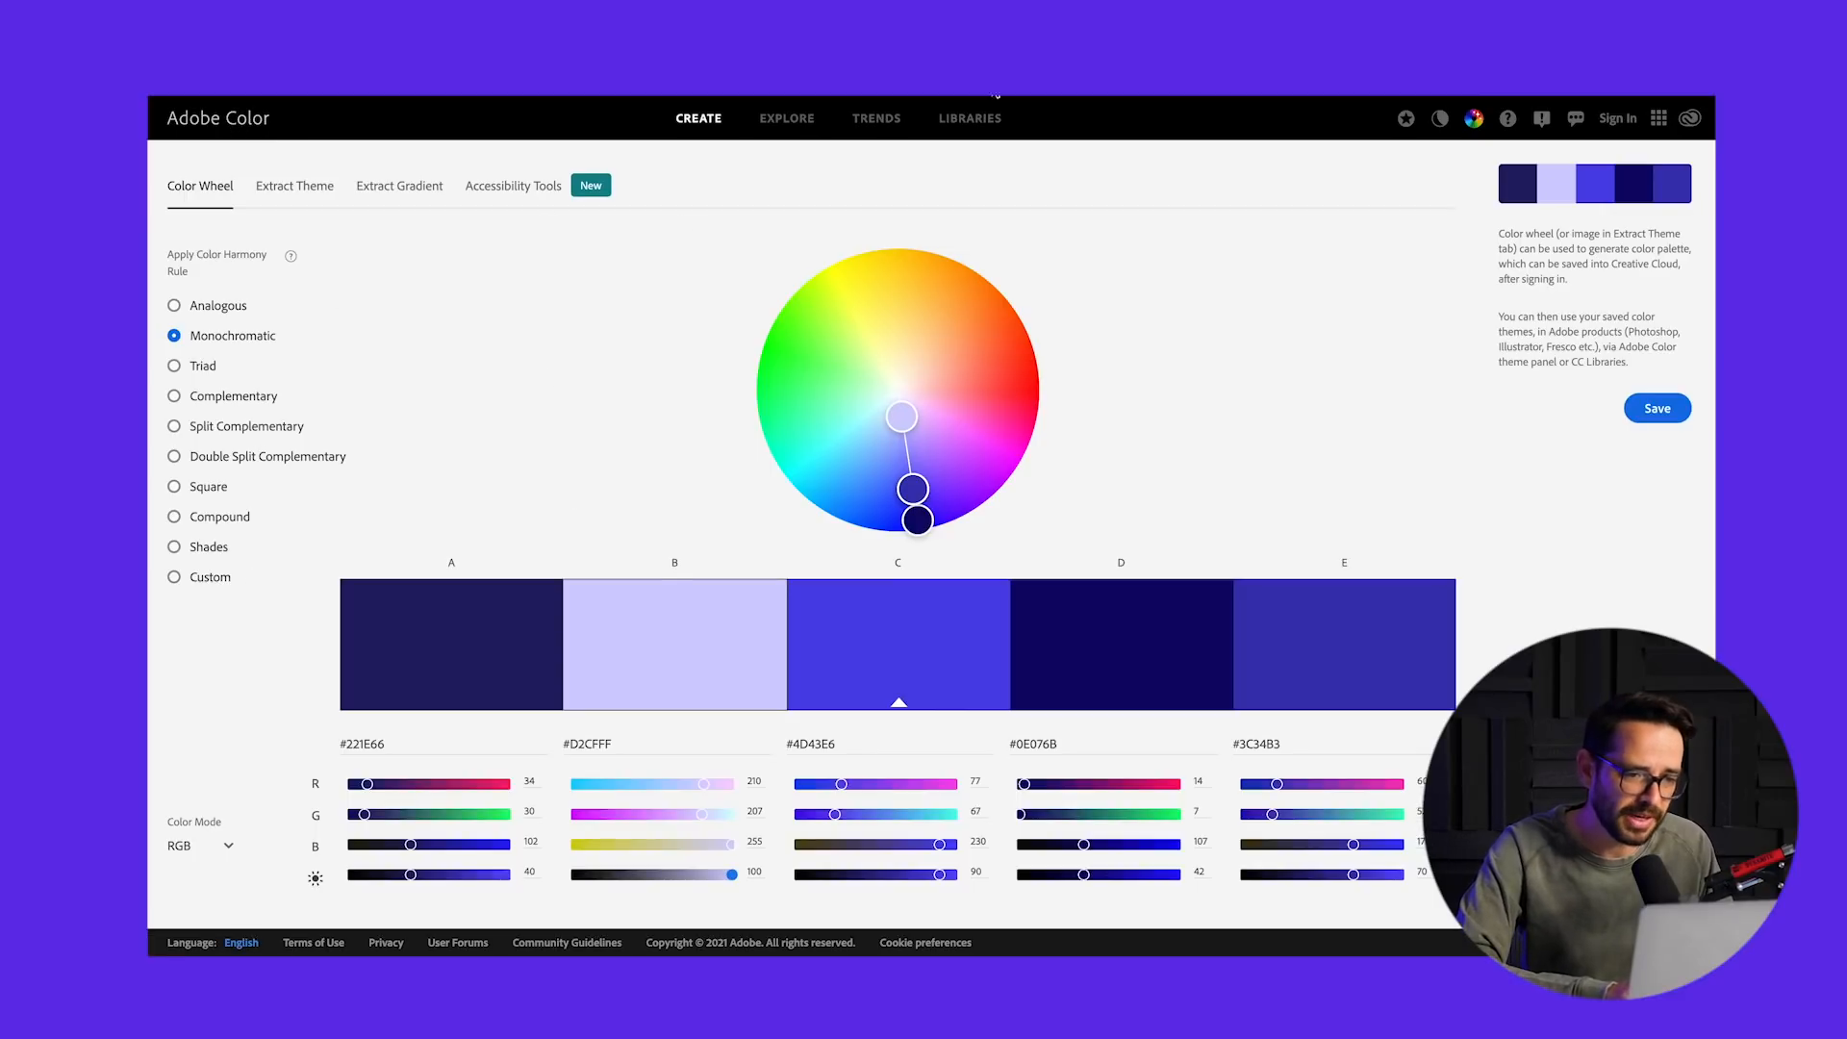
pyautogui.moveTo(907, 384)
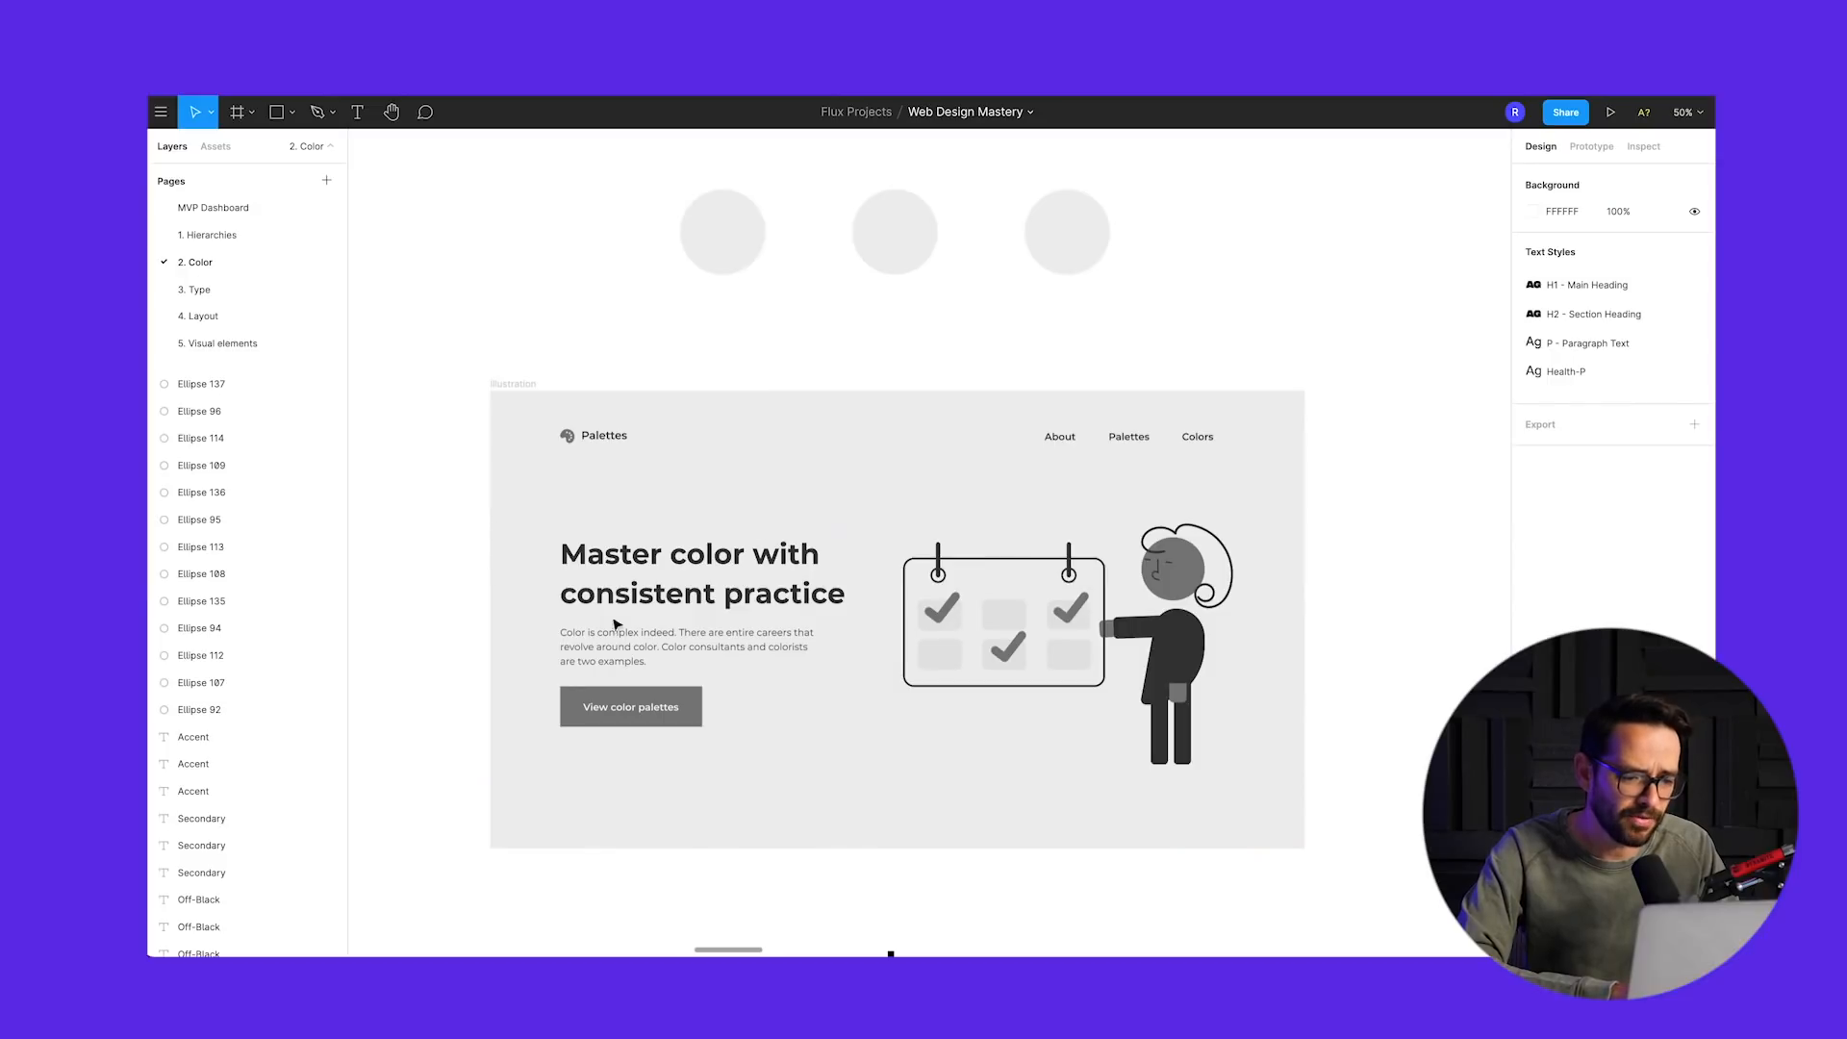
pyautogui.moveTo(1031, 504)
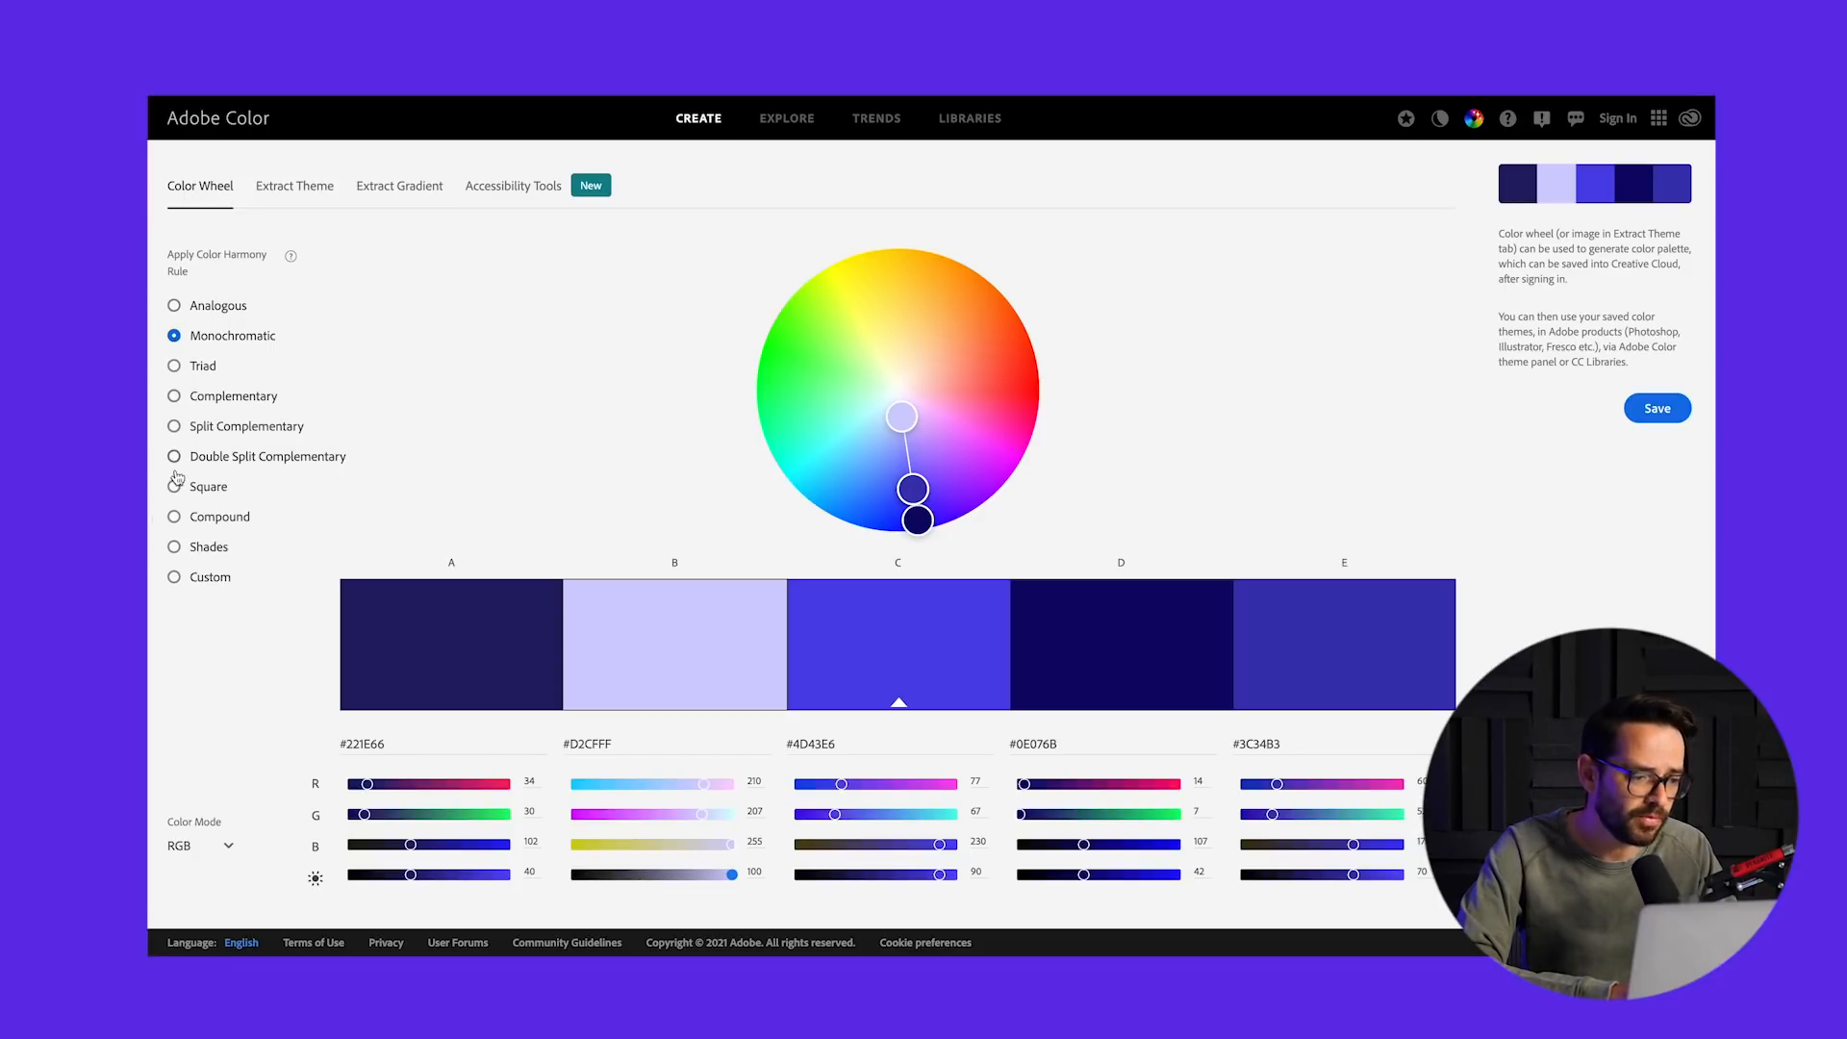
pyautogui.moveTo(192, 609)
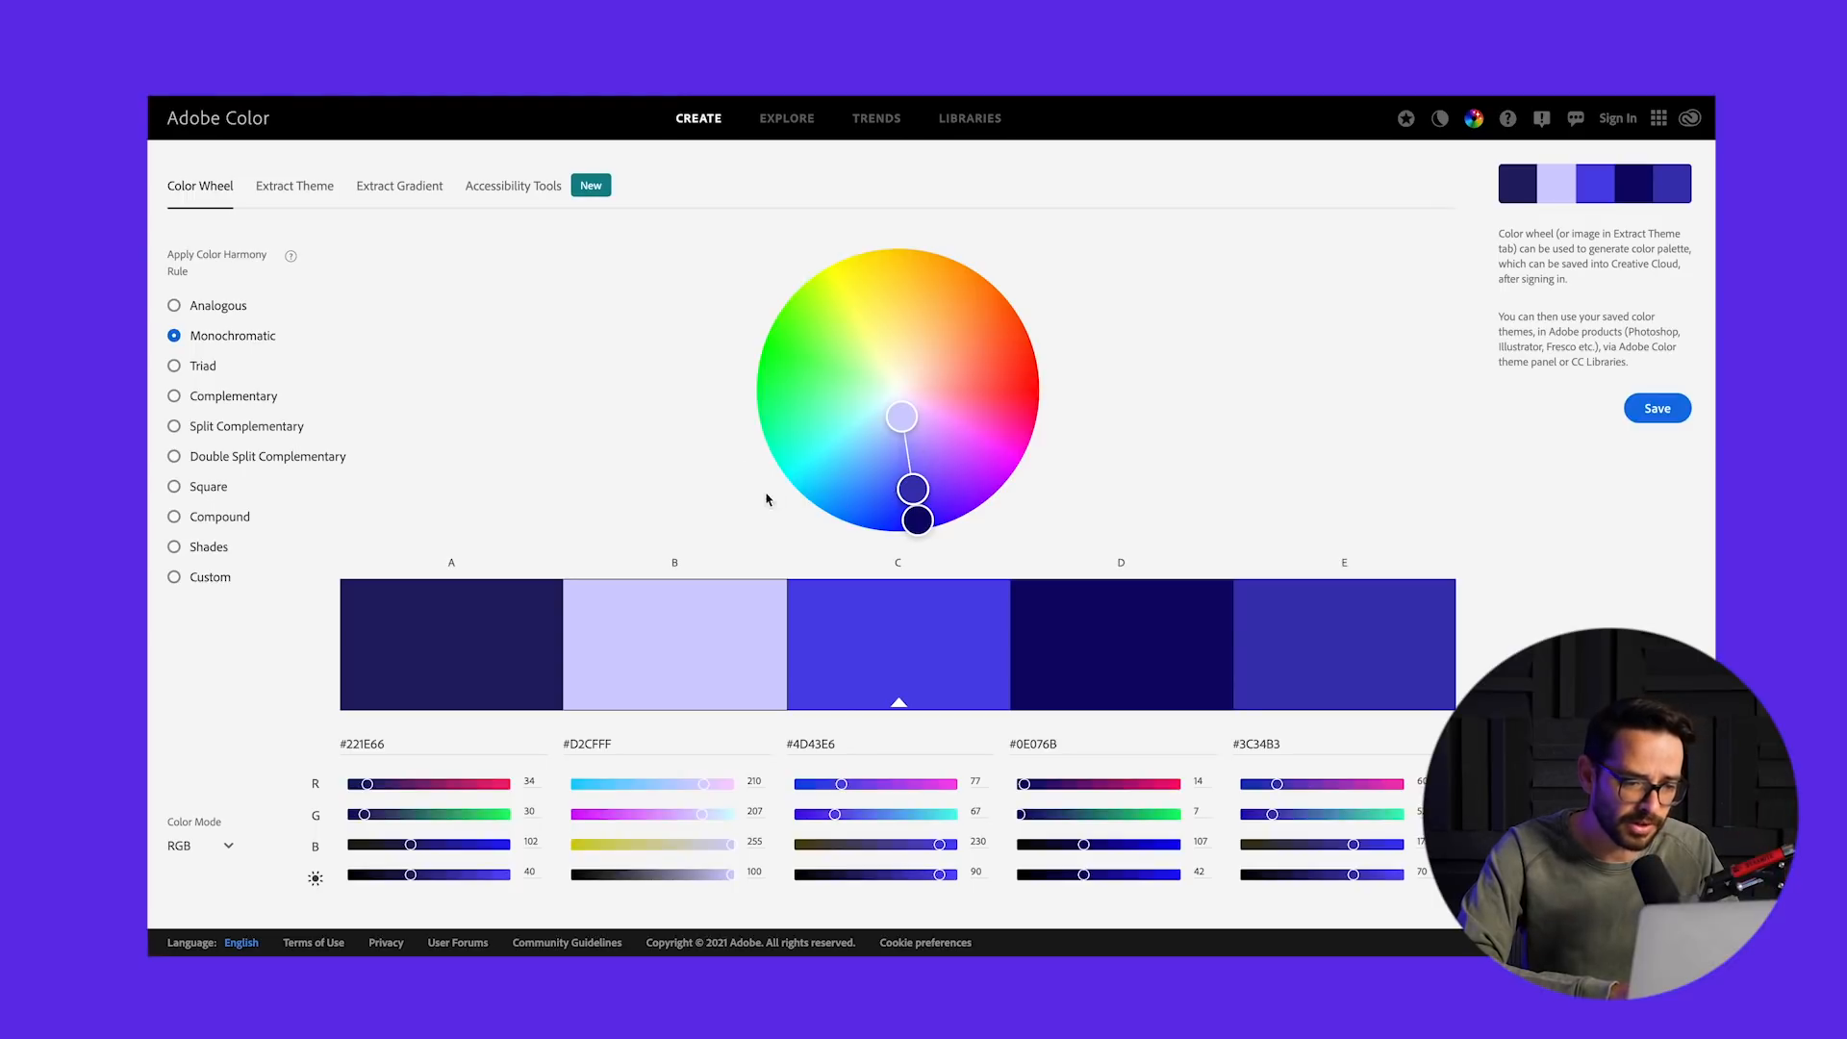
# - Move the monochromatic base hue through teal, orange and green, settling on blue (#057BEA)
pyautogui.moveTo(902, 416); pyautogui.dragTo(878, 406)
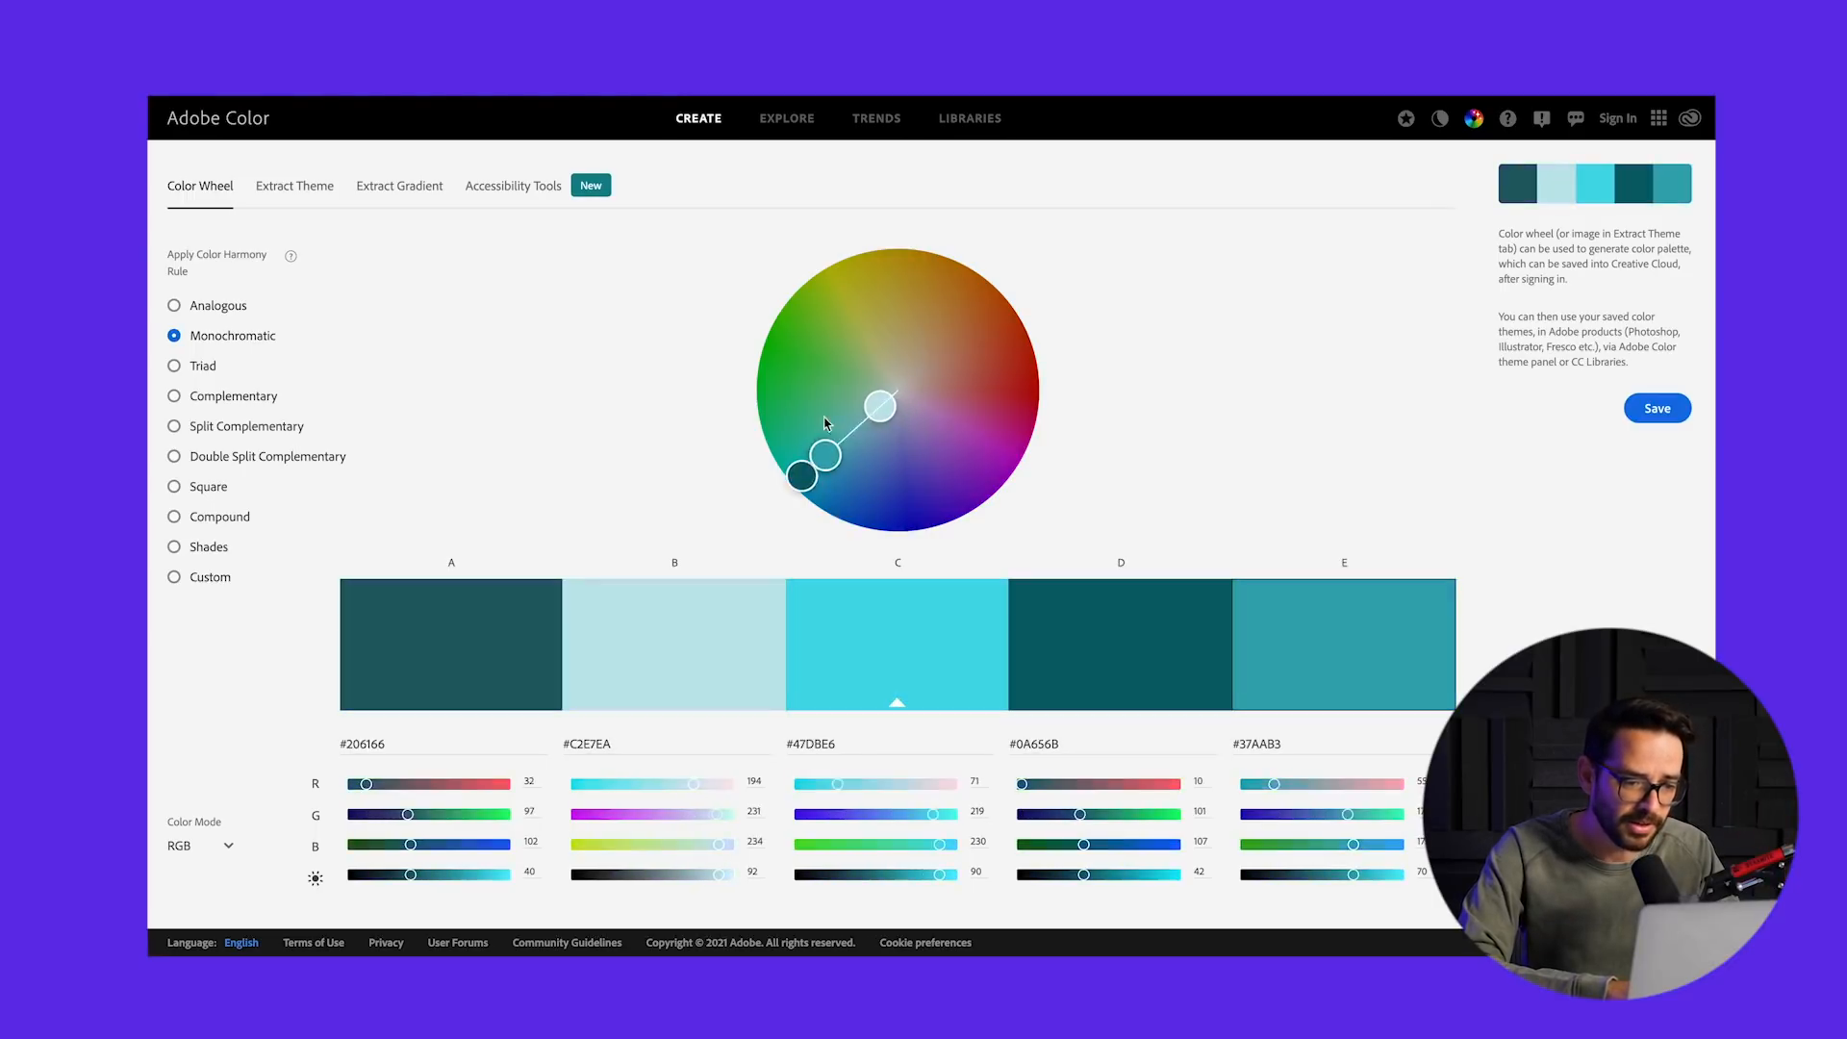
pyautogui.moveTo(882, 406); pyautogui.dragTo(972, 326)
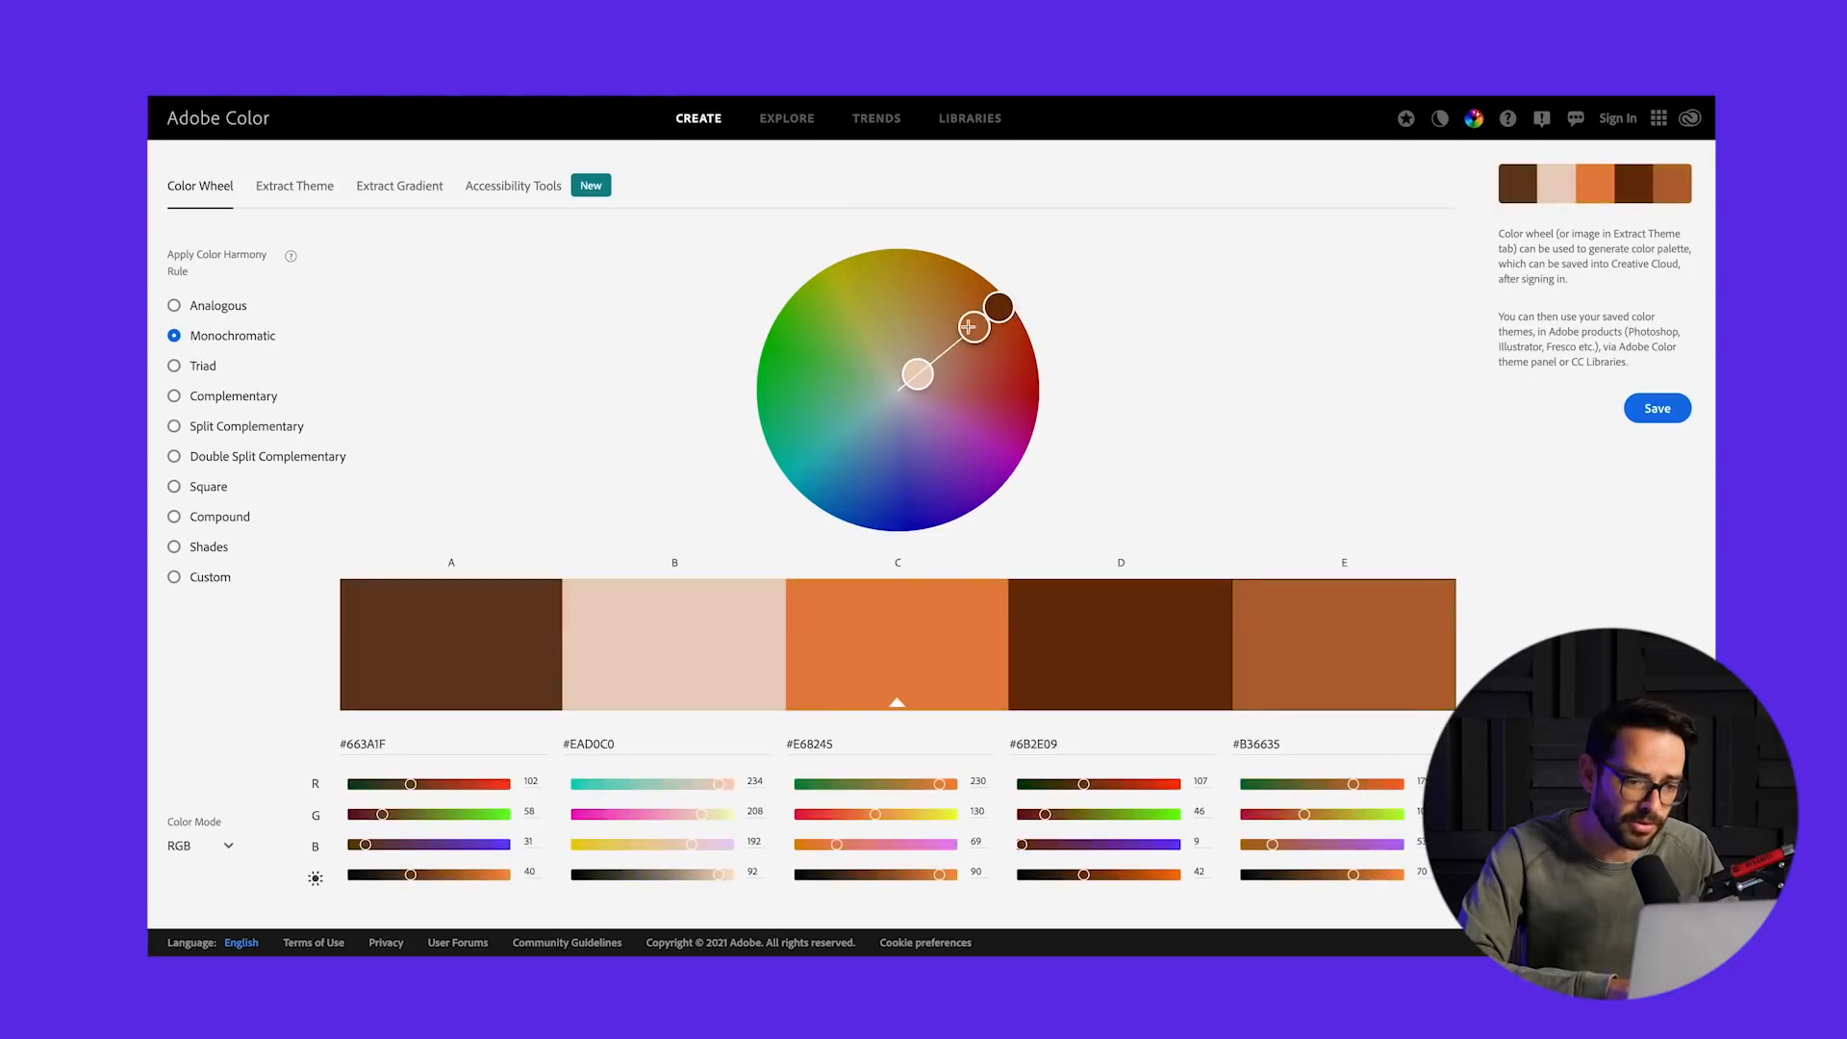
pyautogui.moveTo(972, 327); pyautogui.dragTo(772, 366)
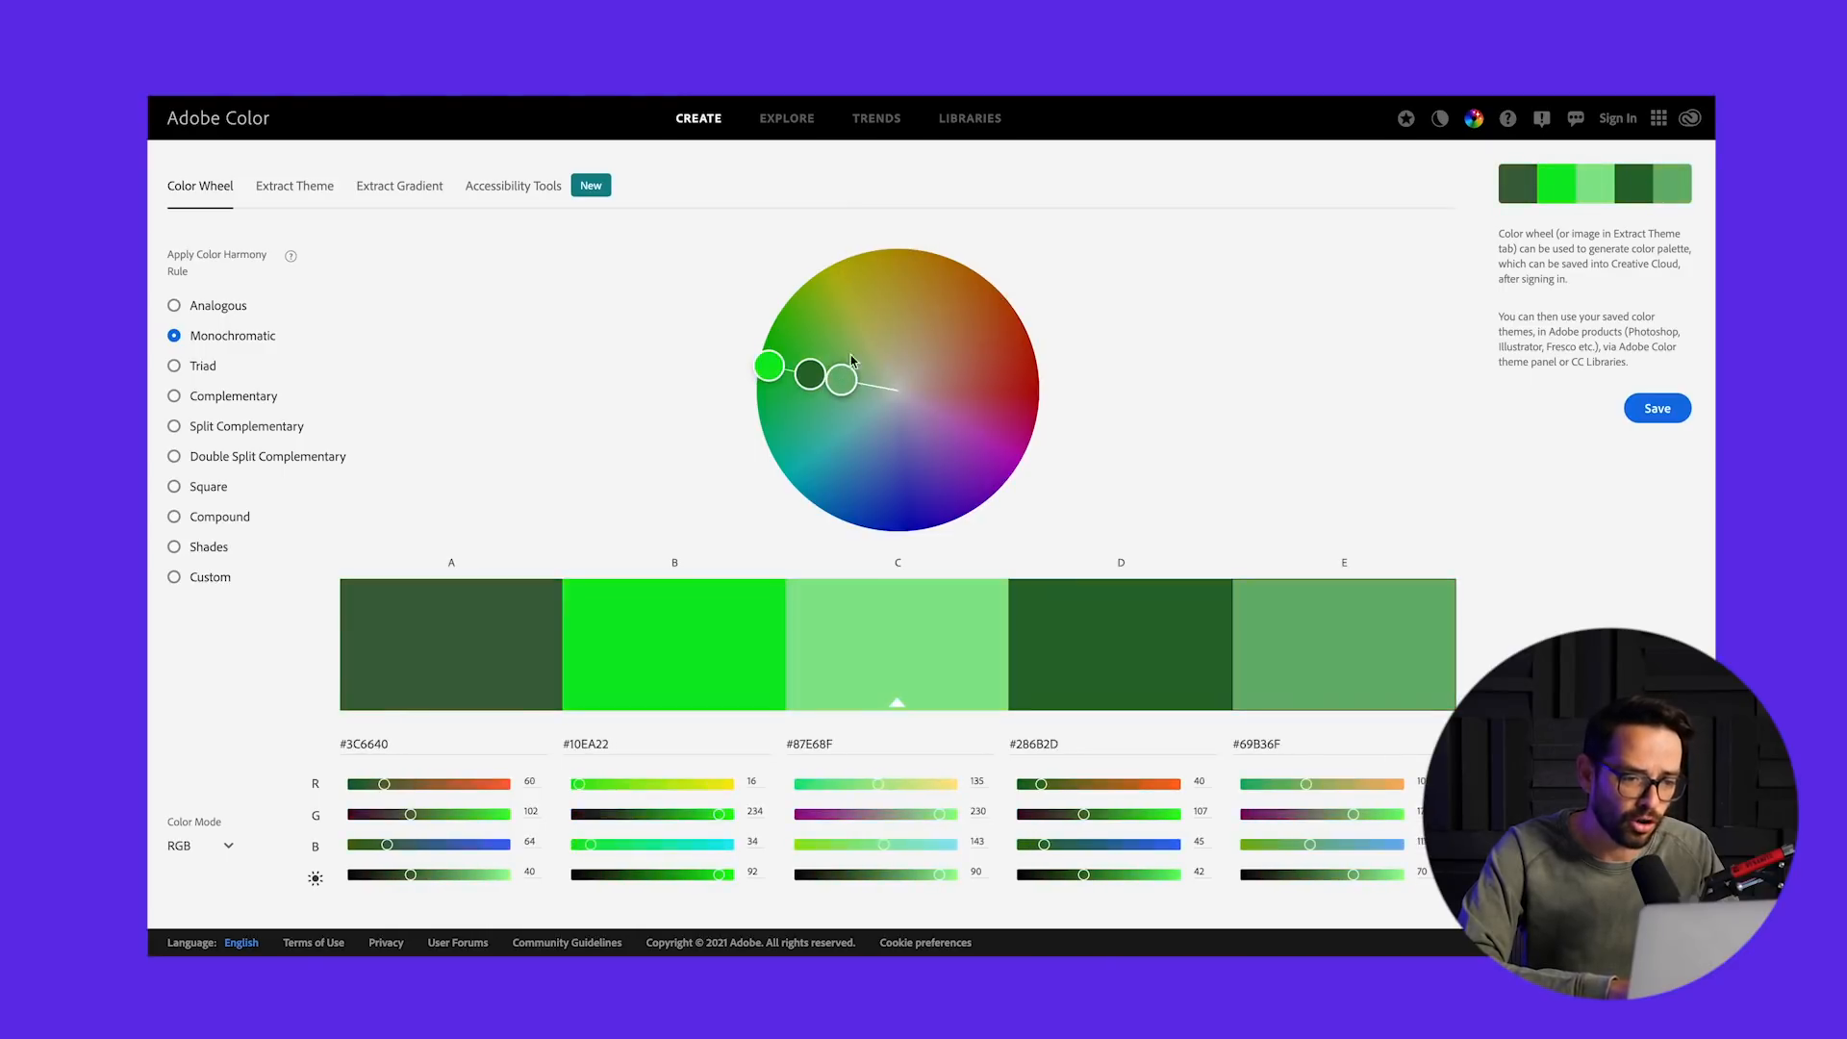
pyautogui.moveTo(837, 371); pyautogui.dragTo(1030, 422)
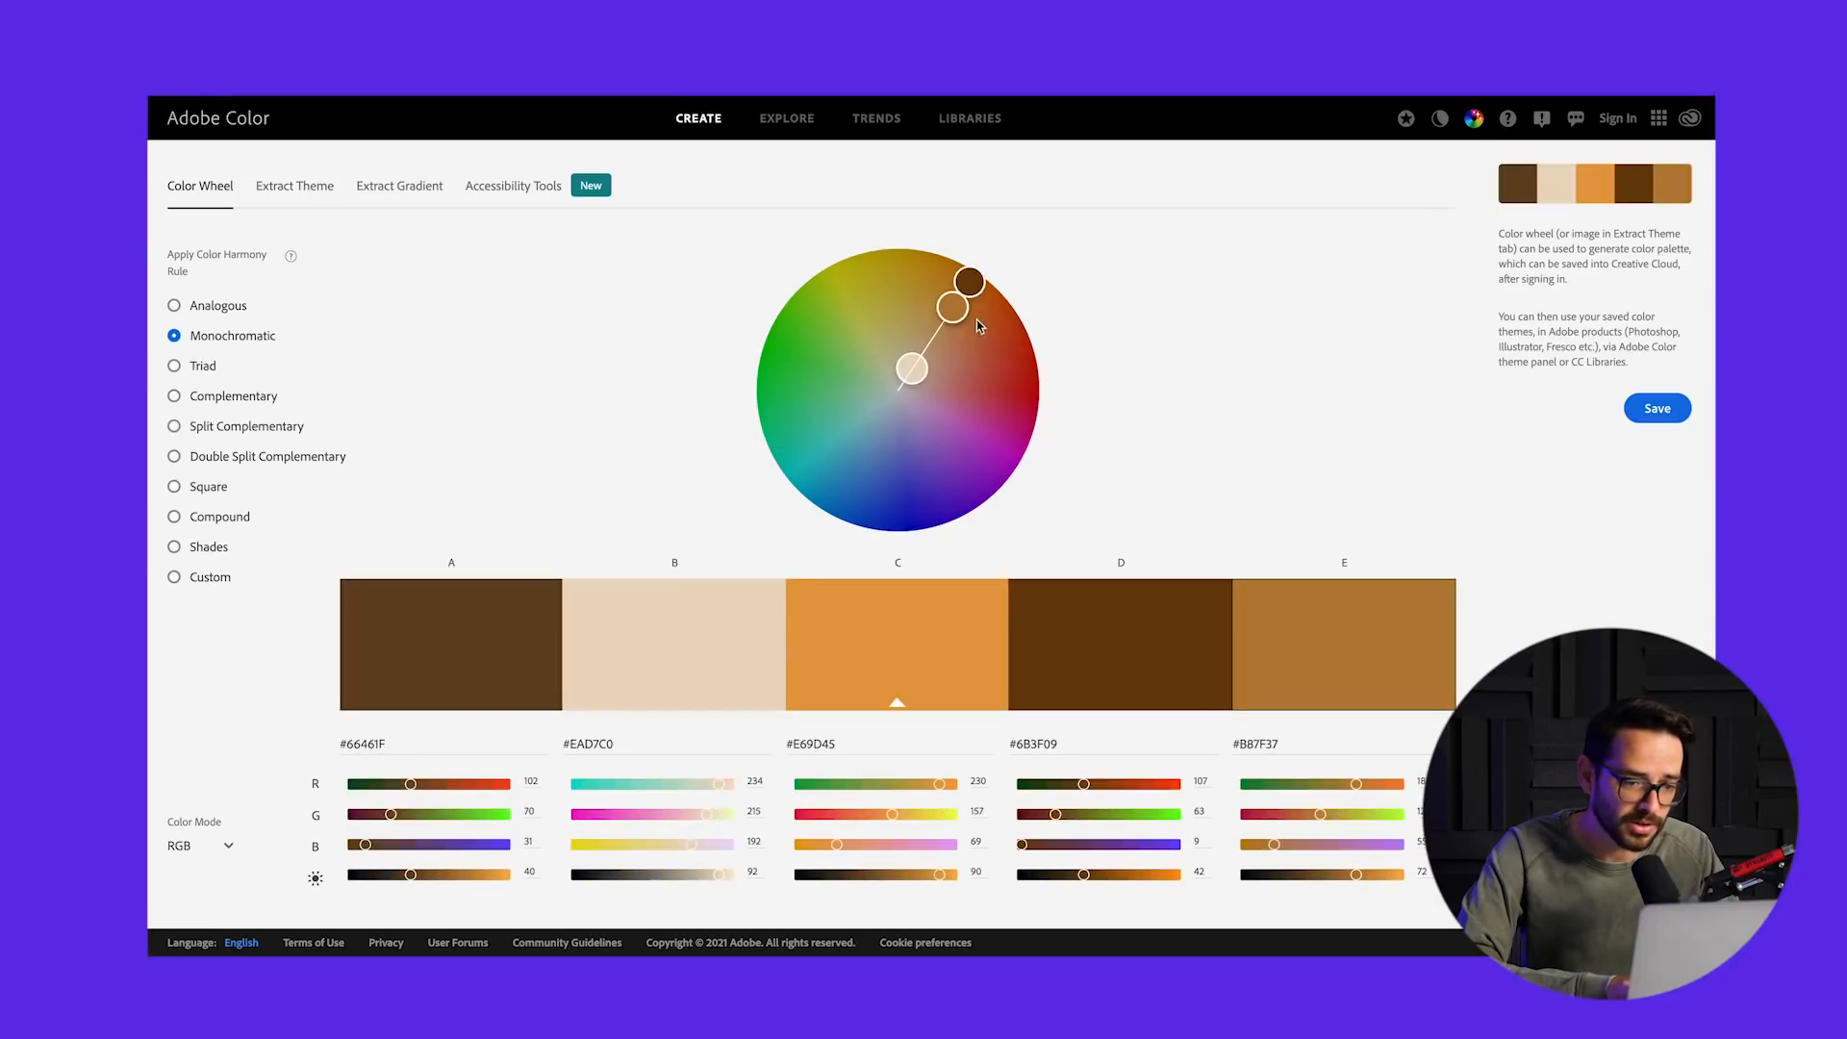
pyautogui.moveTo(966, 280); pyautogui.dragTo(1007, 359)
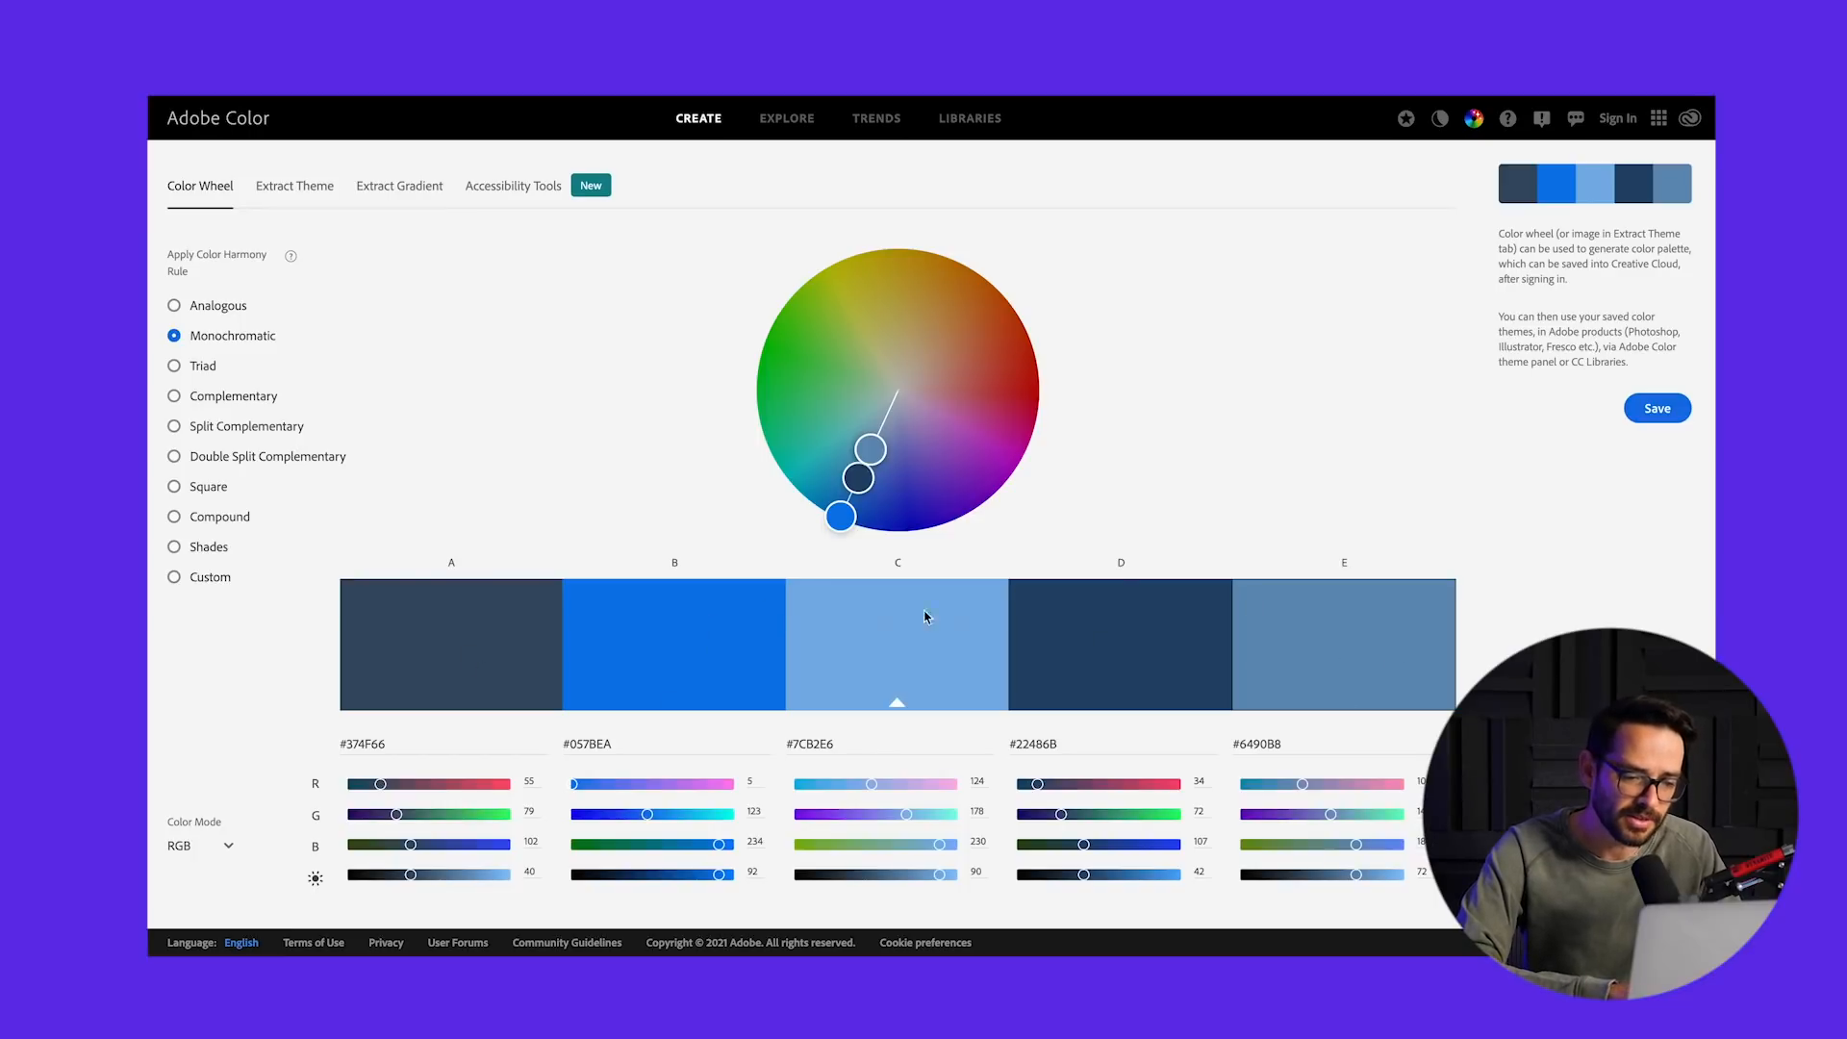
pyautogui.moveTo(888, 640)
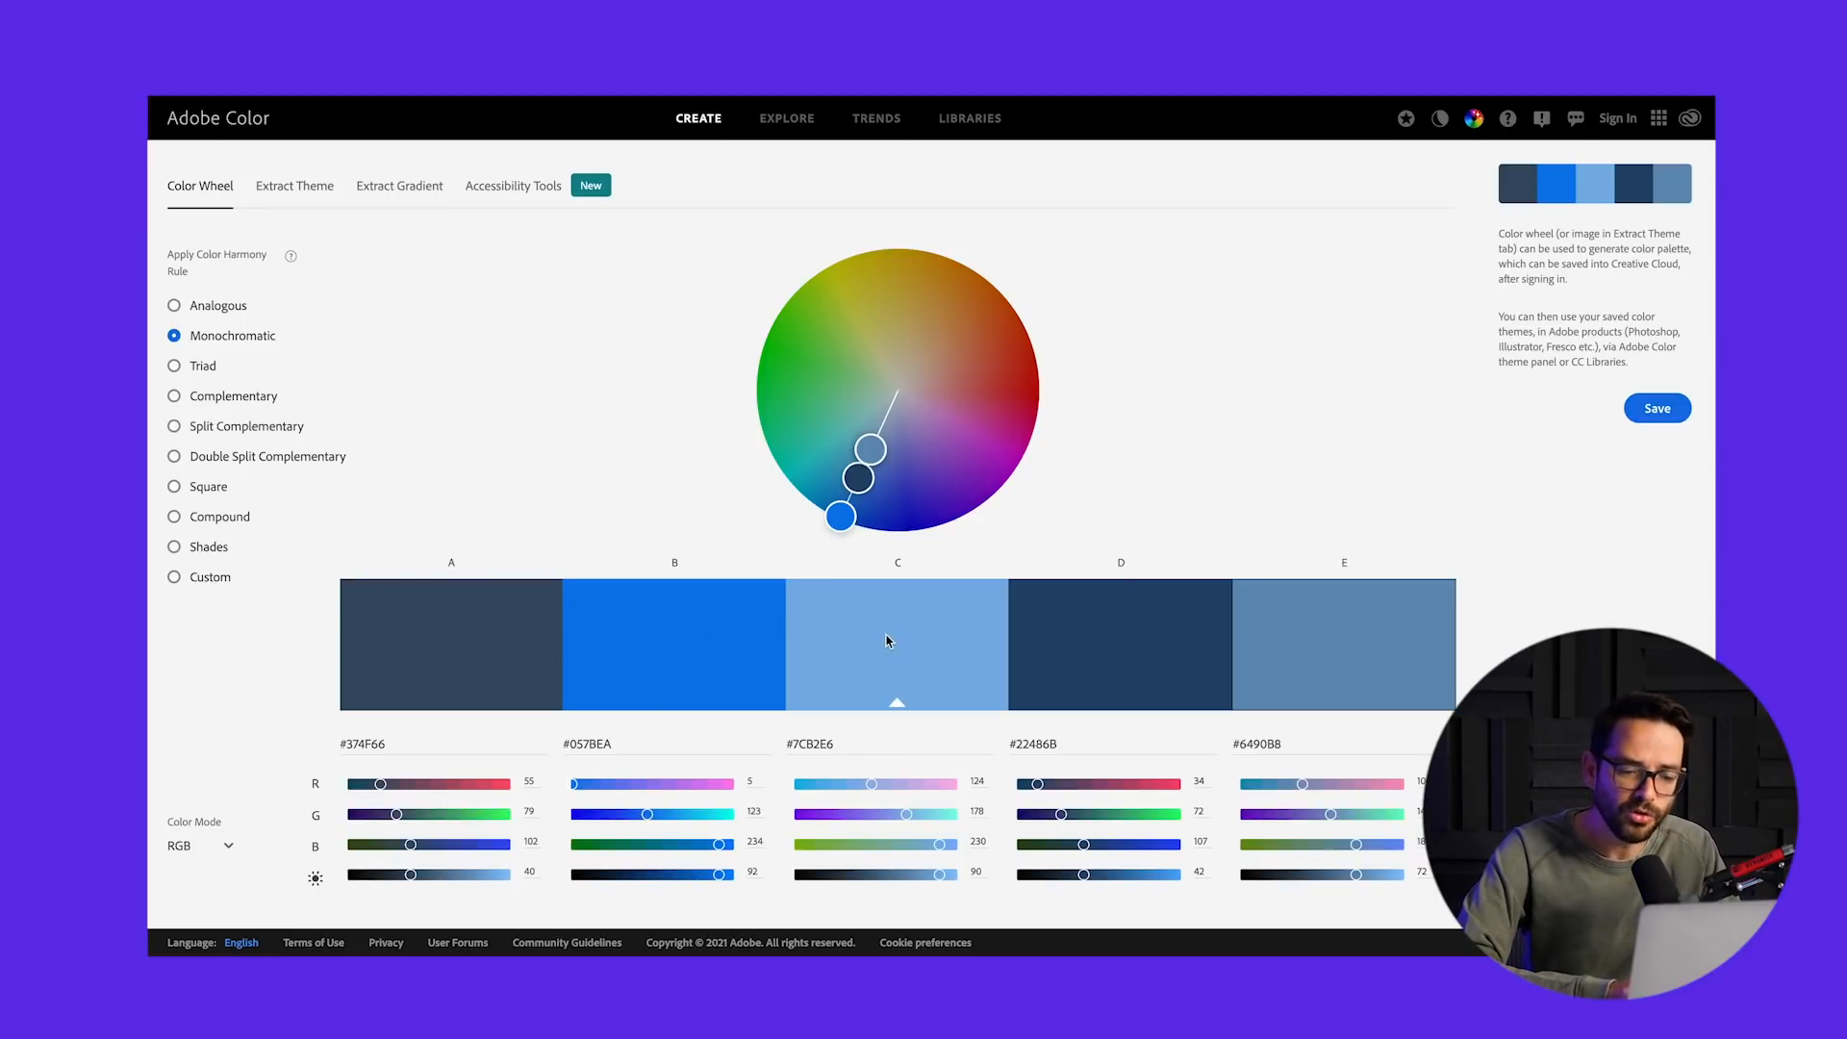
pyautogui.click(673, 643)
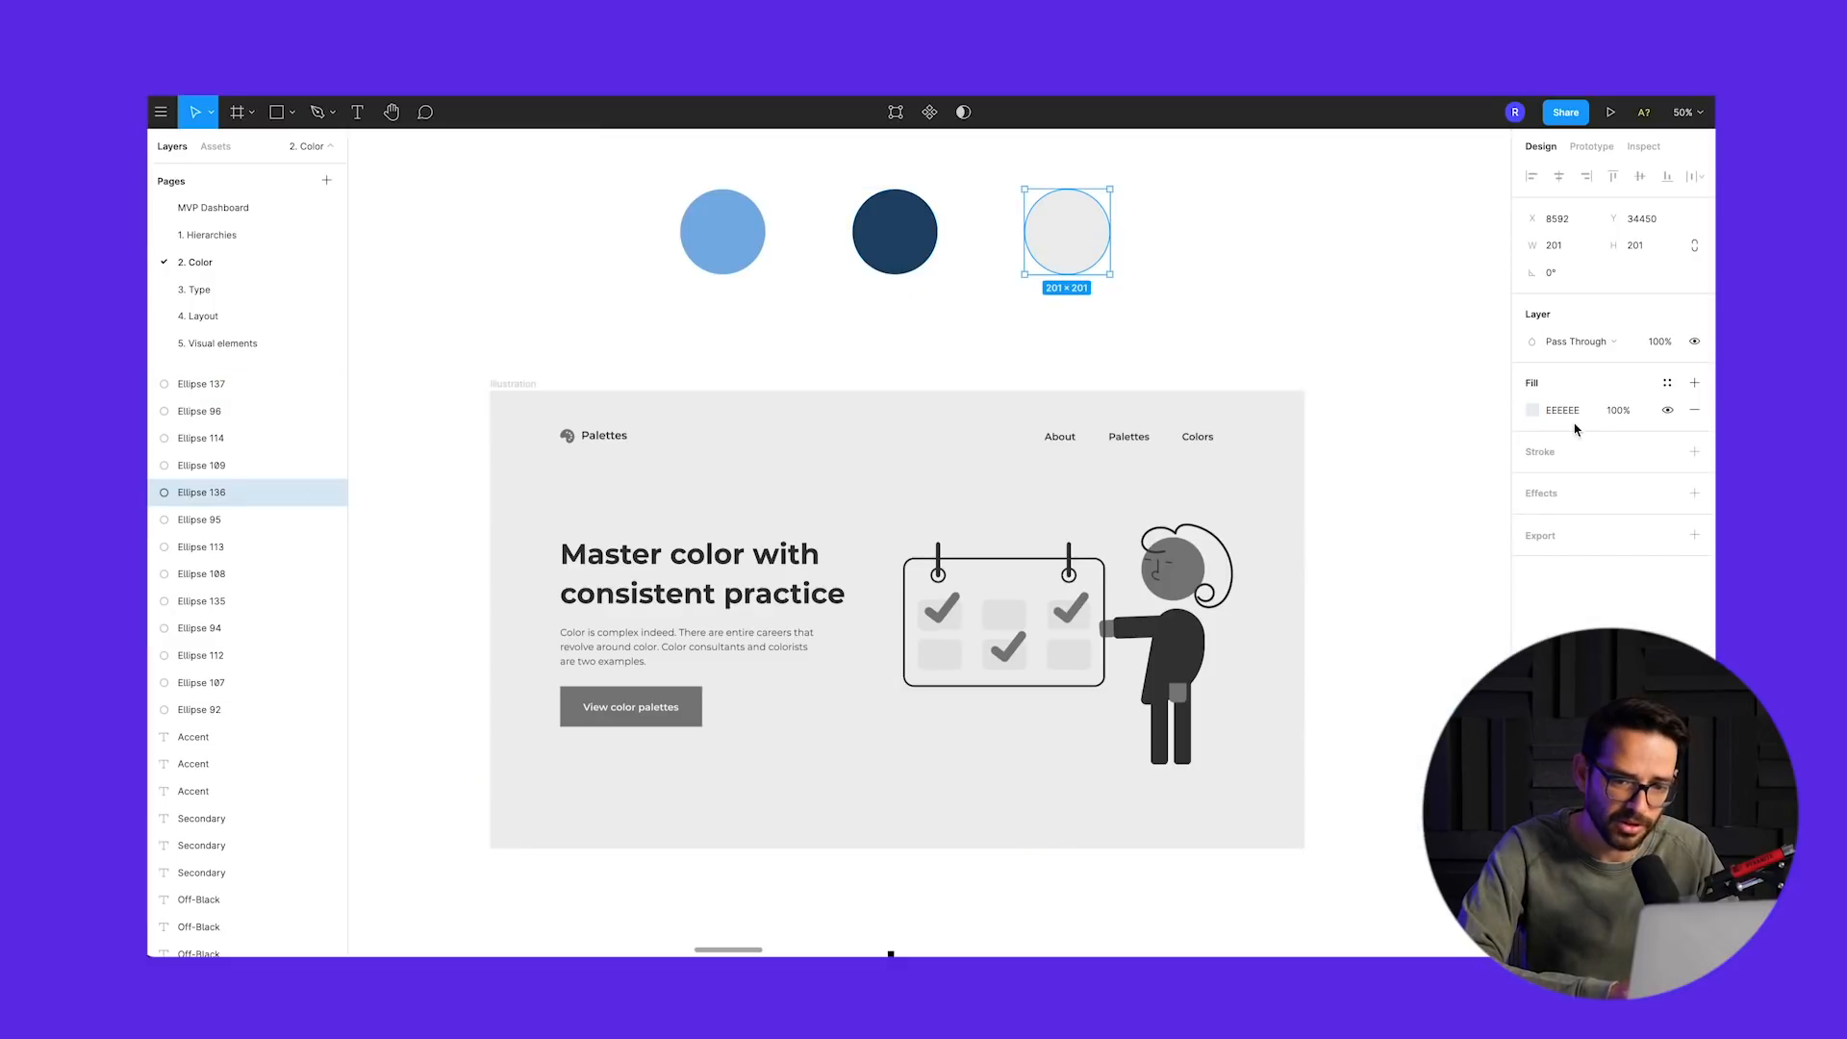
# - Fill the third circle #057BEA and duplicate two circles below, filled 000000 and FFFFFF
pyautogui.click(1565, 410)
pyautogui.write('057BEA')
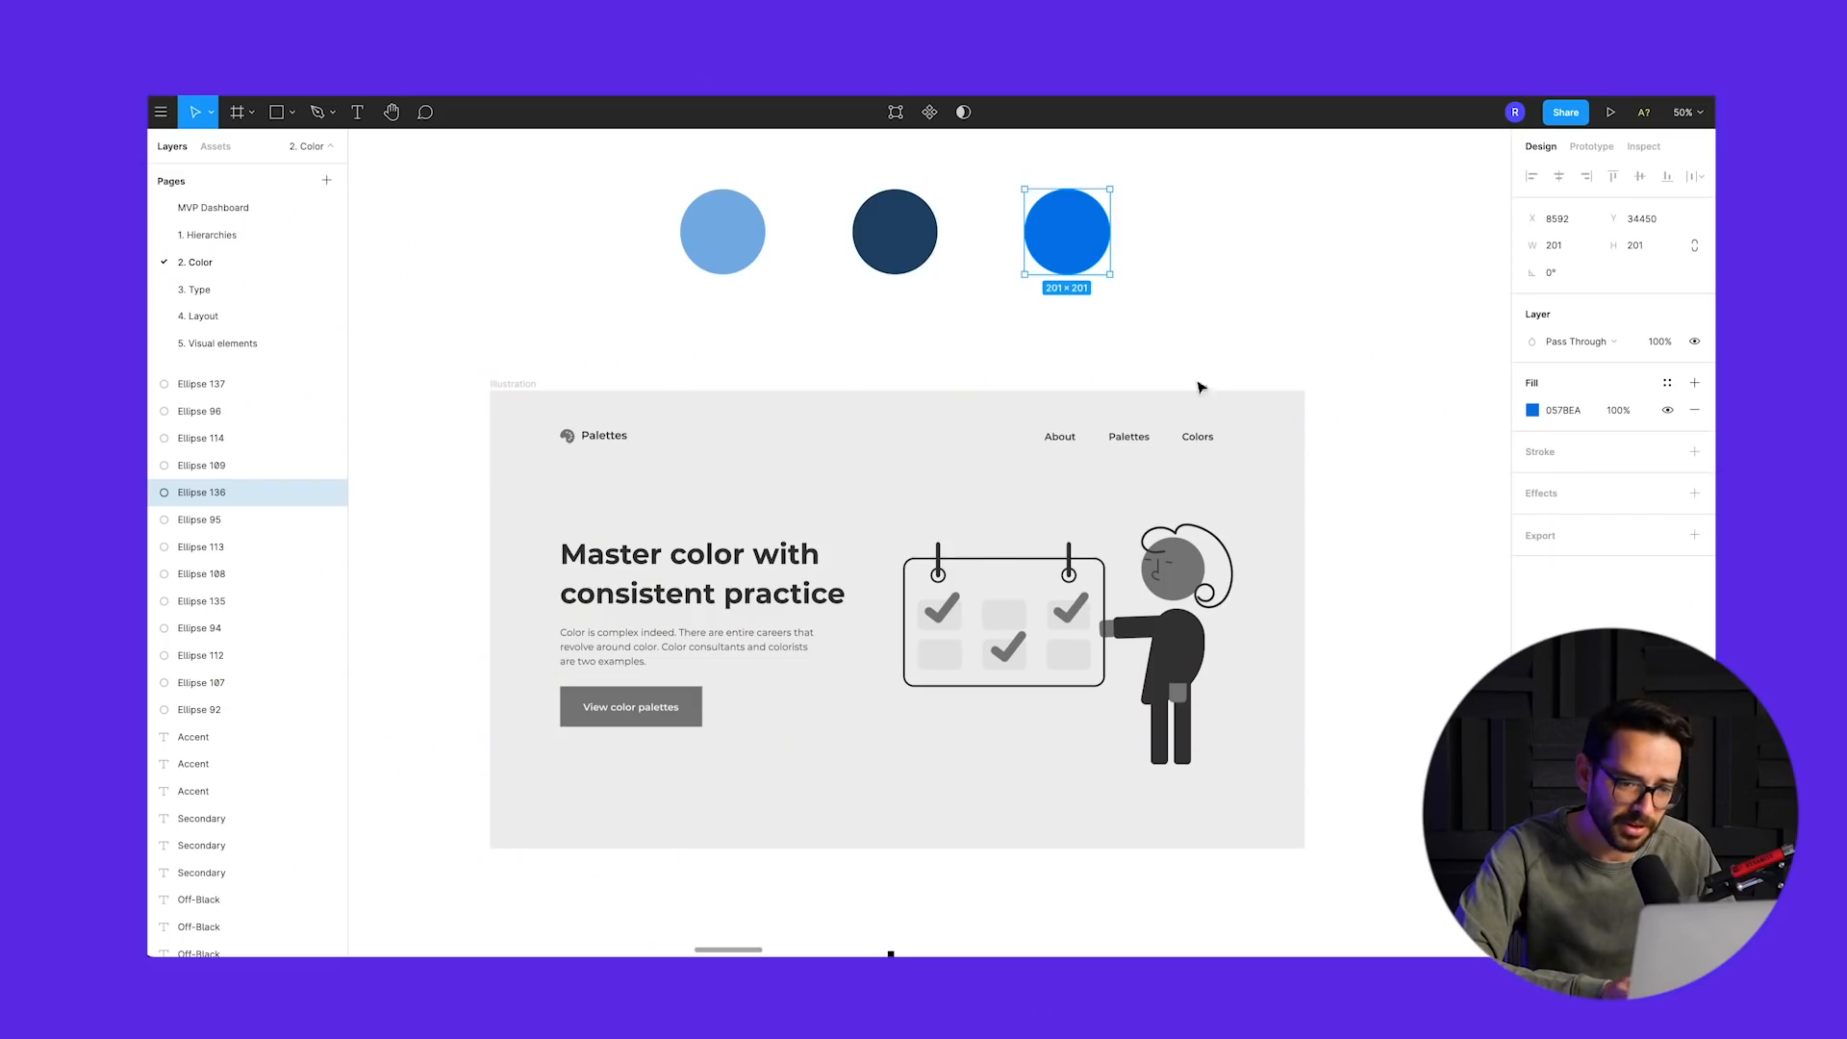
pyautogui.moveTo(741, 499)
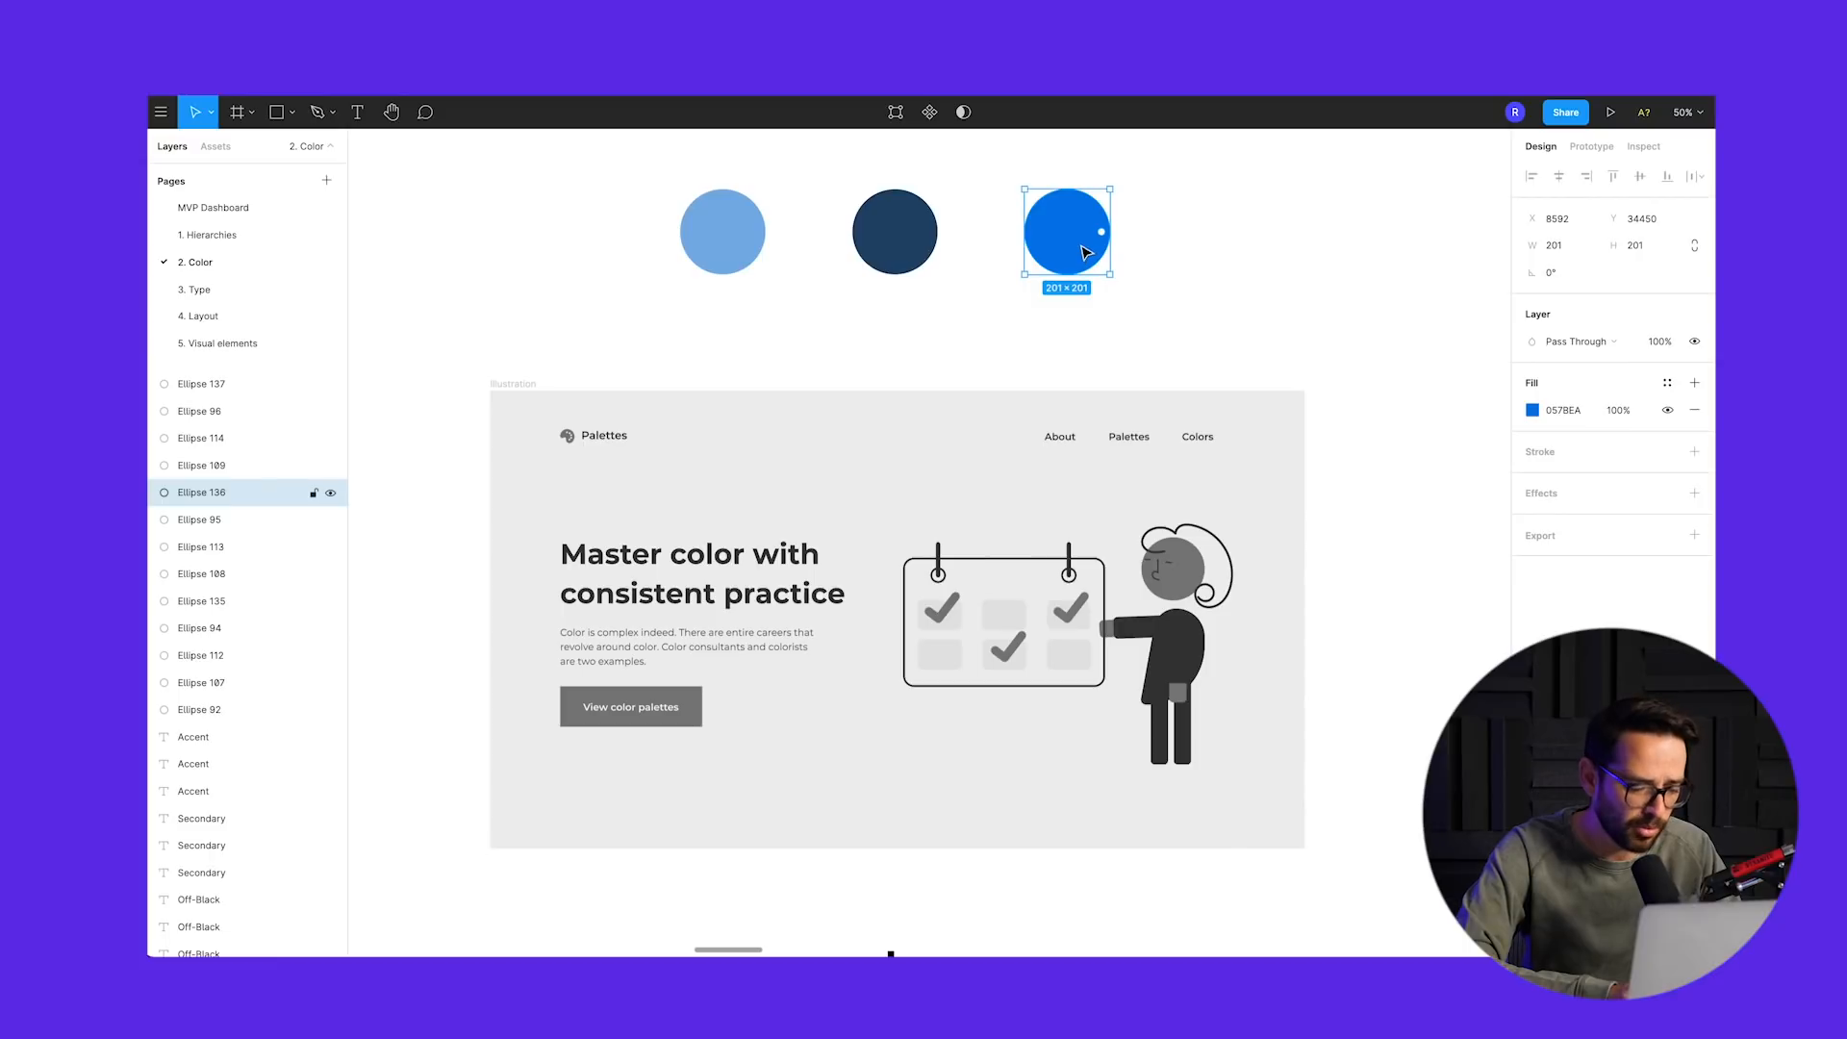
pyautogui.moveTo(1066, 230); pyautogui.dragTo(1066, 330)
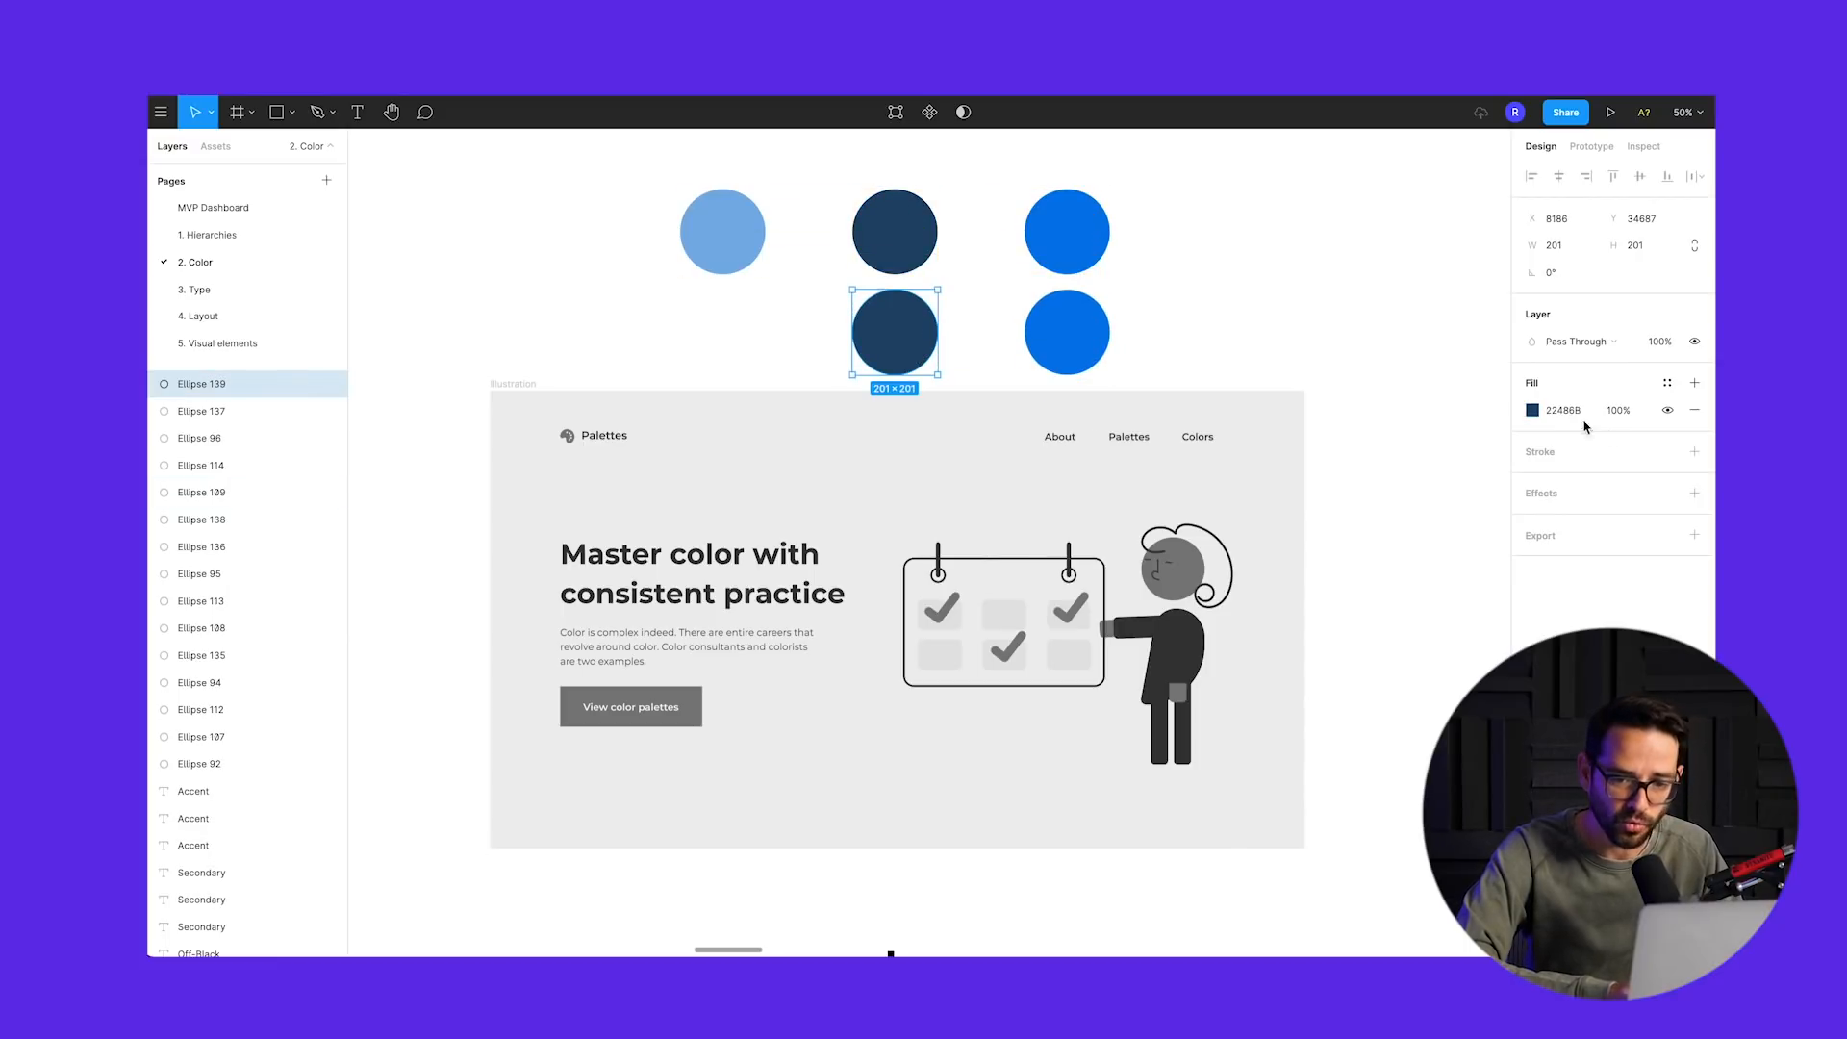
pyautogui.click(1532, 410)
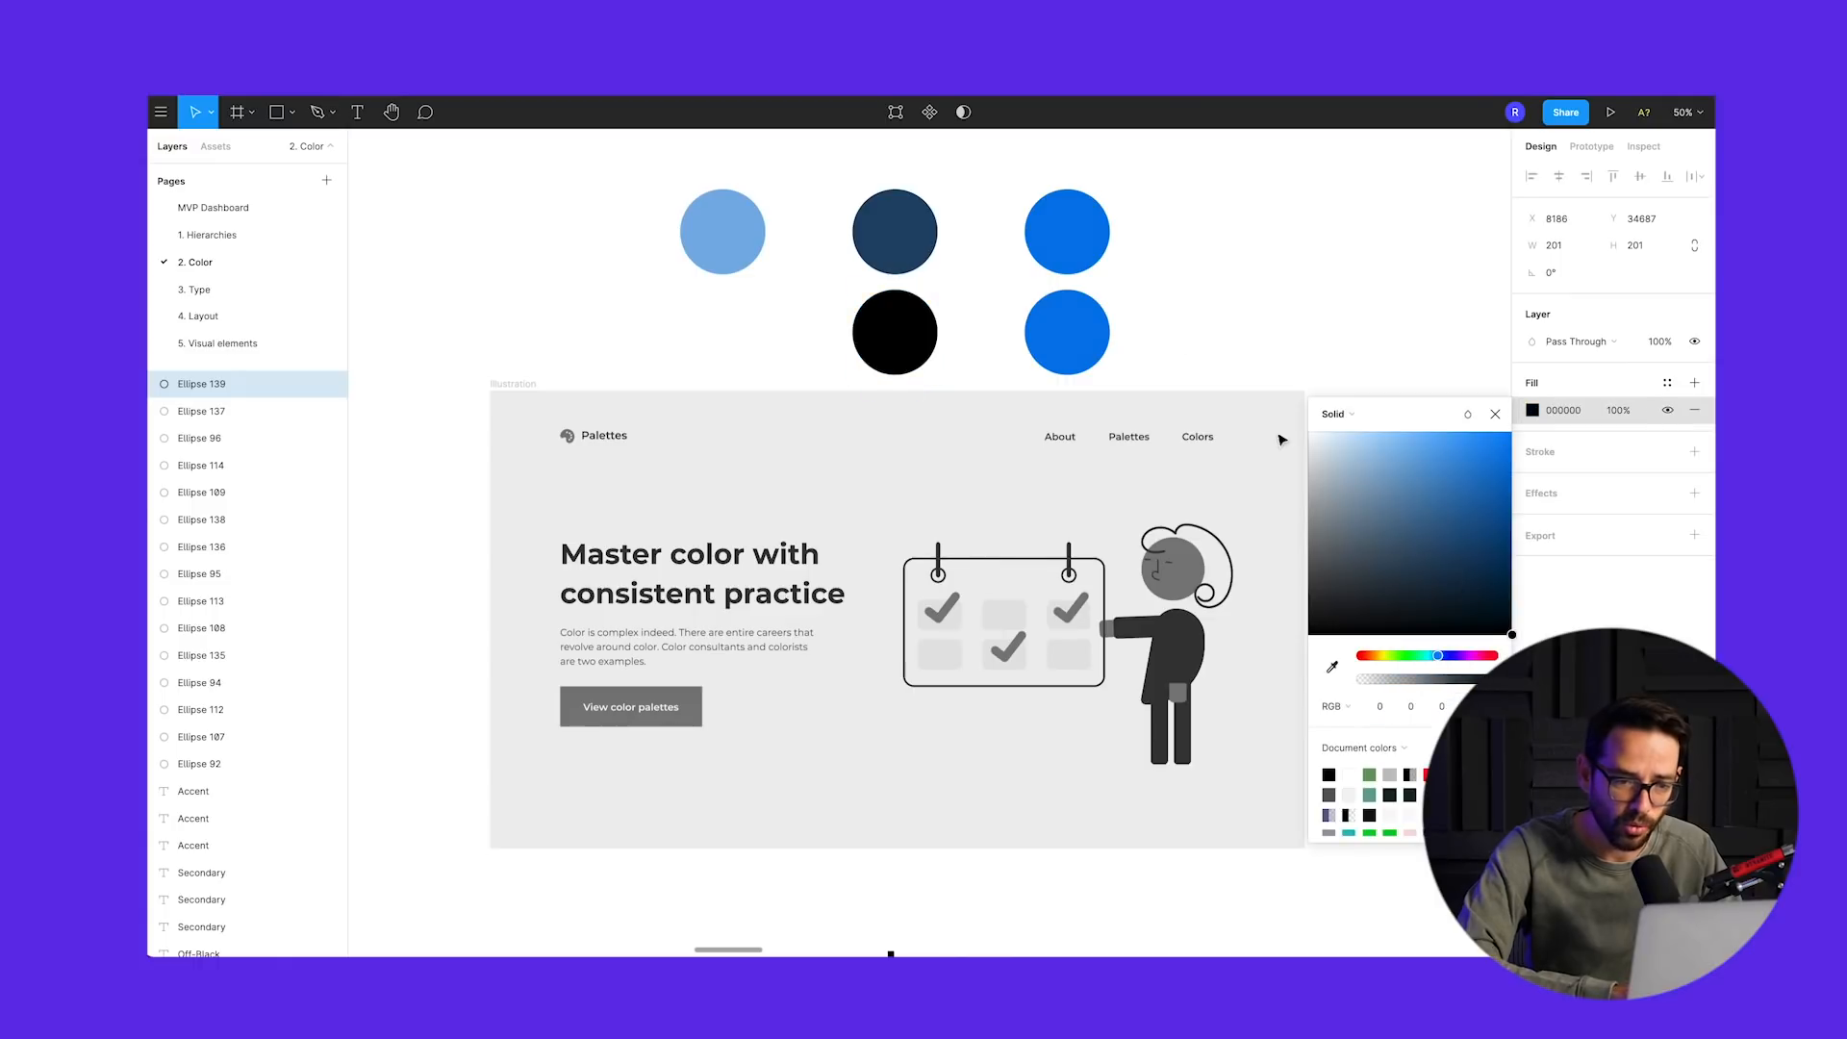
pyautogui.click(1066, 332)
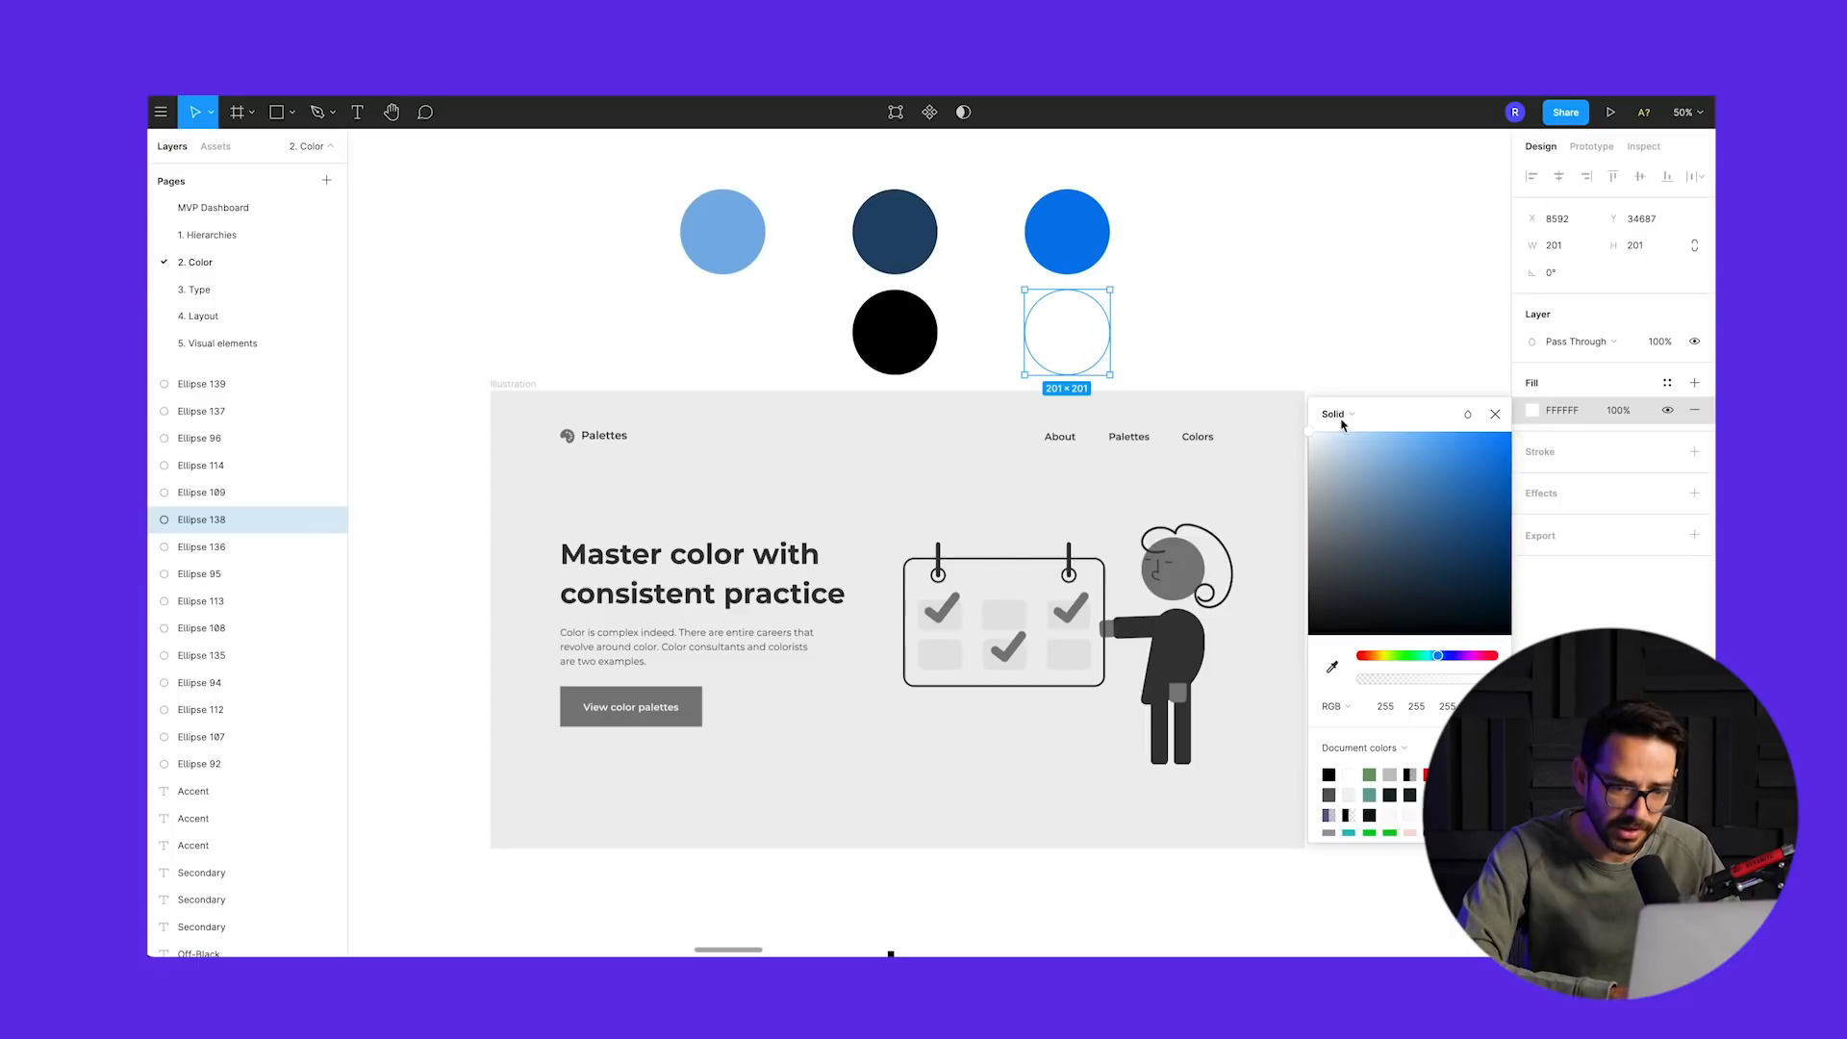
pyautogui.click(1695, 451)
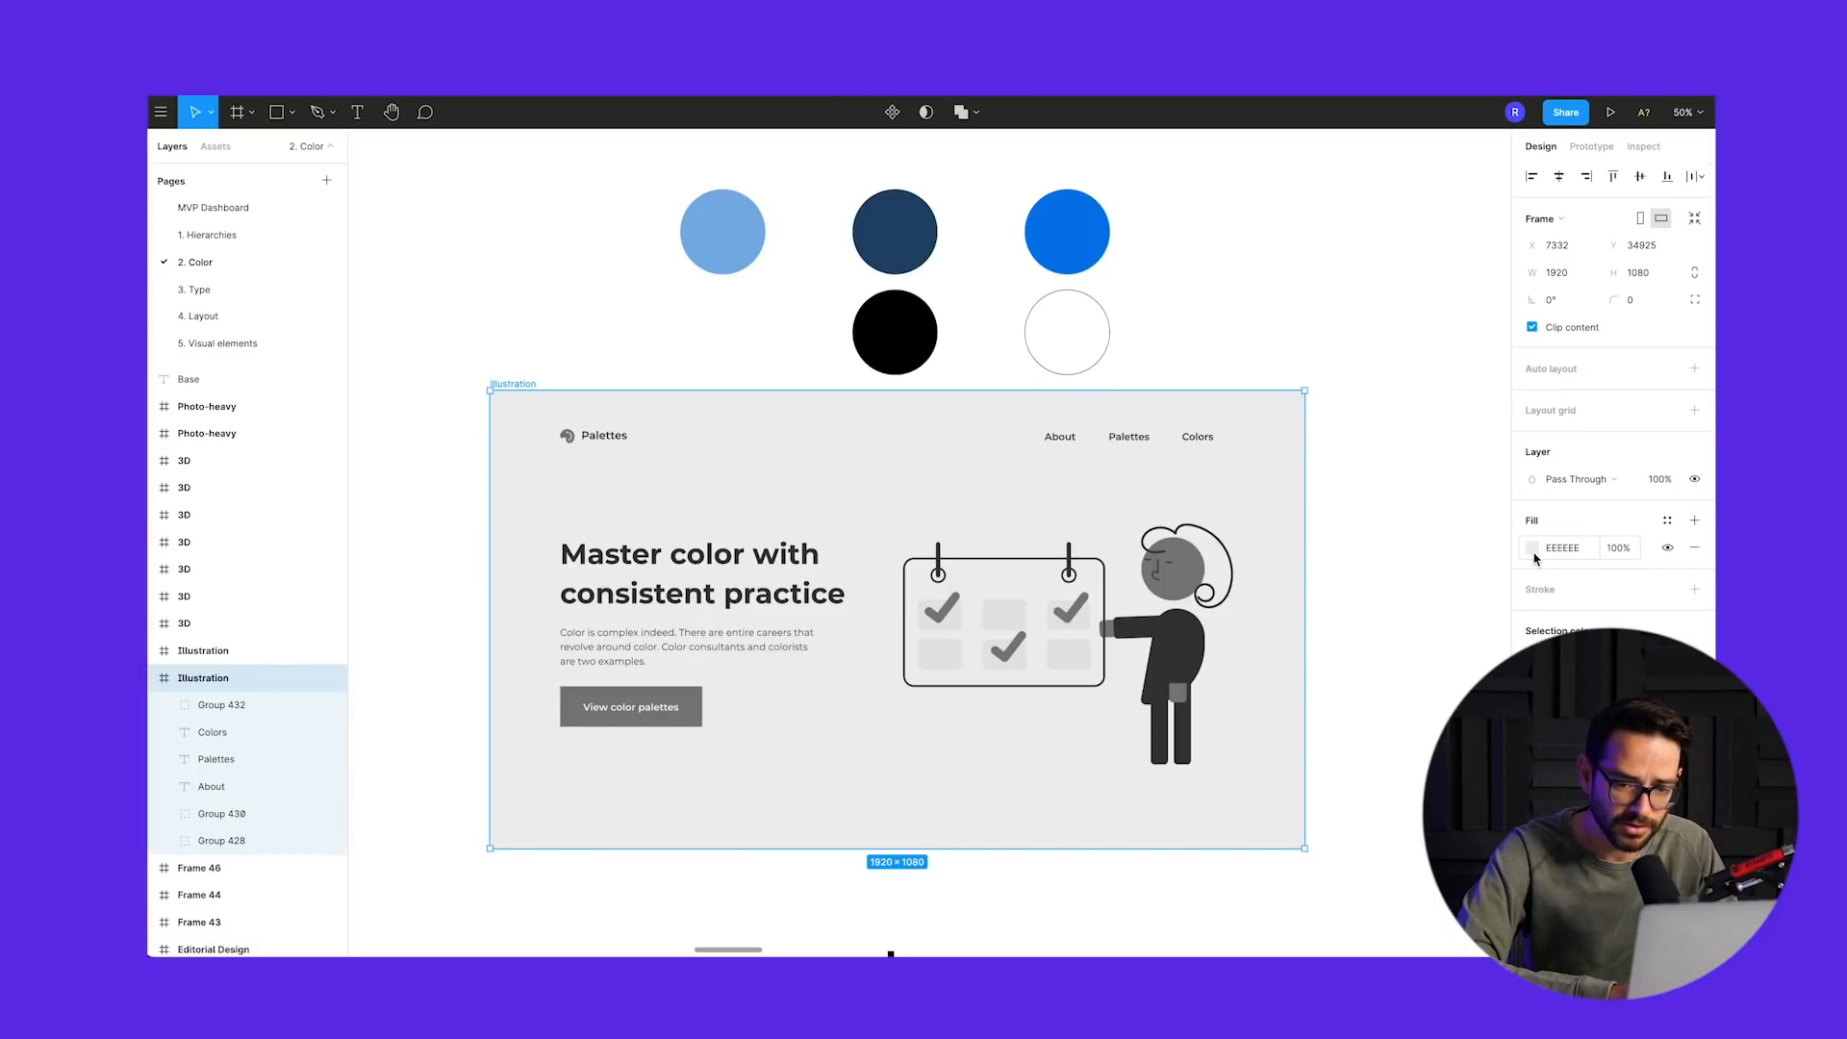
# - Fill the Illustration frame light blue and Rectangle 83 white
pyautogui.click(1534, 546)
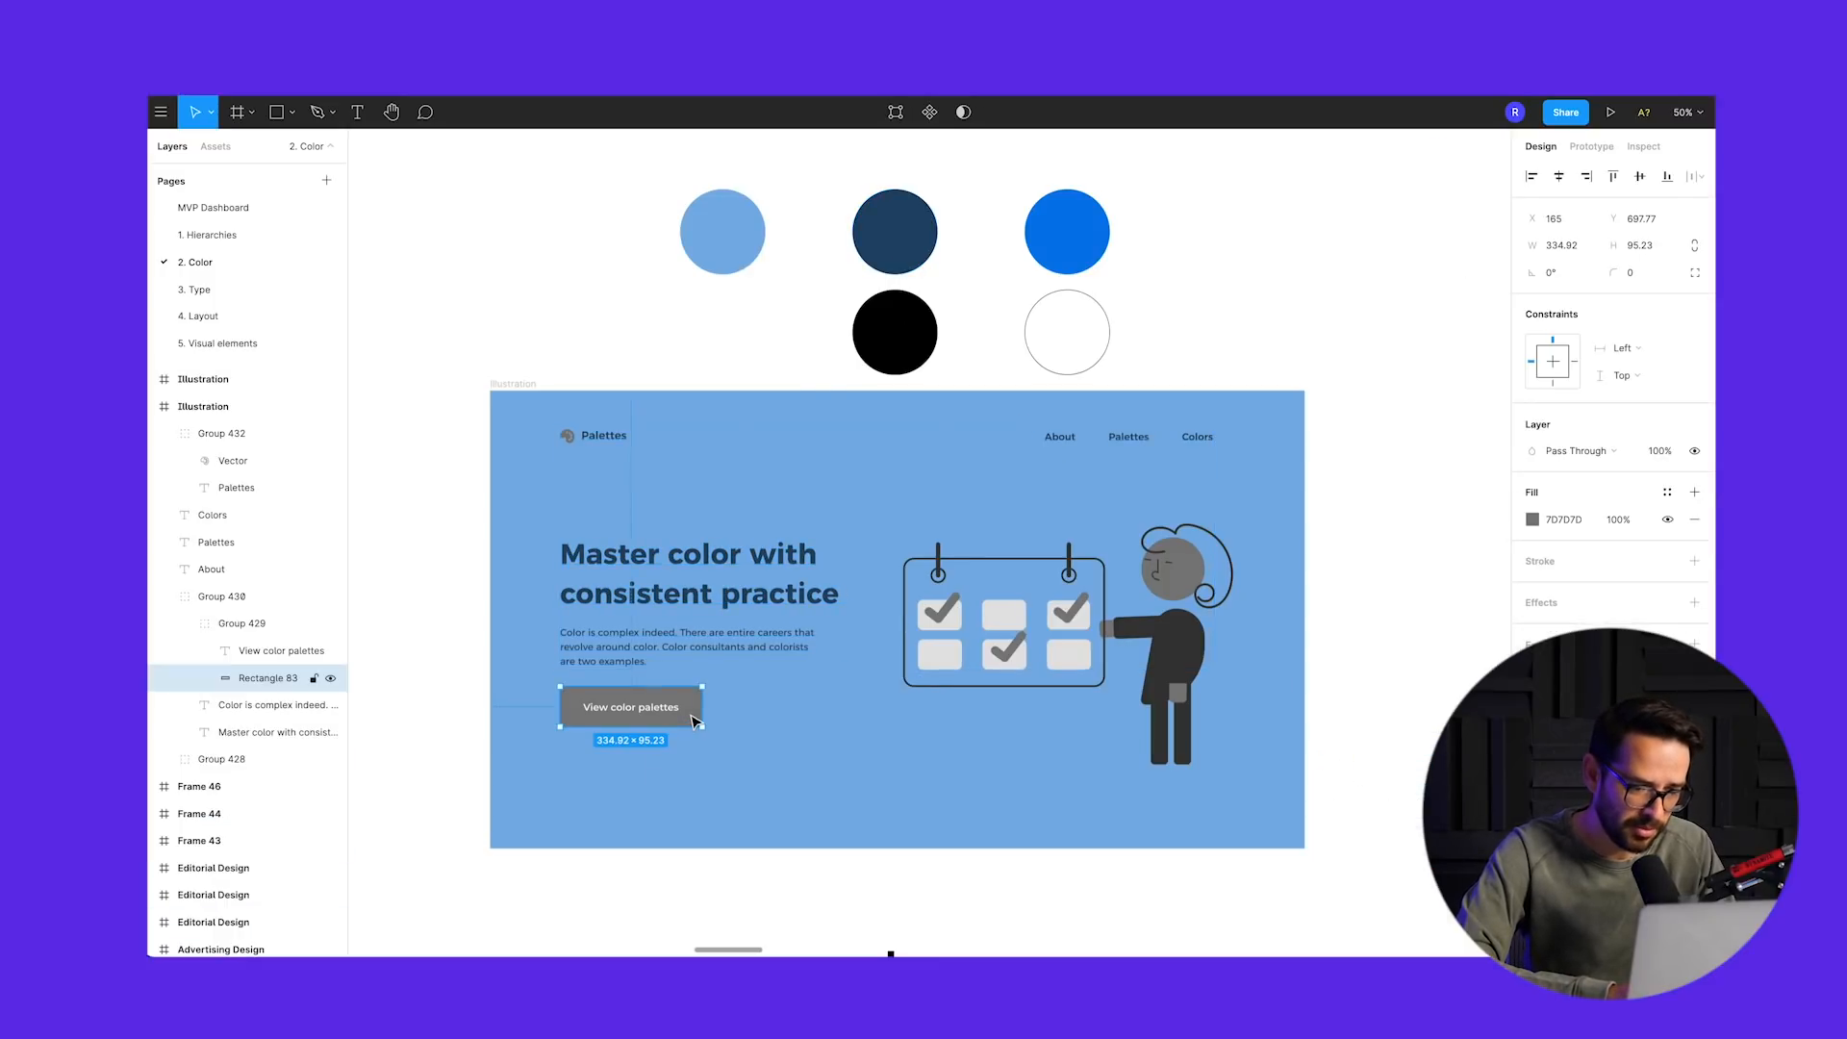
pyautogui.click(1533, 519)
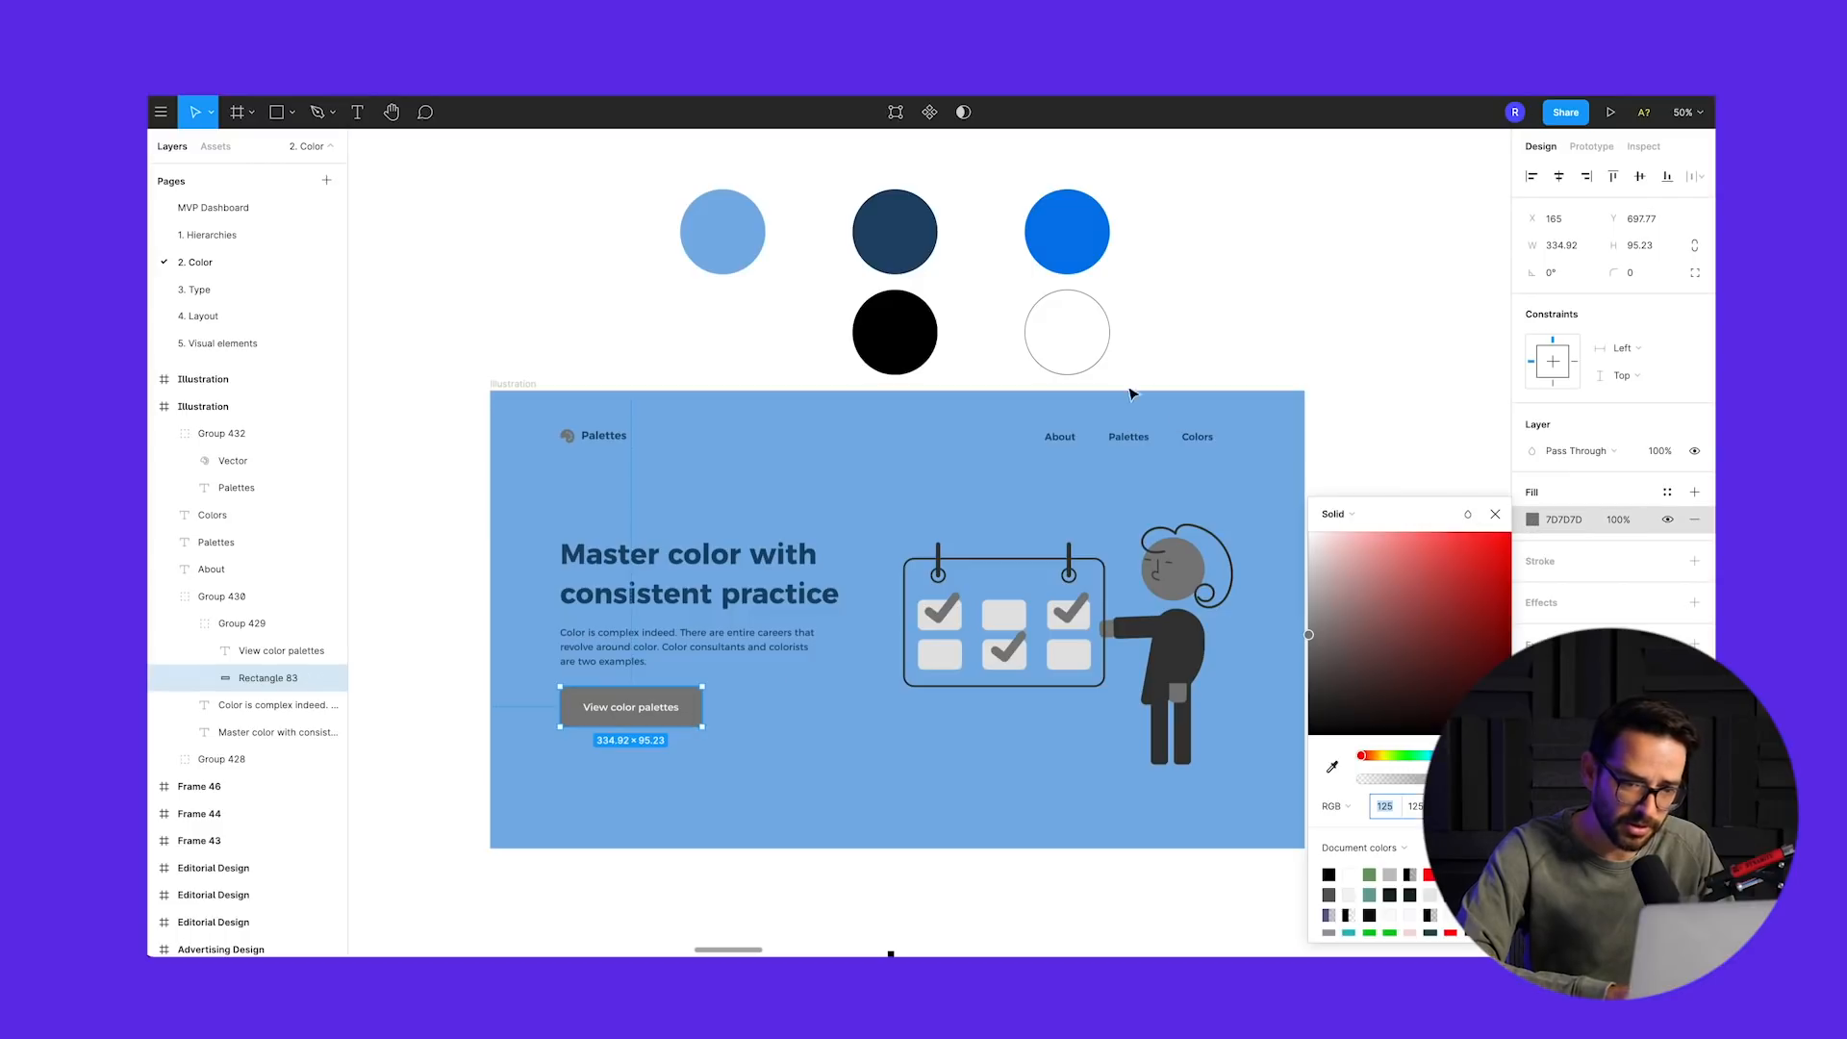
pyautogui.click(1332, 766)
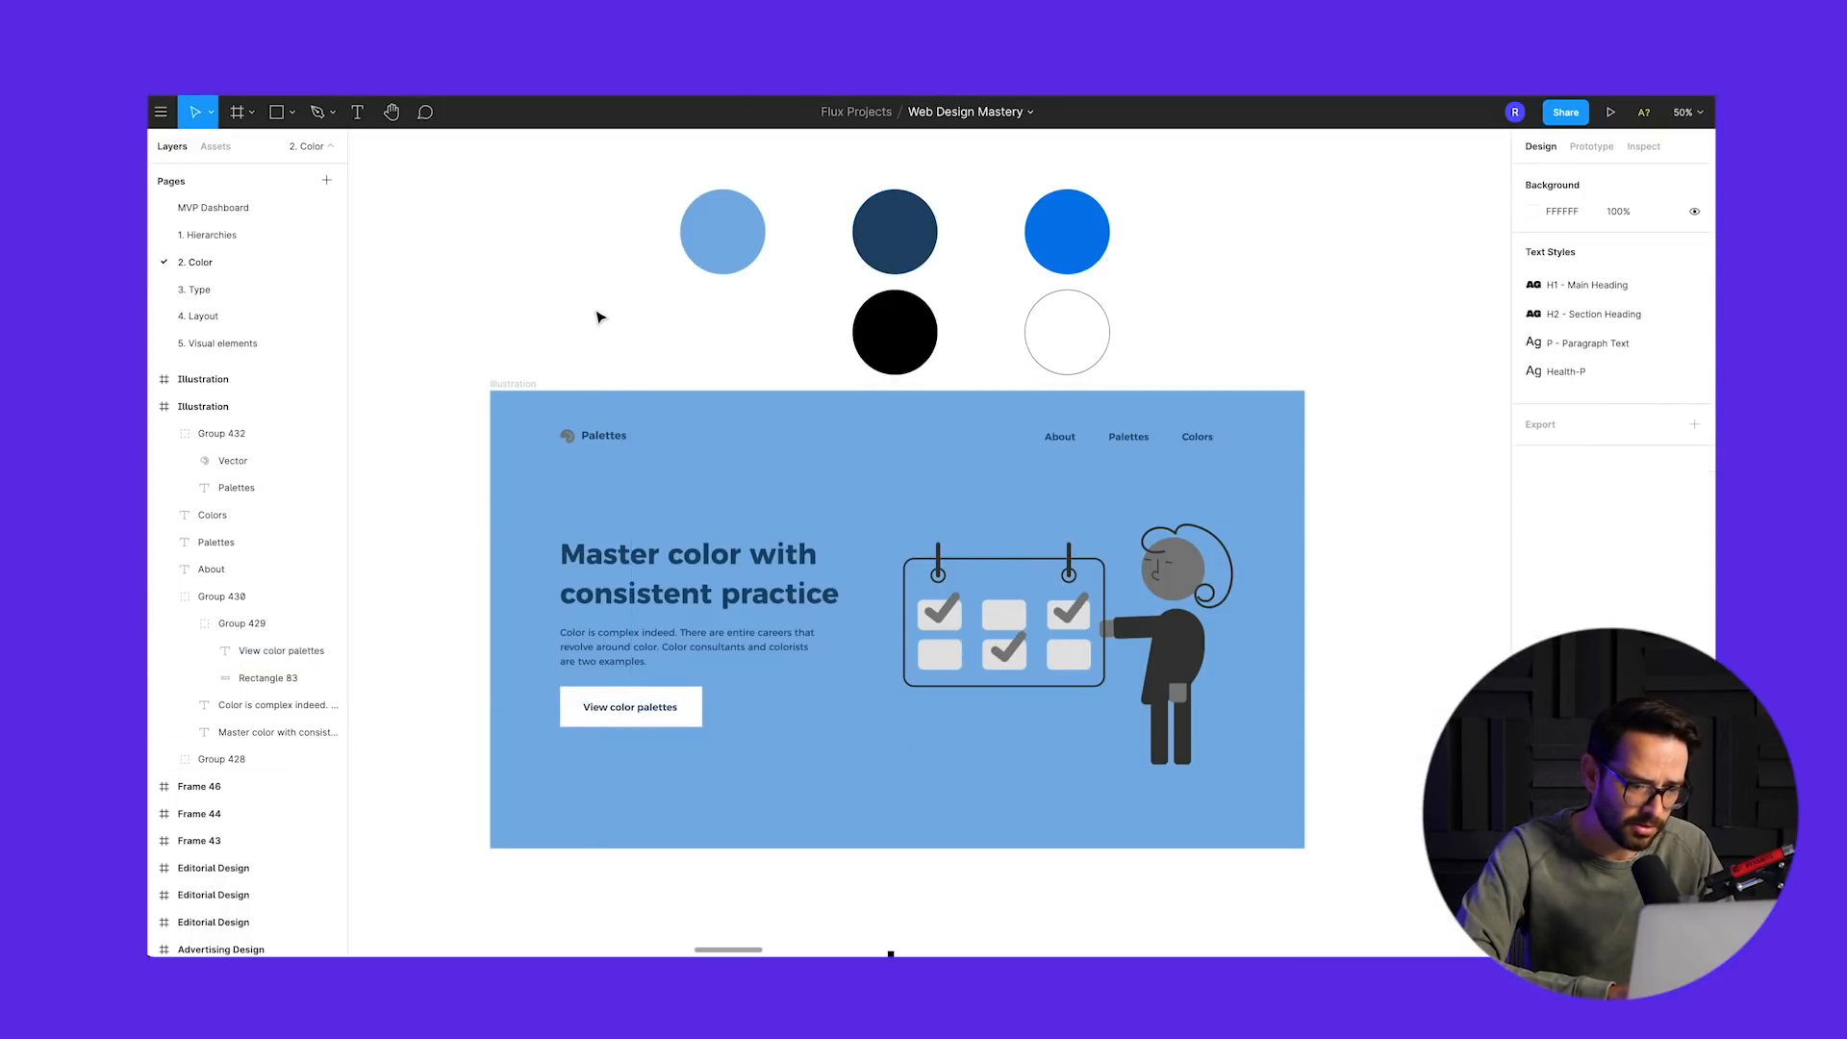
# - Recolour the illustration: navy body, #057BEA head and check marks, white calendar boxes
pyautogui.click(1153, 636)
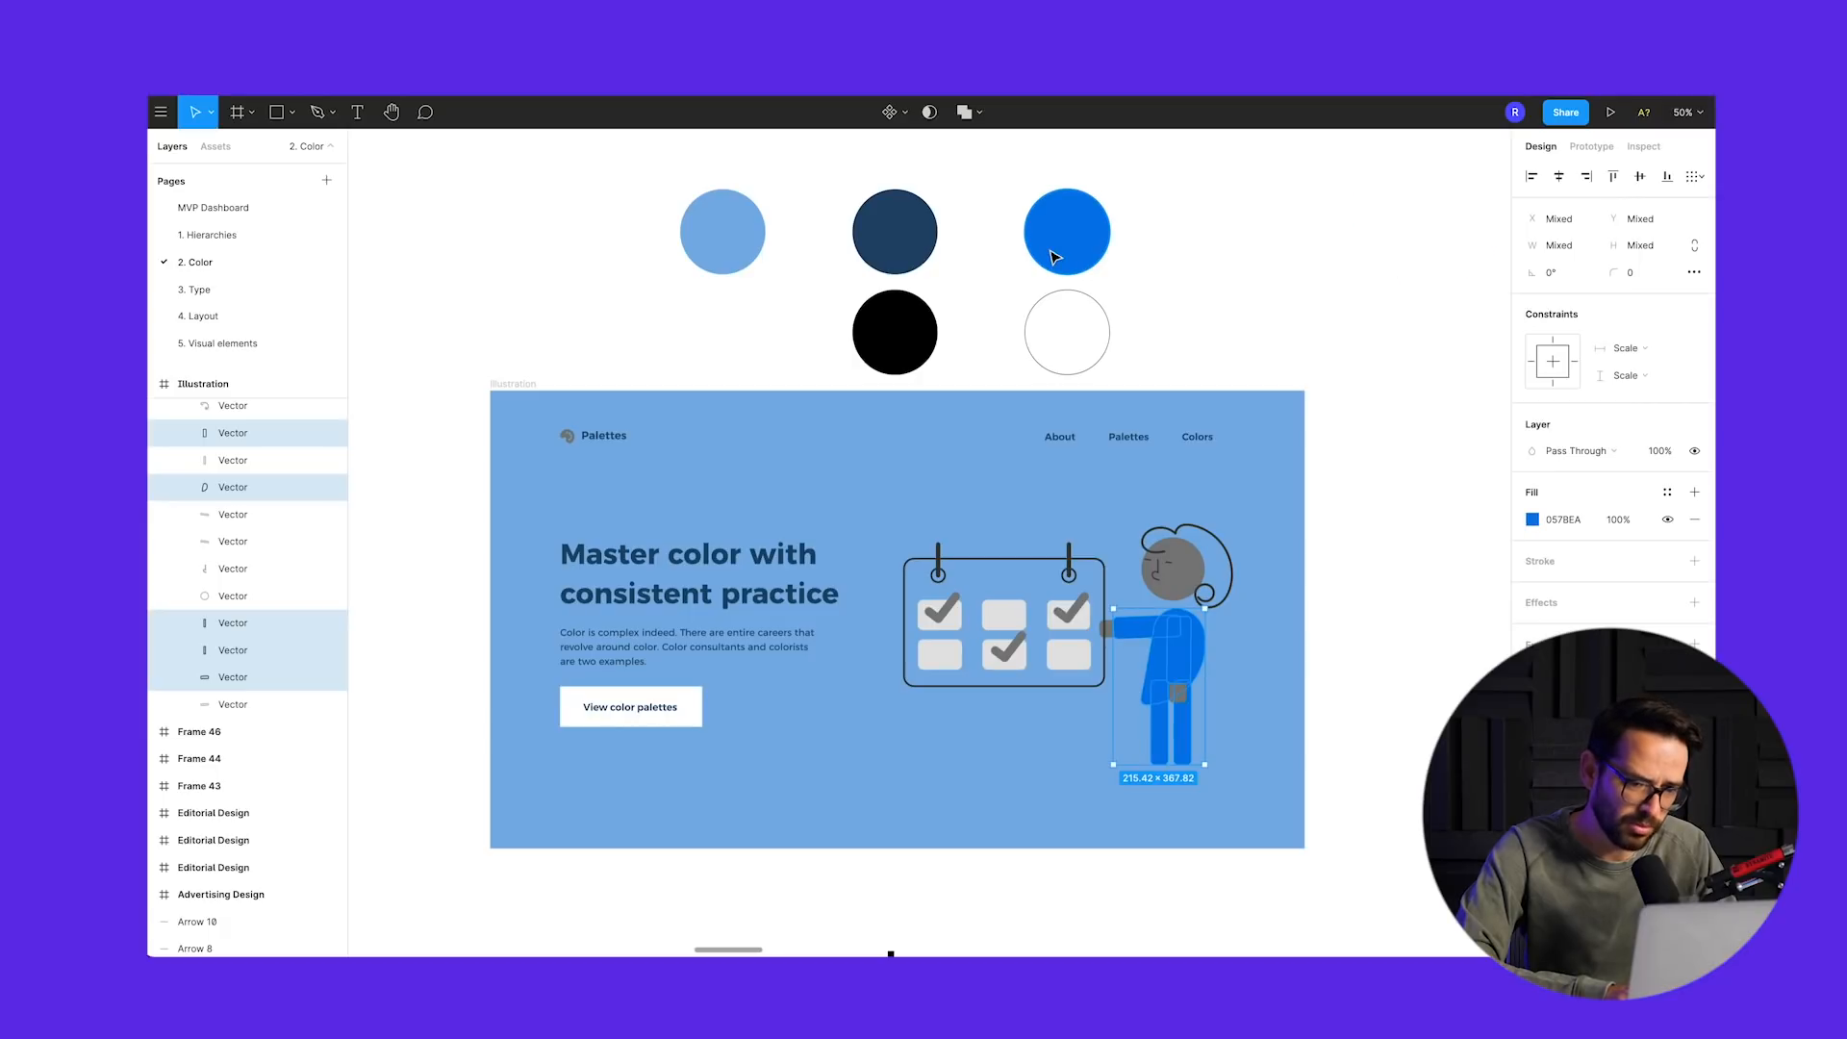
pyautogui.click(1533, 519)
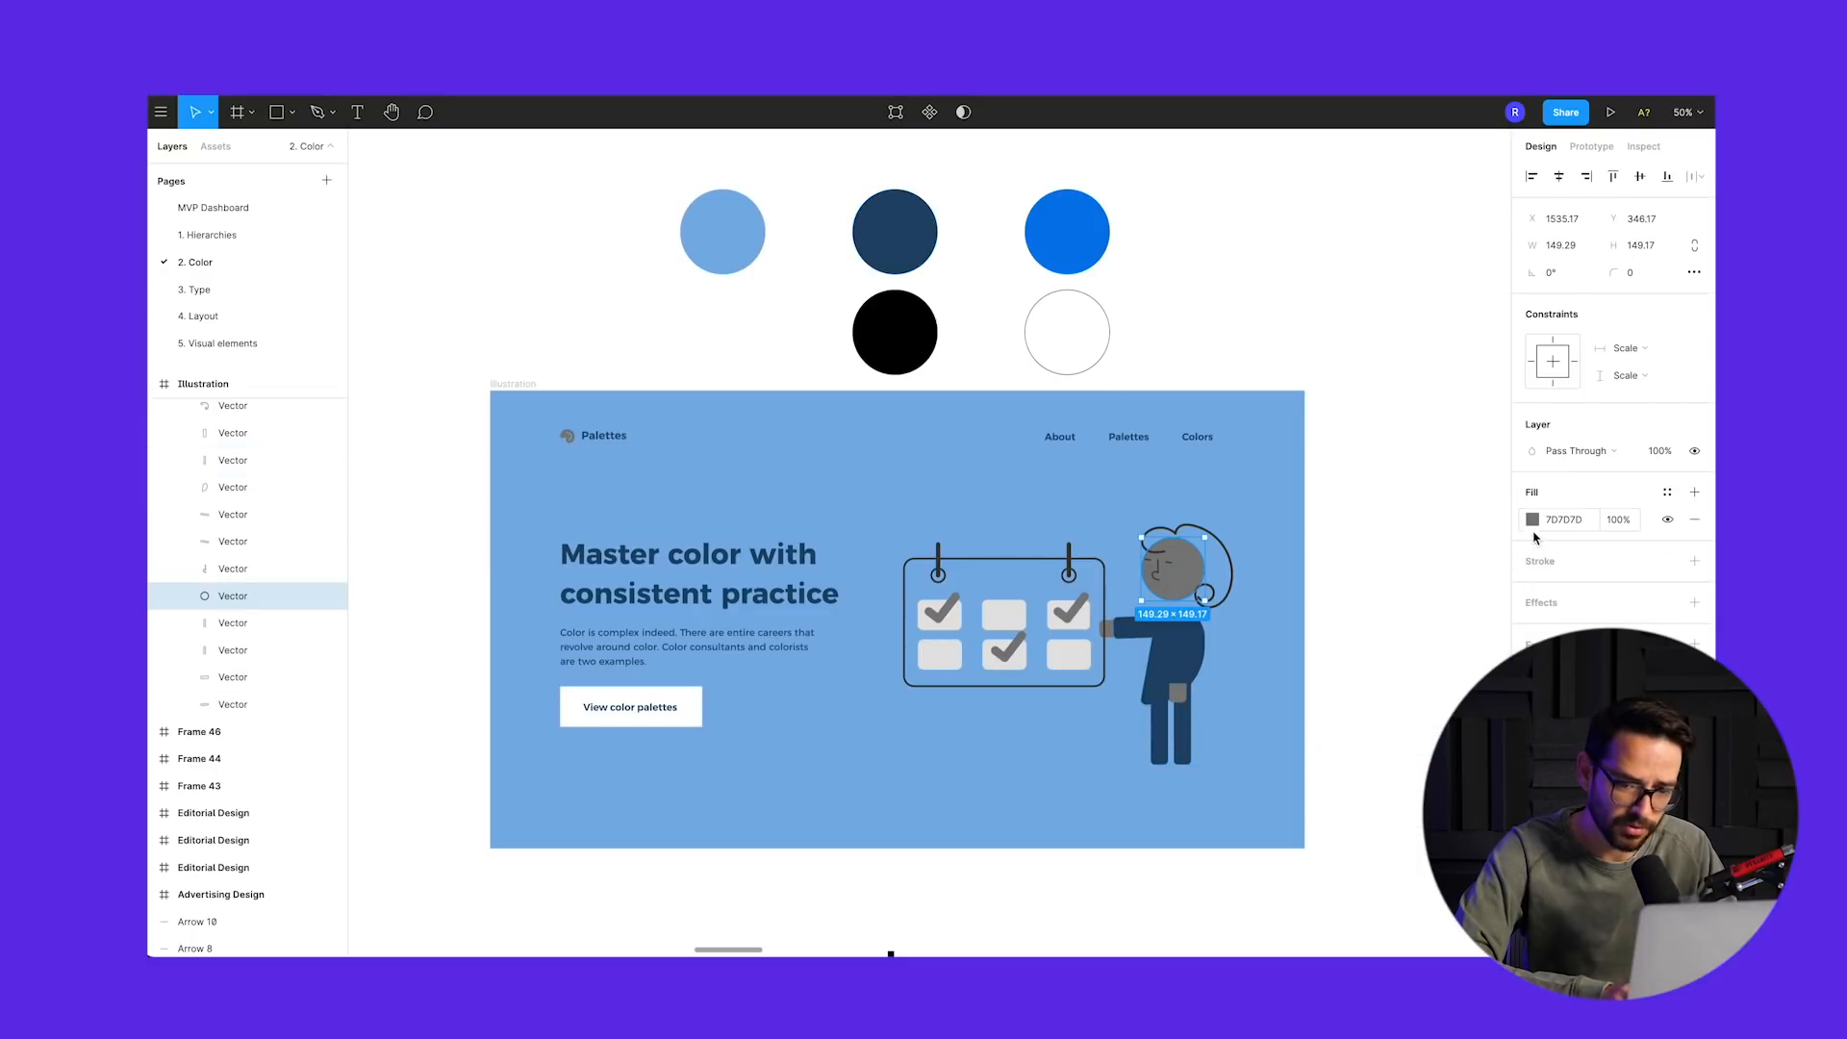
pyautogui.click(1536, 519)
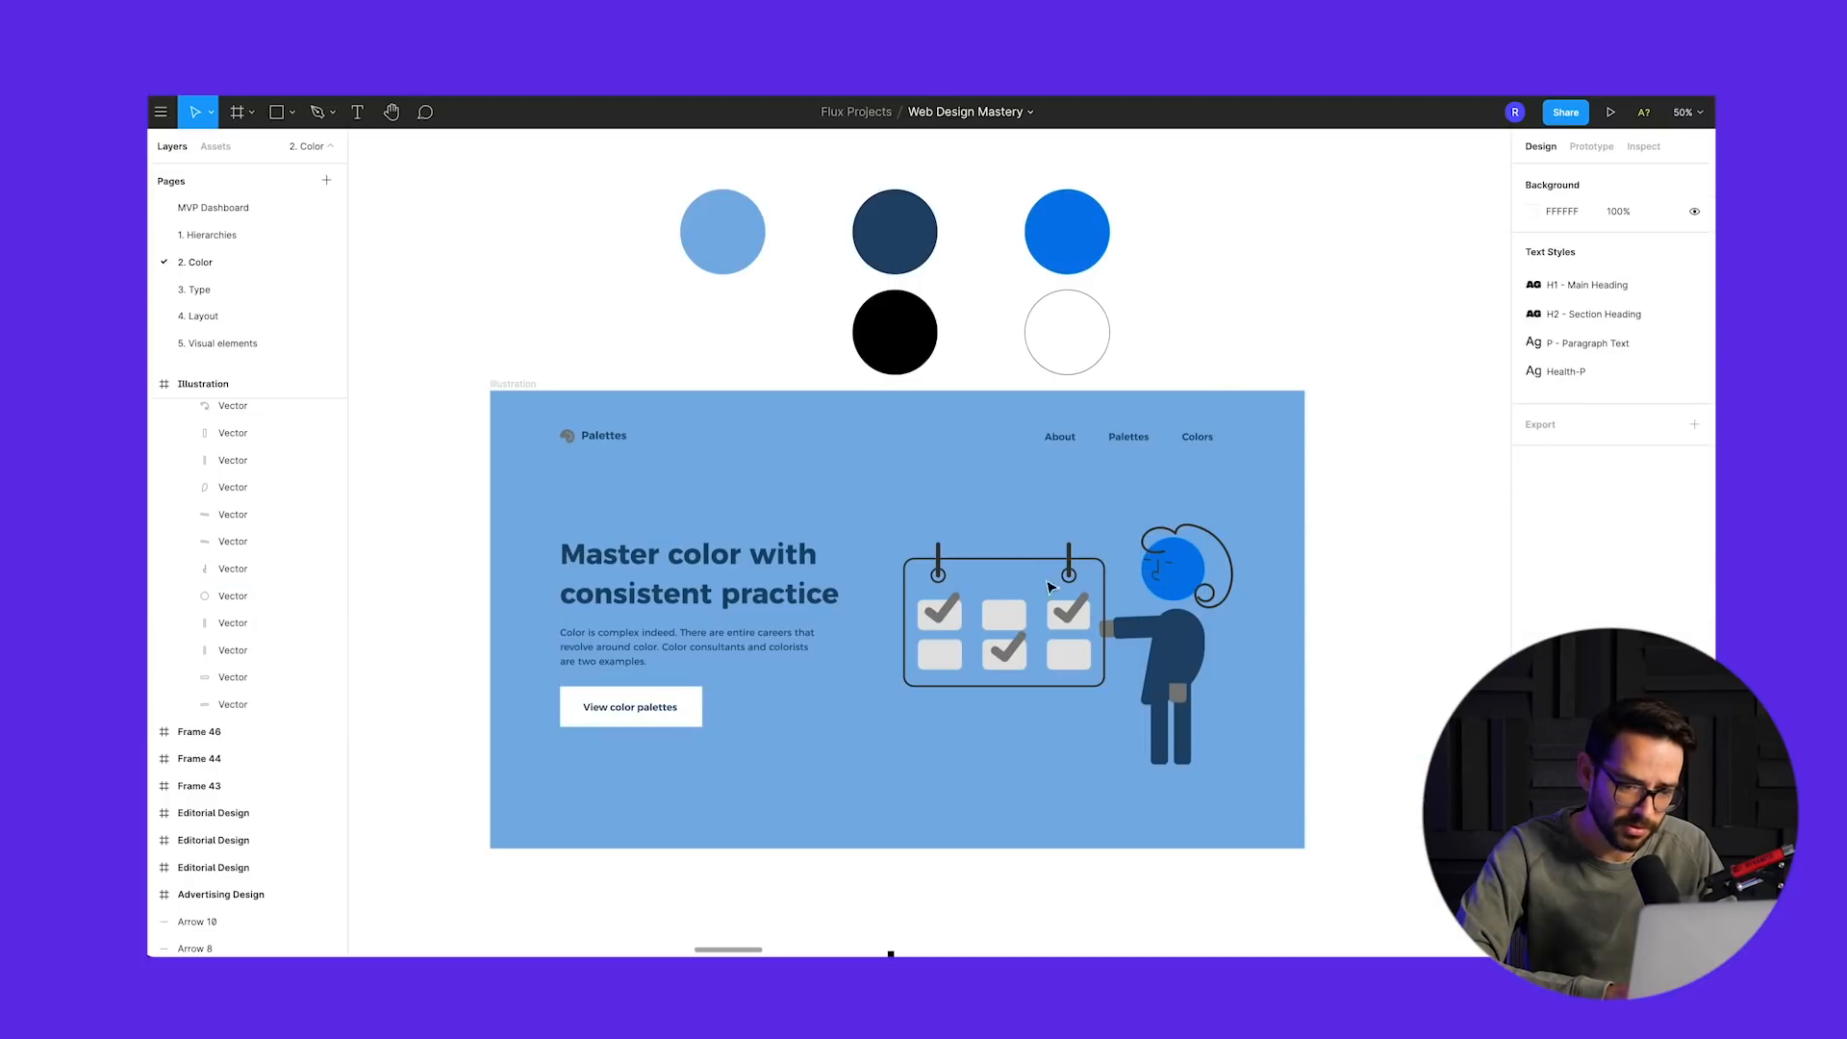
pyautogui.click(1072, 636)
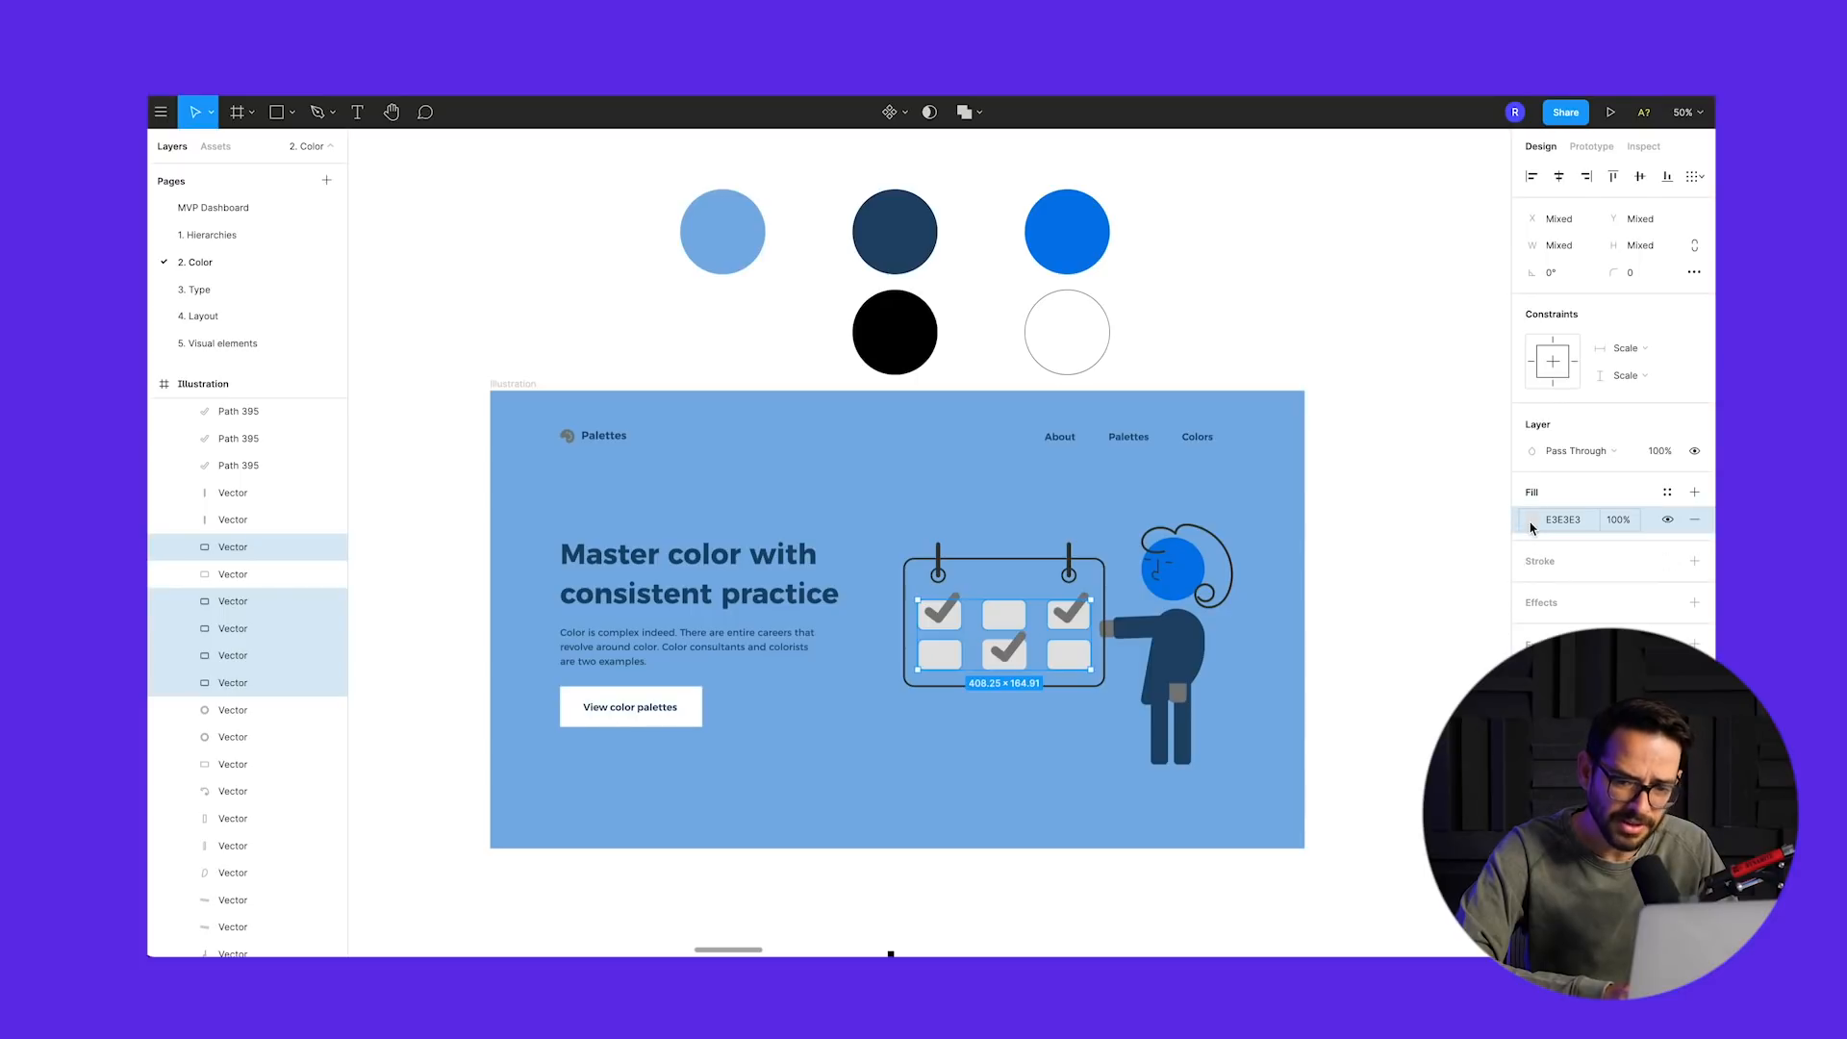
pyautogui.click(1538, 519)
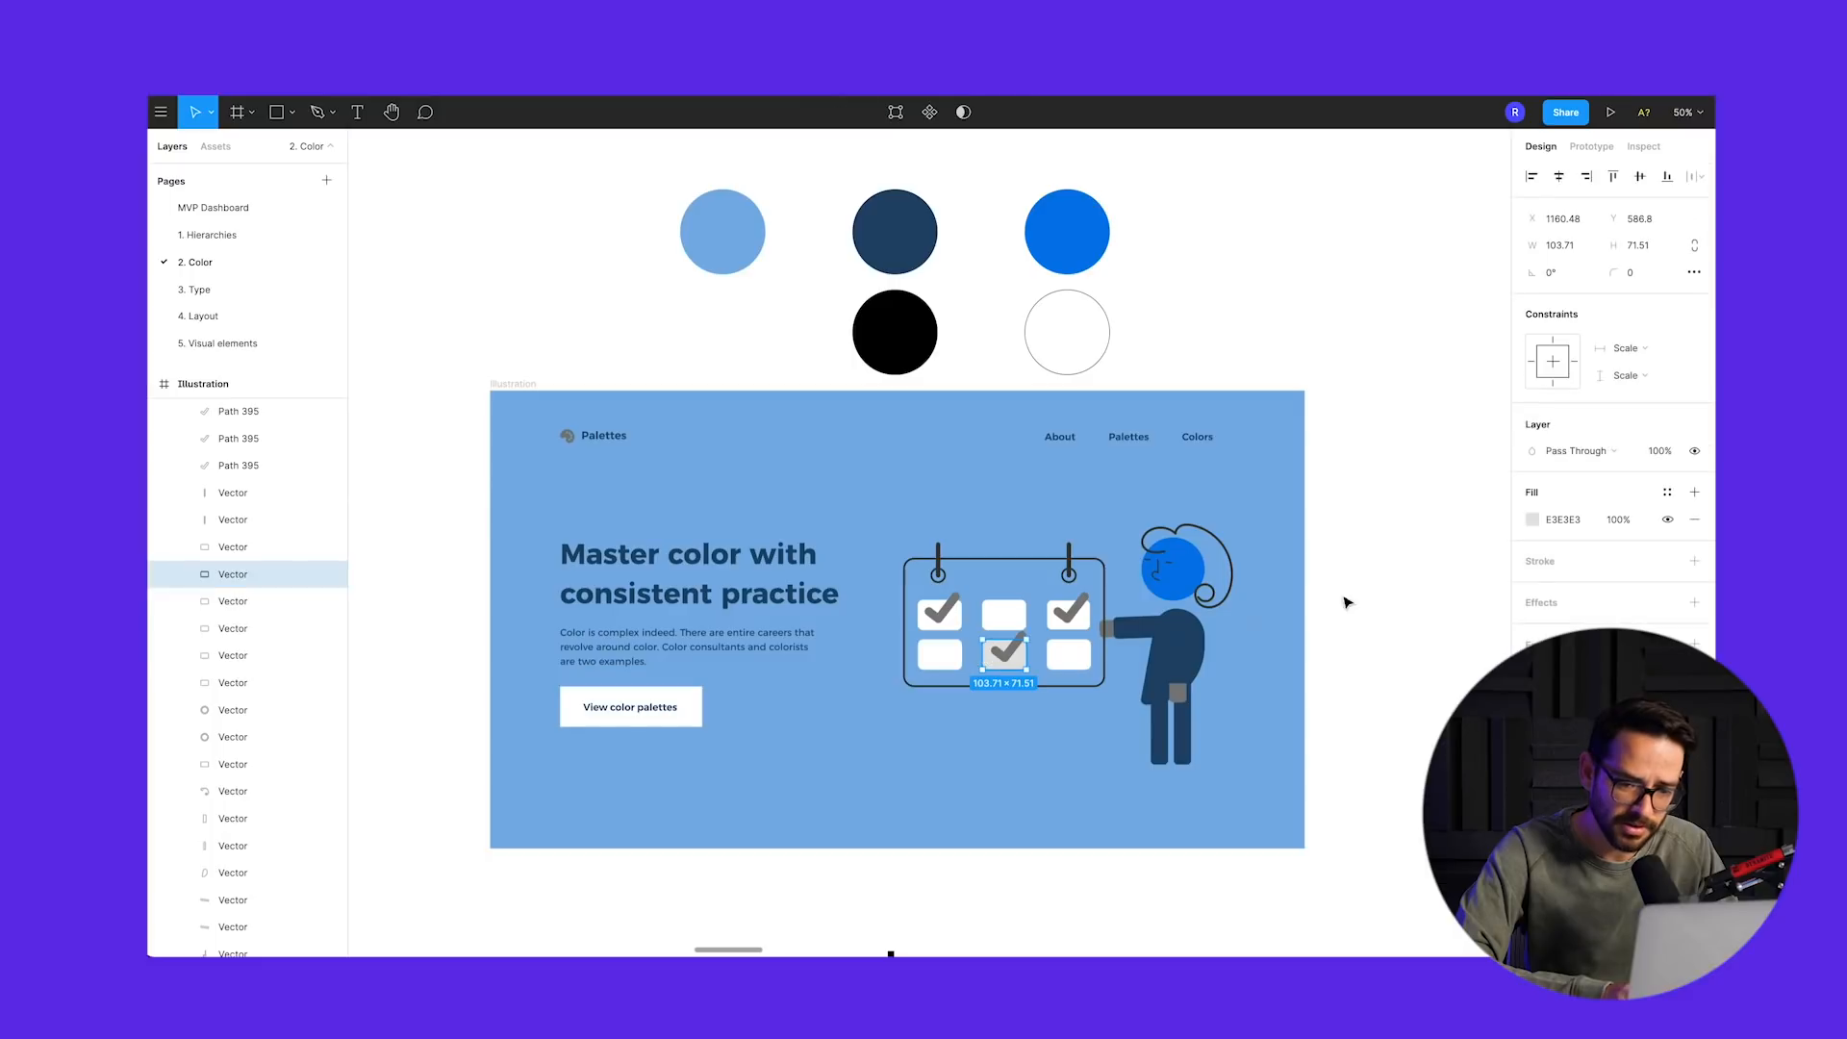
pyautogui.click(1540, 520)
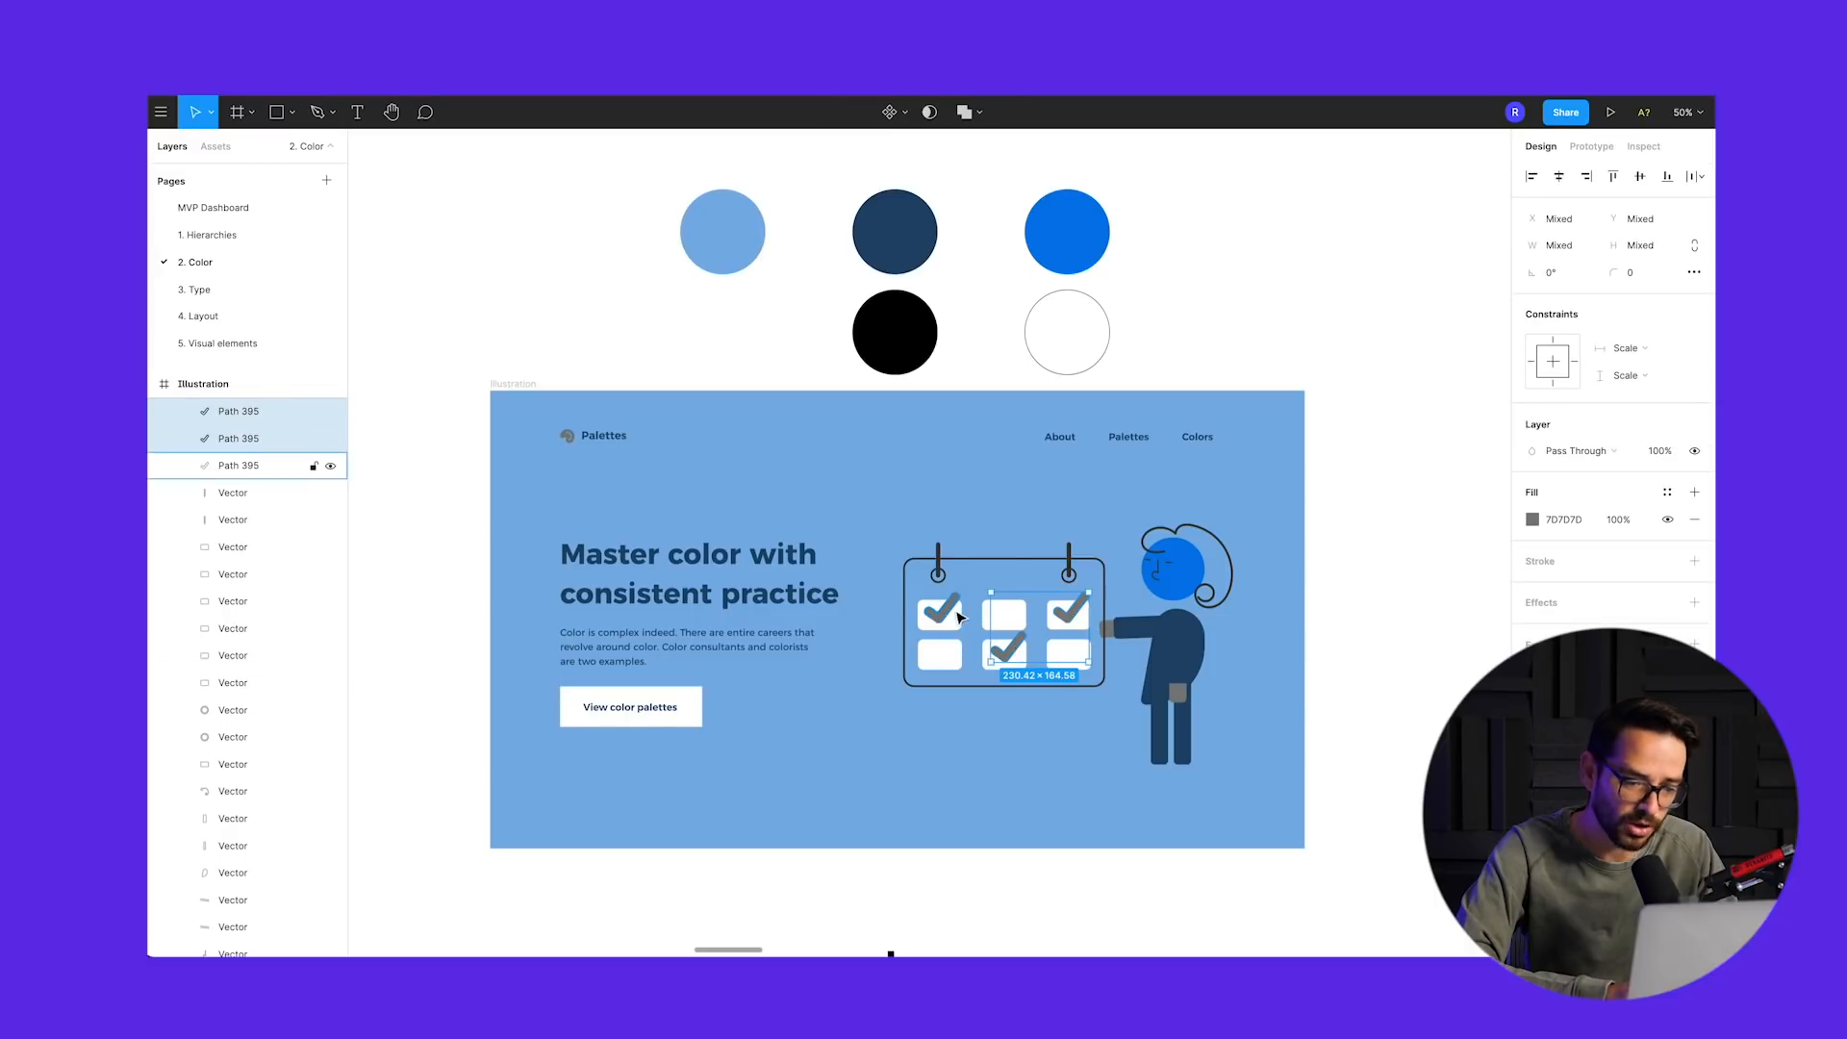
pyautogui.click(1533, 519)
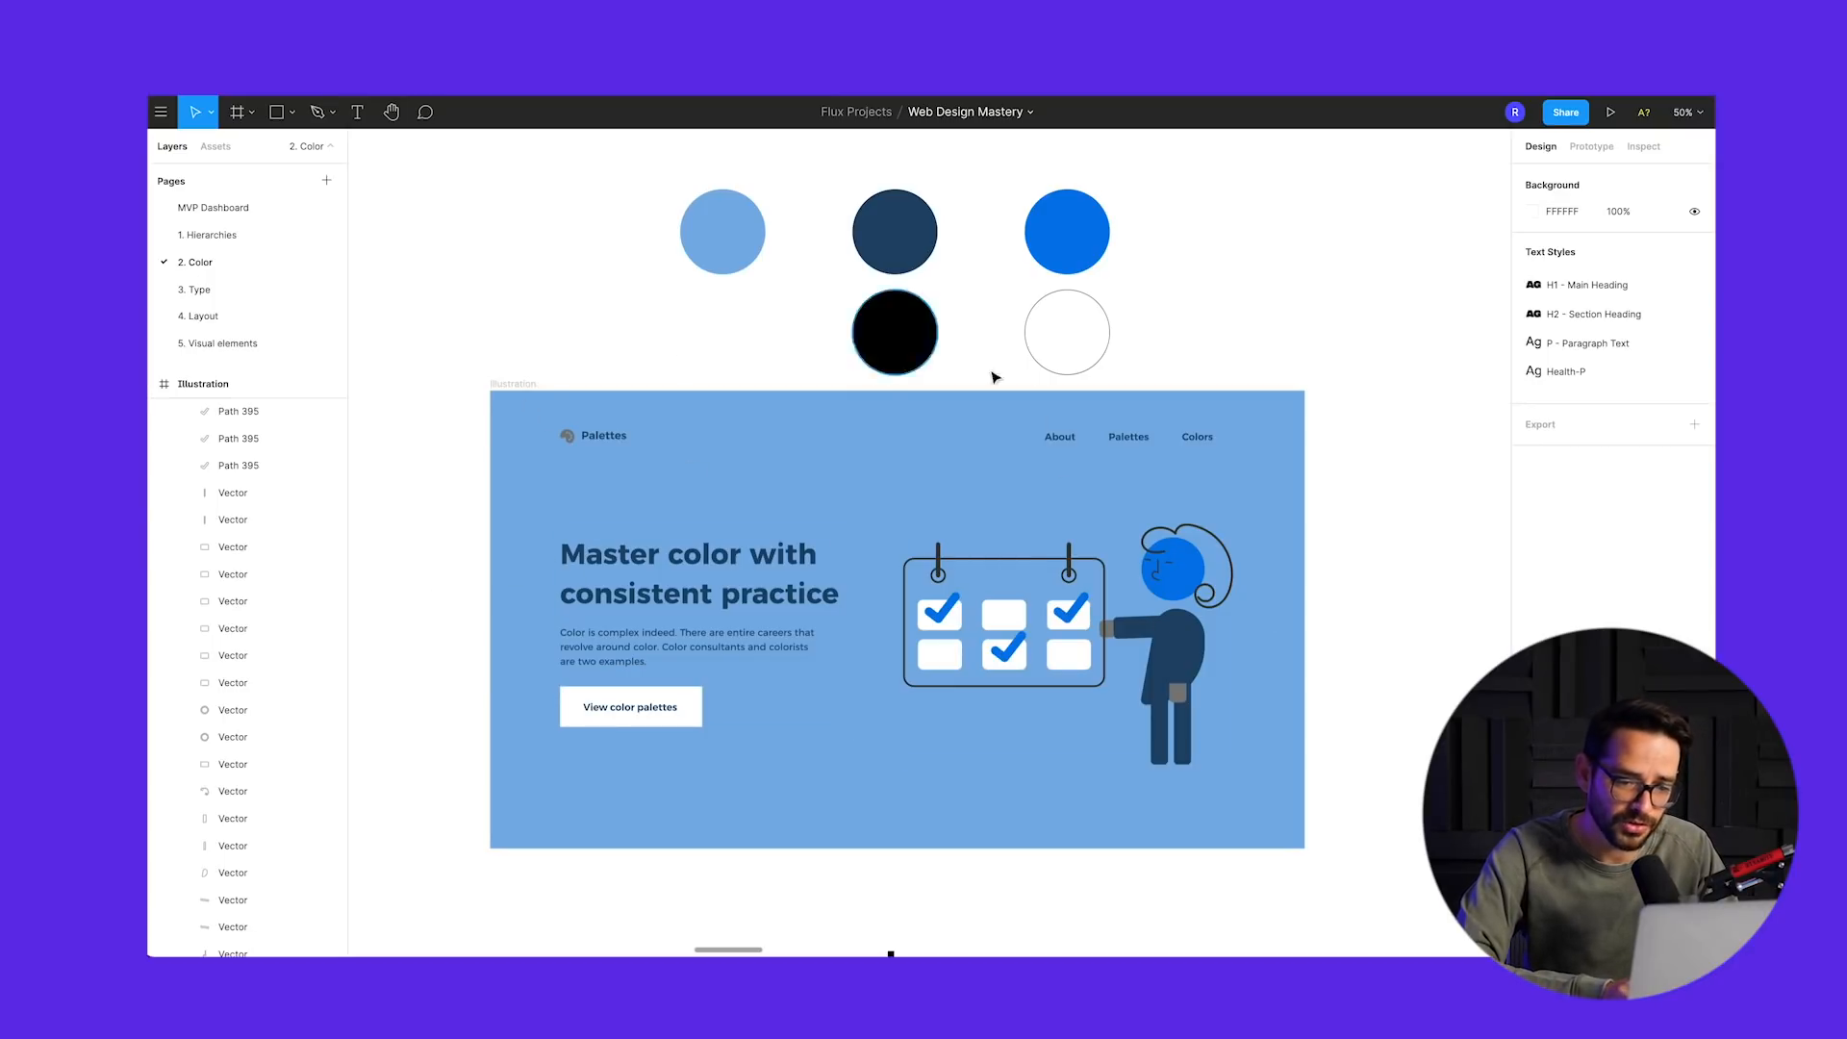
pyautogui.moveTo(1345, 453)
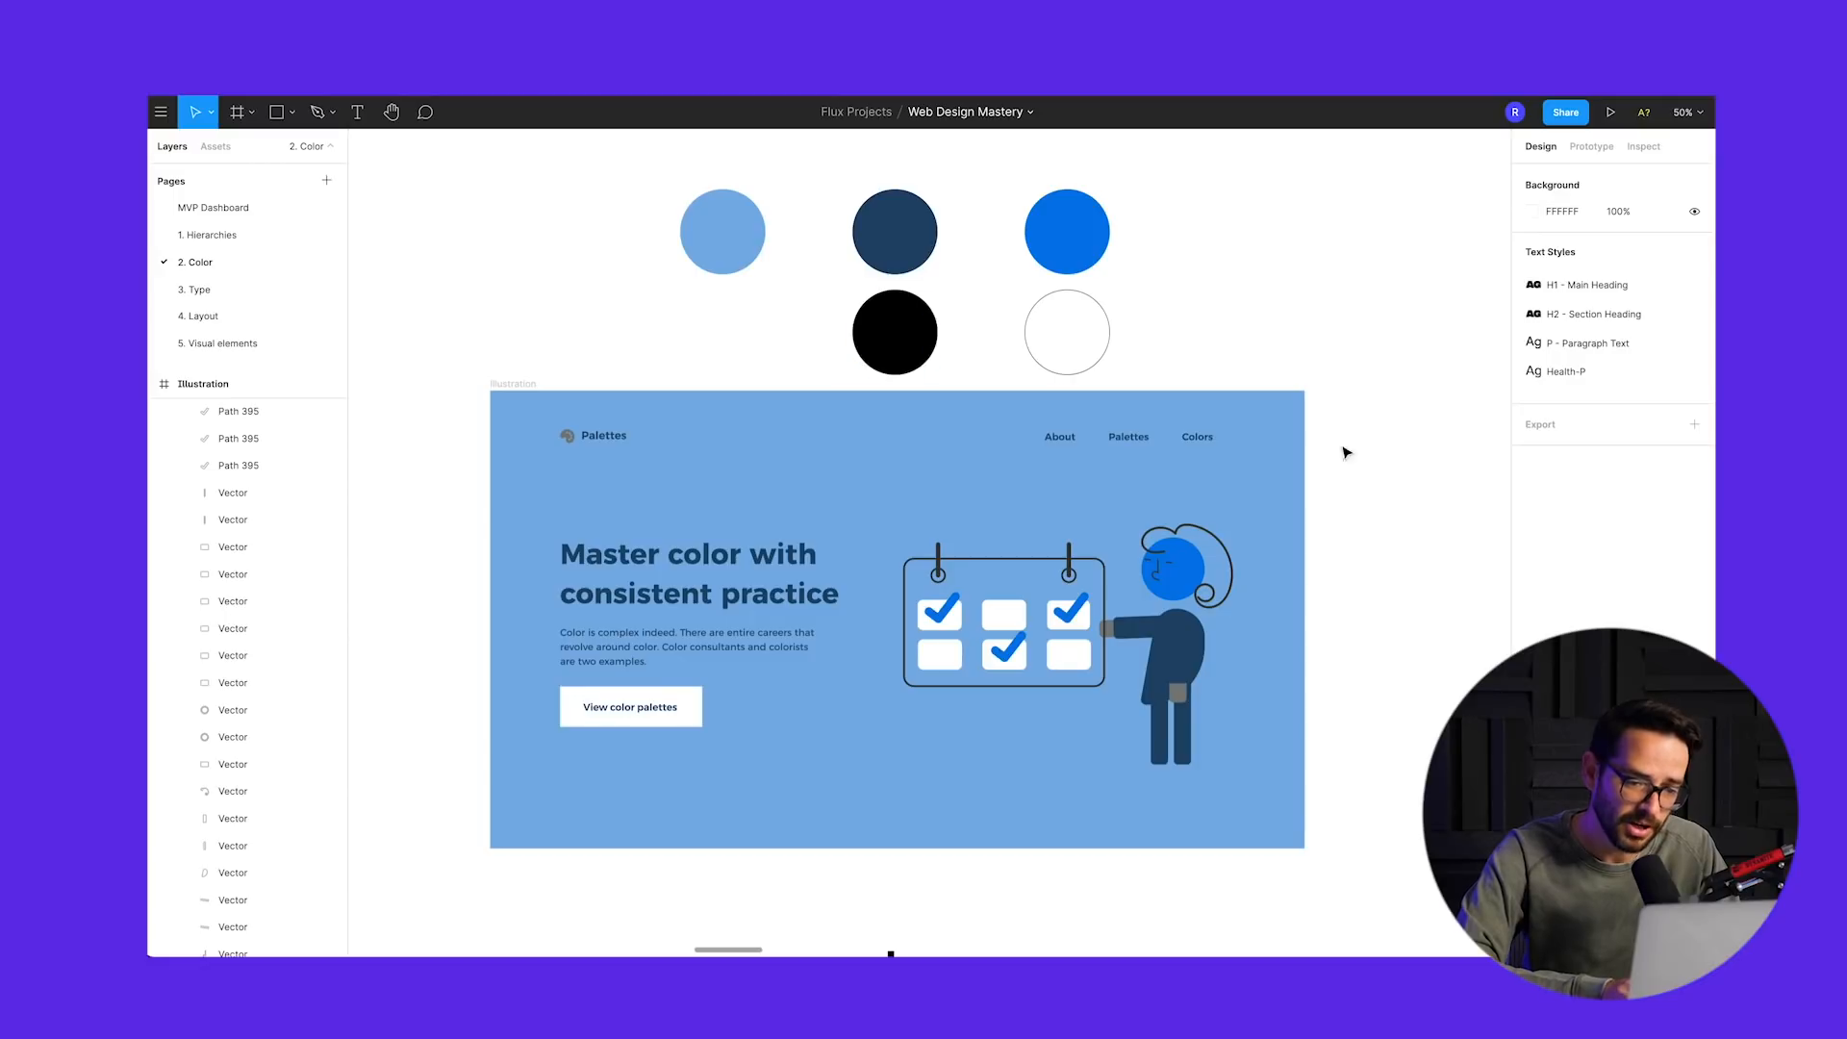
pyautogui.moveTo(934, 526)
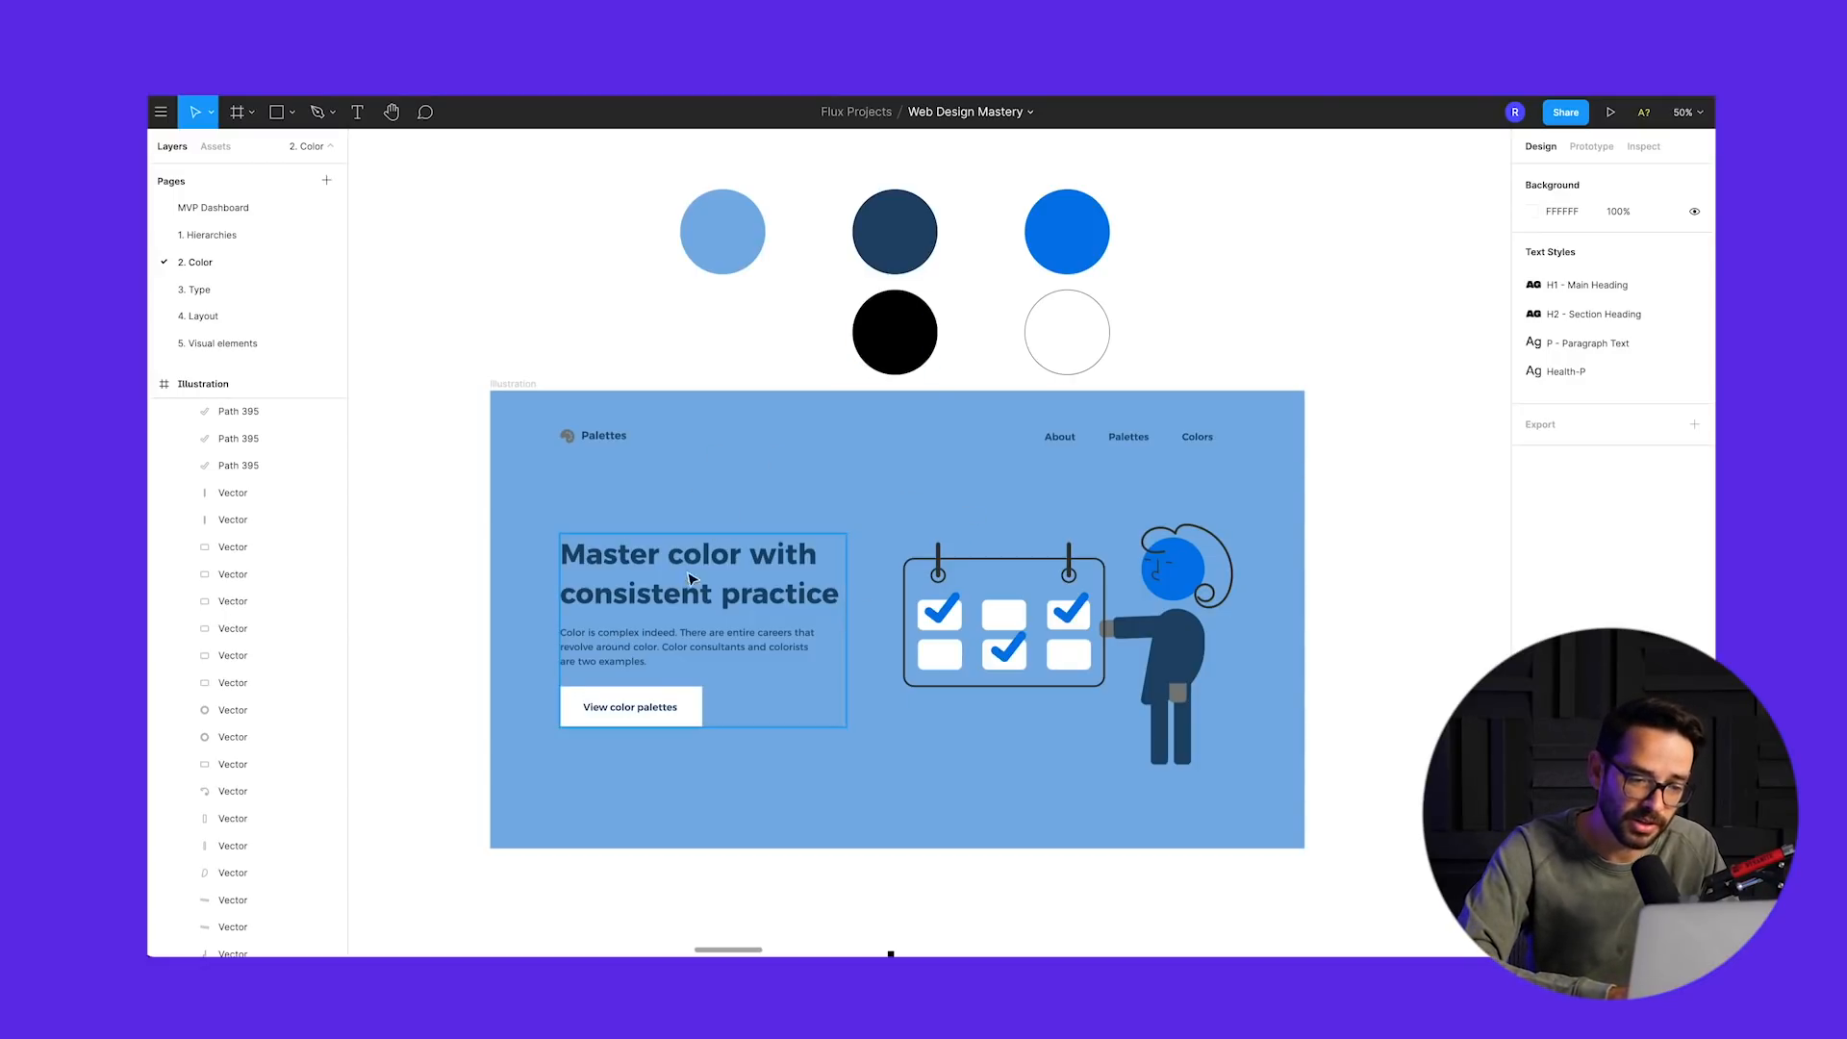
pyautogui.click(370, 567)
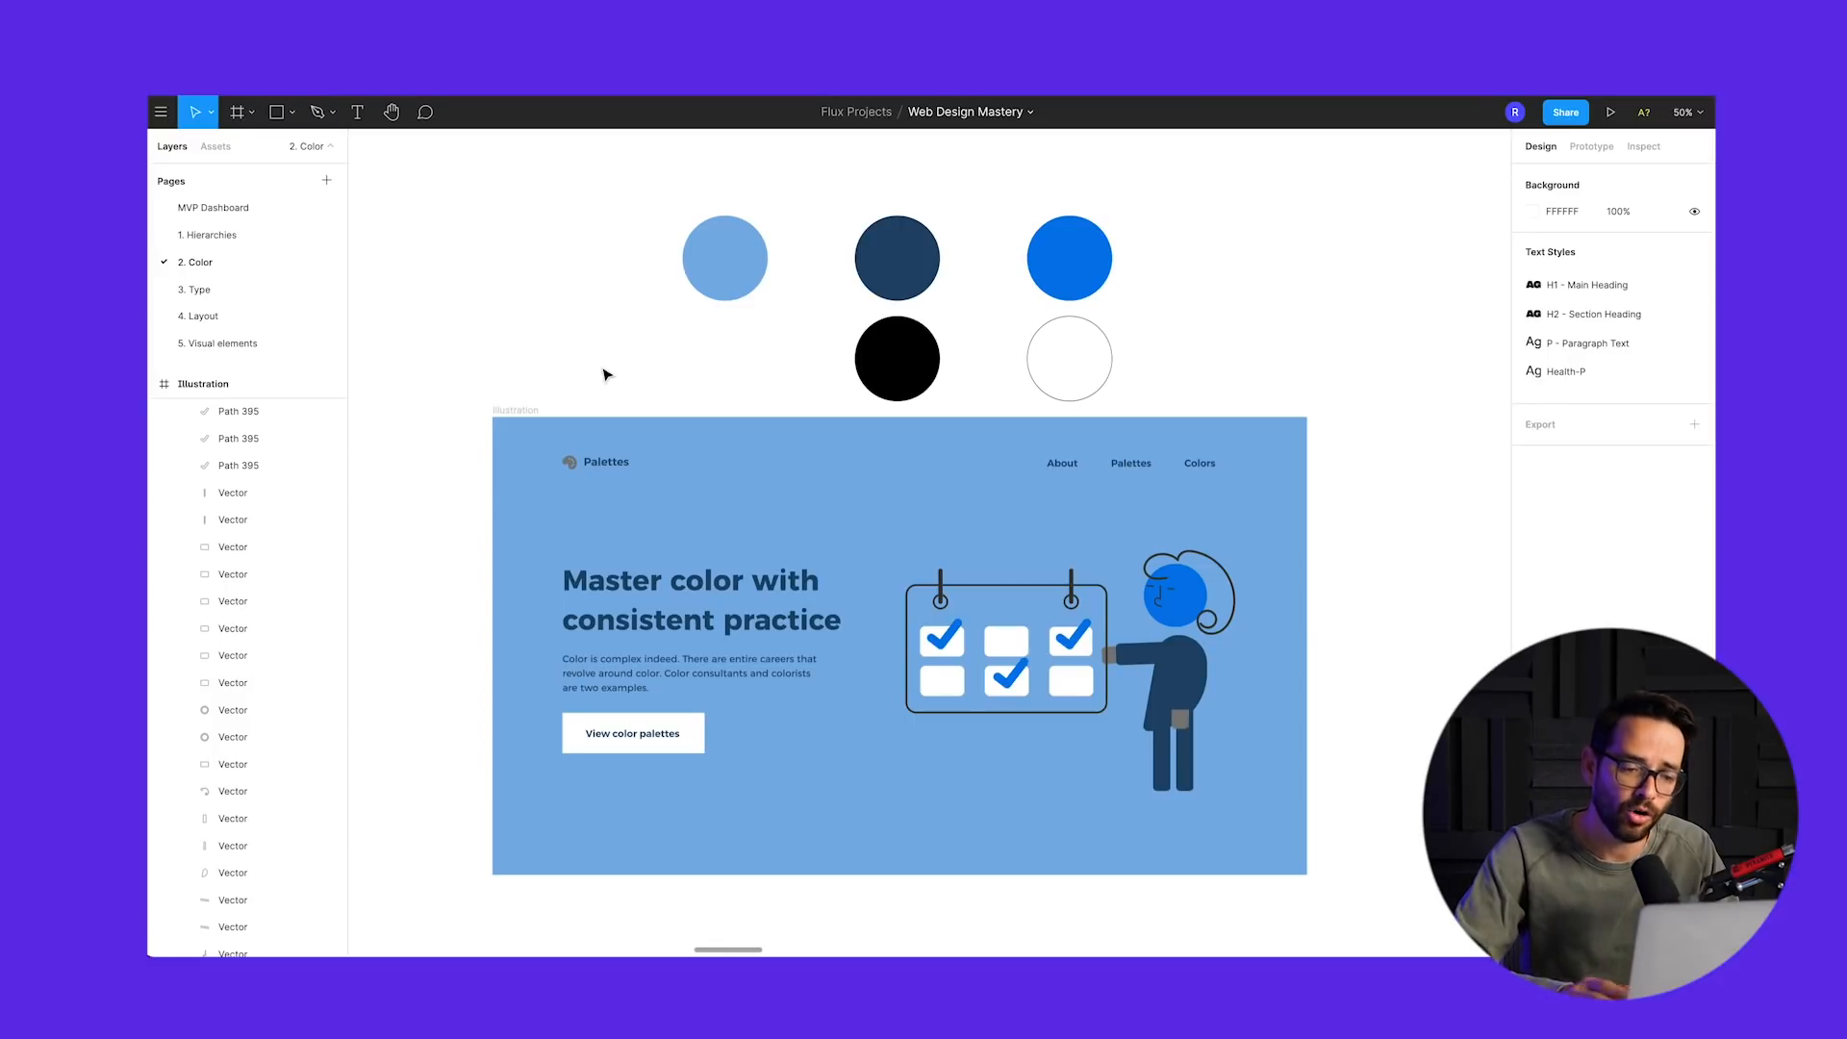
pyautogui.click(628, 634)
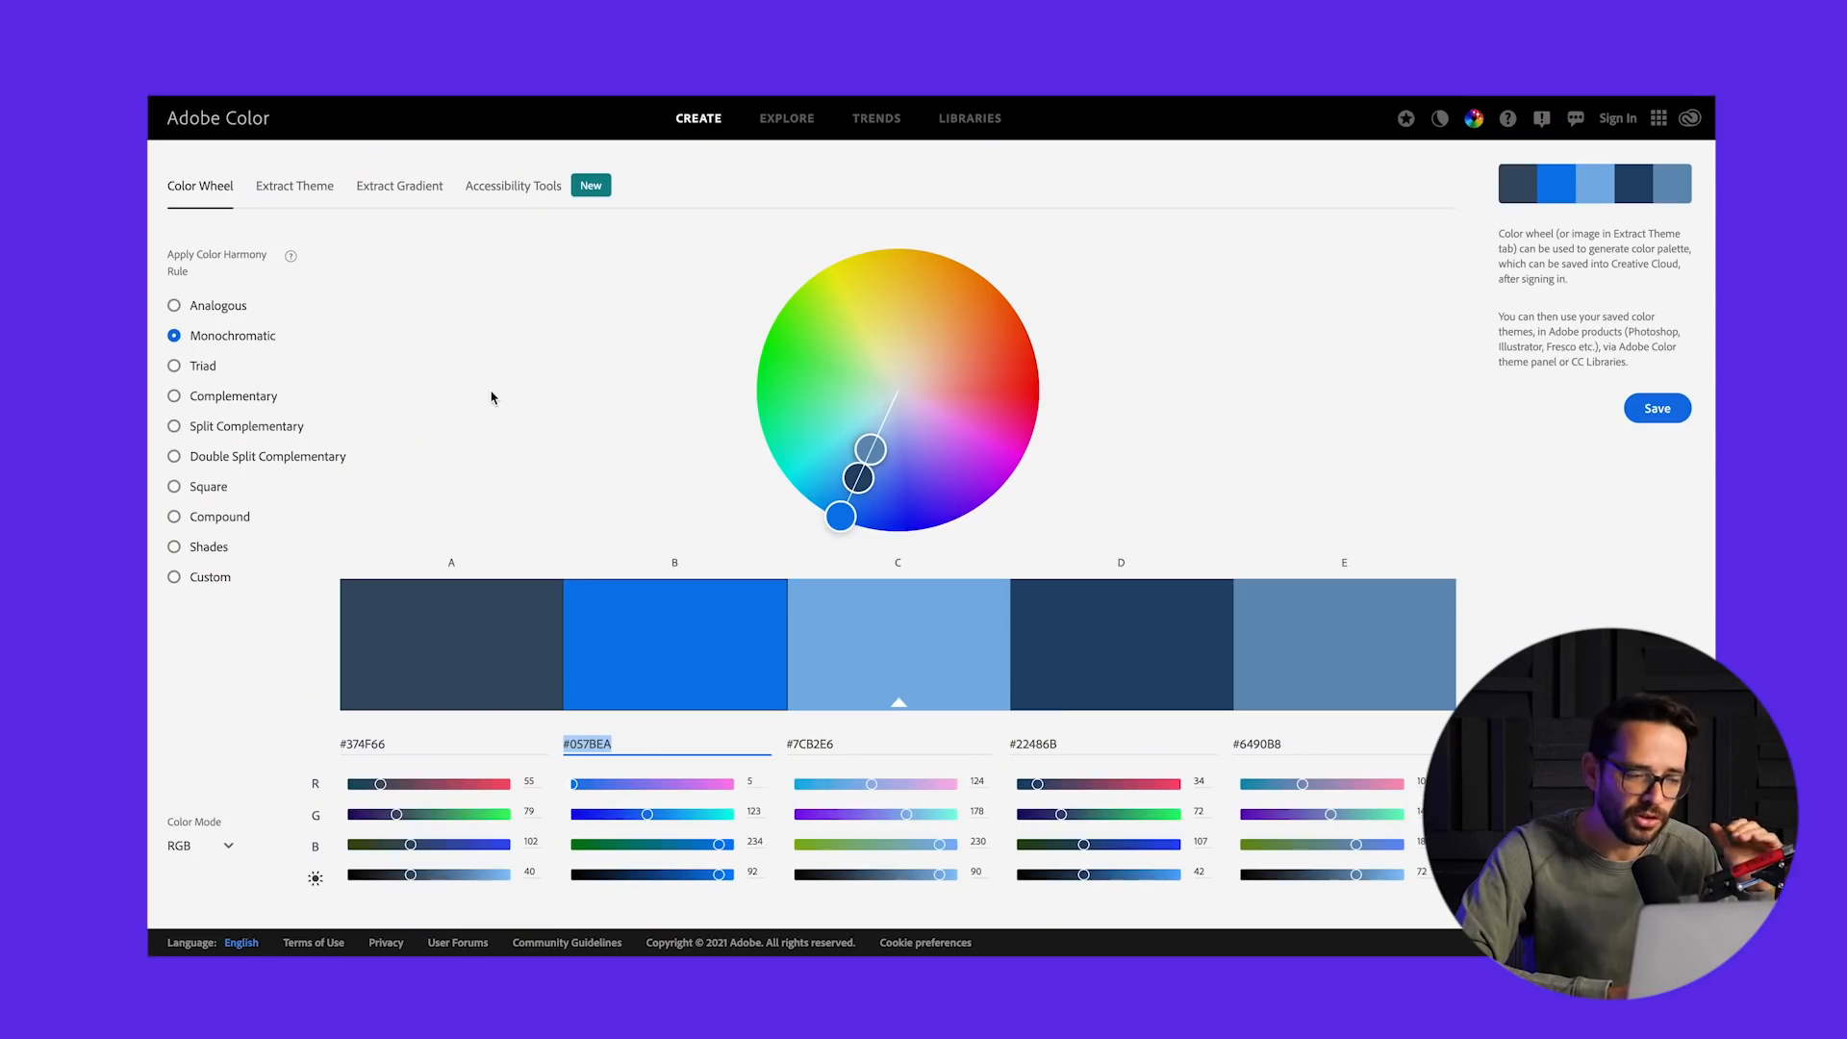
pyautogui.moveTo(188, 400)
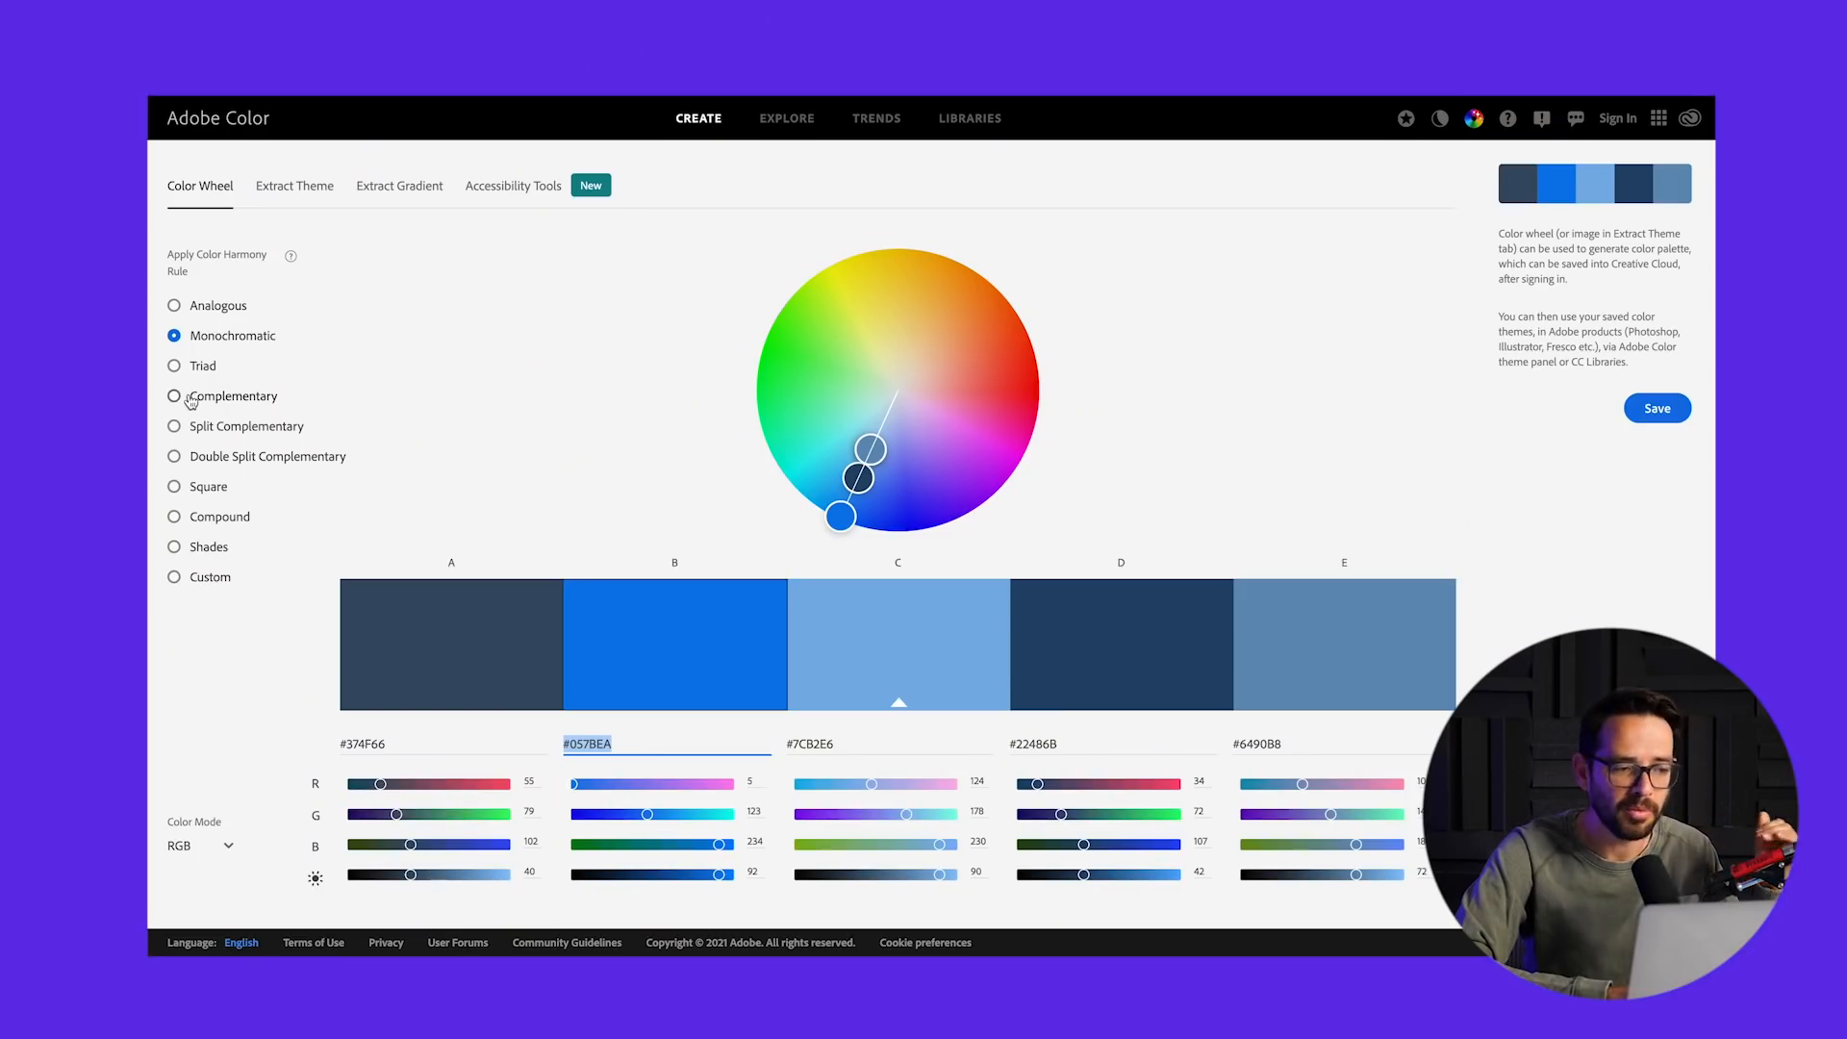
# - Switch to the Complementary rule and rotate the base hue to teal with peach tones
pyautogui.click(174, 396)
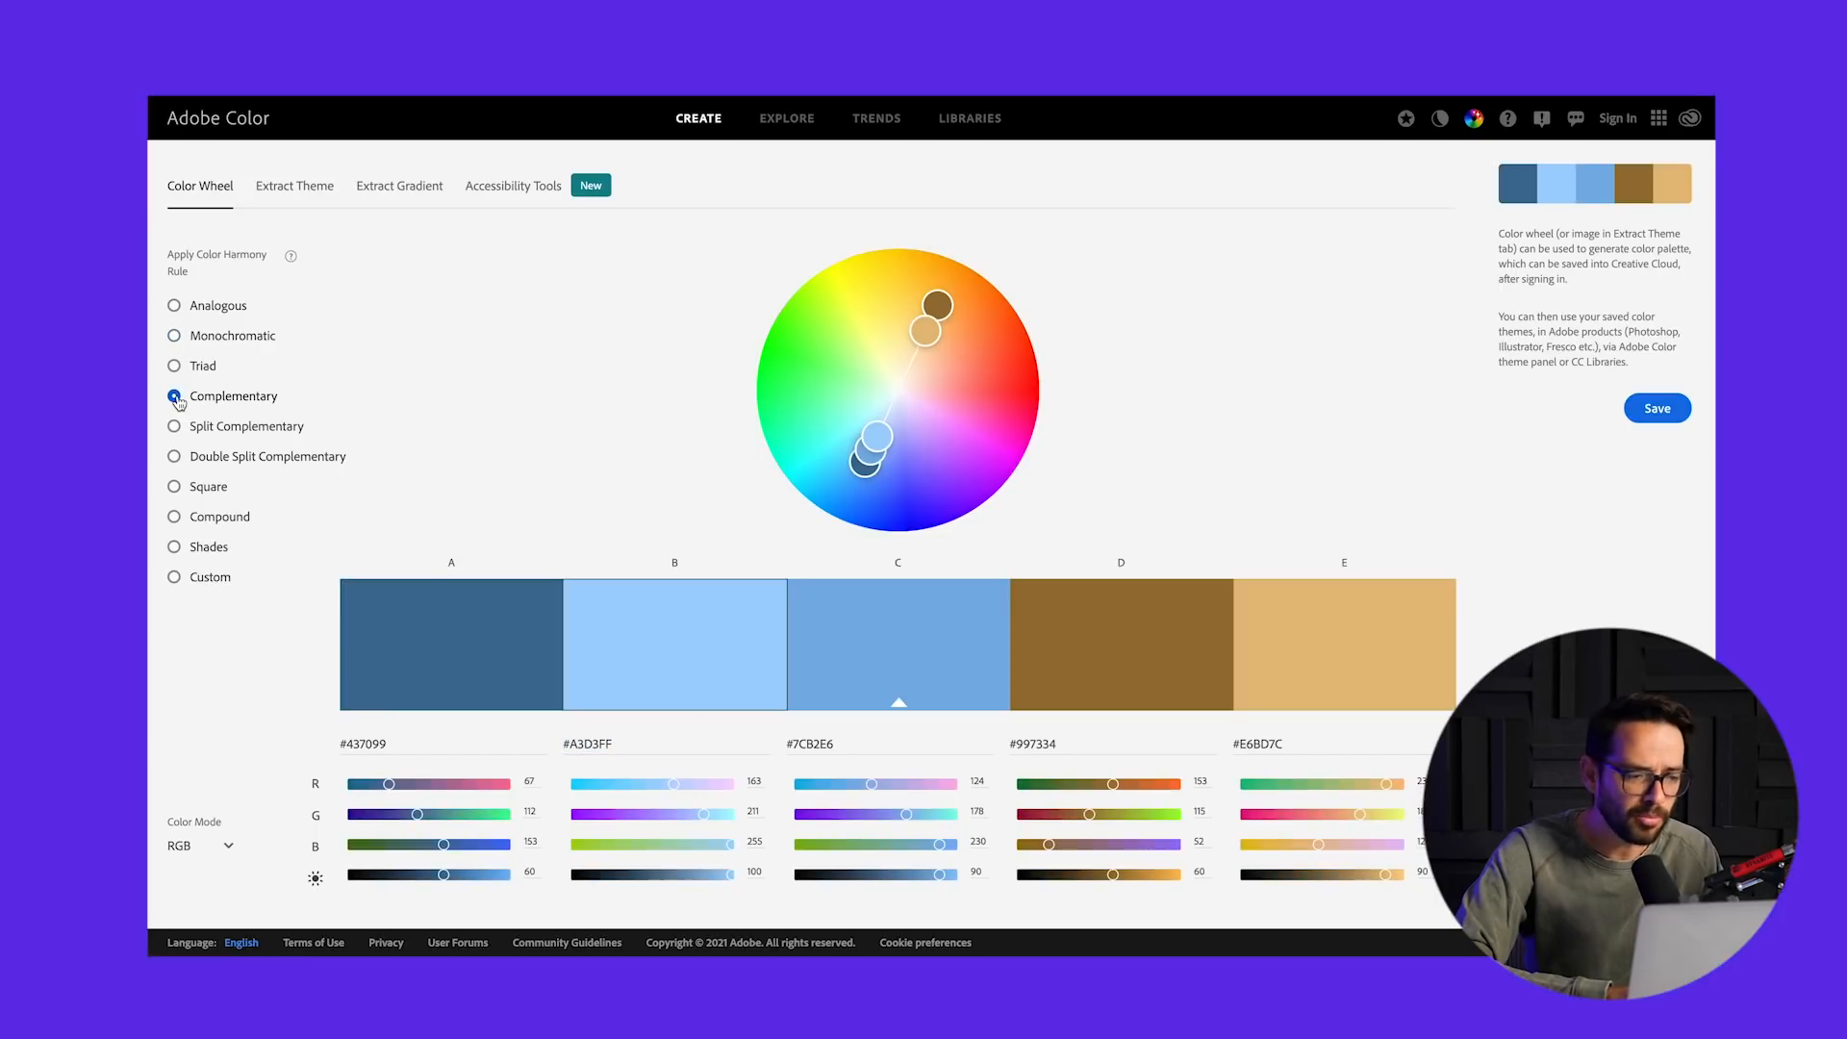
pyautogui.click(174, 396)
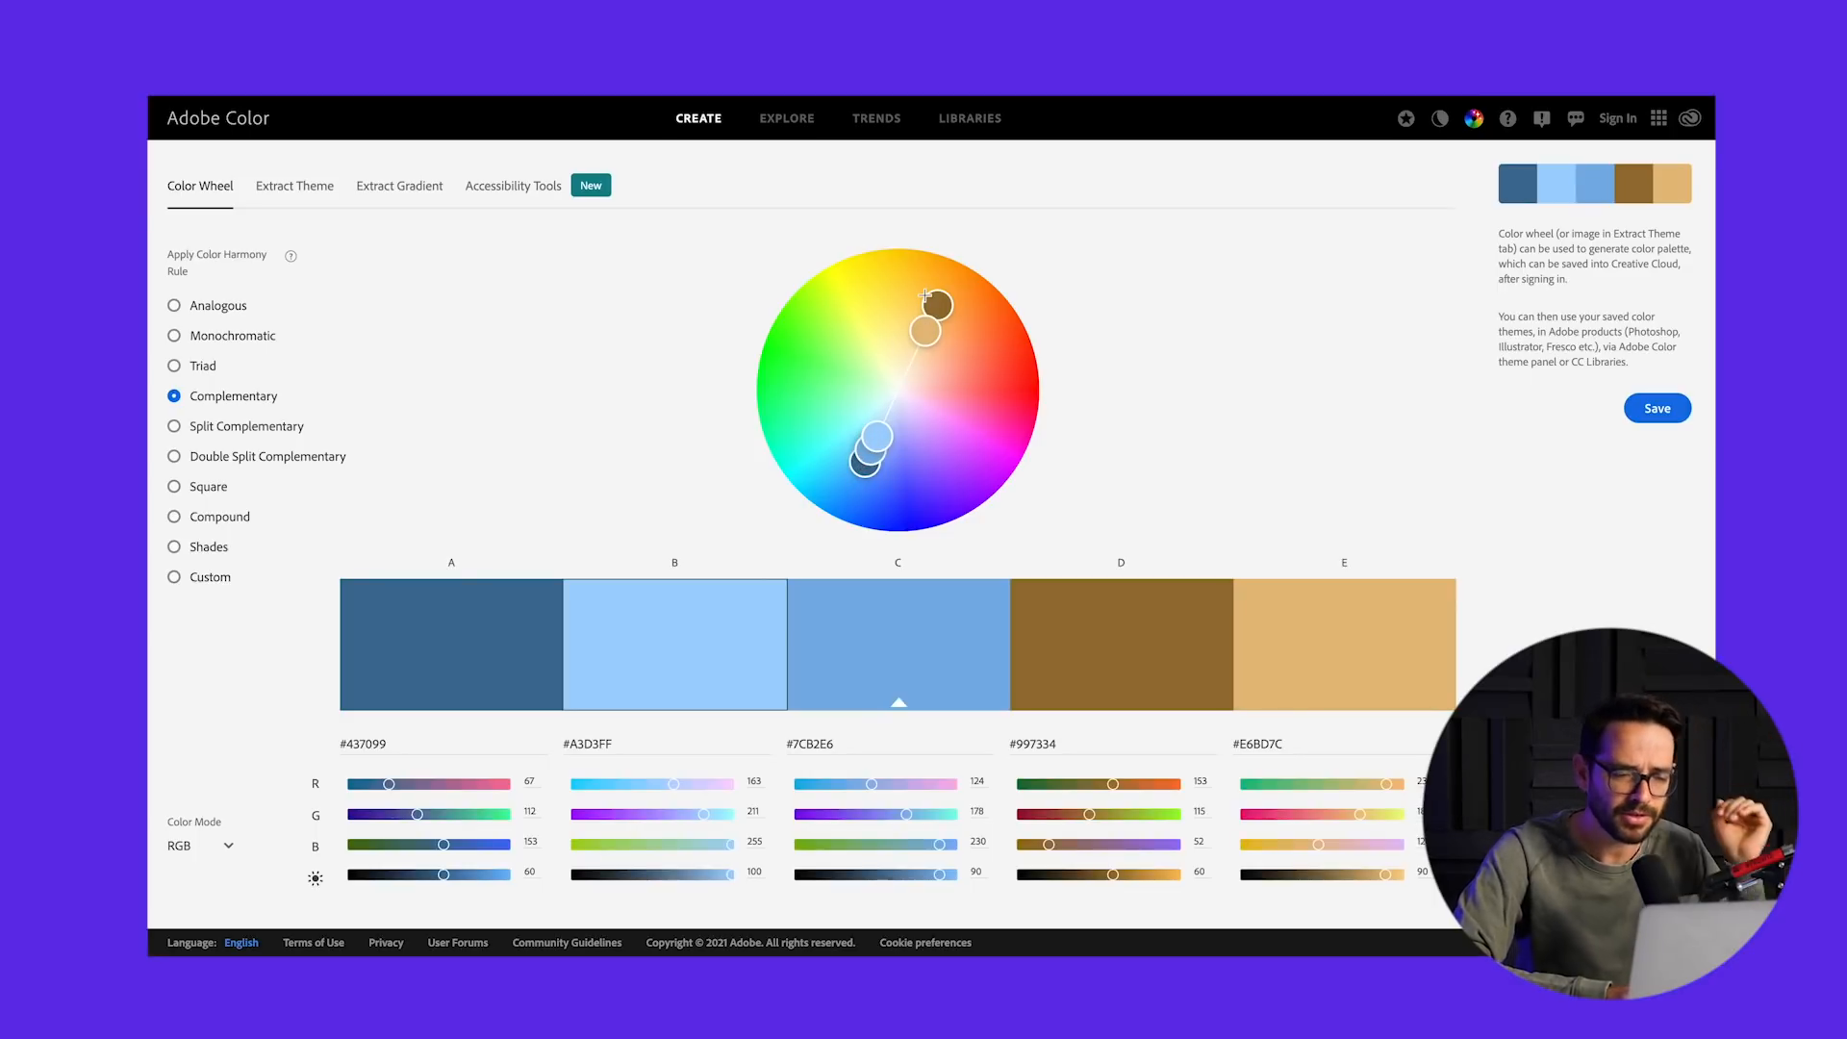
pyautogui.moveTo(889, 387)
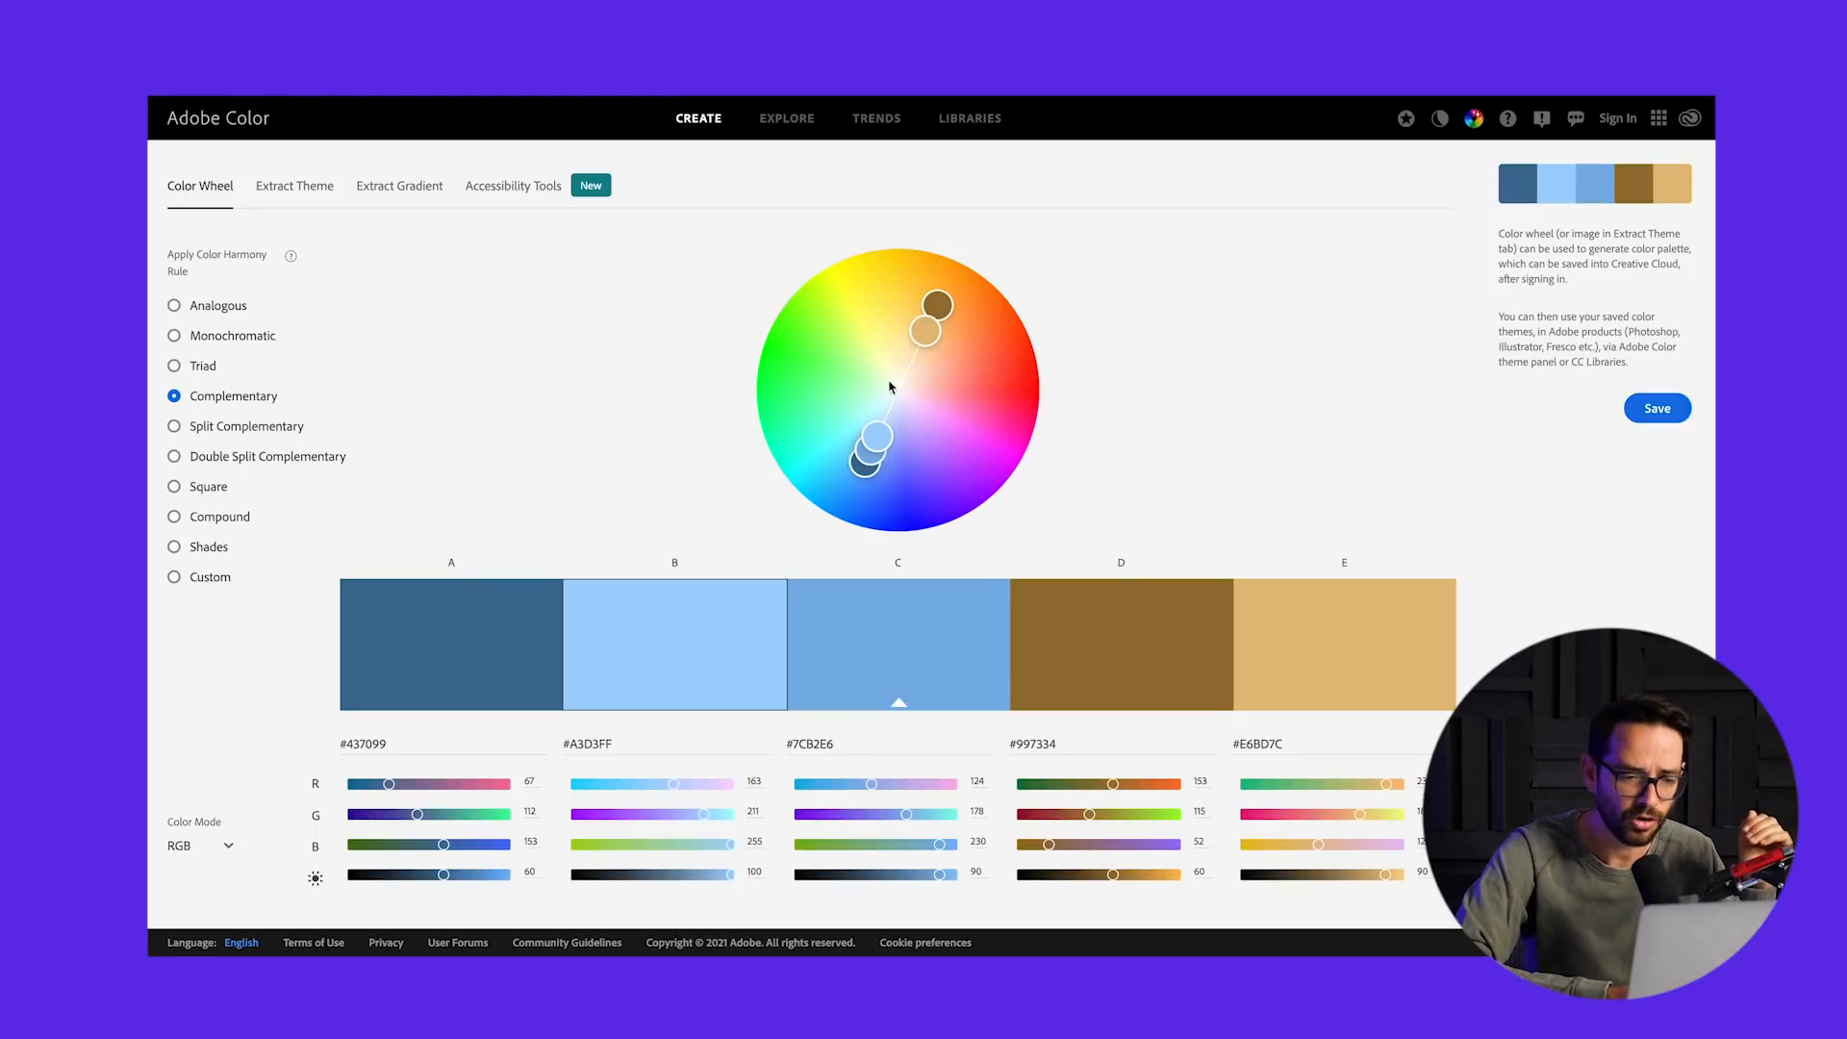
pyautogui.moveTo(877, 441); pyautogui.dragTo(871, 471)
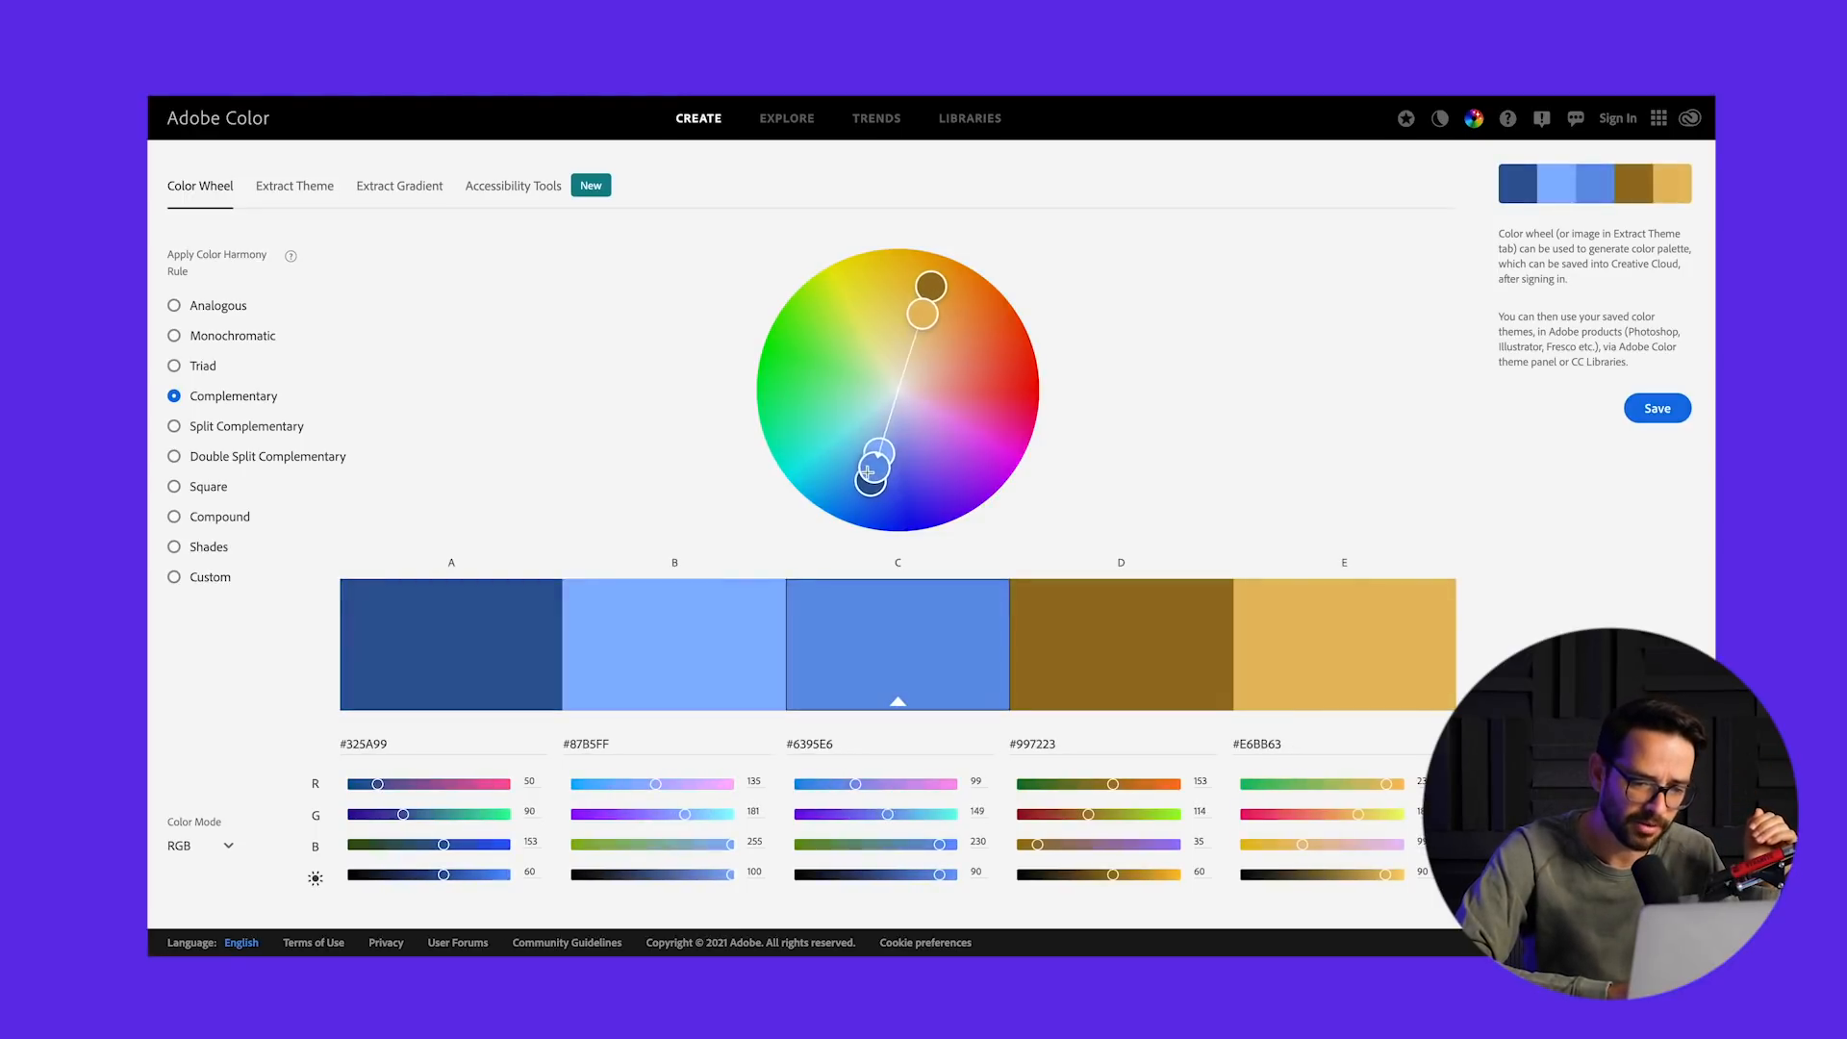
pyautogui.moveTo(877, 460); pyautogui.dragTo(852, 445)
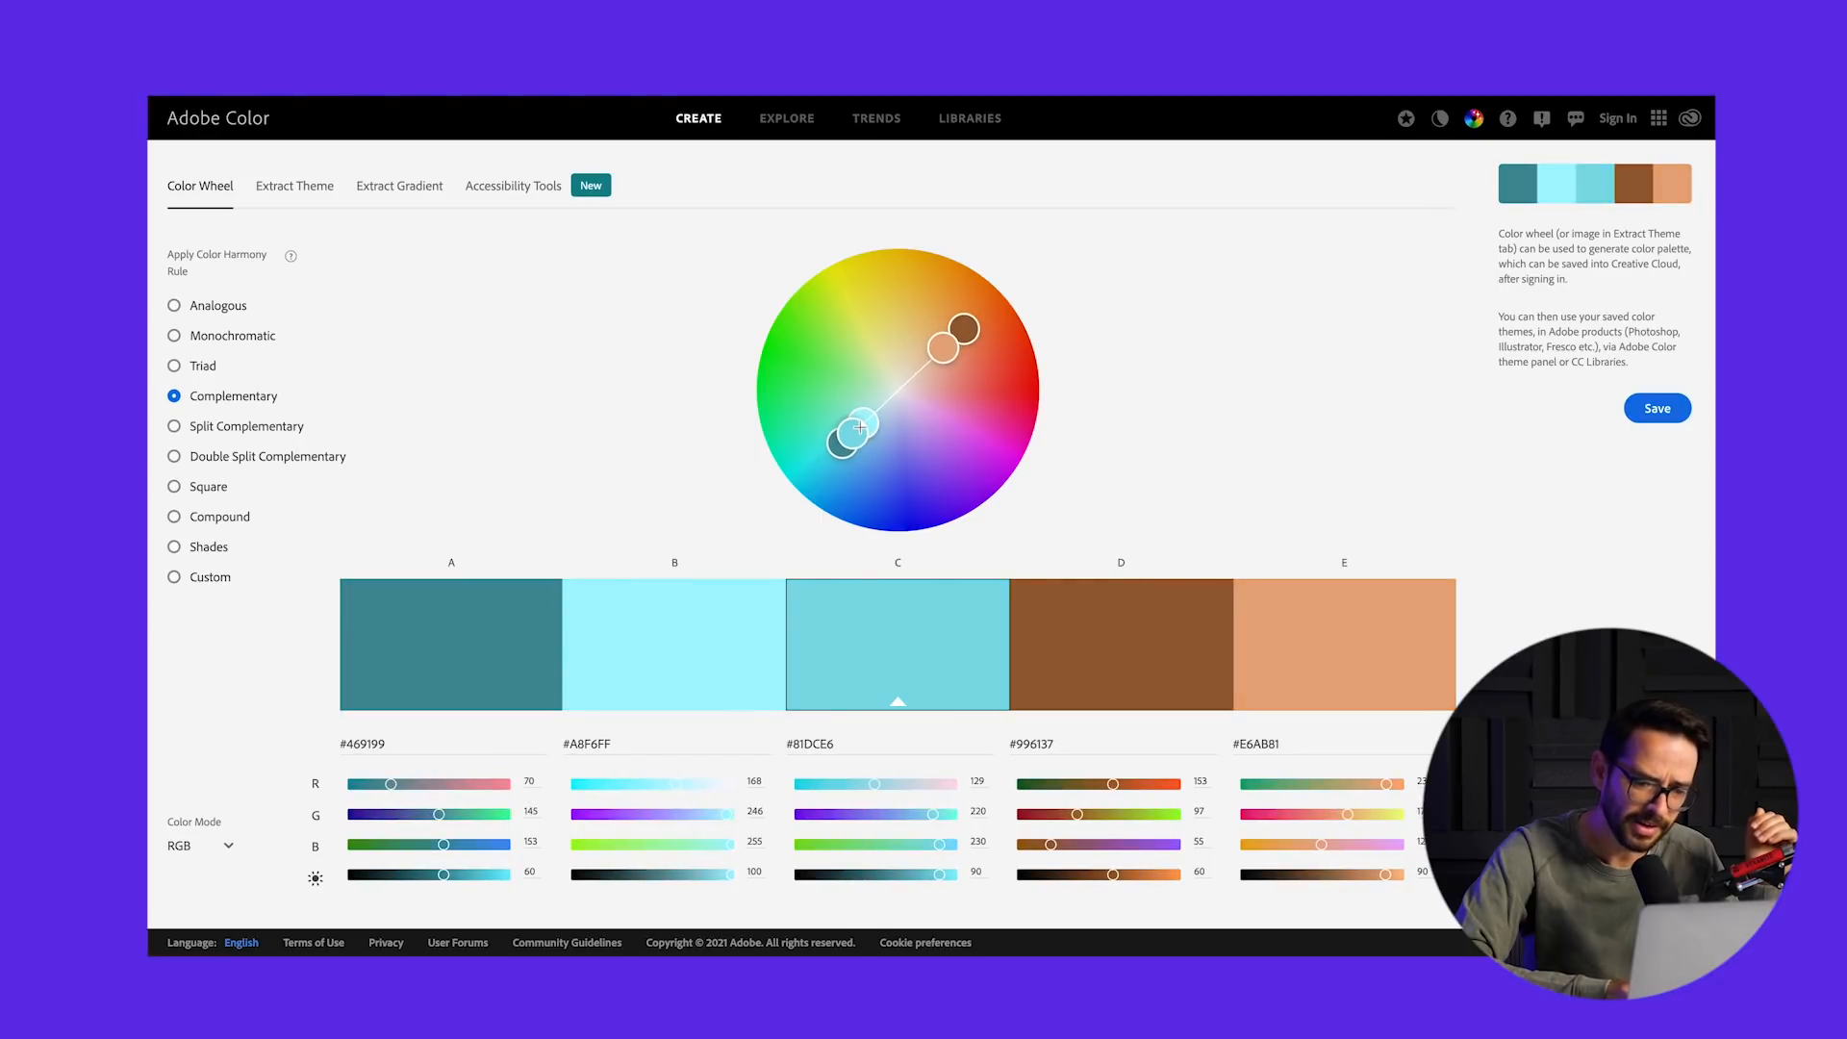
pyautogui.moveTo(857, 430); pyautogui.dragTo(855, 436)
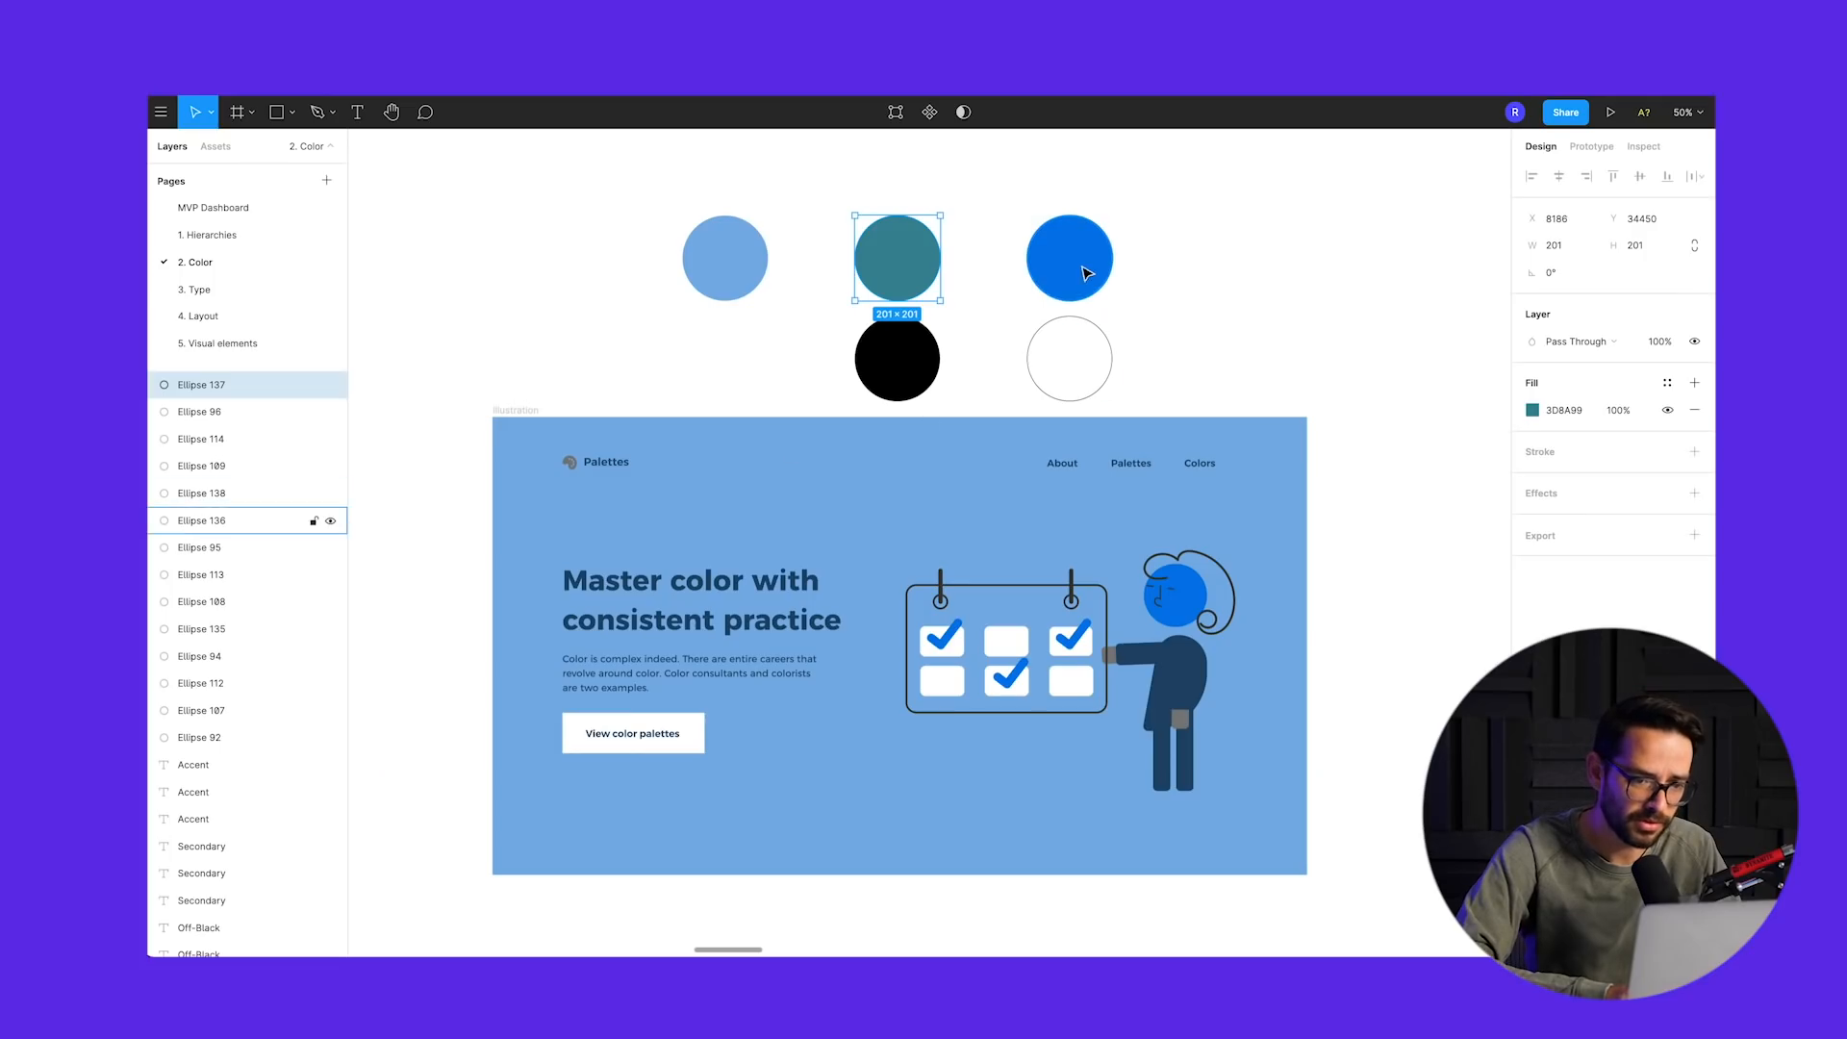
# - Recolour a swatch circle, then eyedrop the background teal, check marks peach, head white
pyautogui.click(1067, 257)
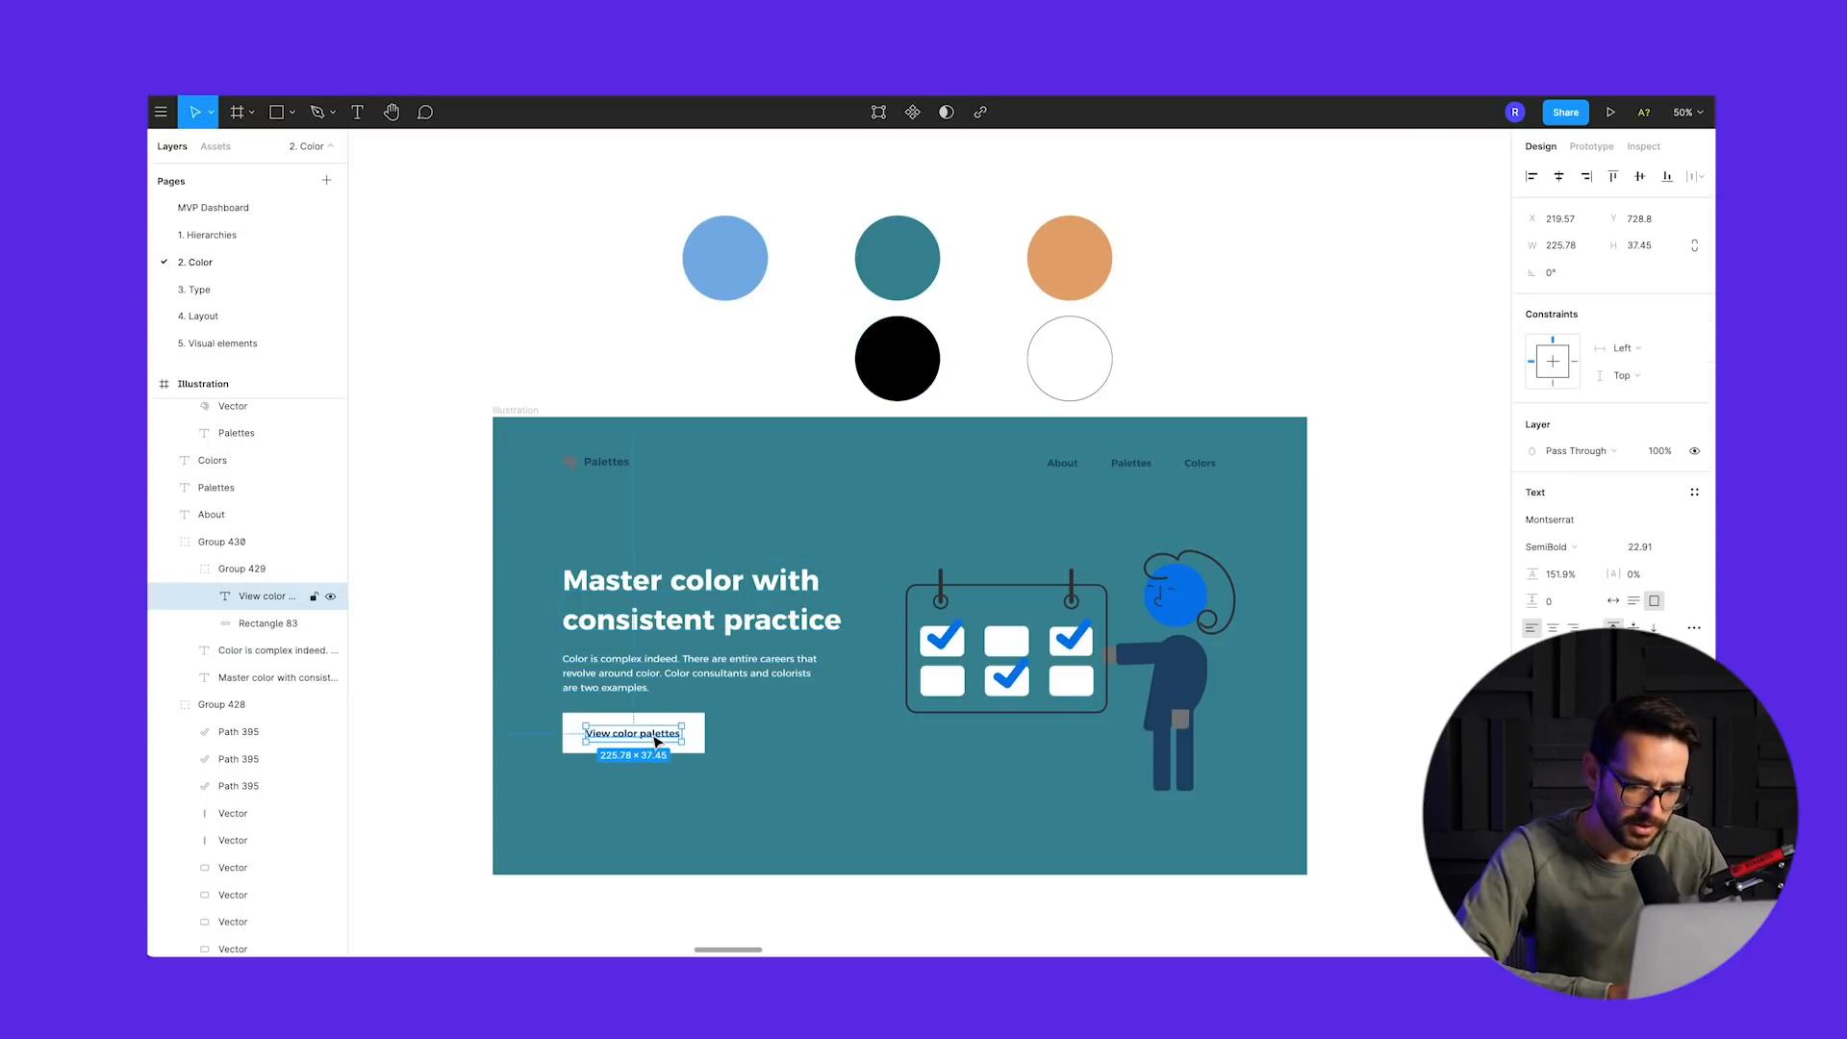
pyautogui.click(692, 324)
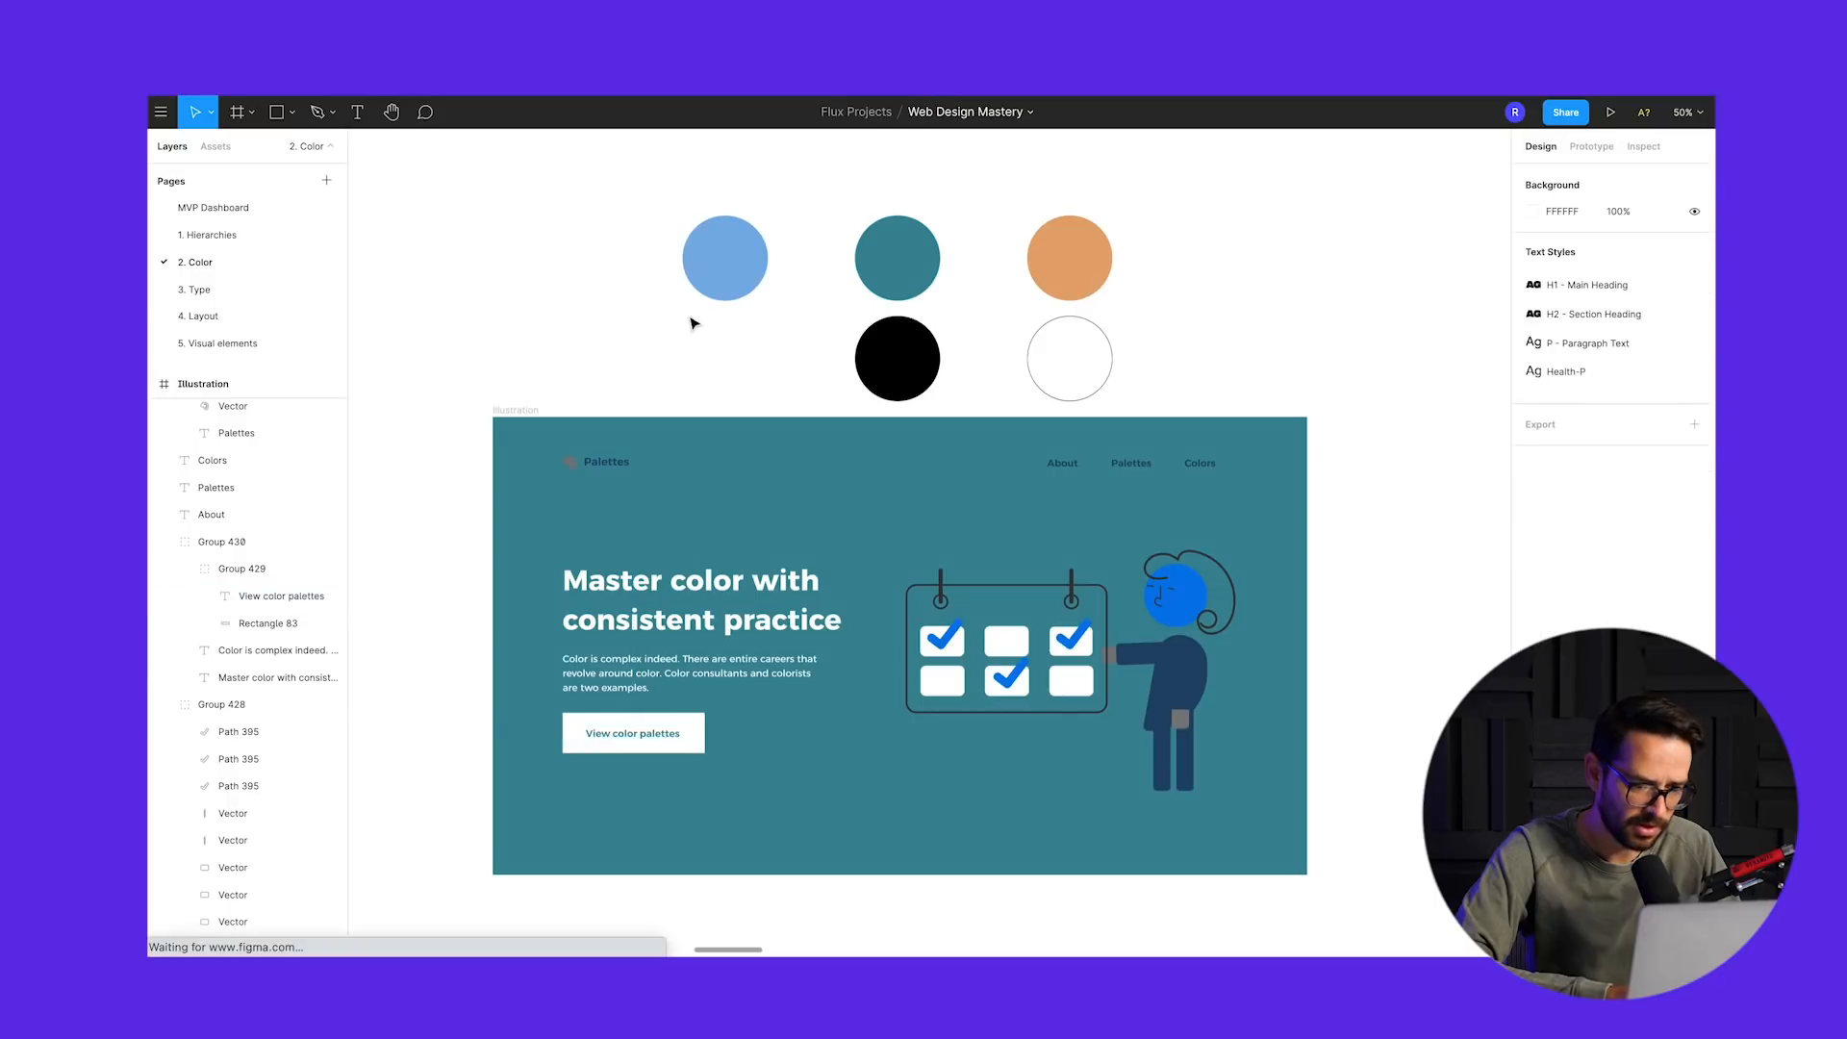
pyautogui.click(1172, 688)
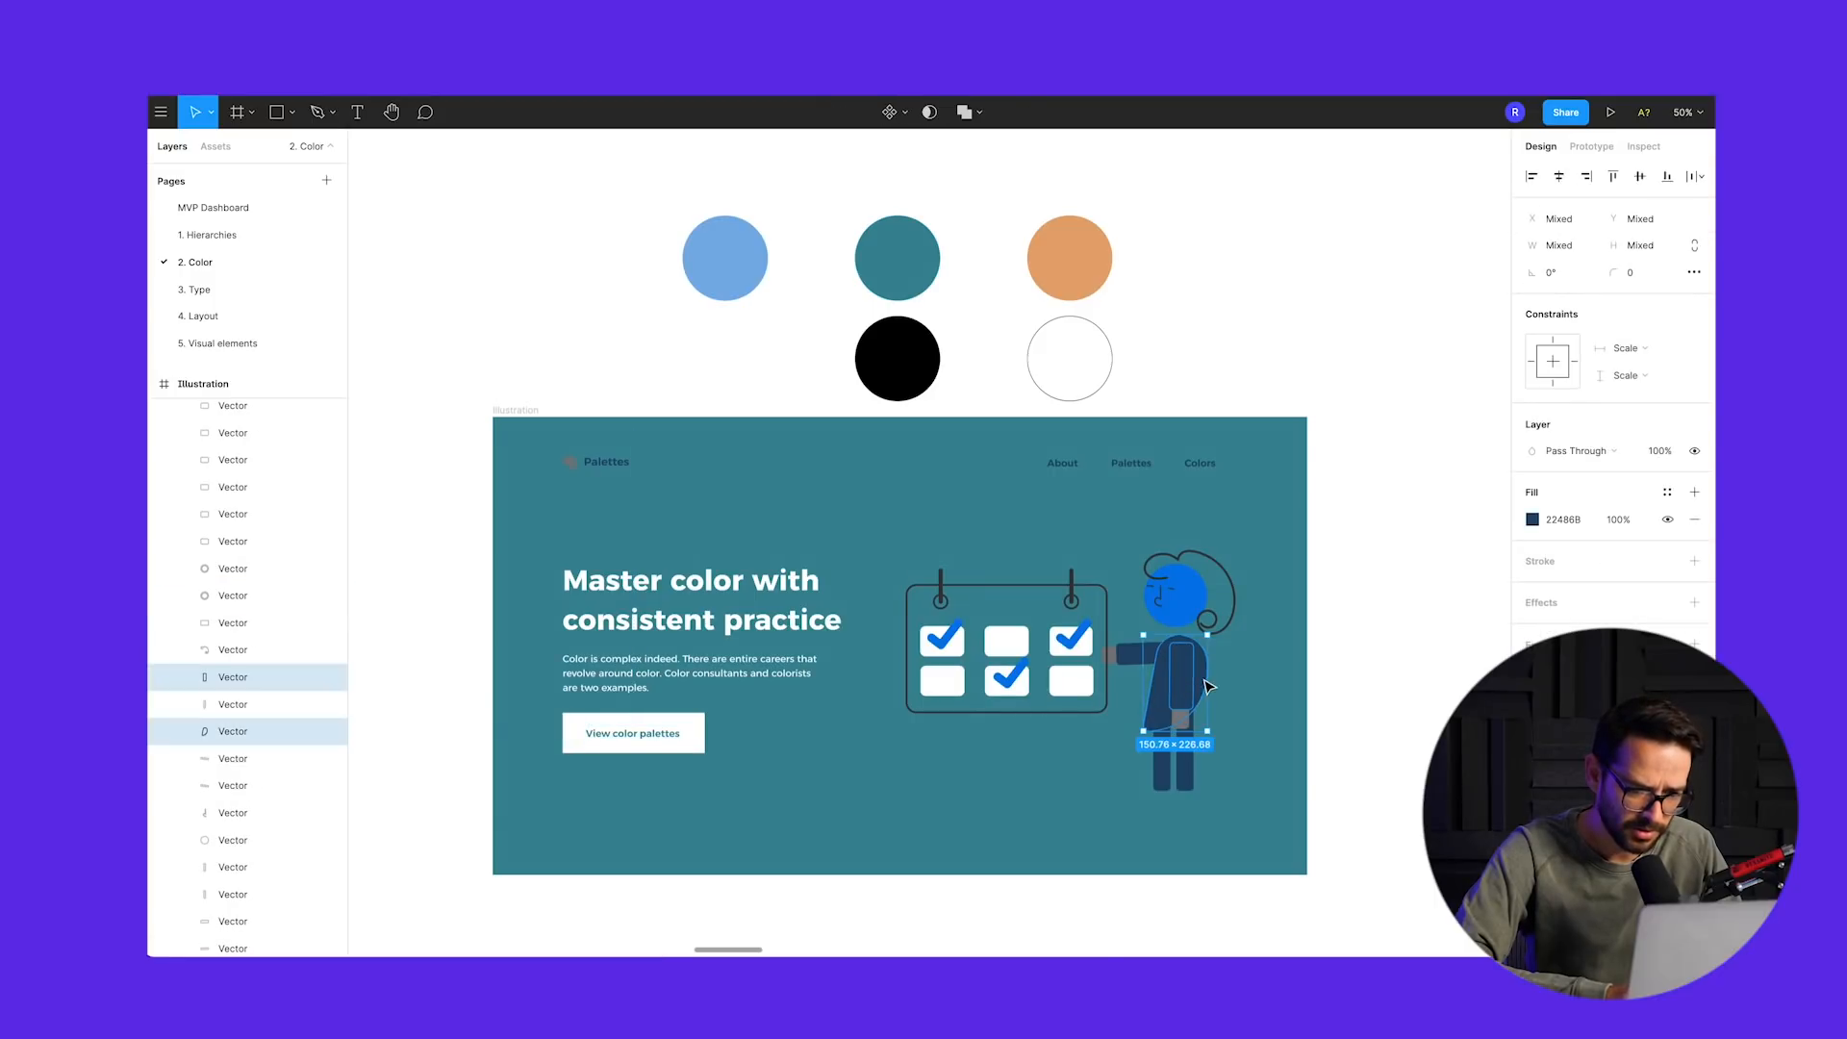
pyautogui.moveTo(1208, 687); pyautogui.dragTo(1190, 777)
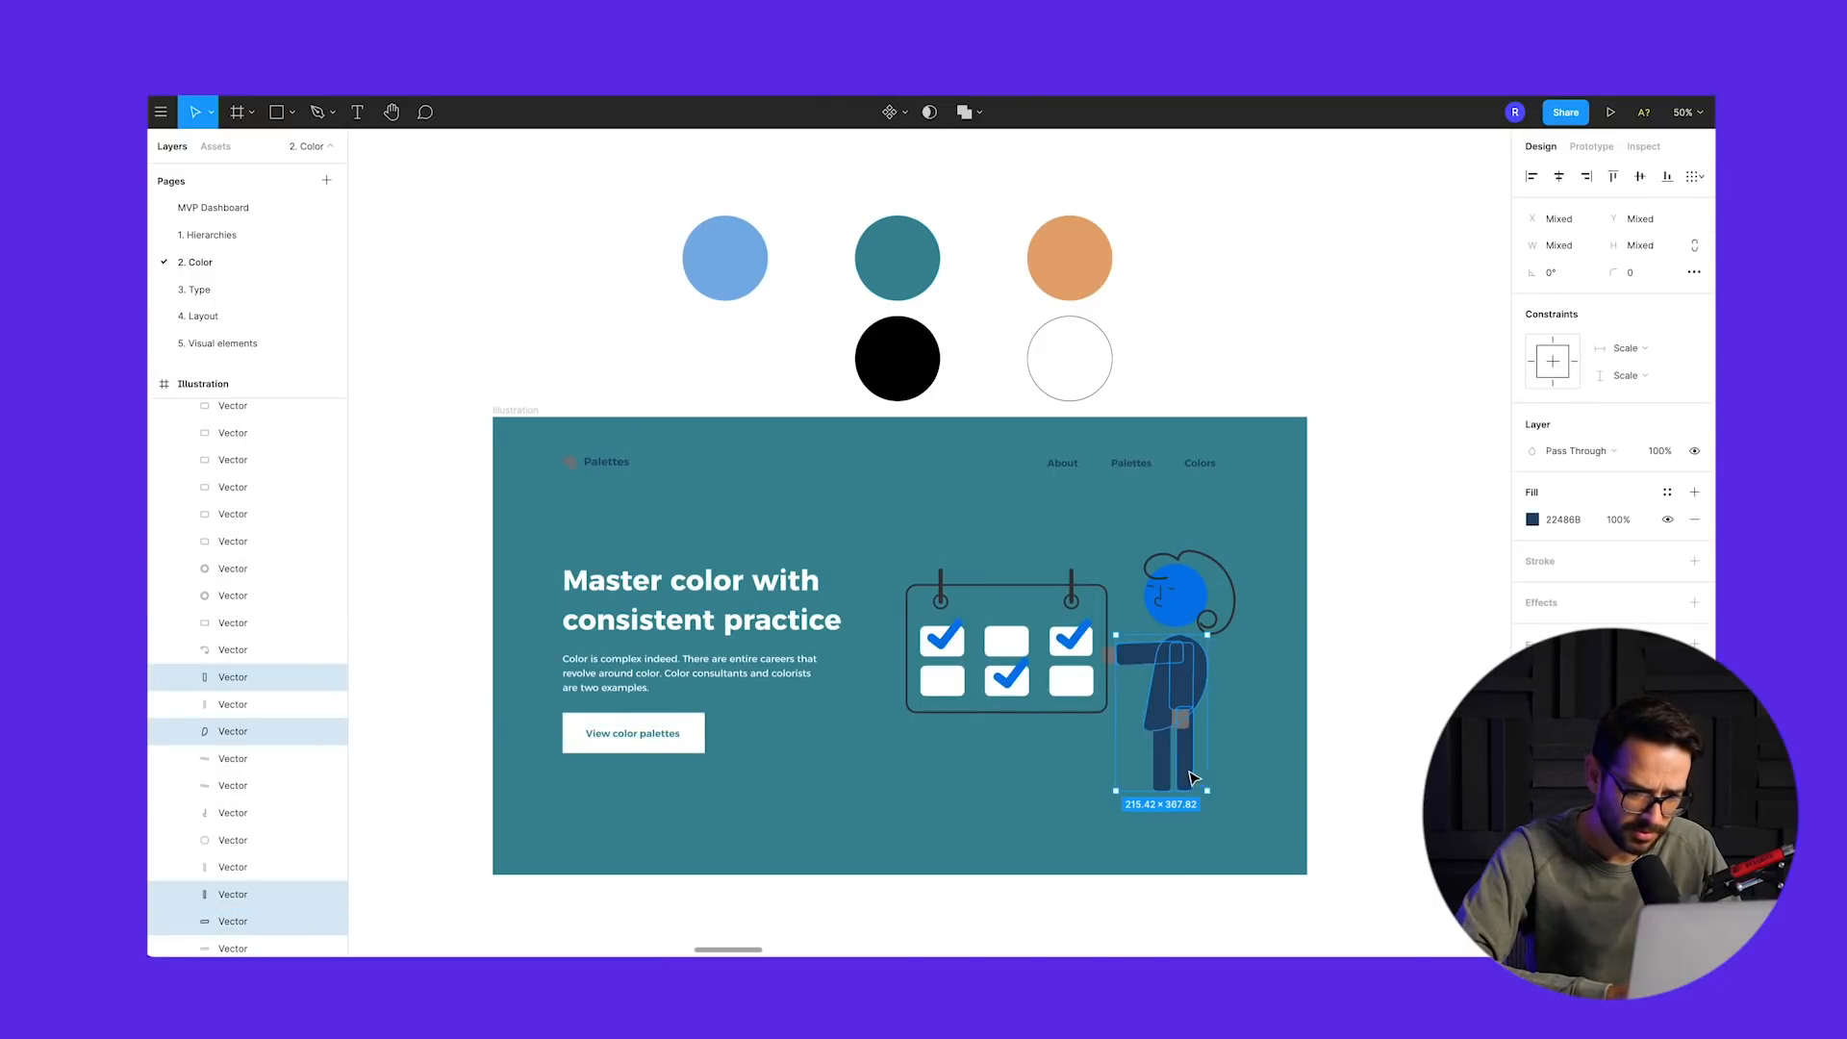
pyautogui.click(1069, 257)
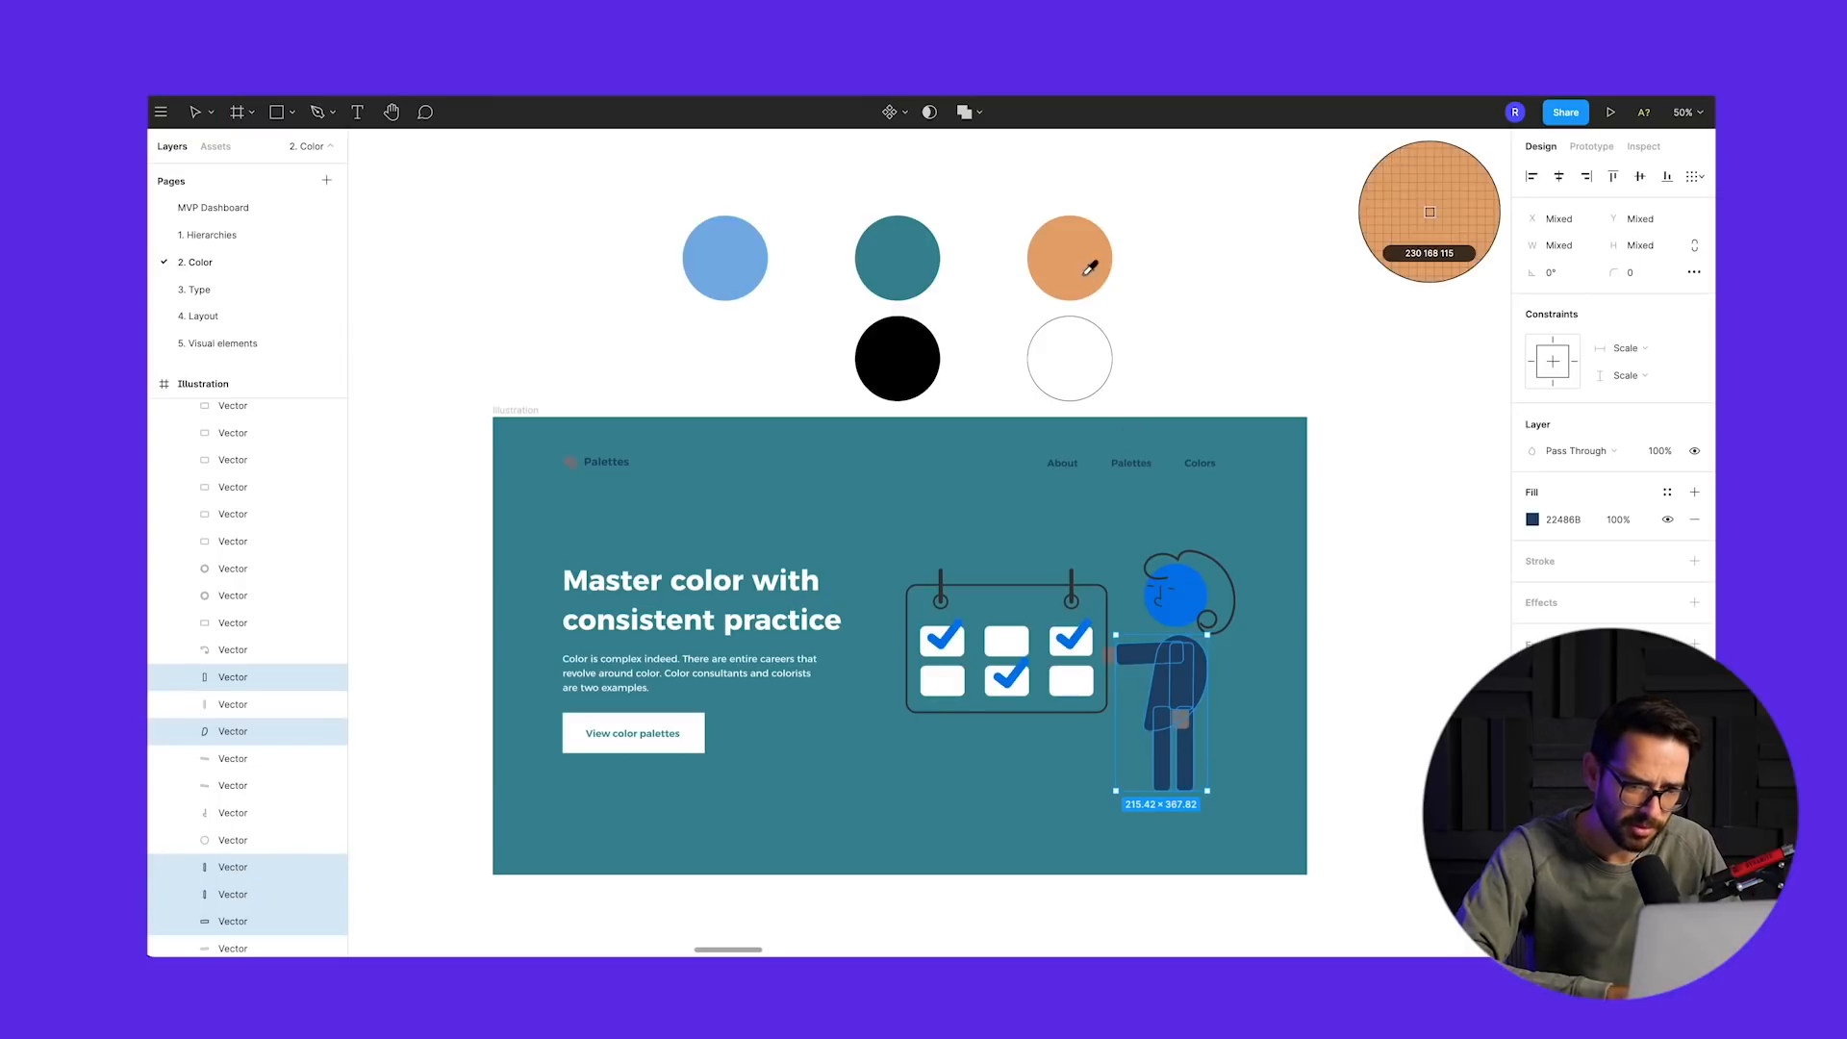
pyautogui.click(198, 111)
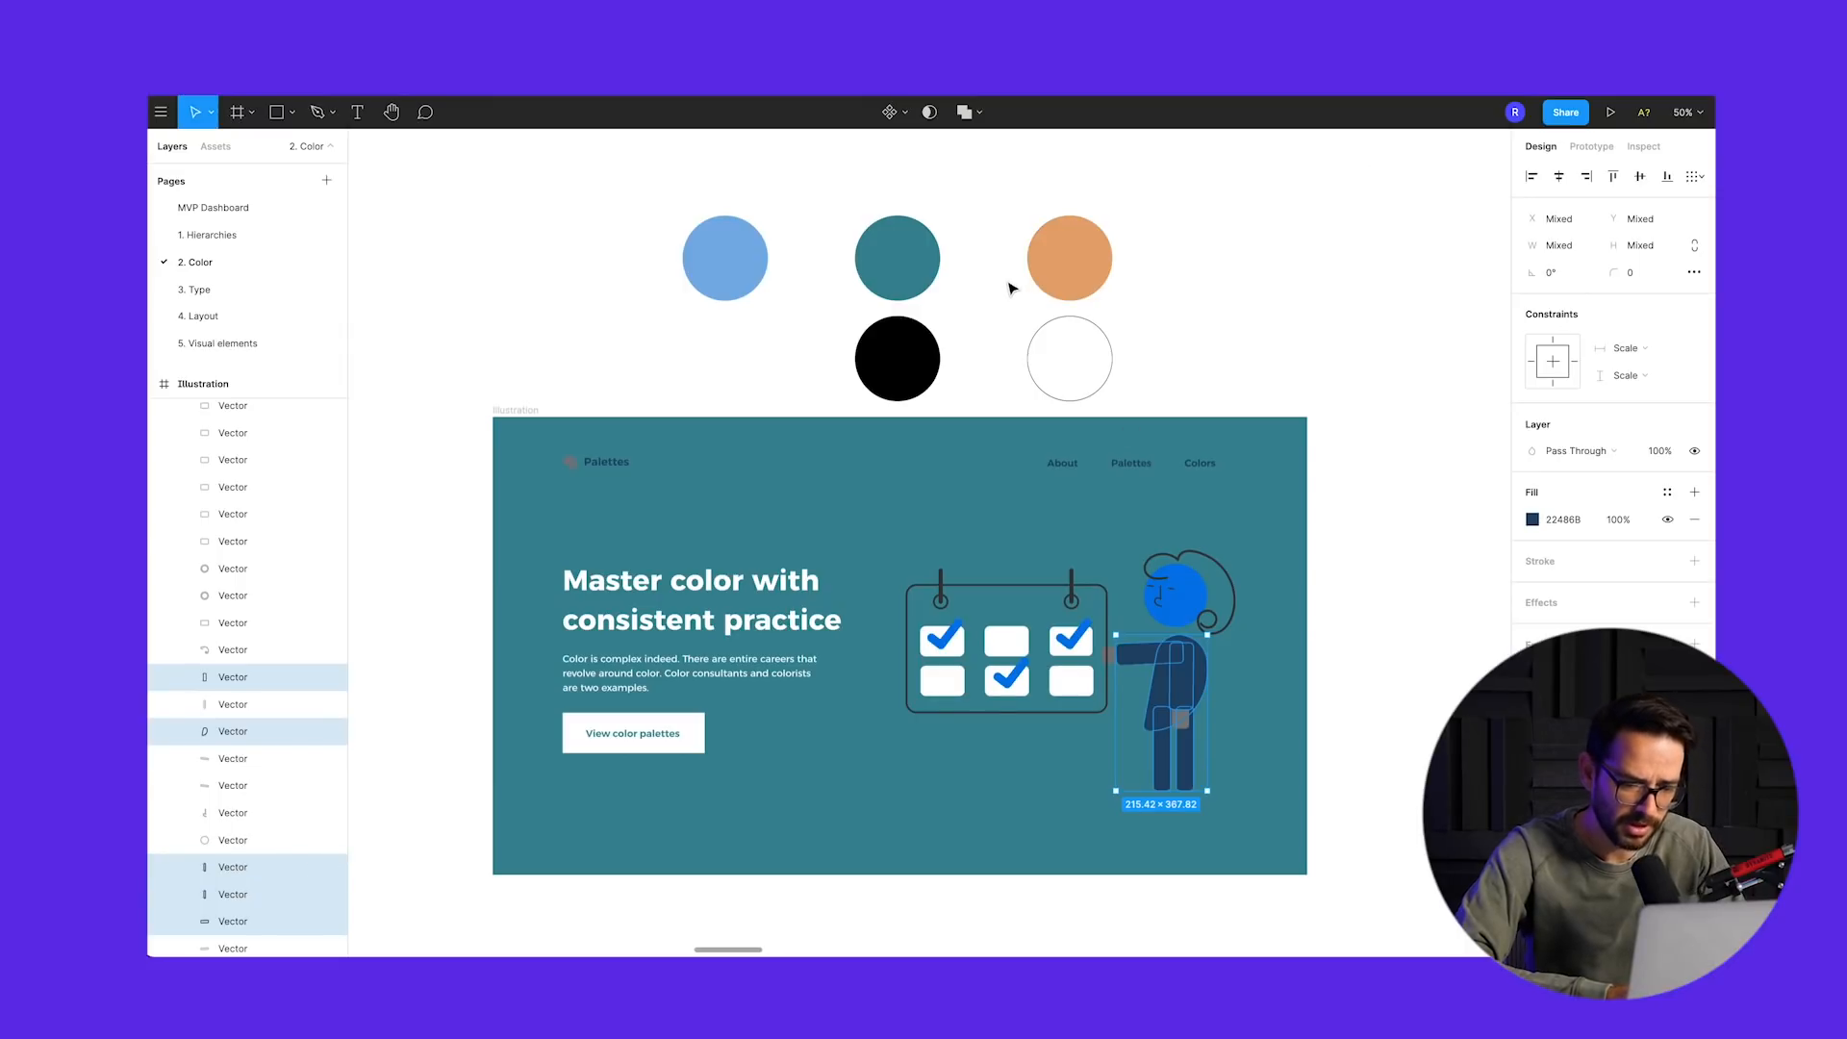
pyautogui.click(1067, 358)
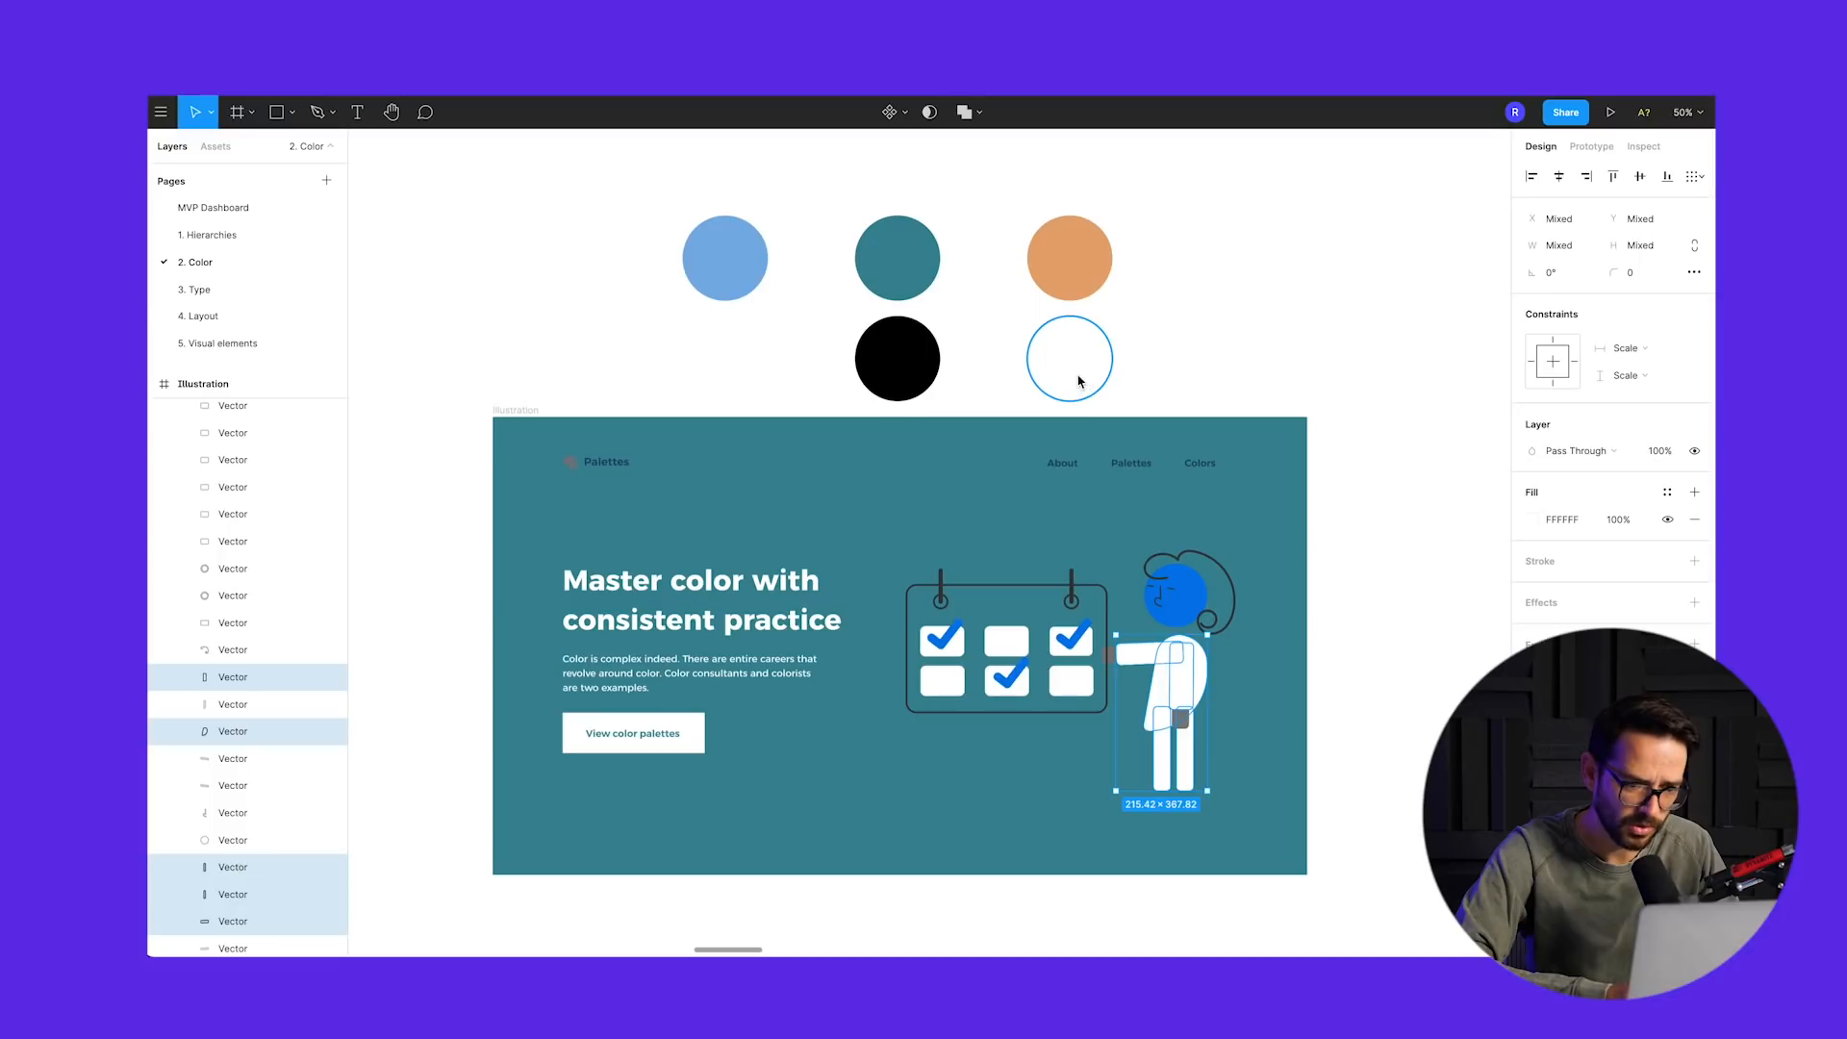
pyautogui.click(897, 359)
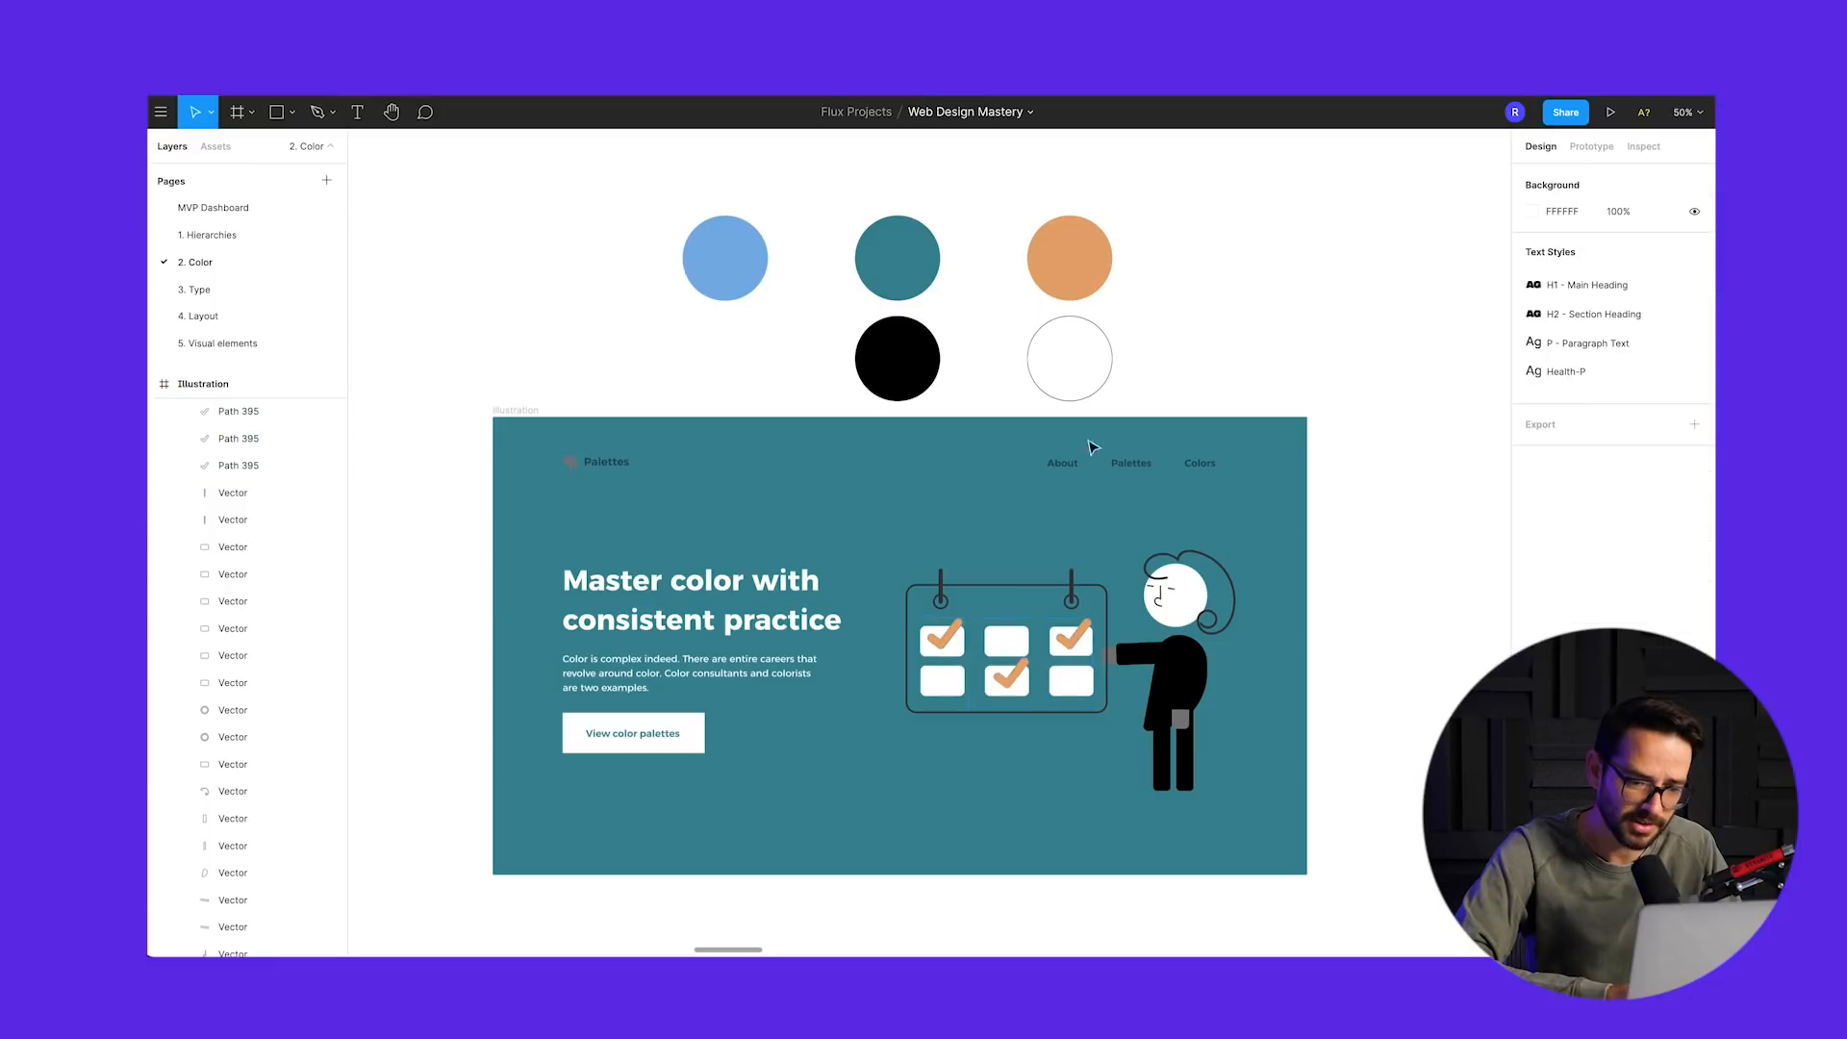
pyautogui.moveTo(969, 603)
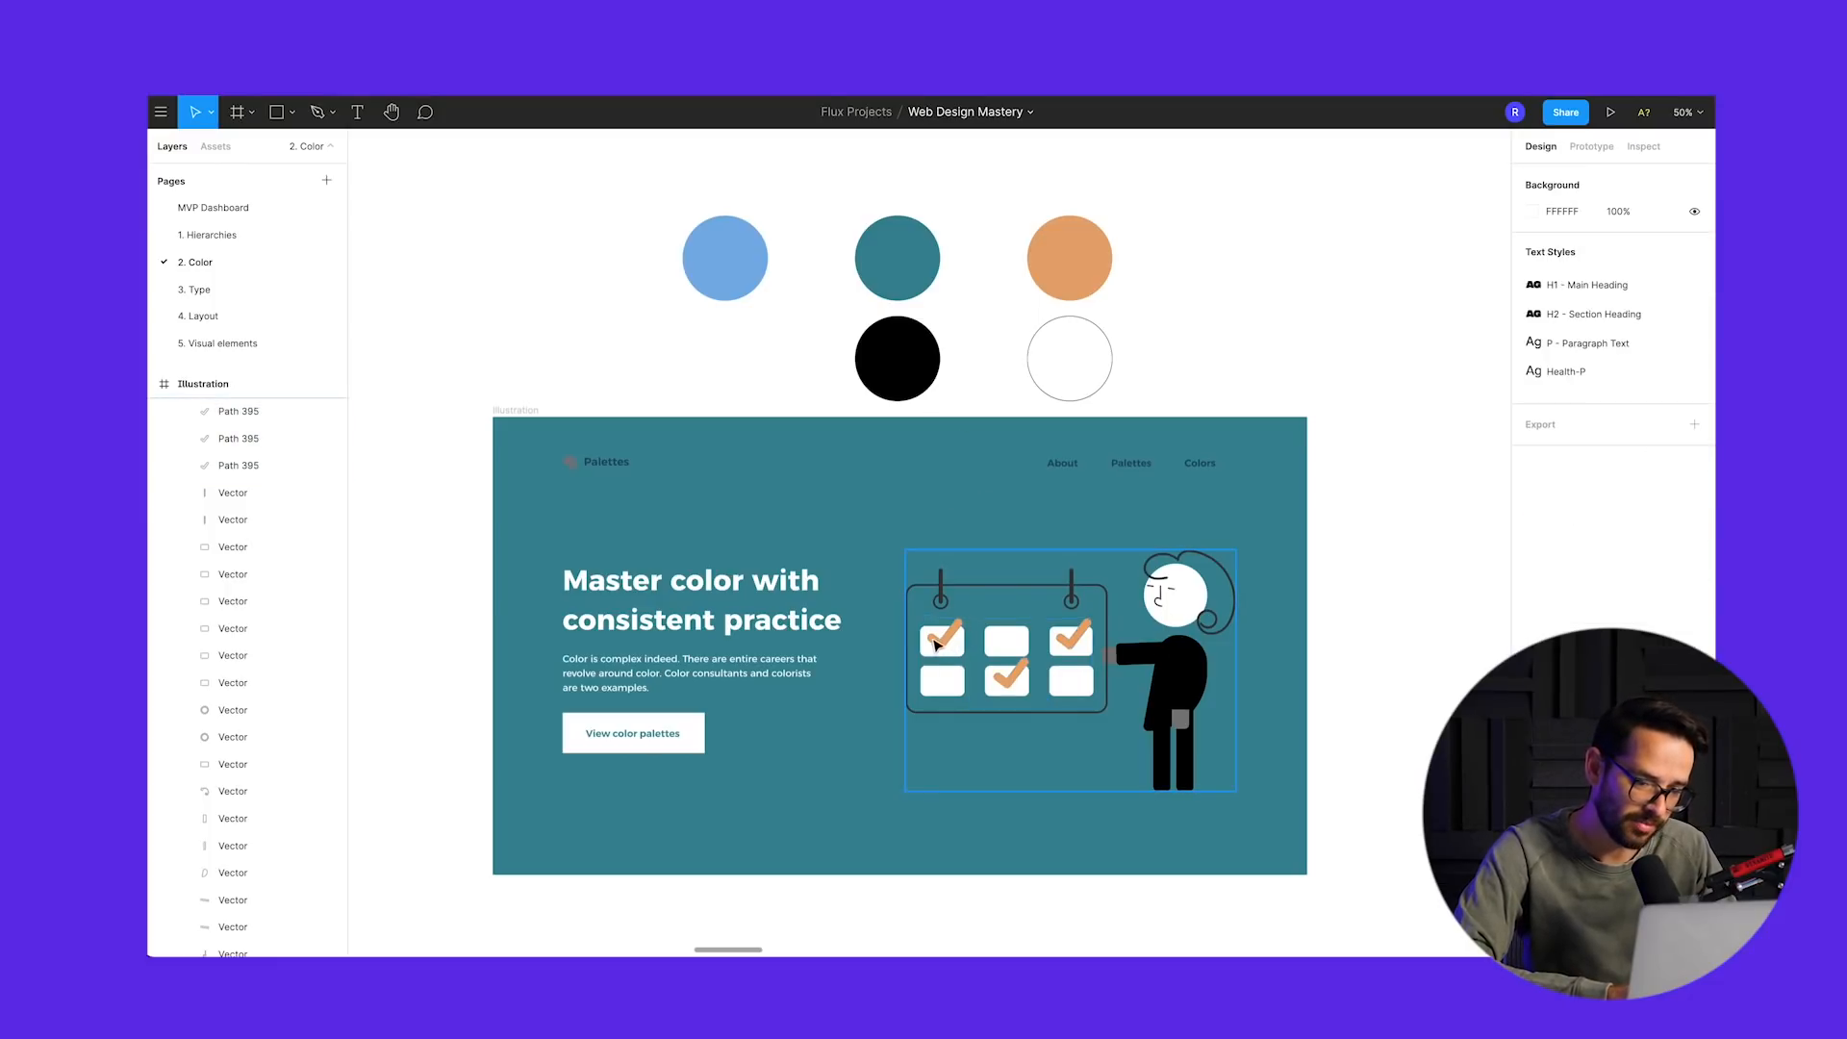
# - Fill Rectangle 83 with the peach swatch and make its label text white
pyautogui.click(633, 733)
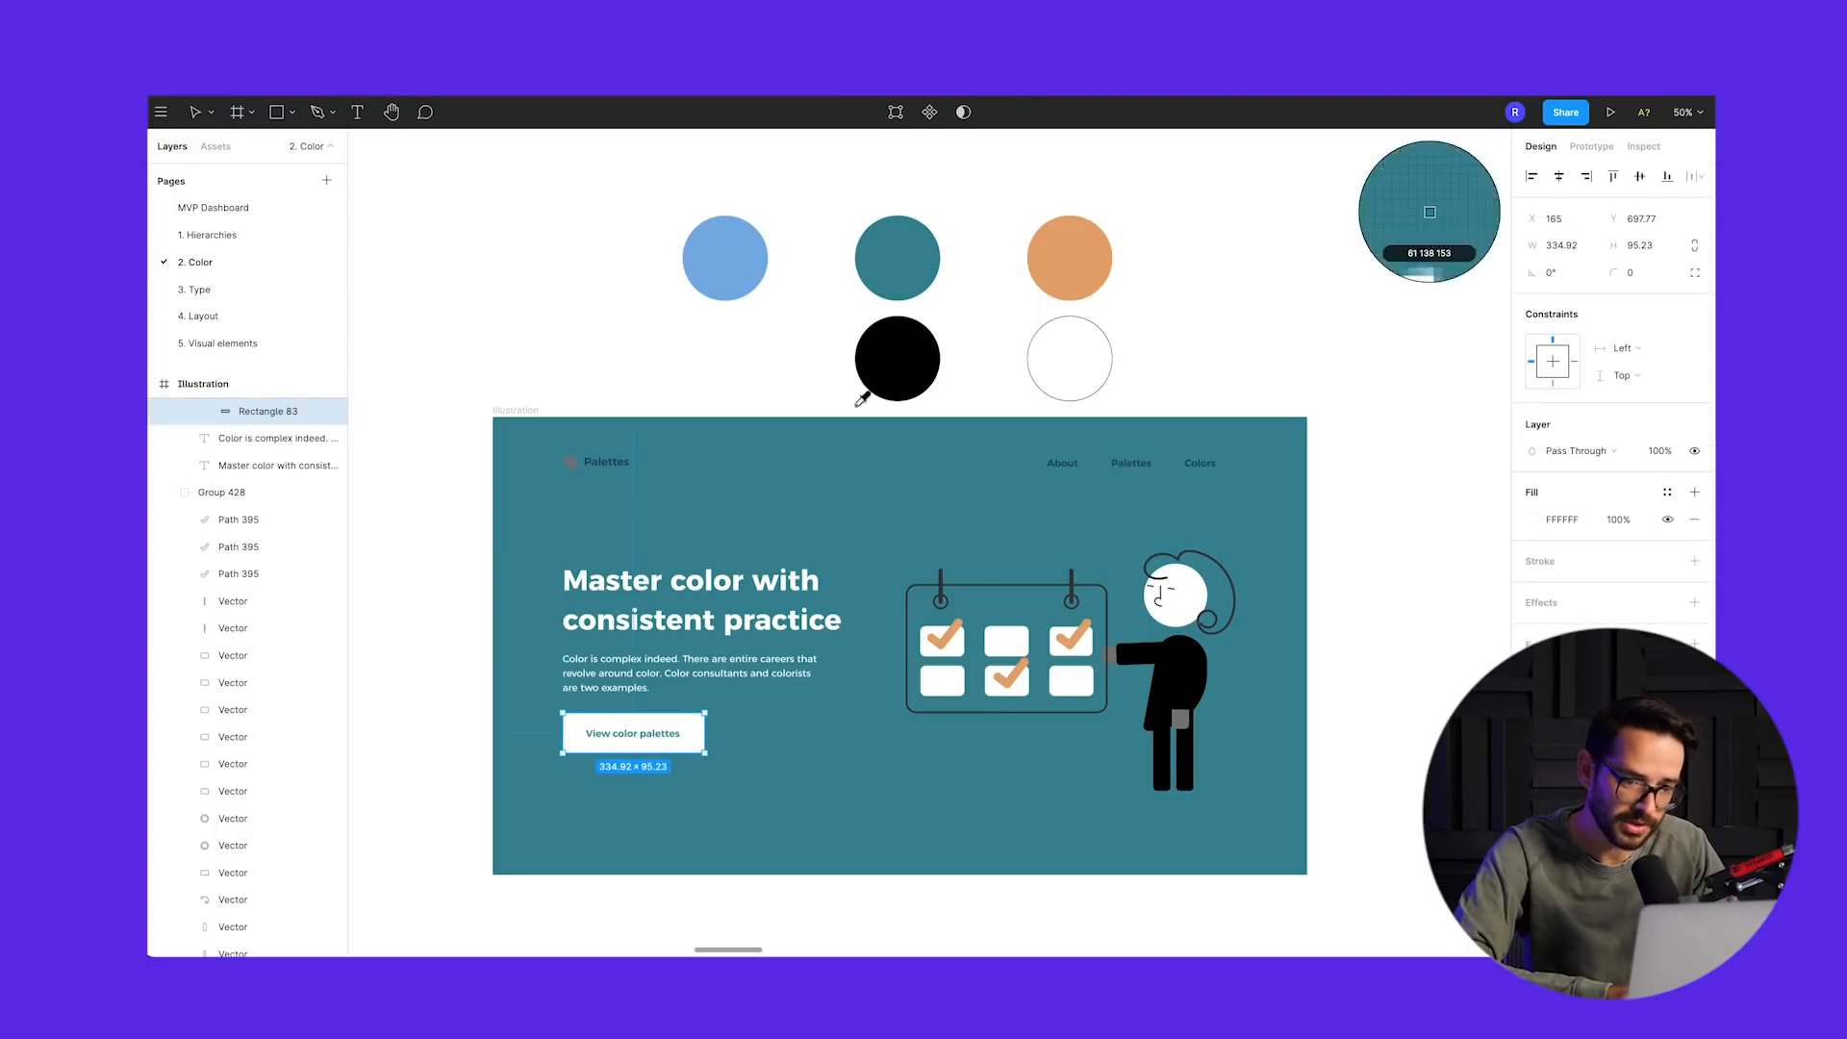
pyautogui.click(633, 733)
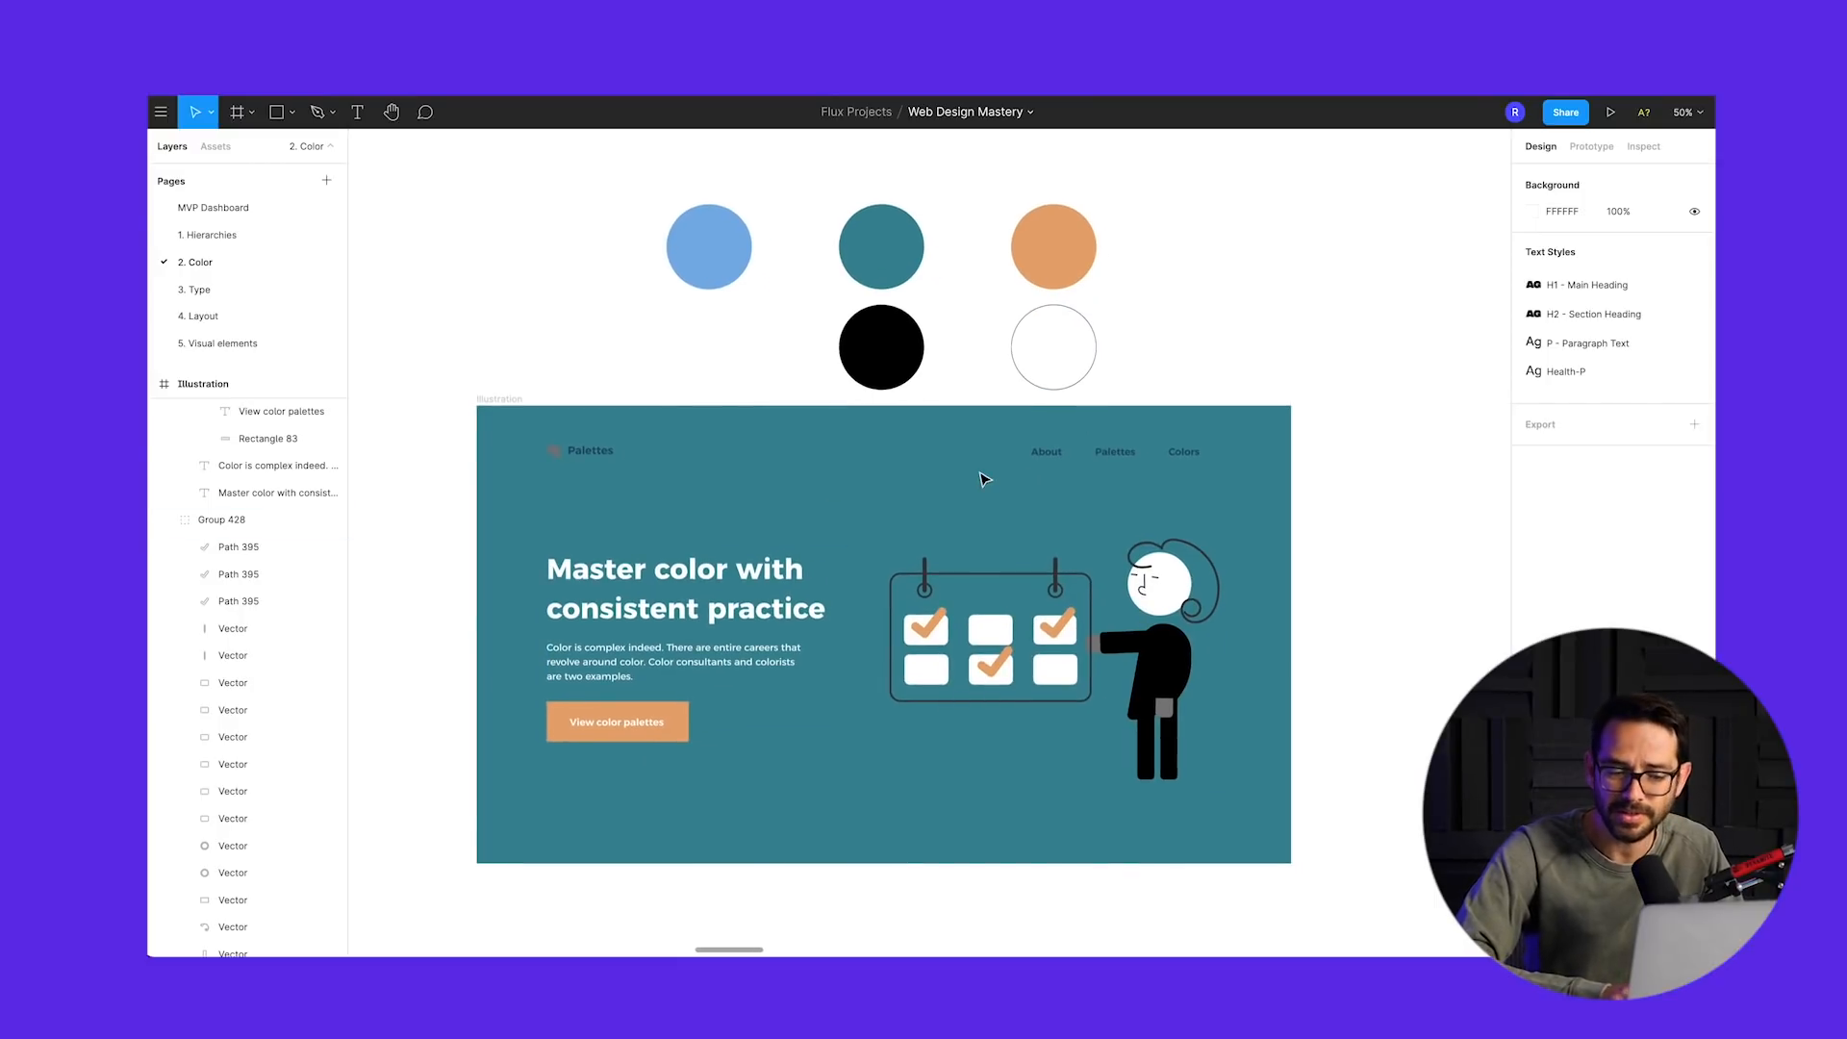
pyautogui.moveTo(1017, 477)
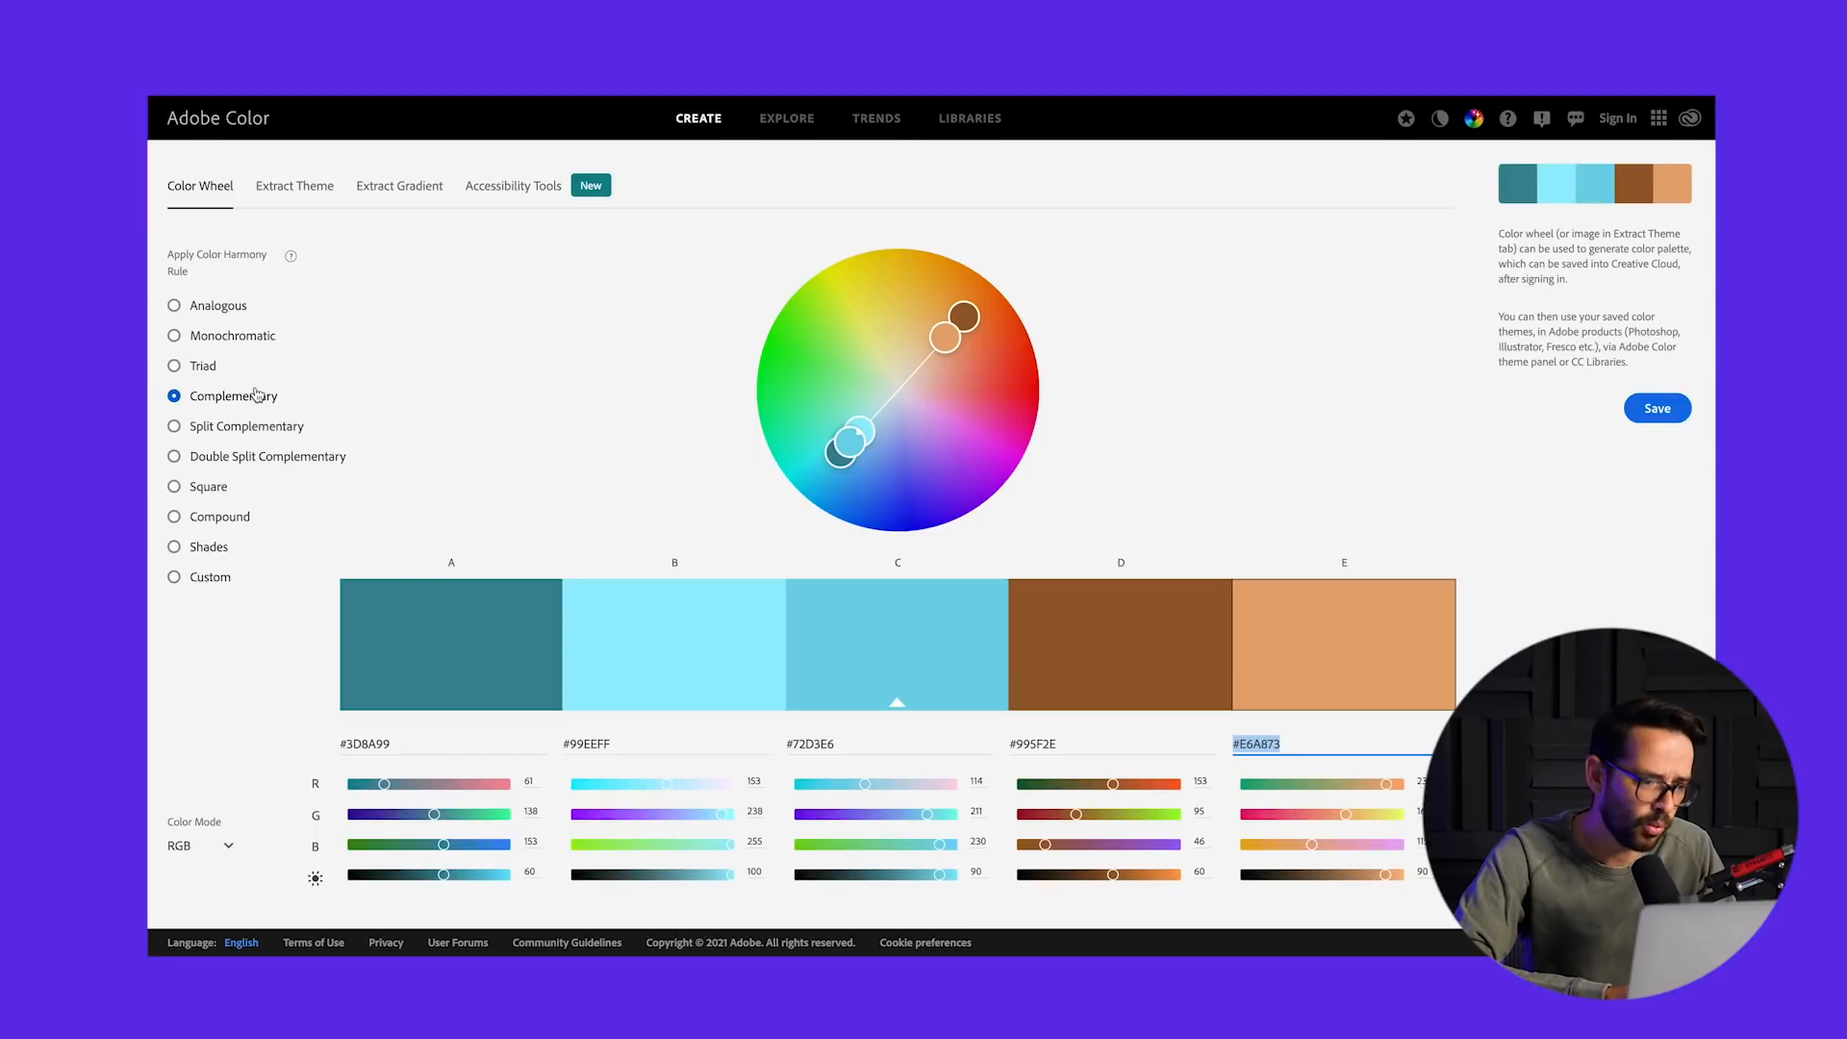
pyautogui.moveTo(204, 312)
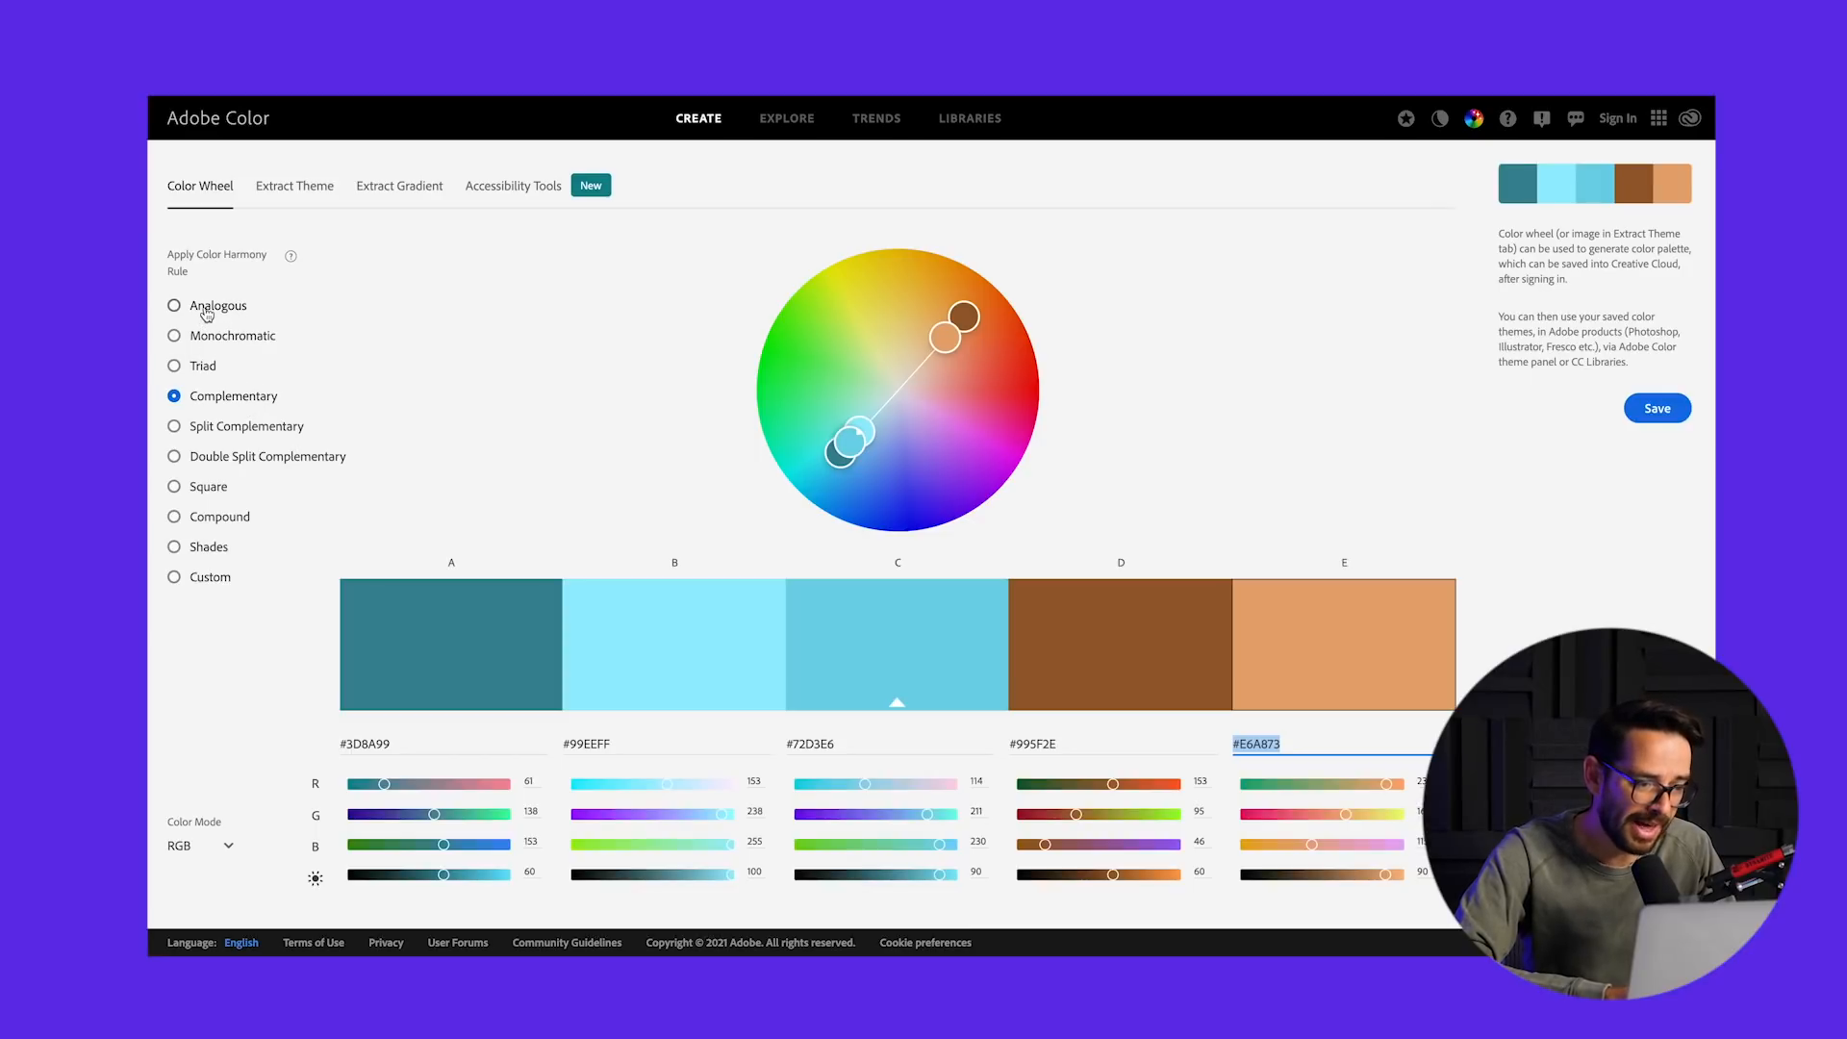
# - Switch to the Analogous rule and copy the first hex code, #F29E46
pyautogui.click(174, 305)
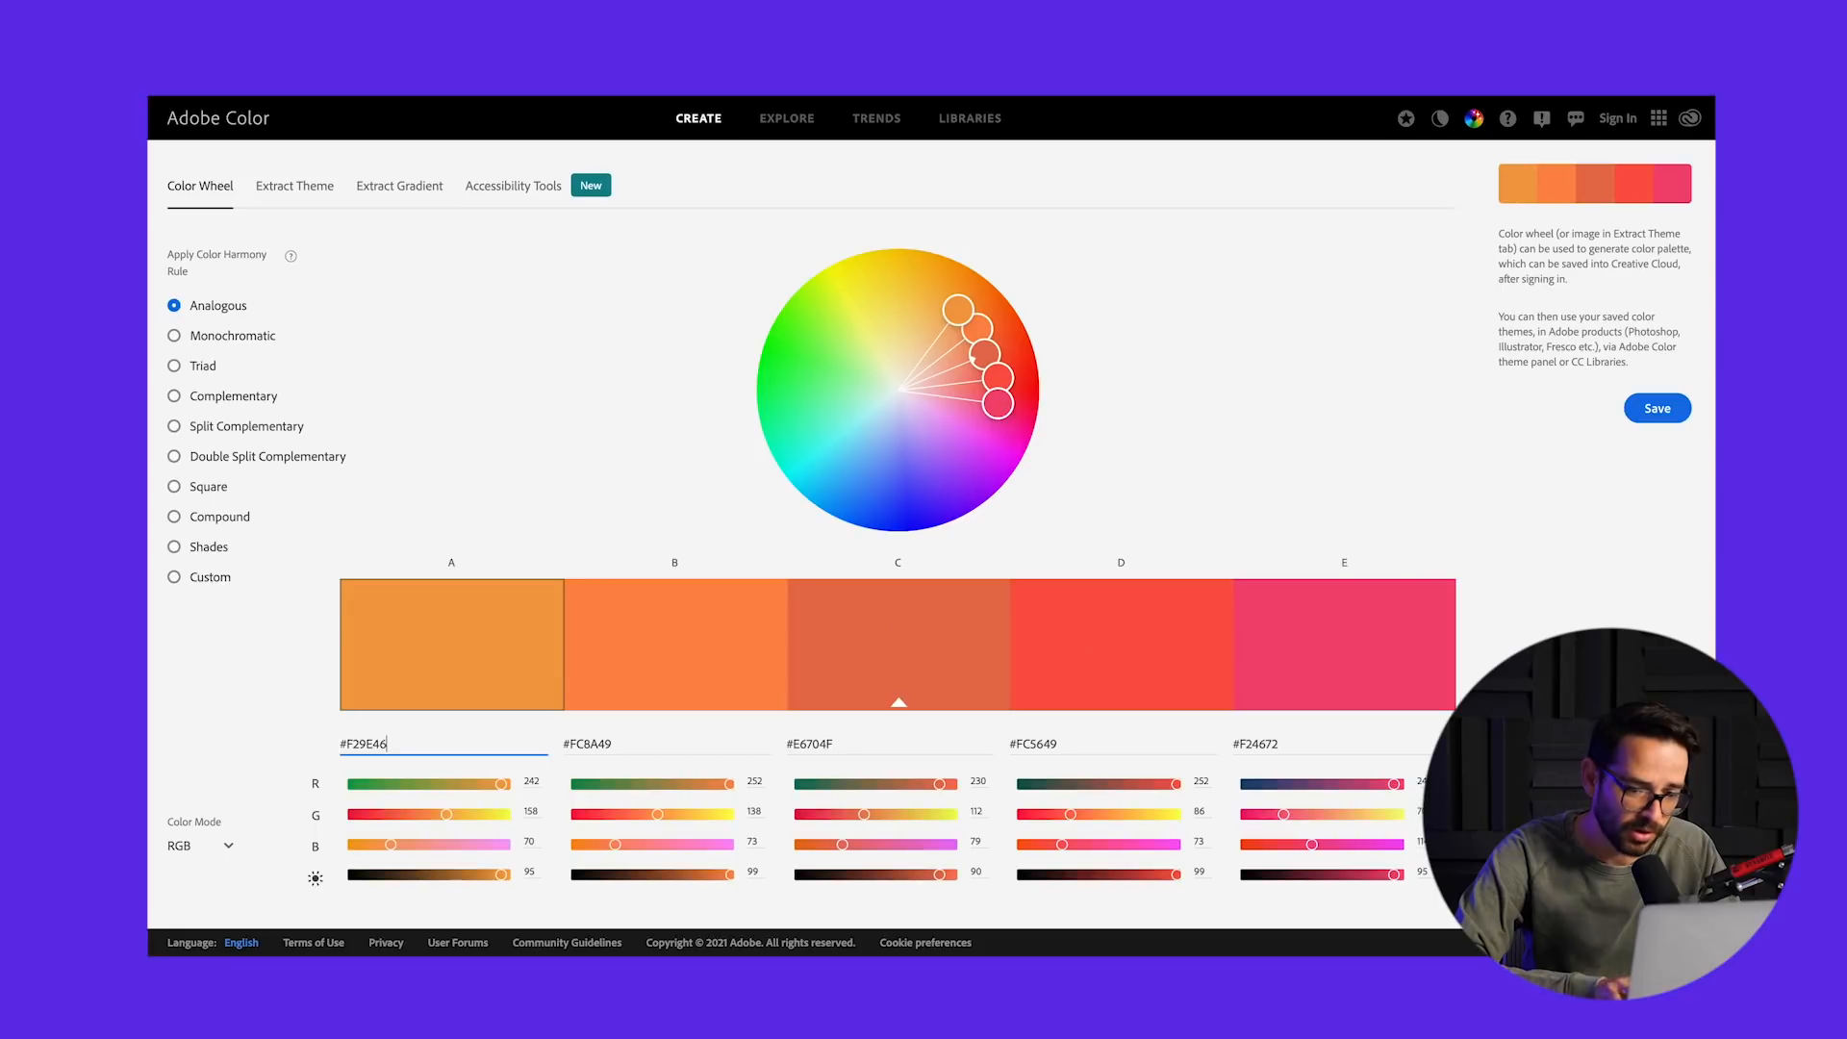
pyautogui.tripleClick(365, 741)
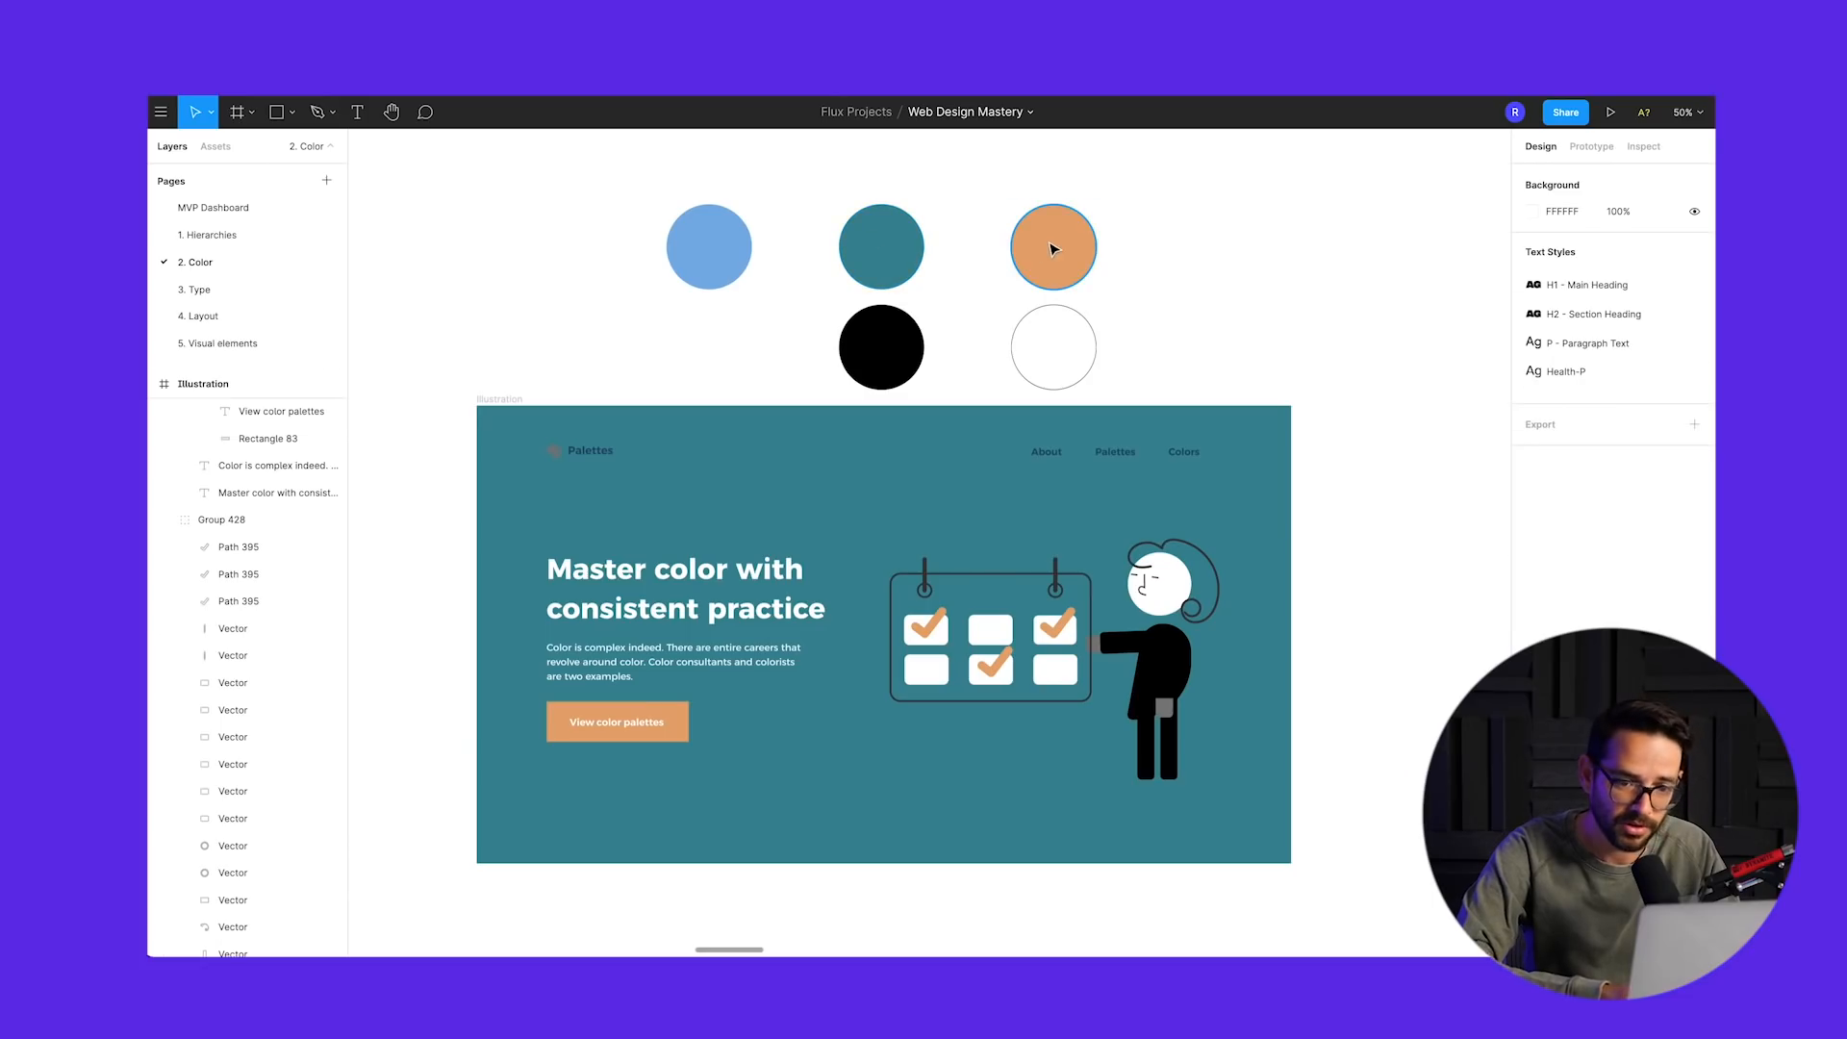
# - Paste the pink, red-orange and orange hex codes into the circles; reset background white
pyautogui.click(1051, 247)
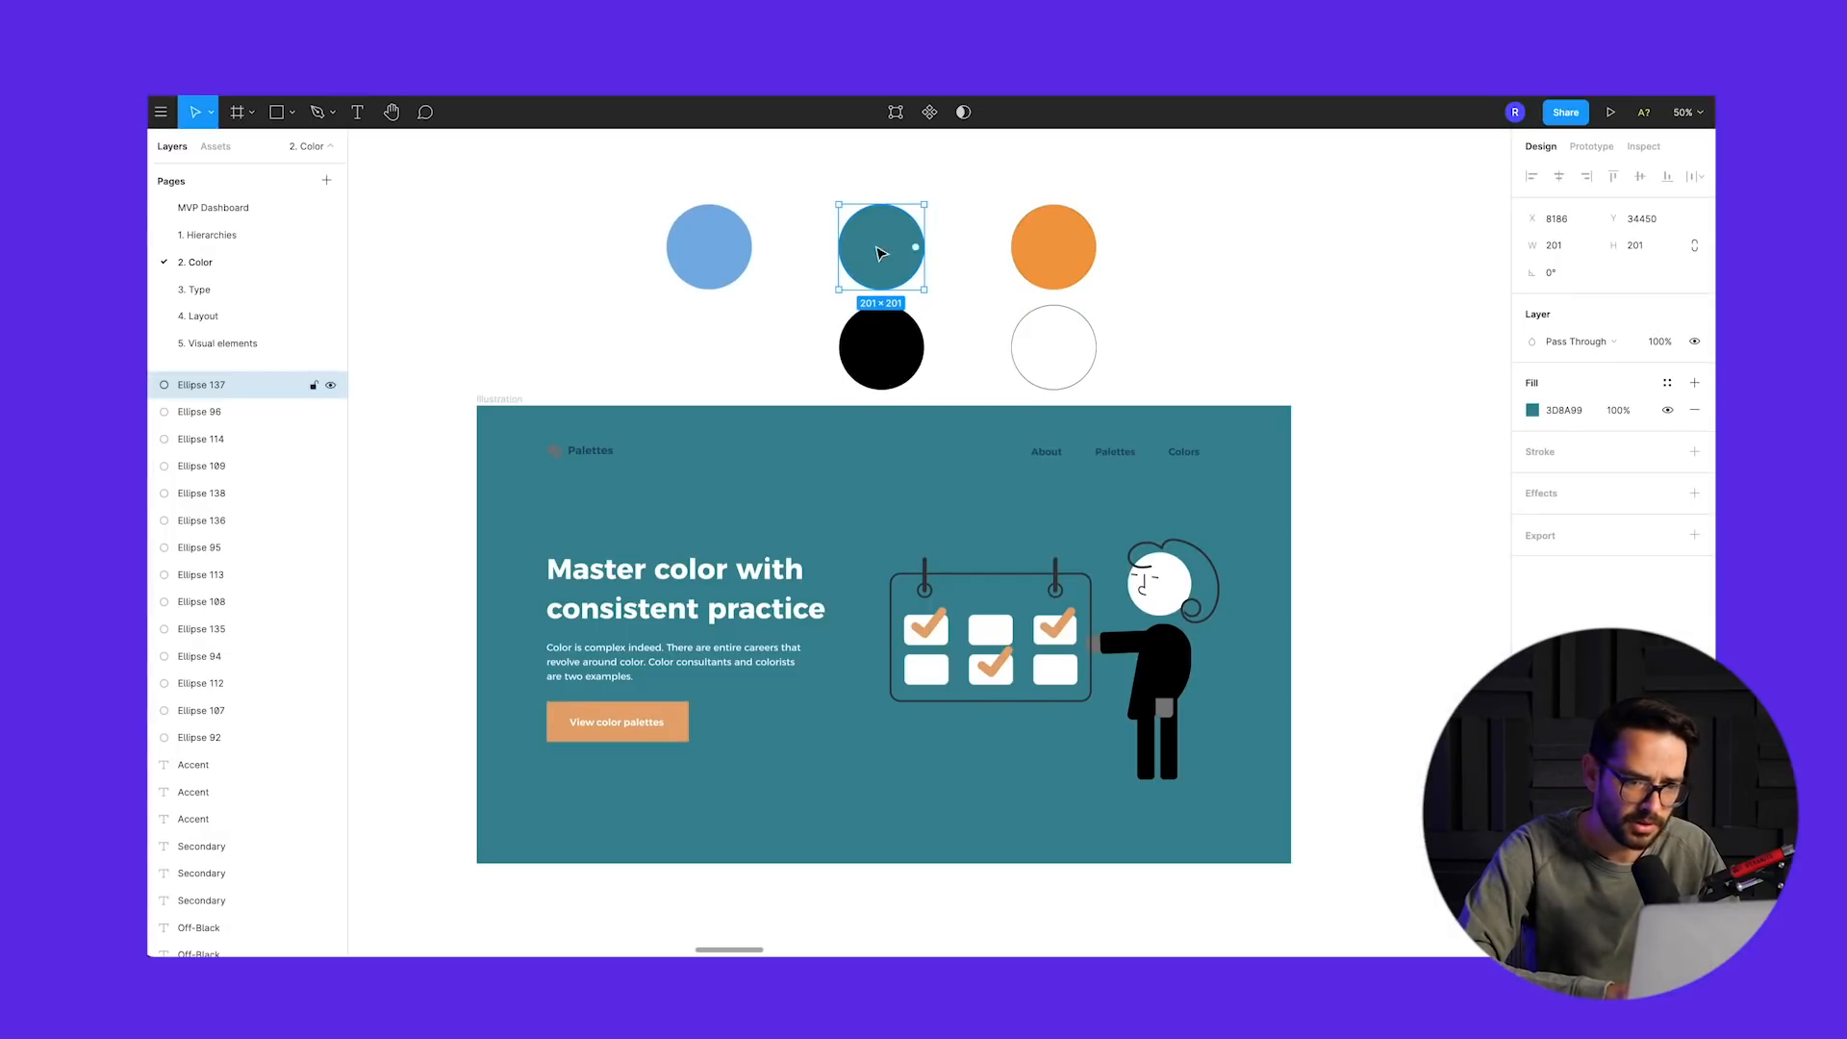
pyautogui.click(1568, 410)
pyautogui.write('E6704F')
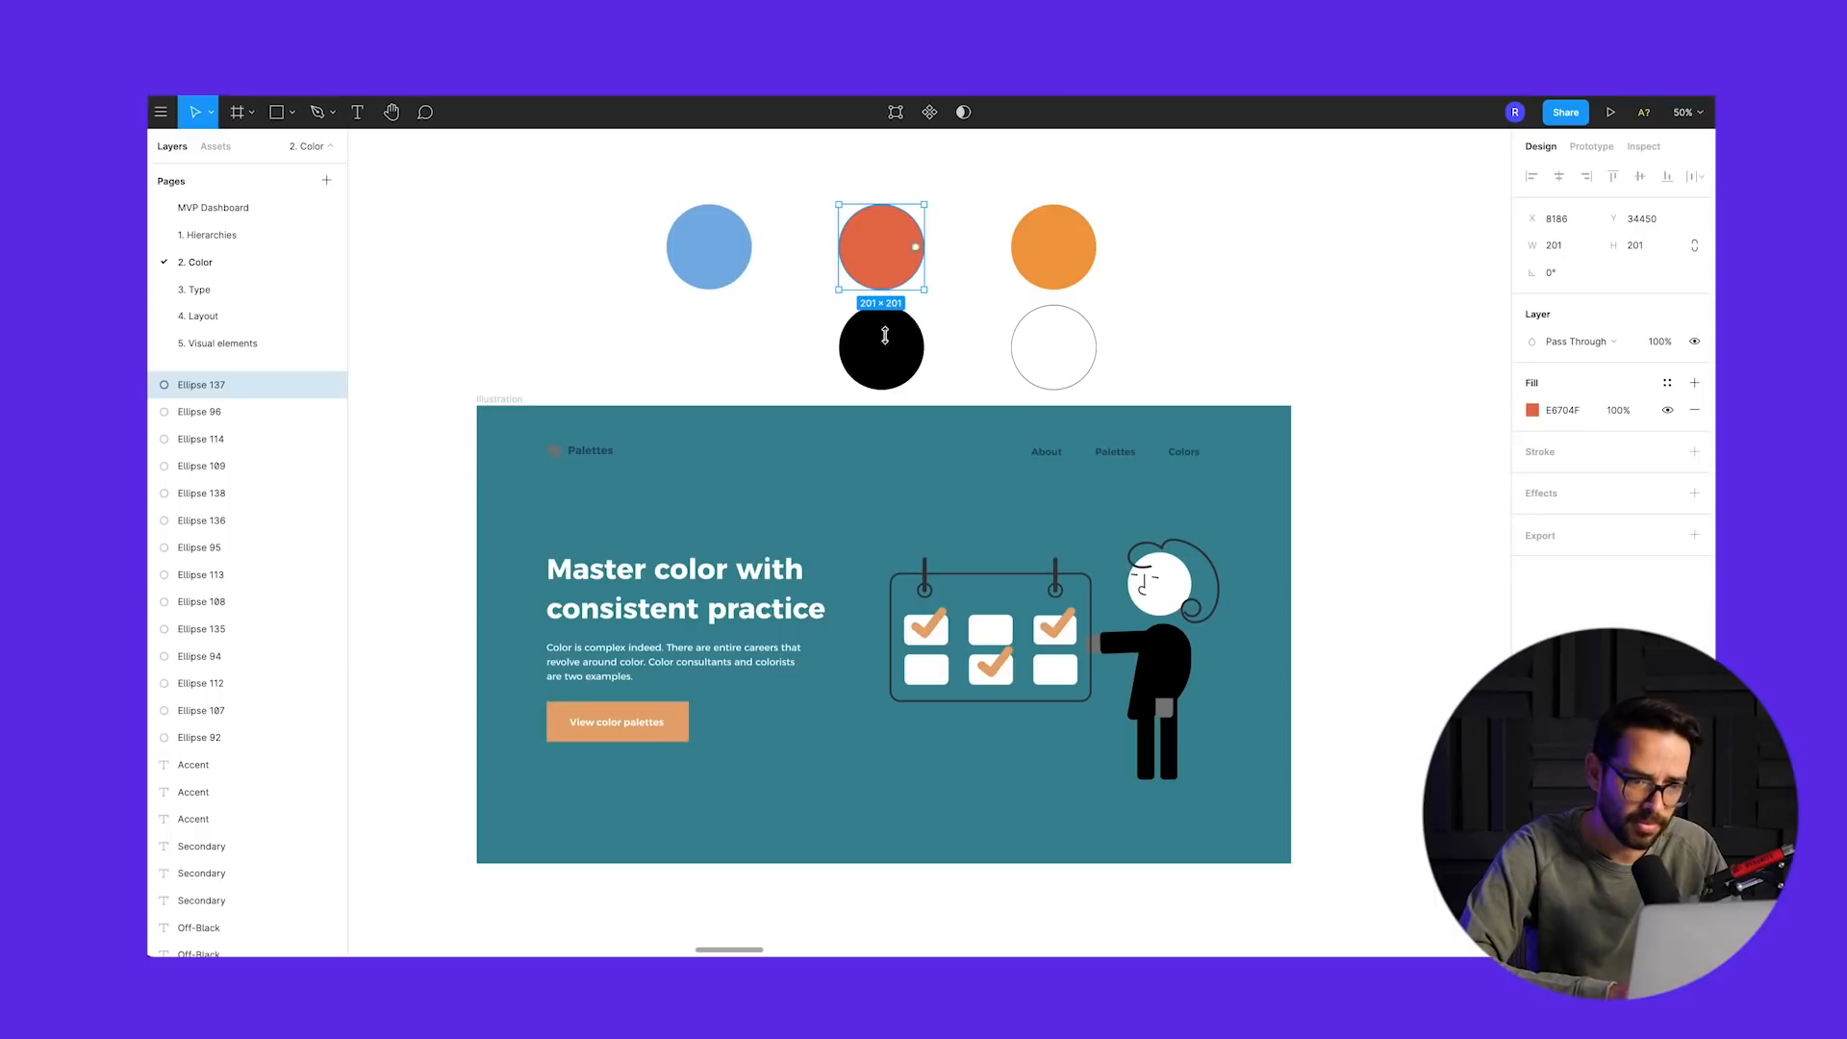
pyautogui.click(709, 246)
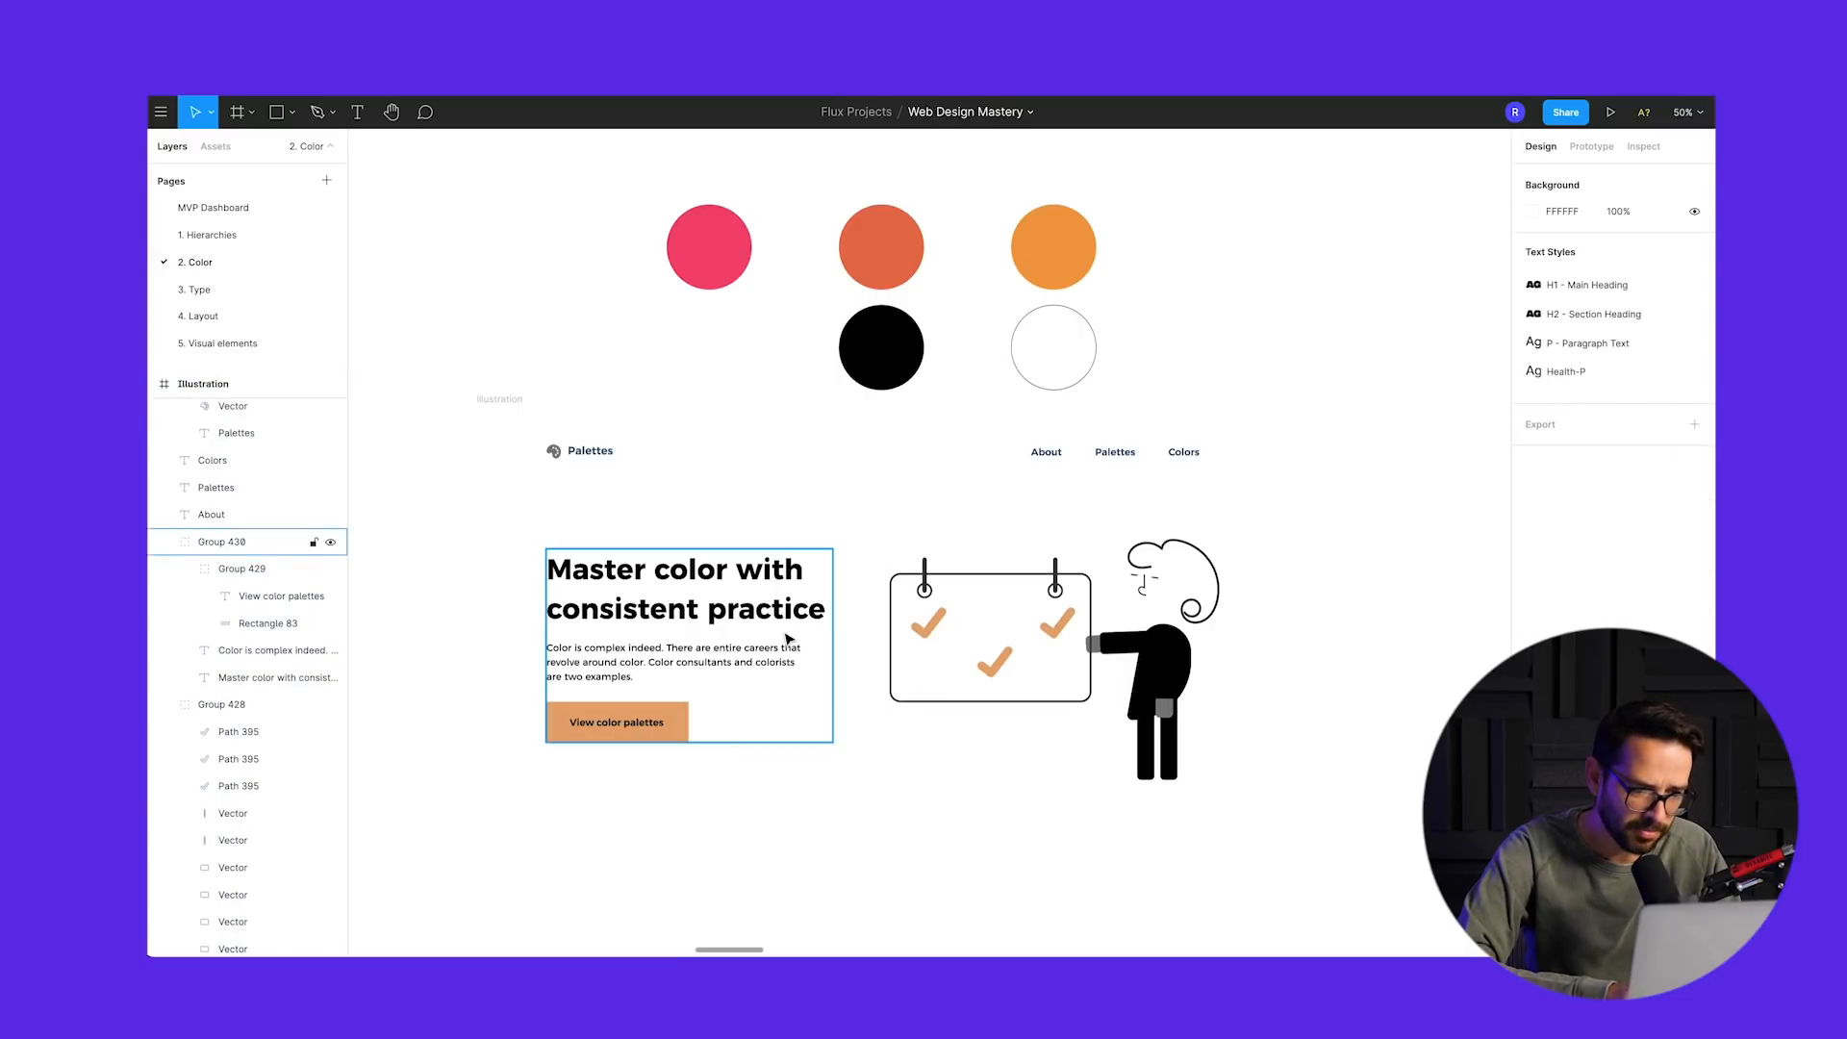
# - Fill the six calendar boxes pink, and the check marks and head orange
pyautogui.click(1161, 654)
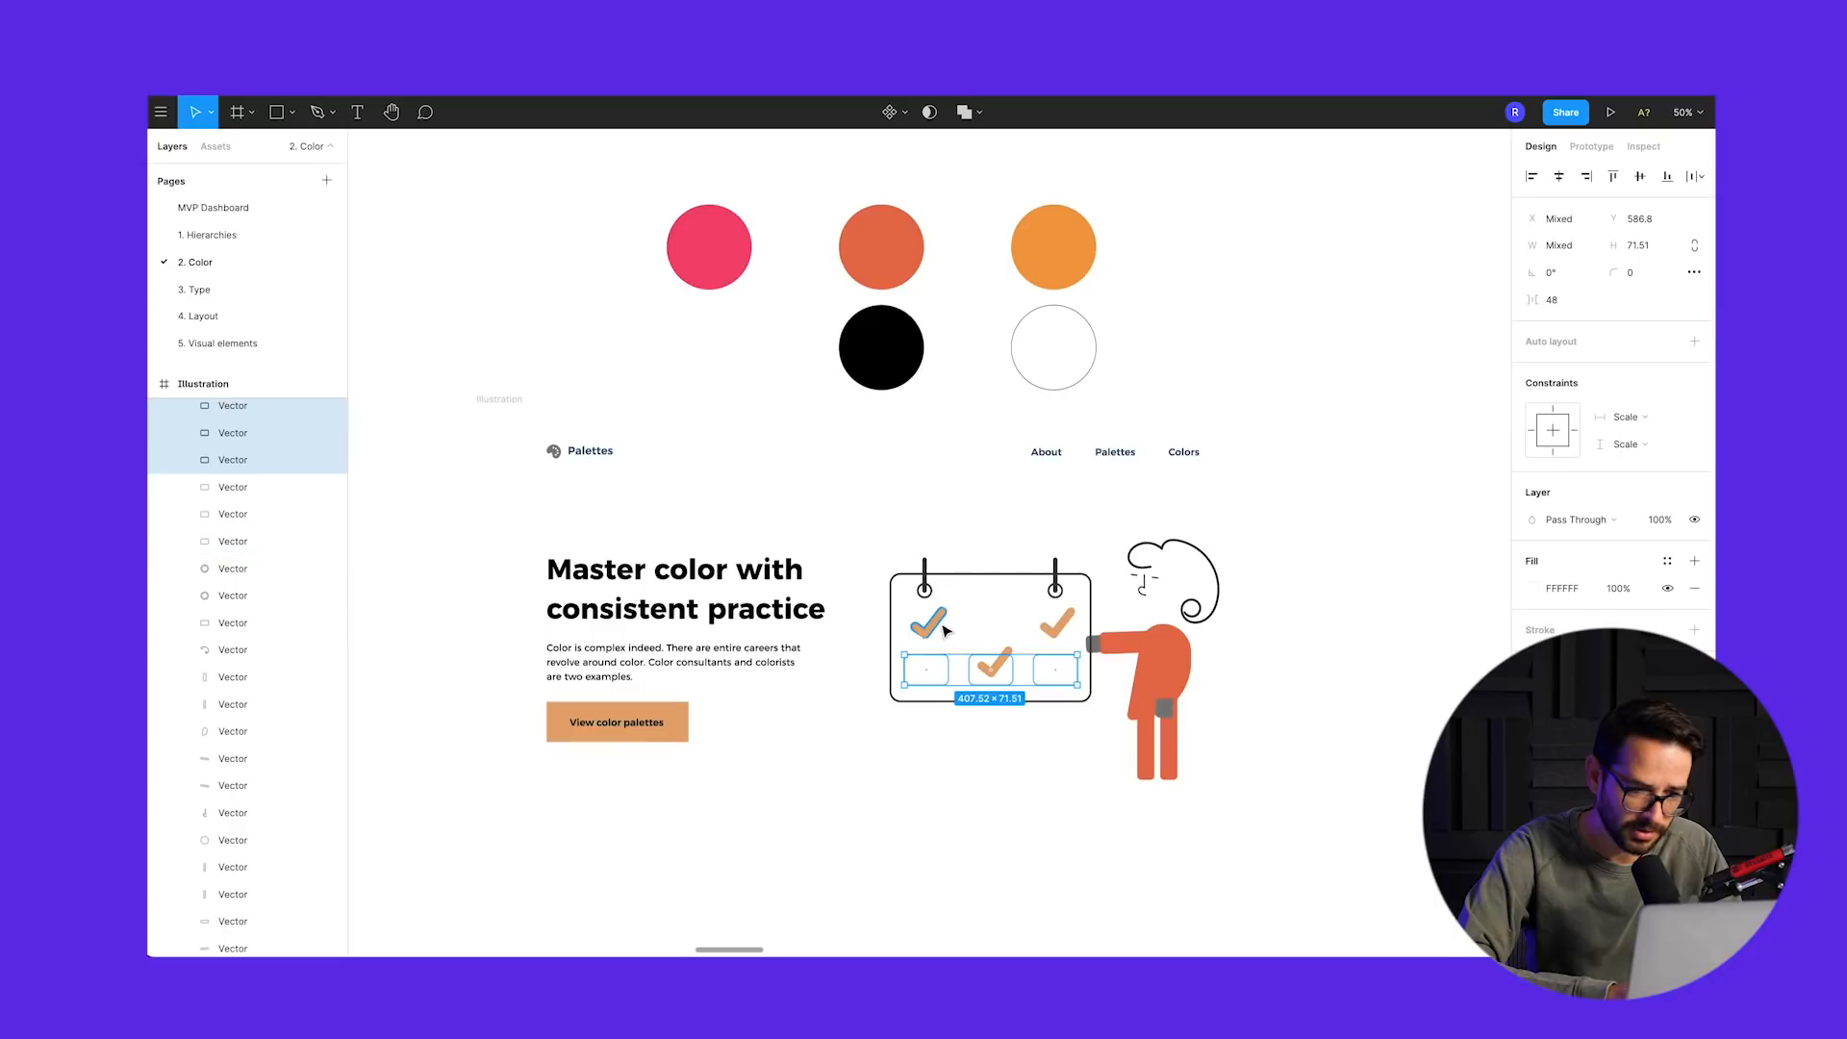
pyautogui.click(928, 621)
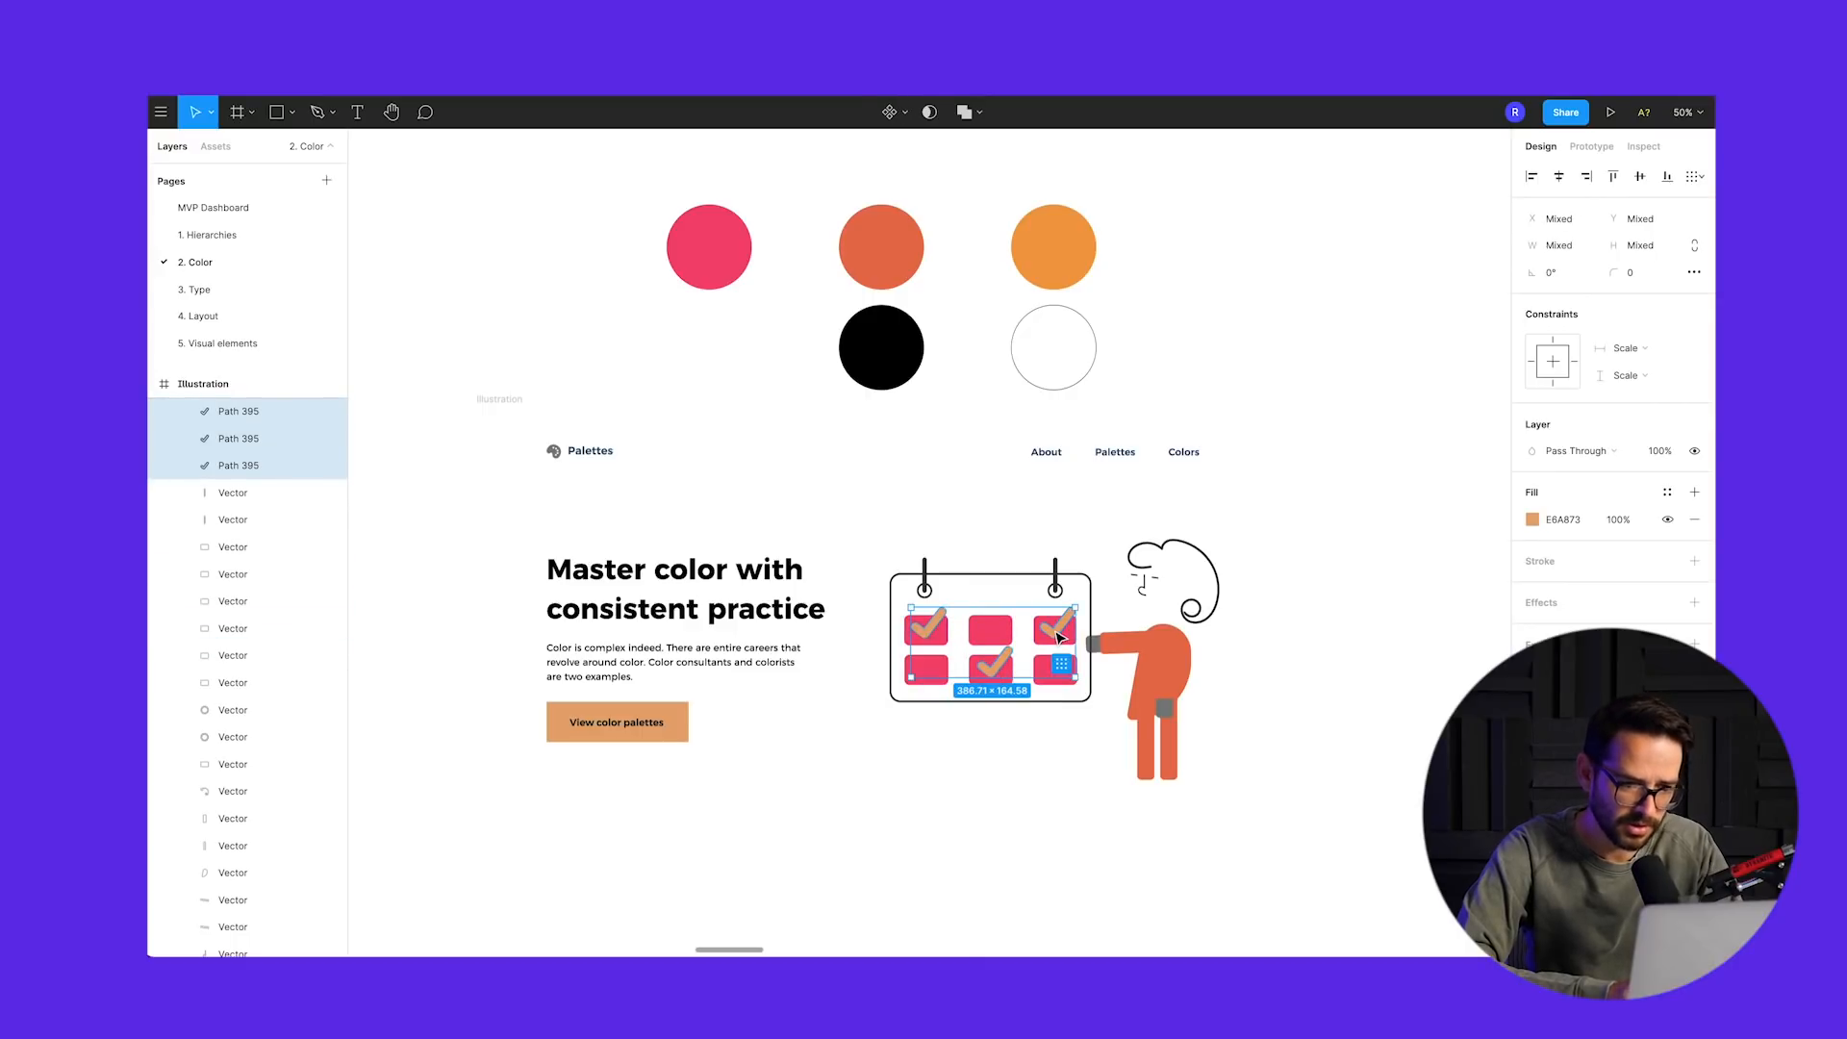
pyautogui.click(1051, 247)
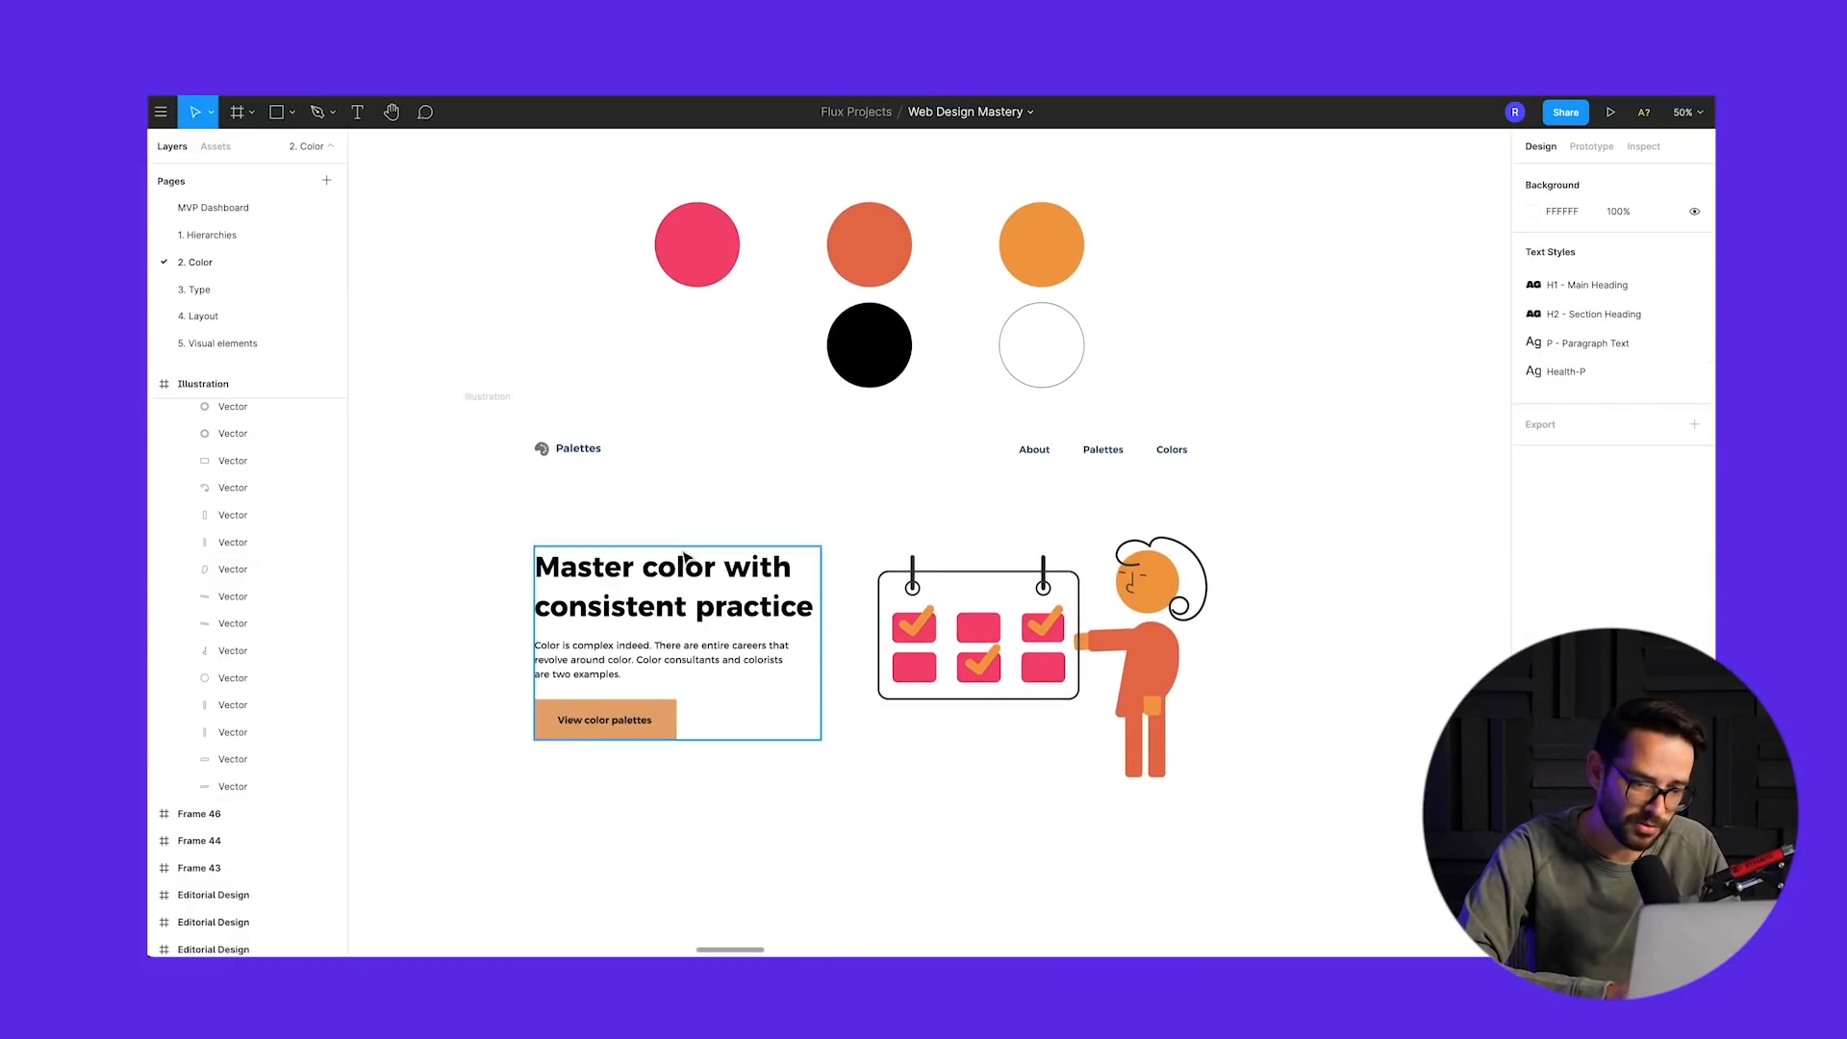
# - Fill the six calendar boxes and the View color palettes button with coral E8704F
pyautogui.scroll(-3)
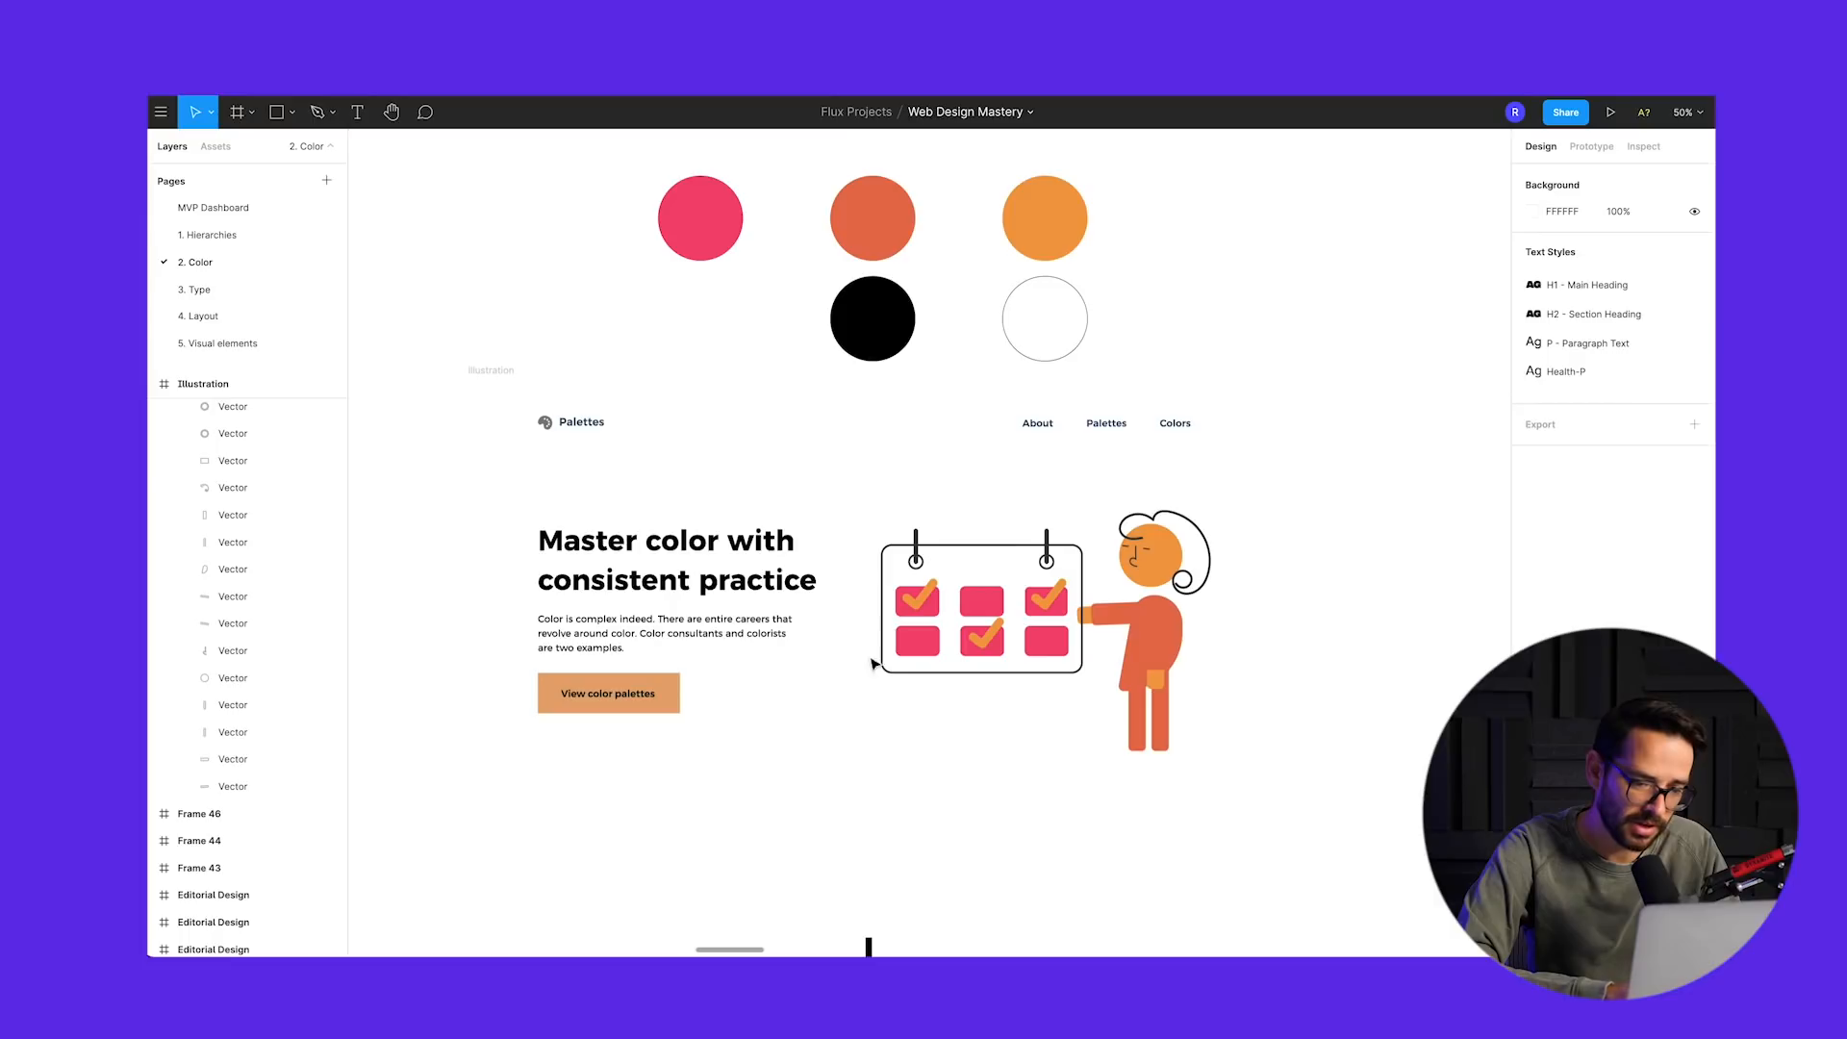
pyautogui.click(917, 636)
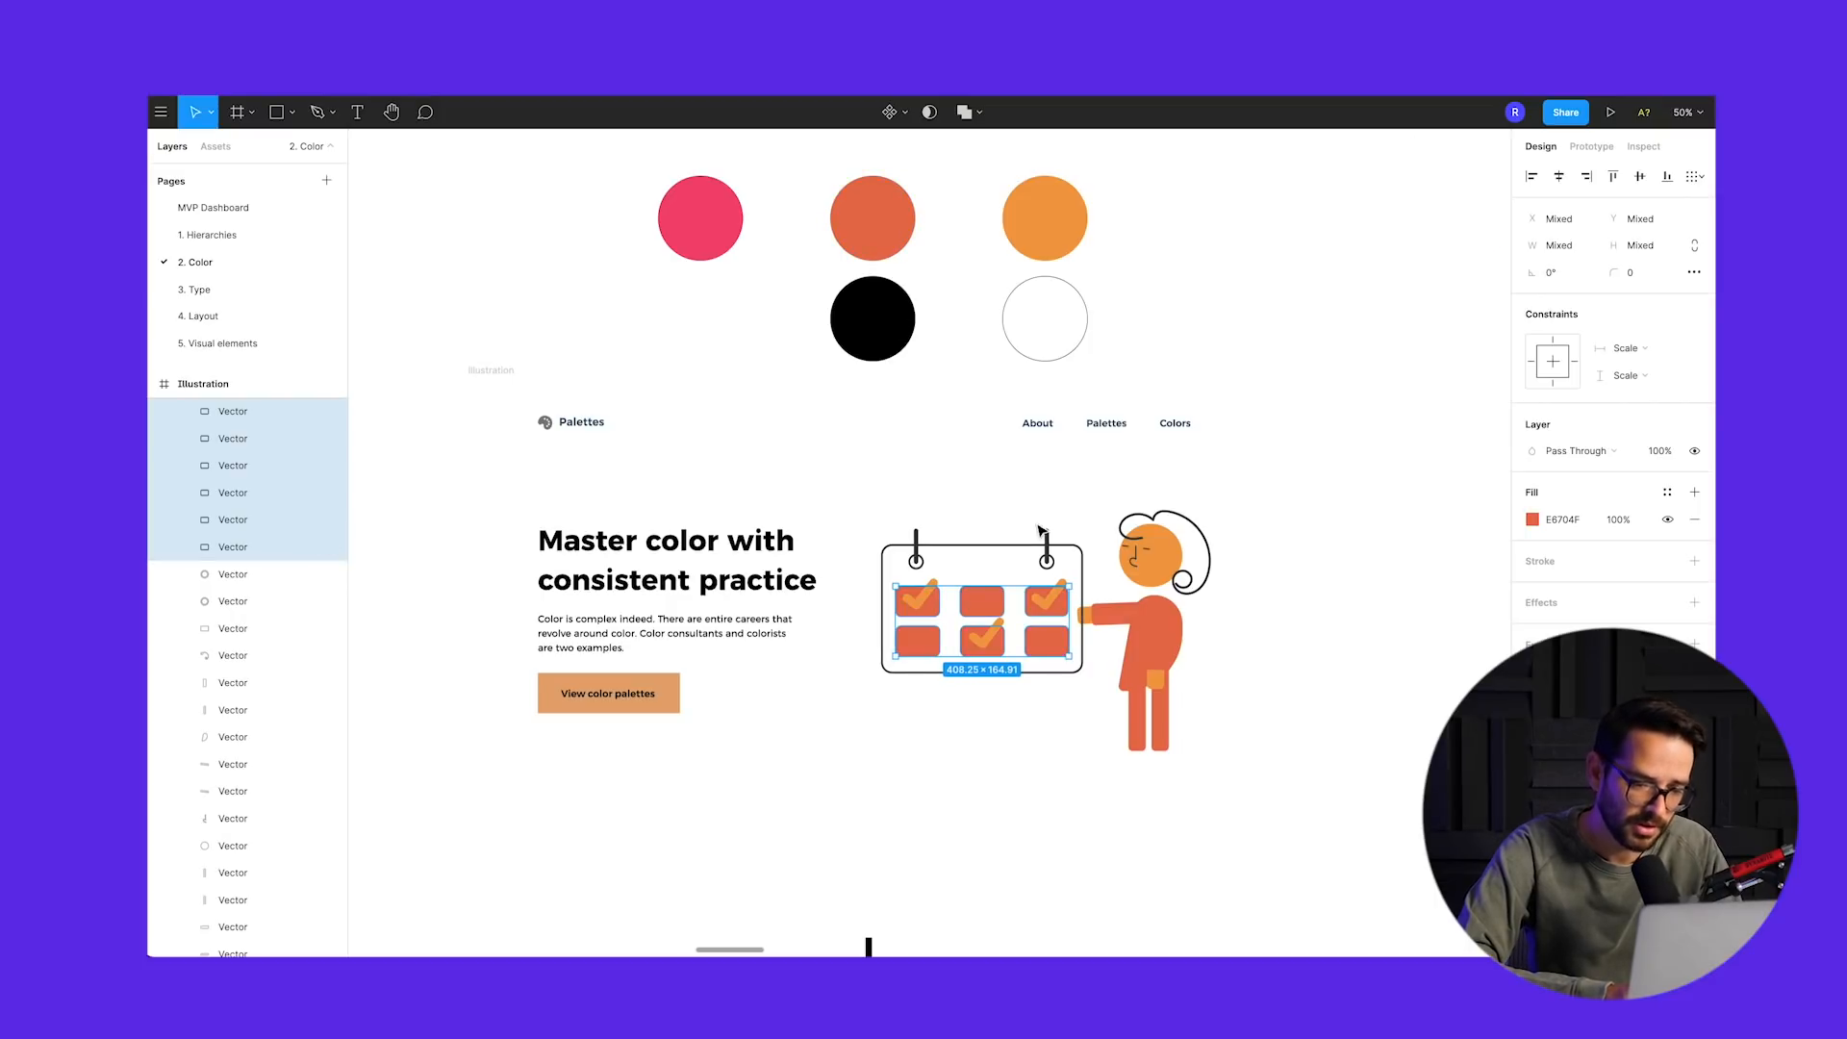
pyautogui.click(728, 641)
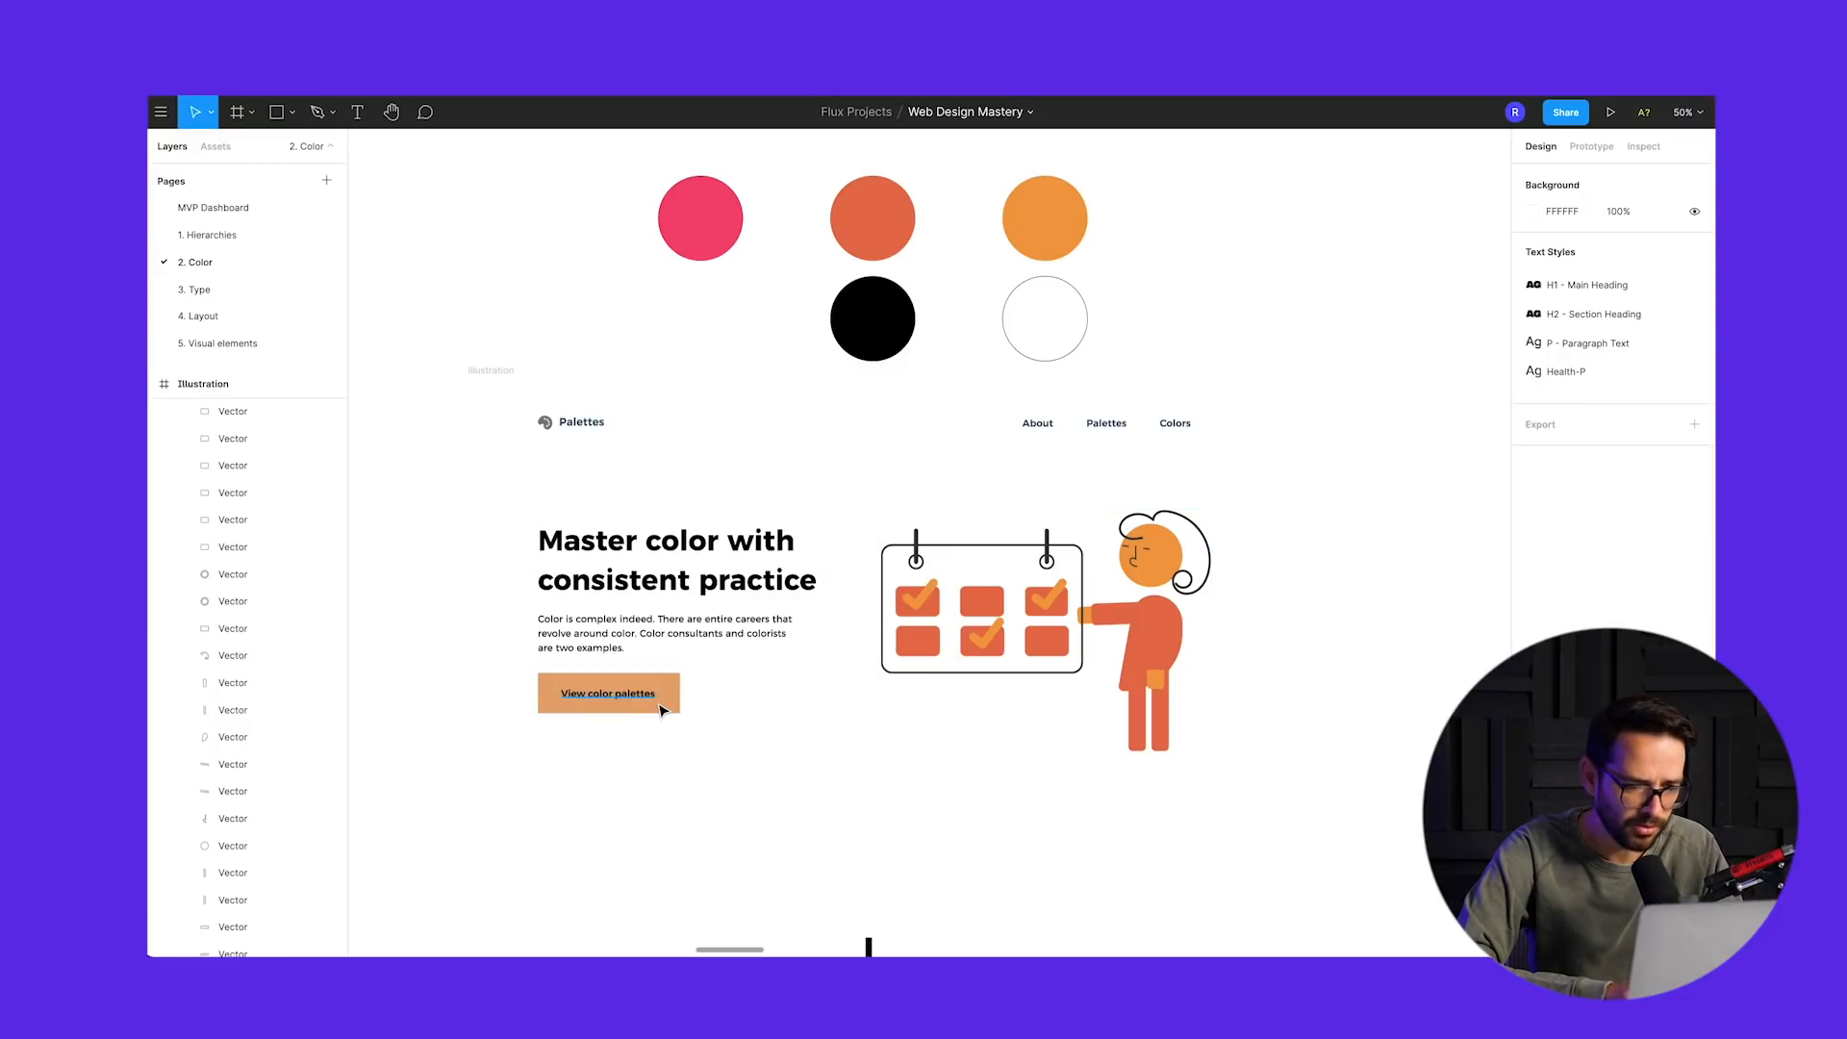
pyautogui.click(609, 692)
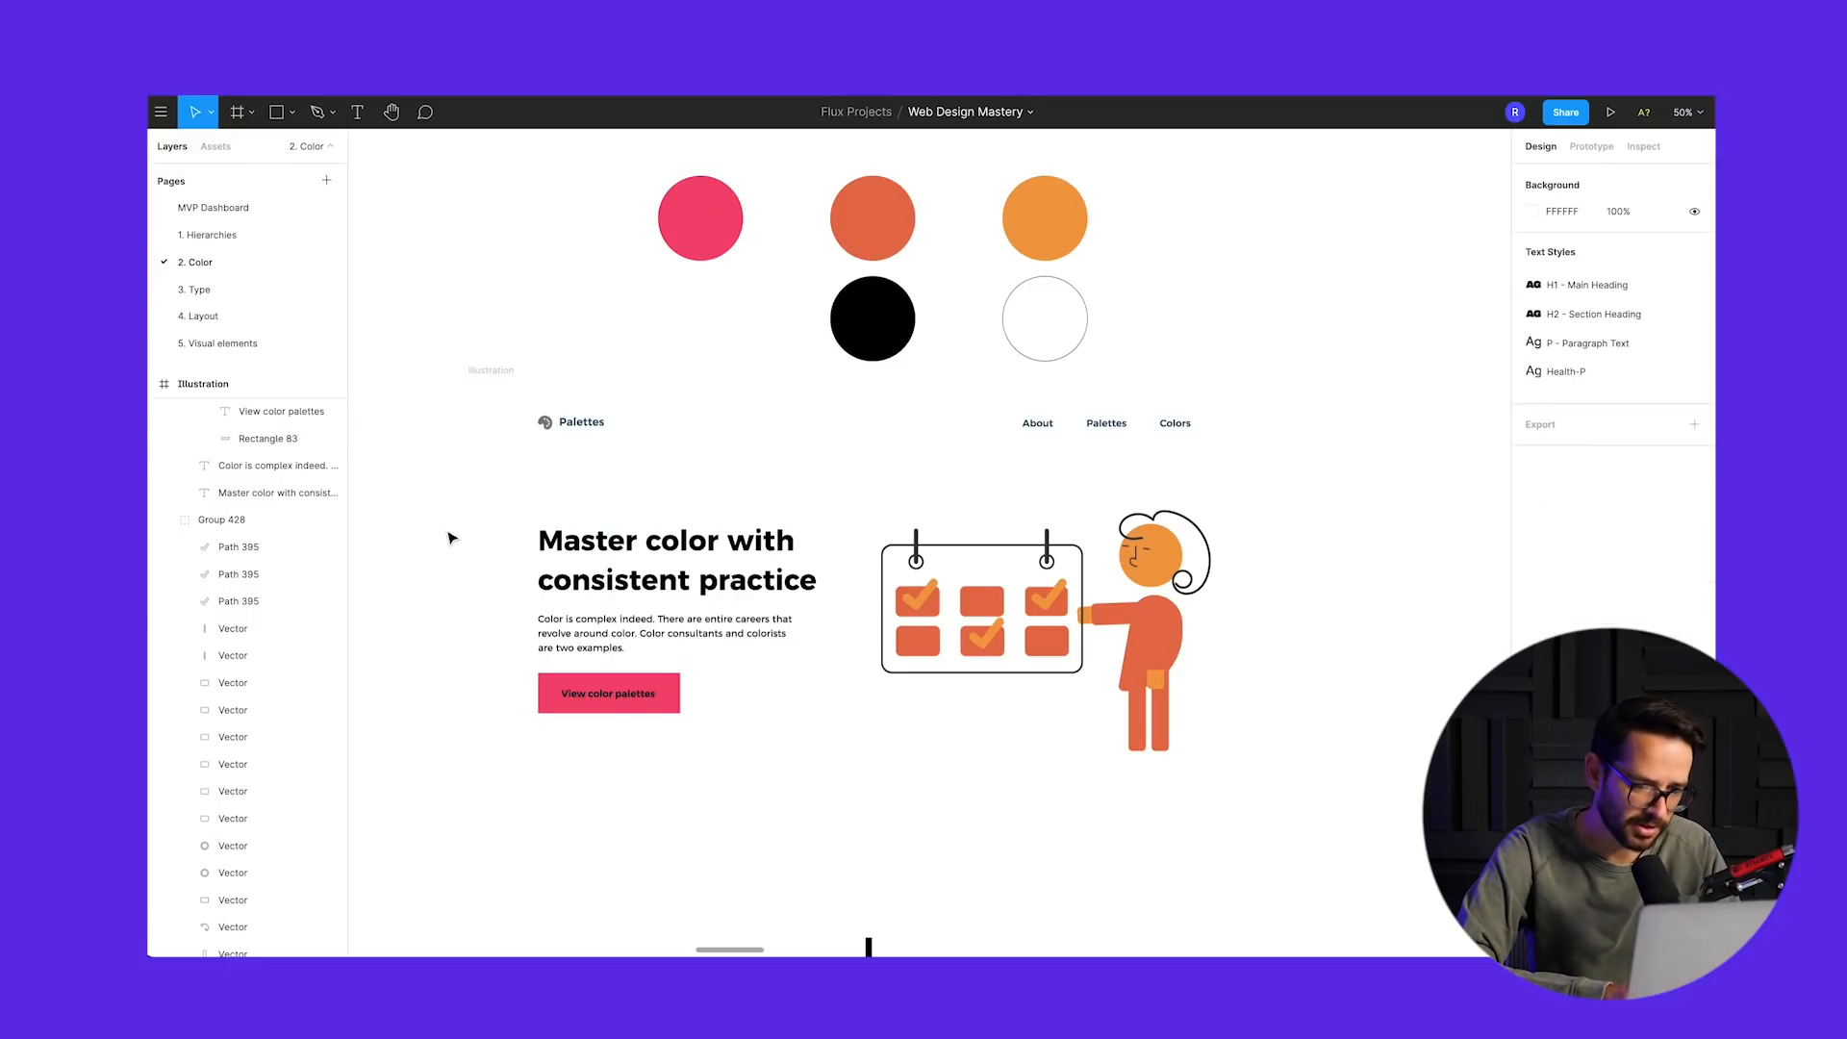
pyautogui.click(608, 693)
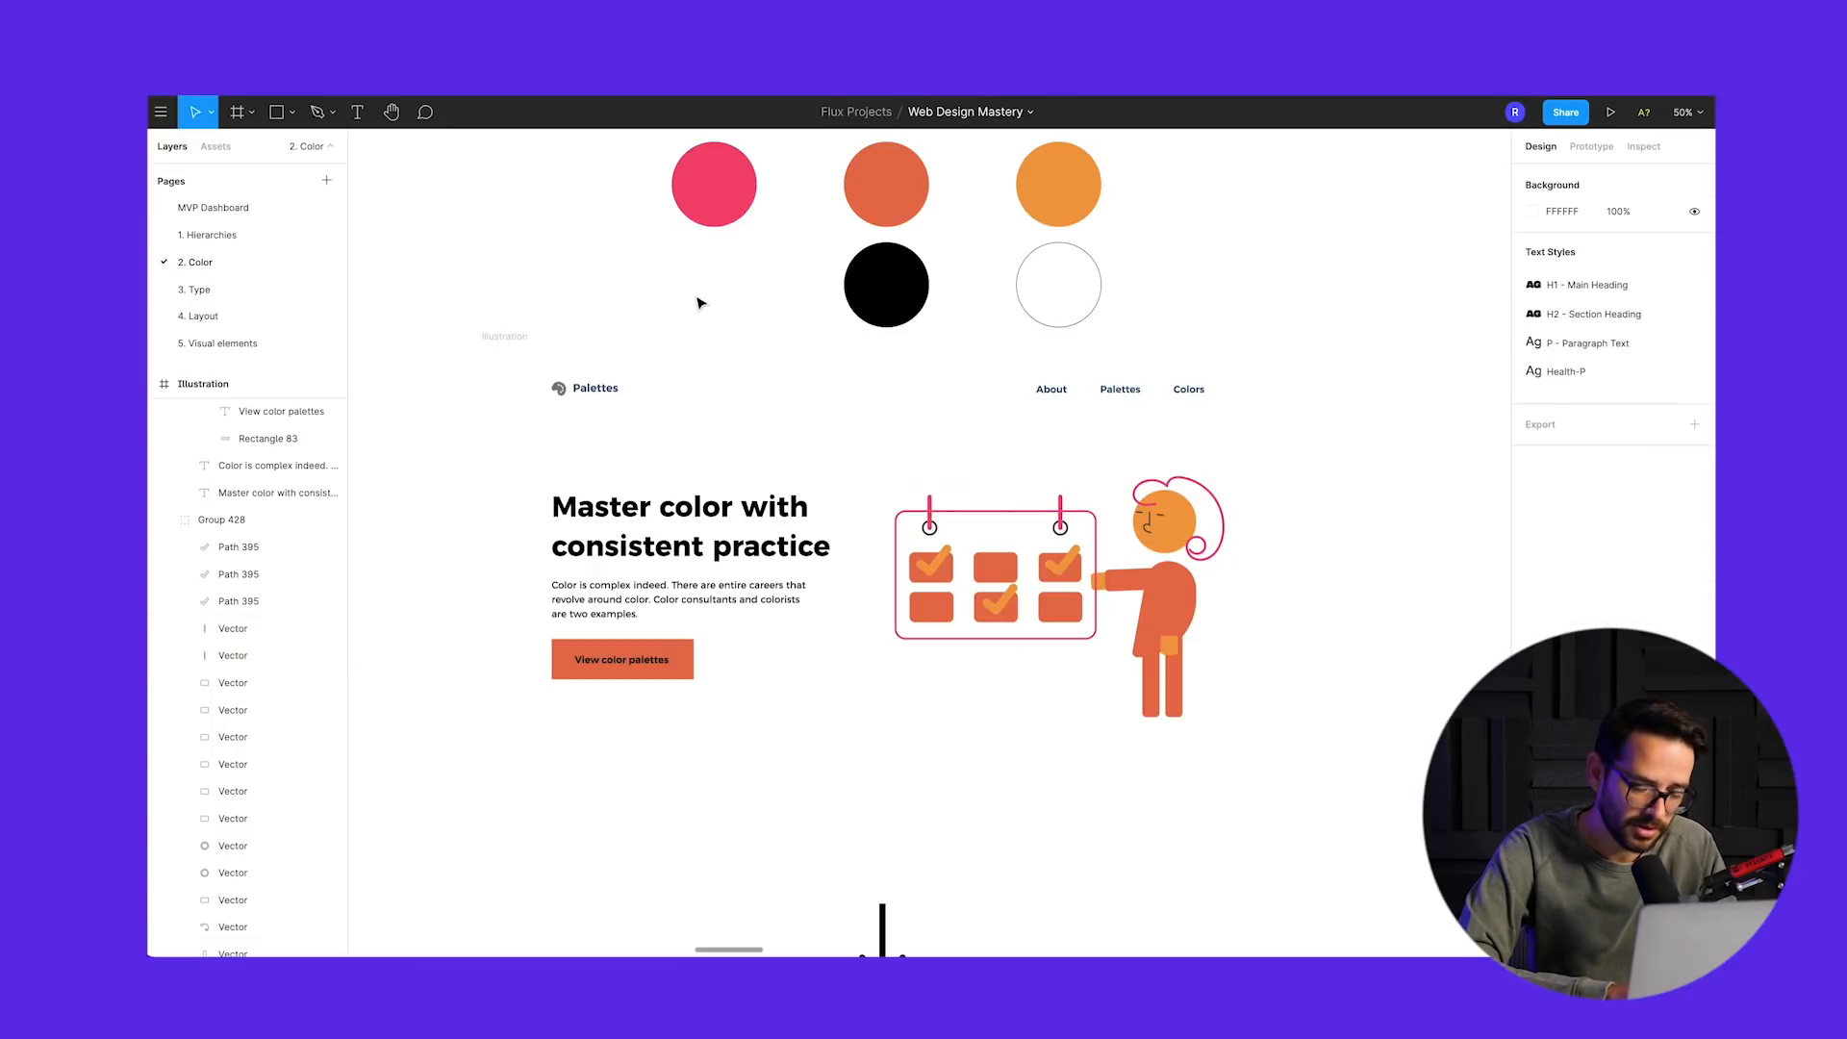
pyautogui.moveTo(1055, 808)
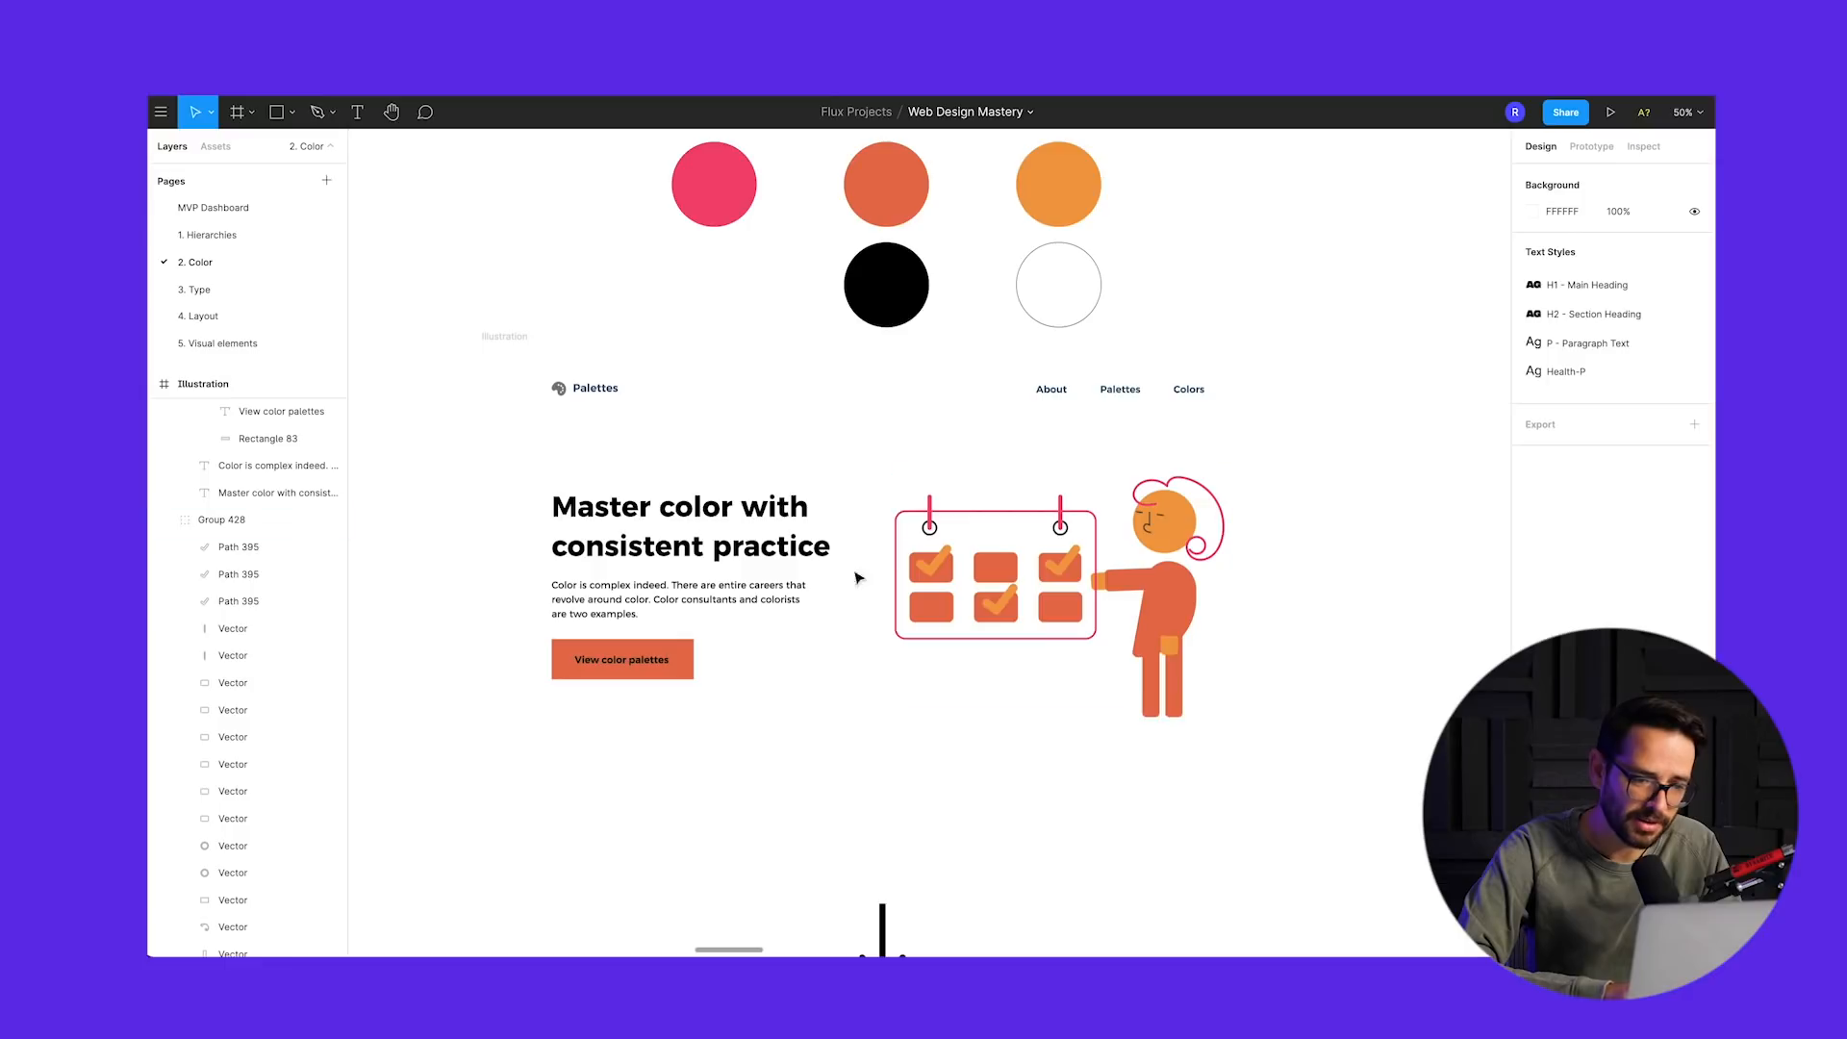
pyautogui.moveTo(526, 295)
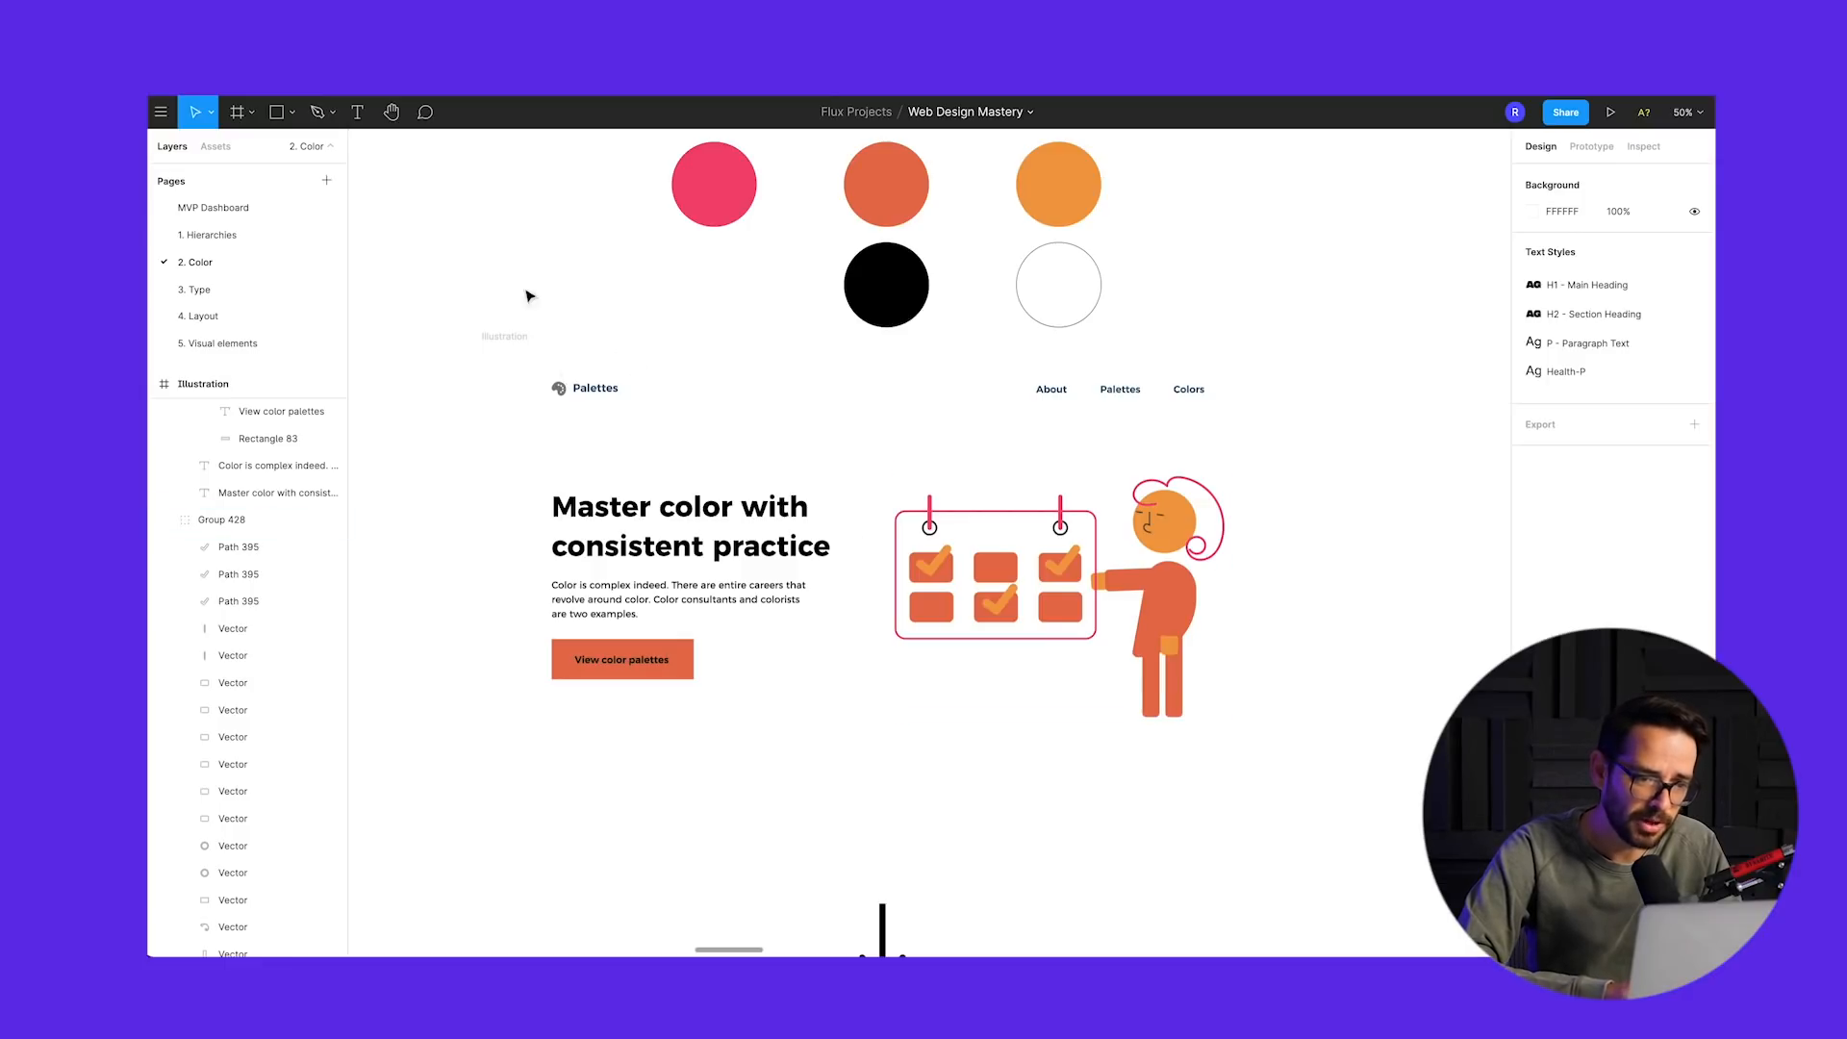
pyautogui.moveTo(780, 490)
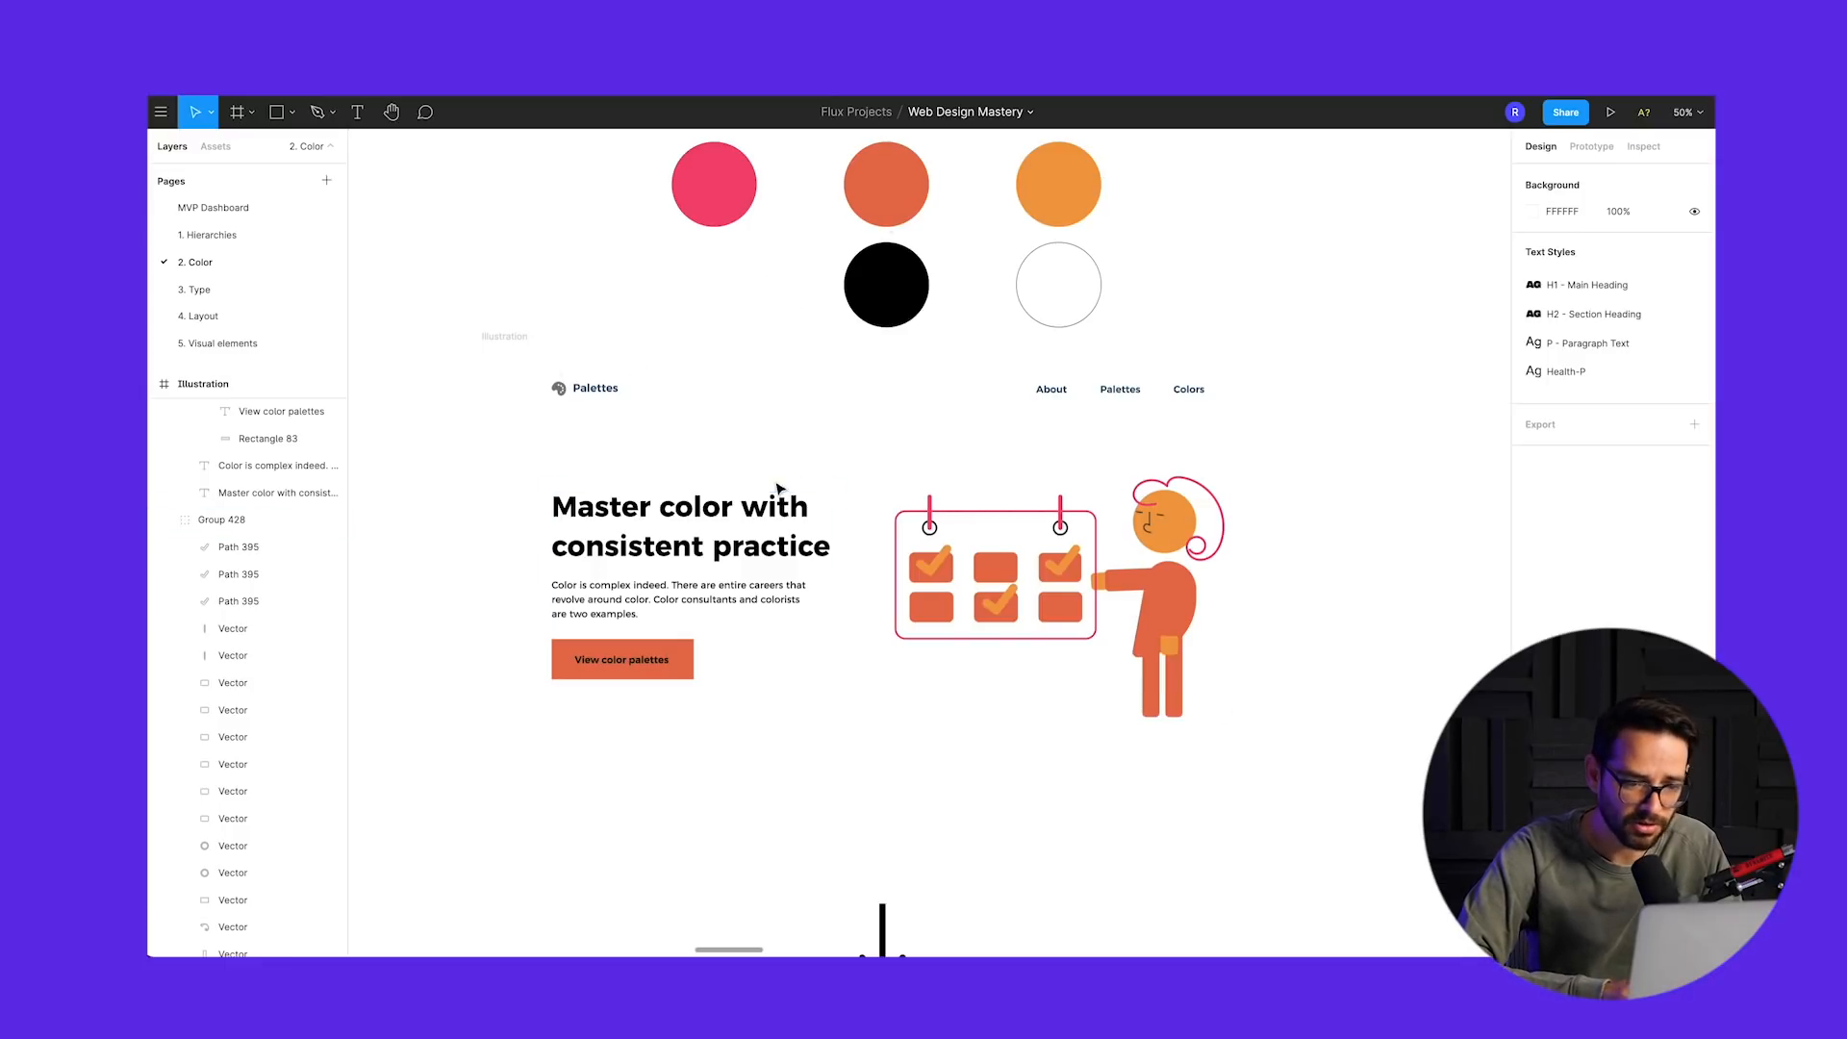
pyautogui.moveTo(583, 451)
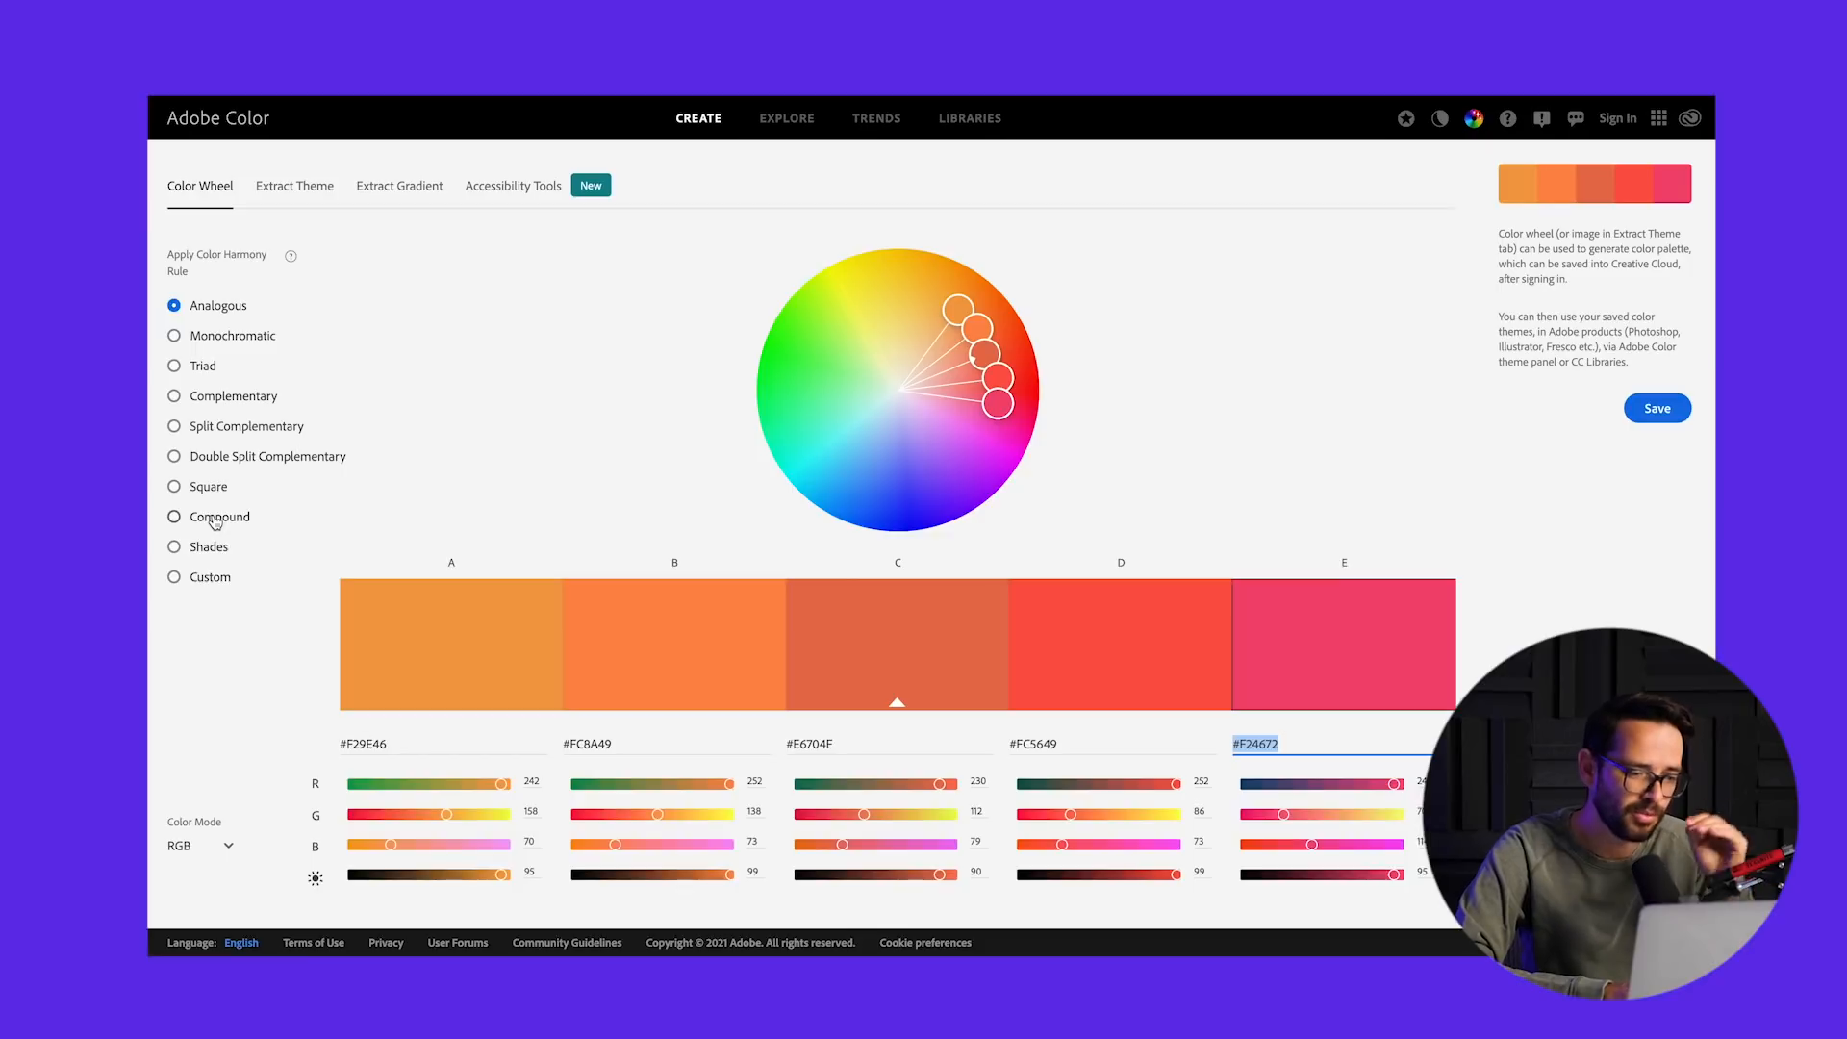
pyautogui.moveTo(283, 342)
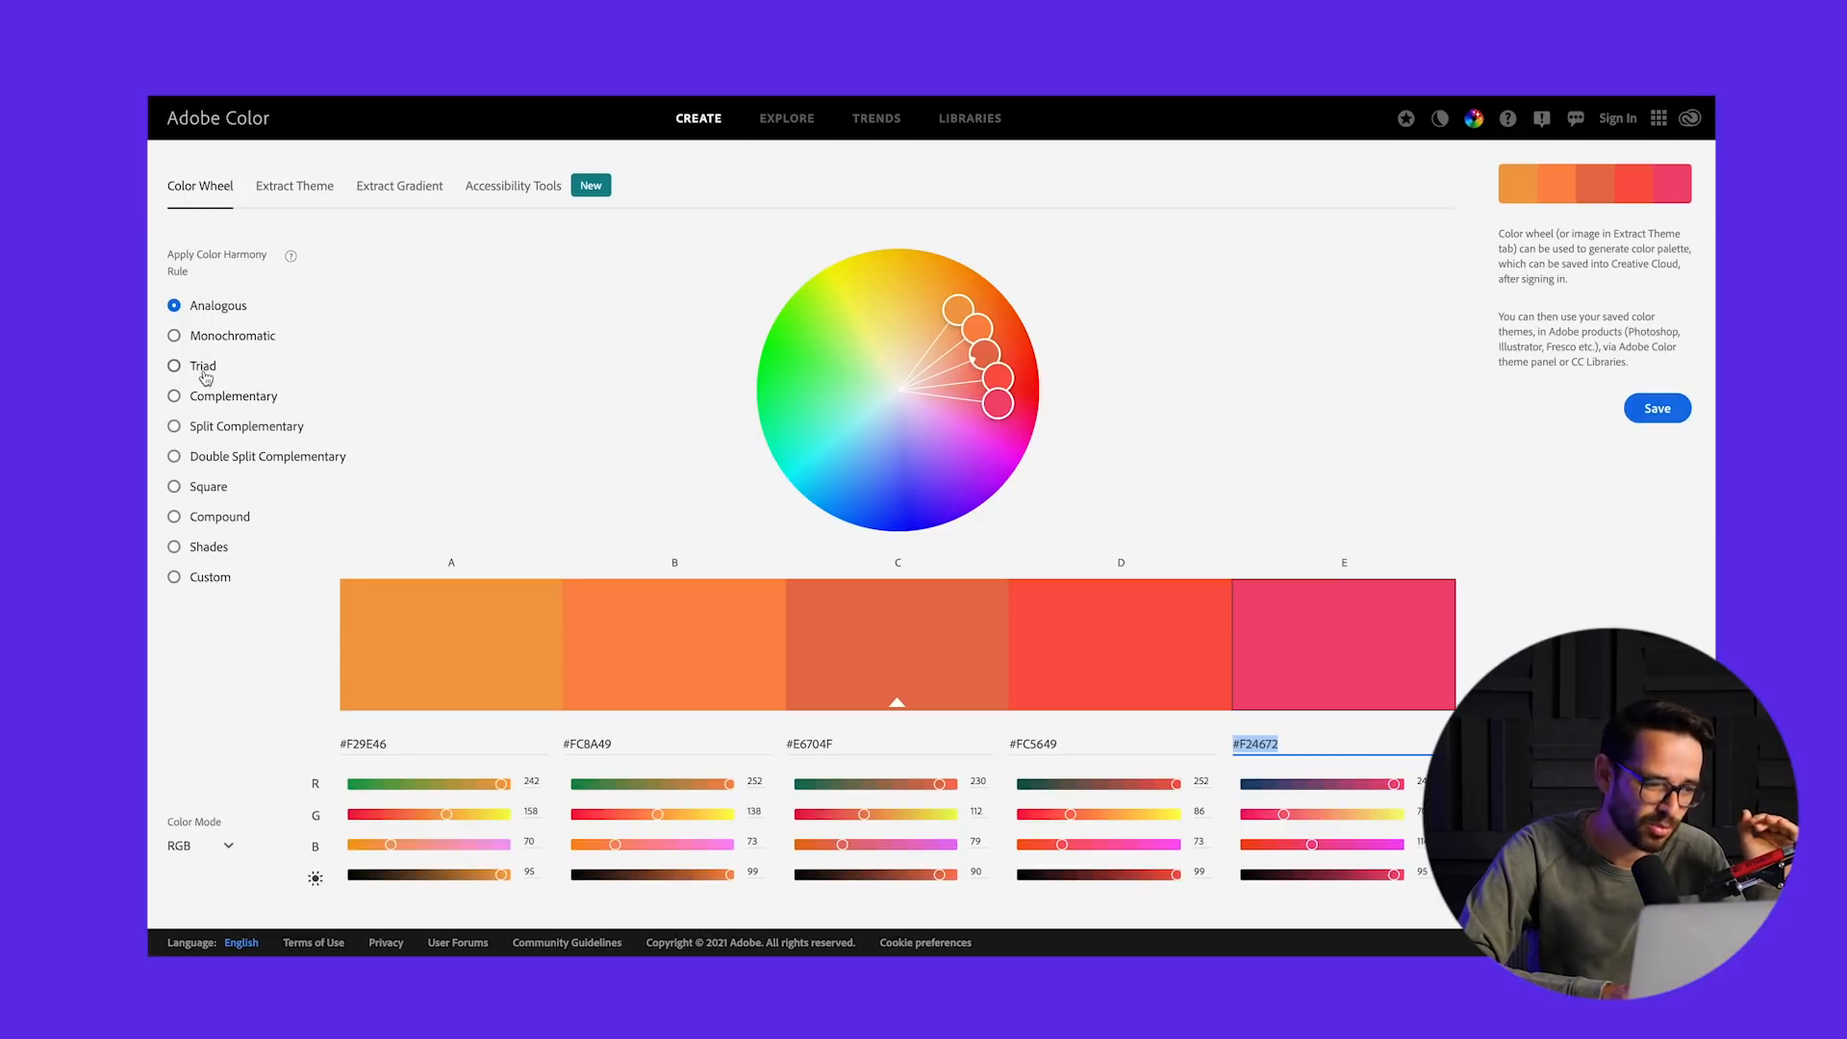
# - Switch the Adobe Color harmony rule to Triad for cyan, yellow and magenta
pyautogui.click(174, 365)
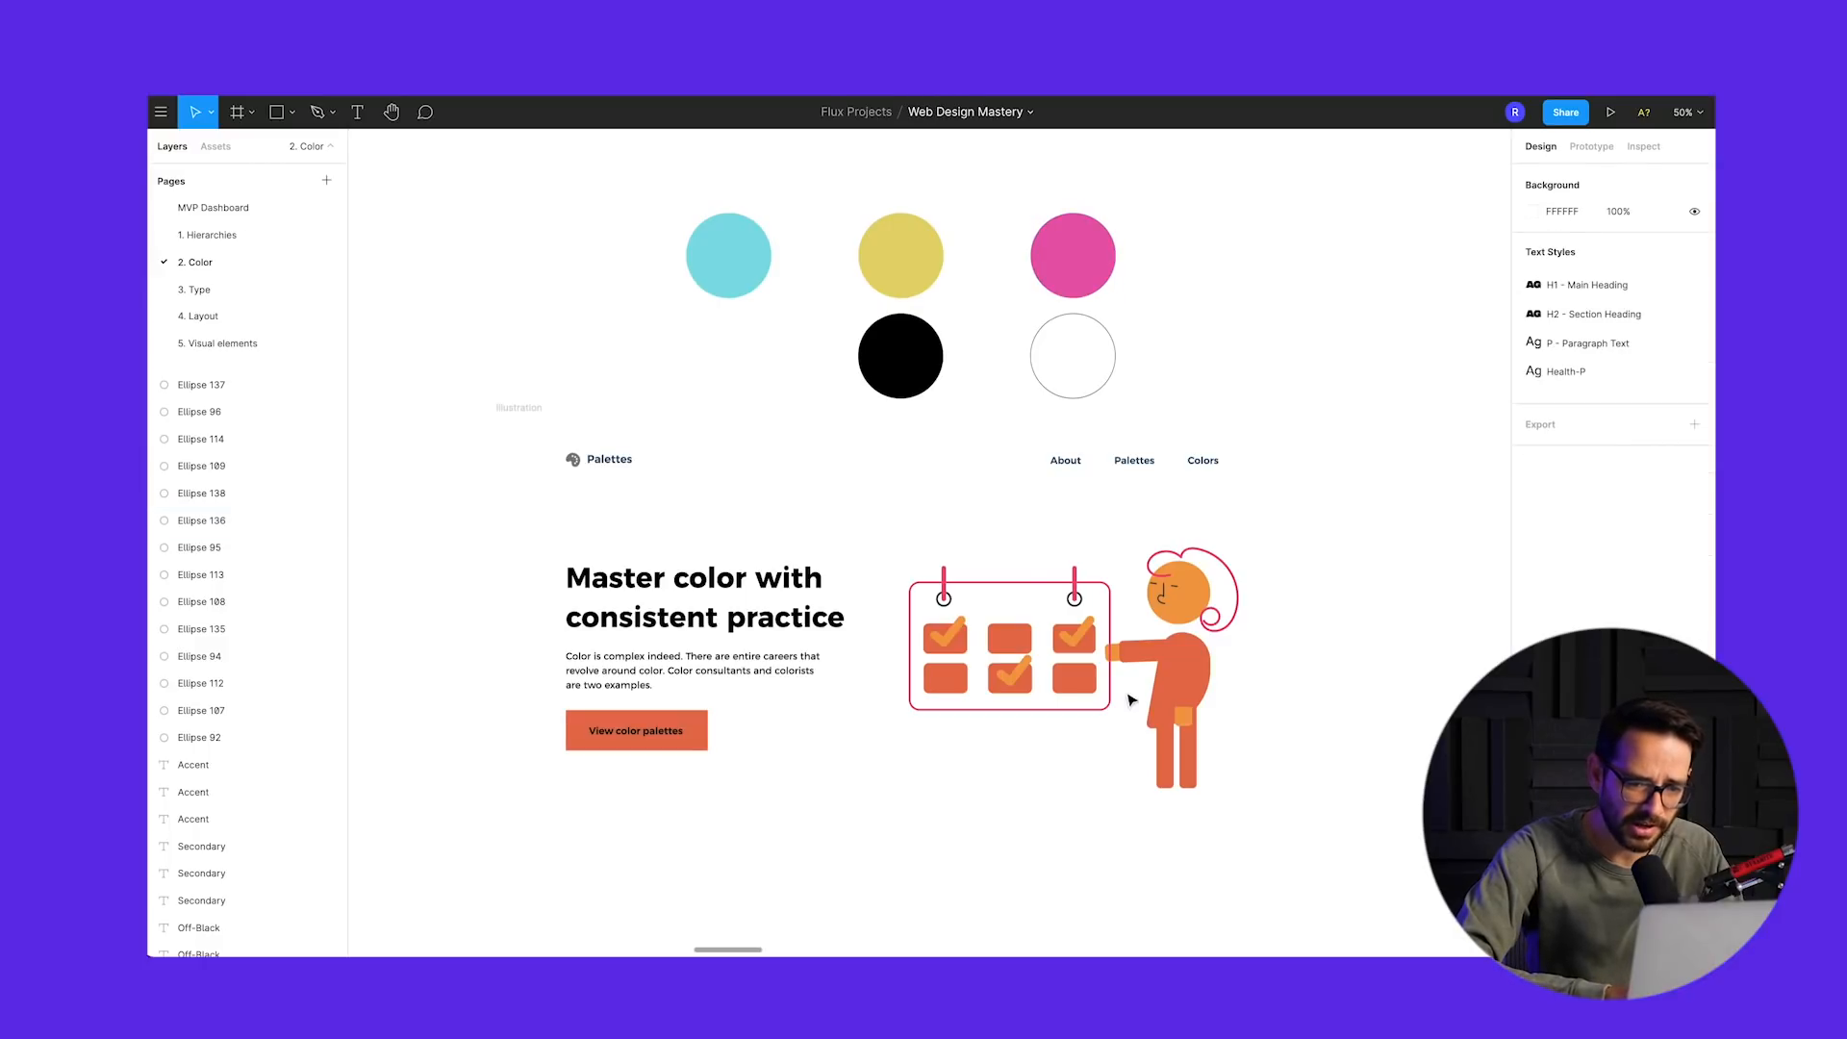
# - Fill the figure's body with magenta and the three check marks with yellow
pyautogui.click(1190, 671)
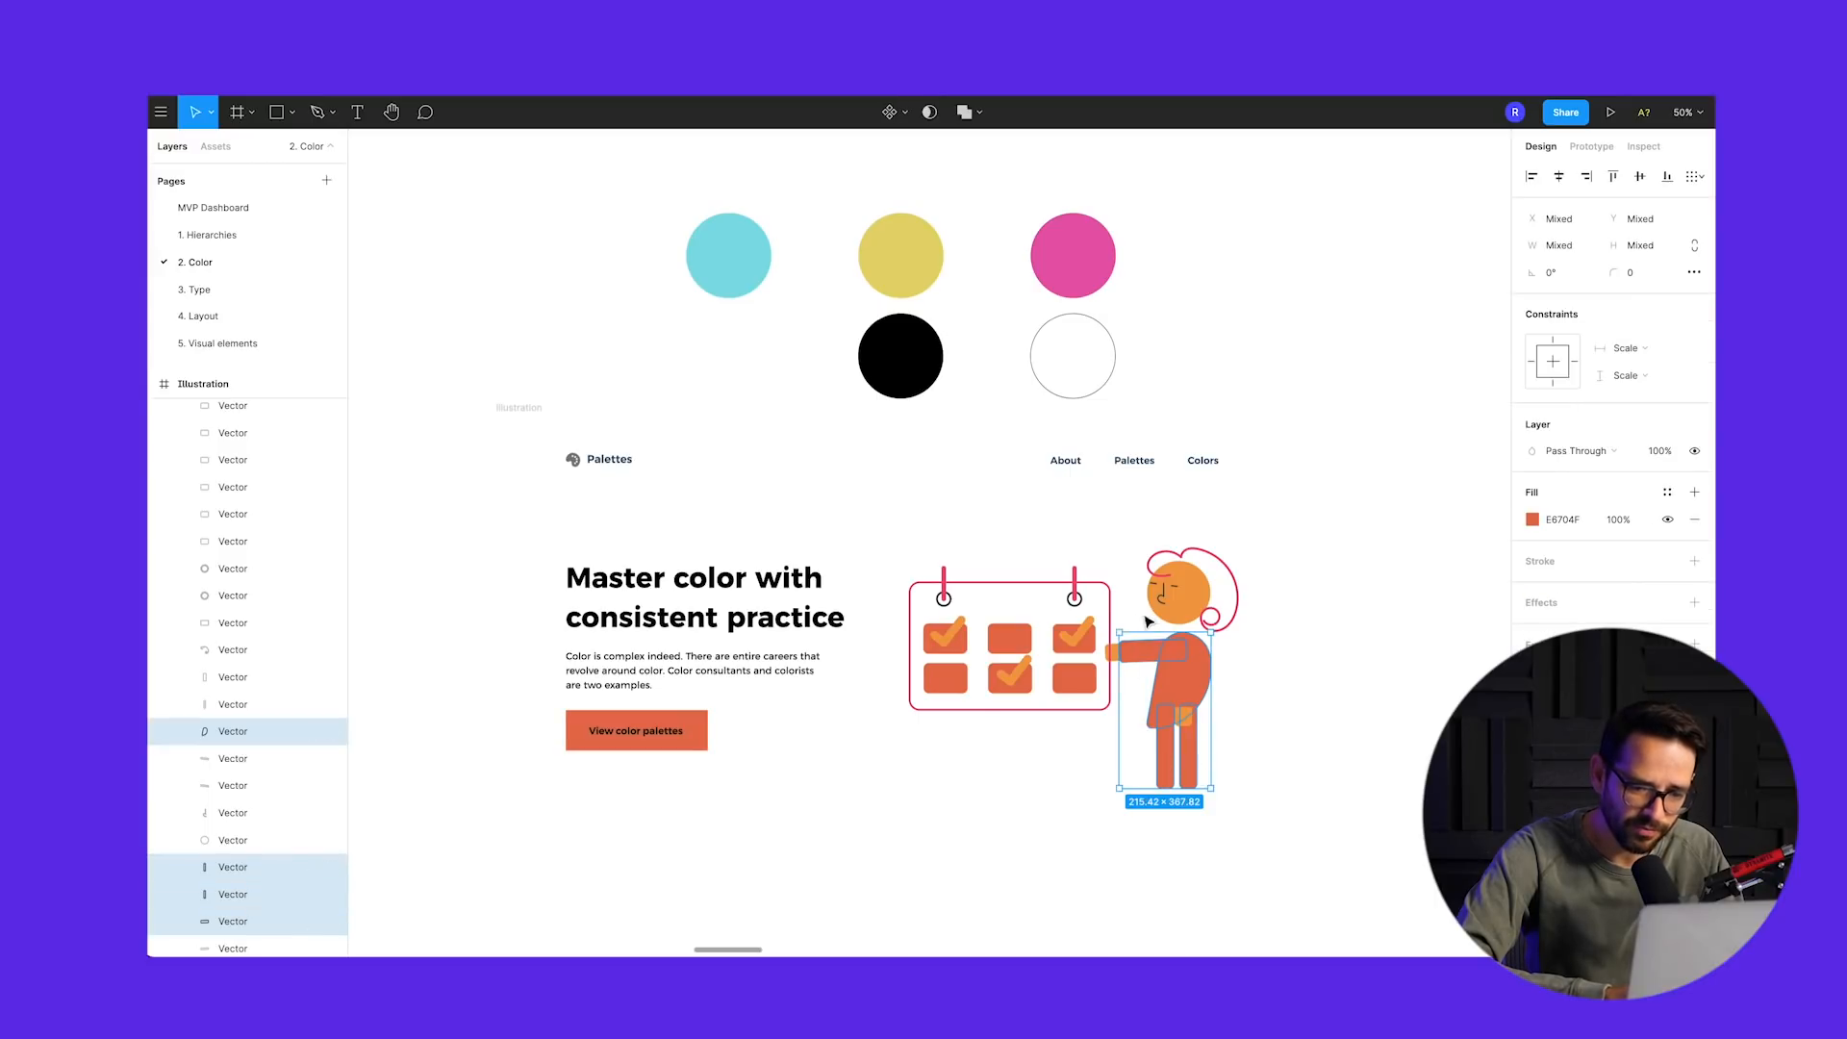
pyautogui.click(1071, 254)
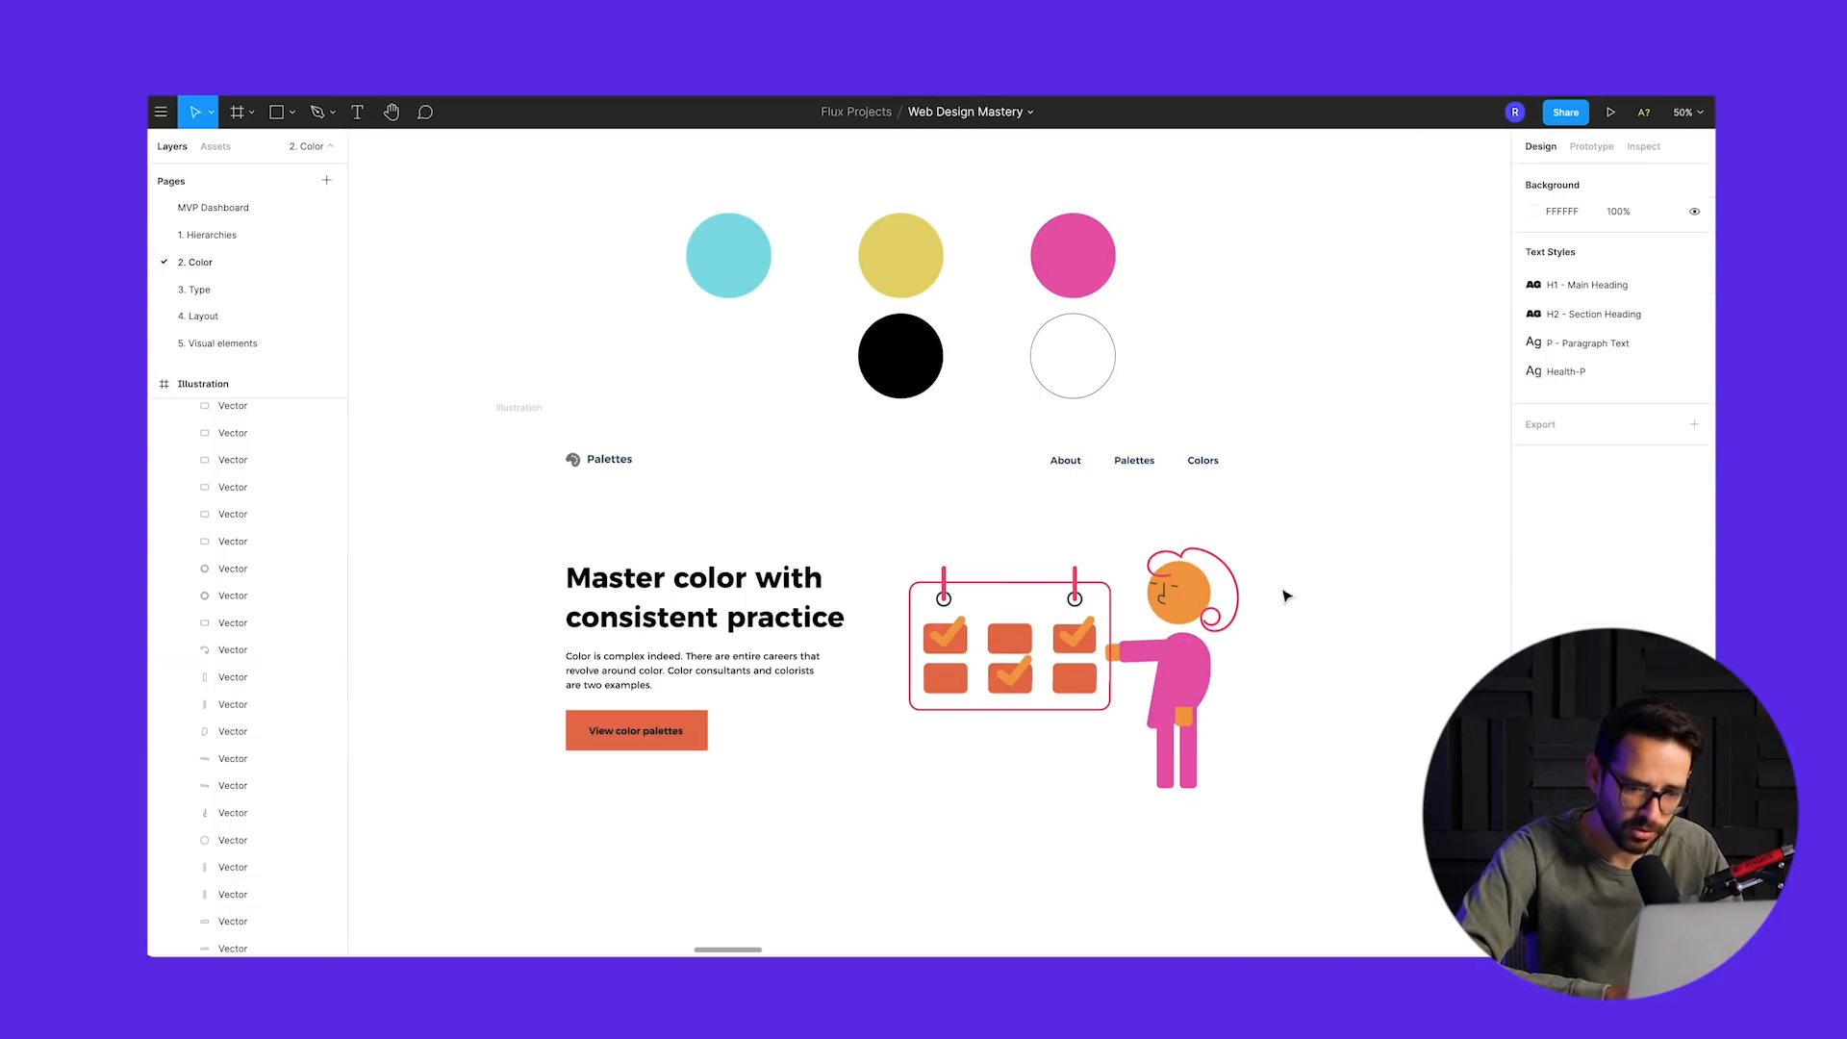
pyautogui.click(901, 254)
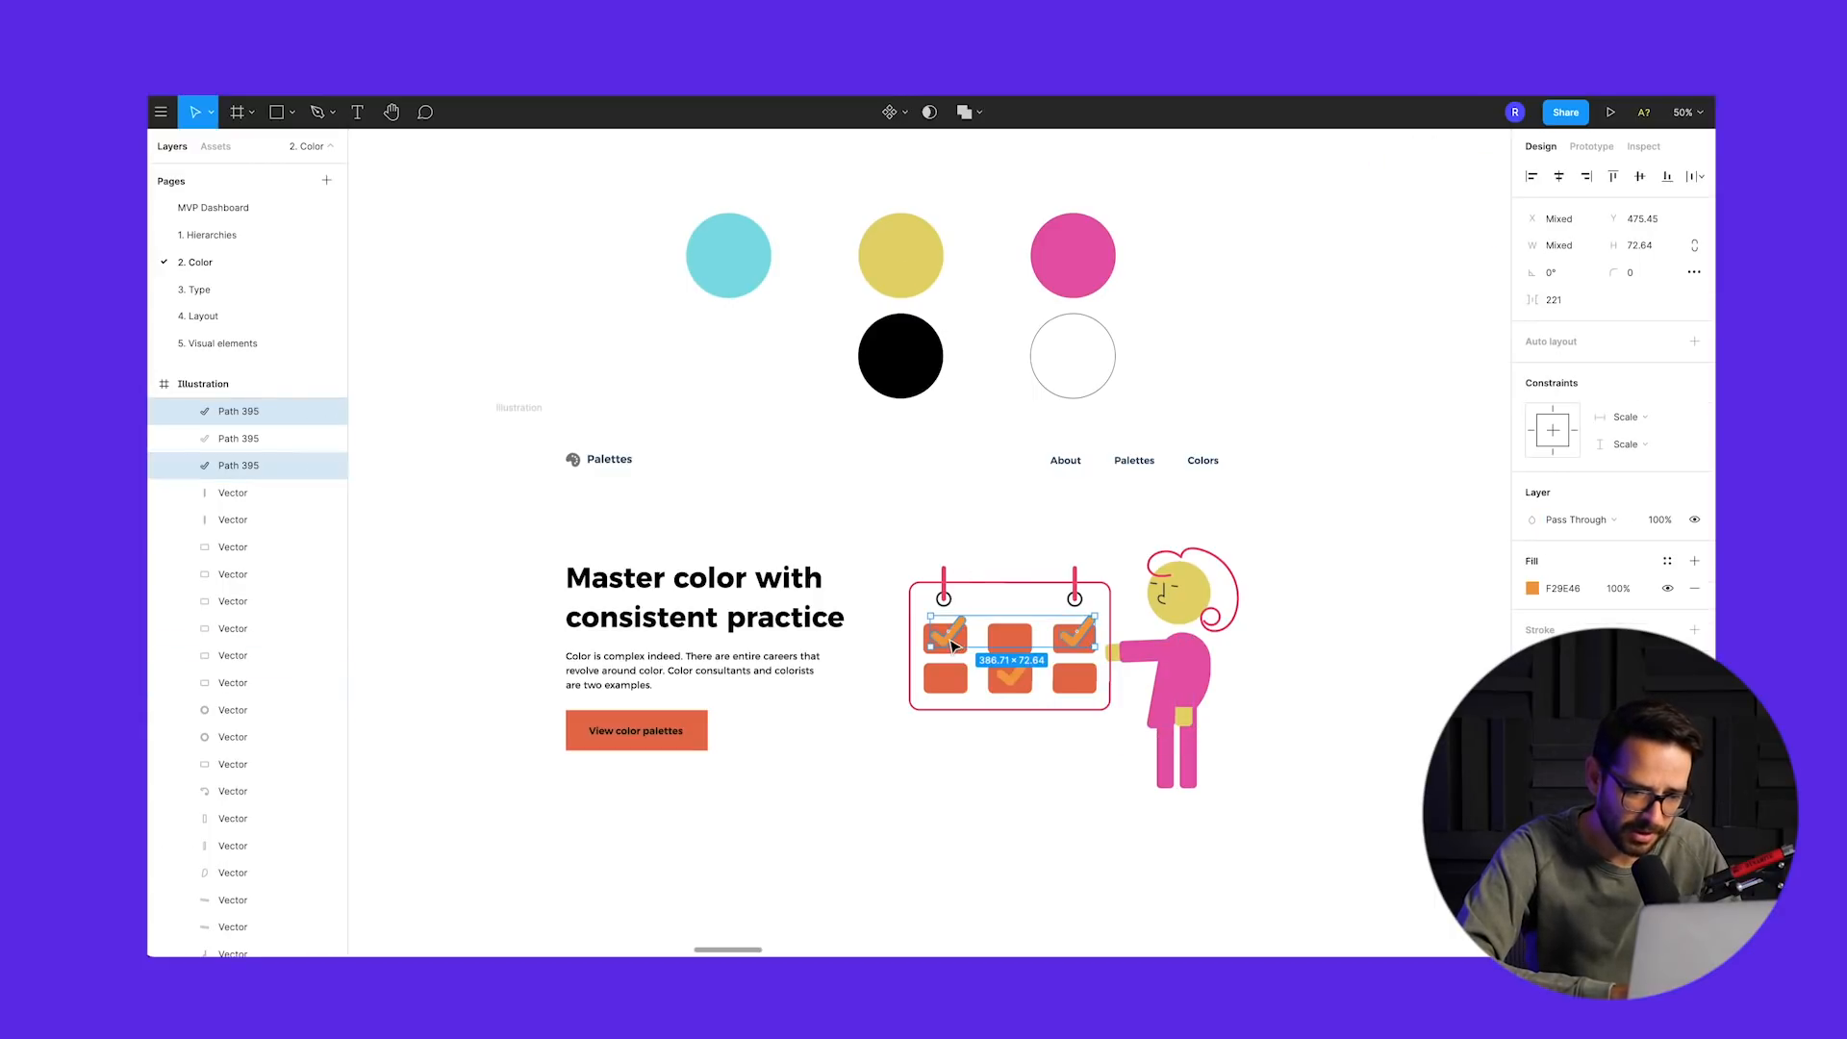
pyautogui.click(899, 253)
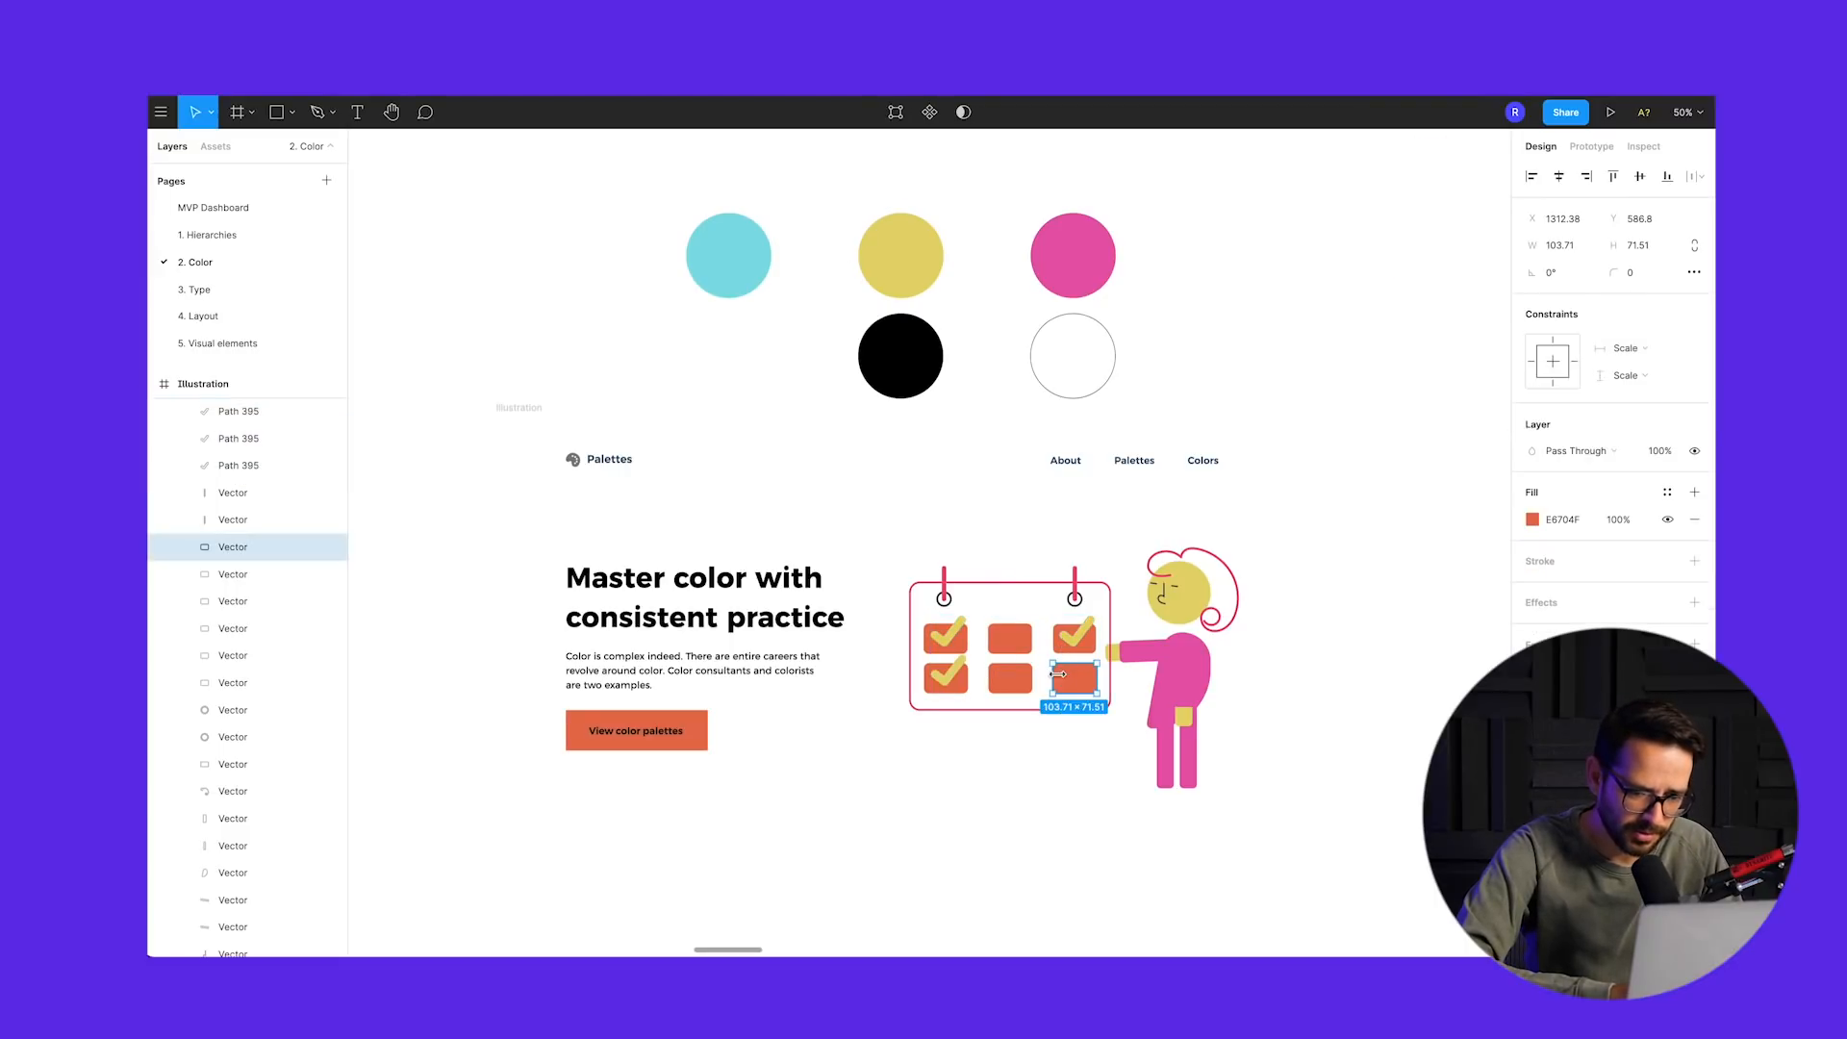
# - Color all calendar boxes cyan by sampling the cyan swatch
pyautogui.click(1009, 639)
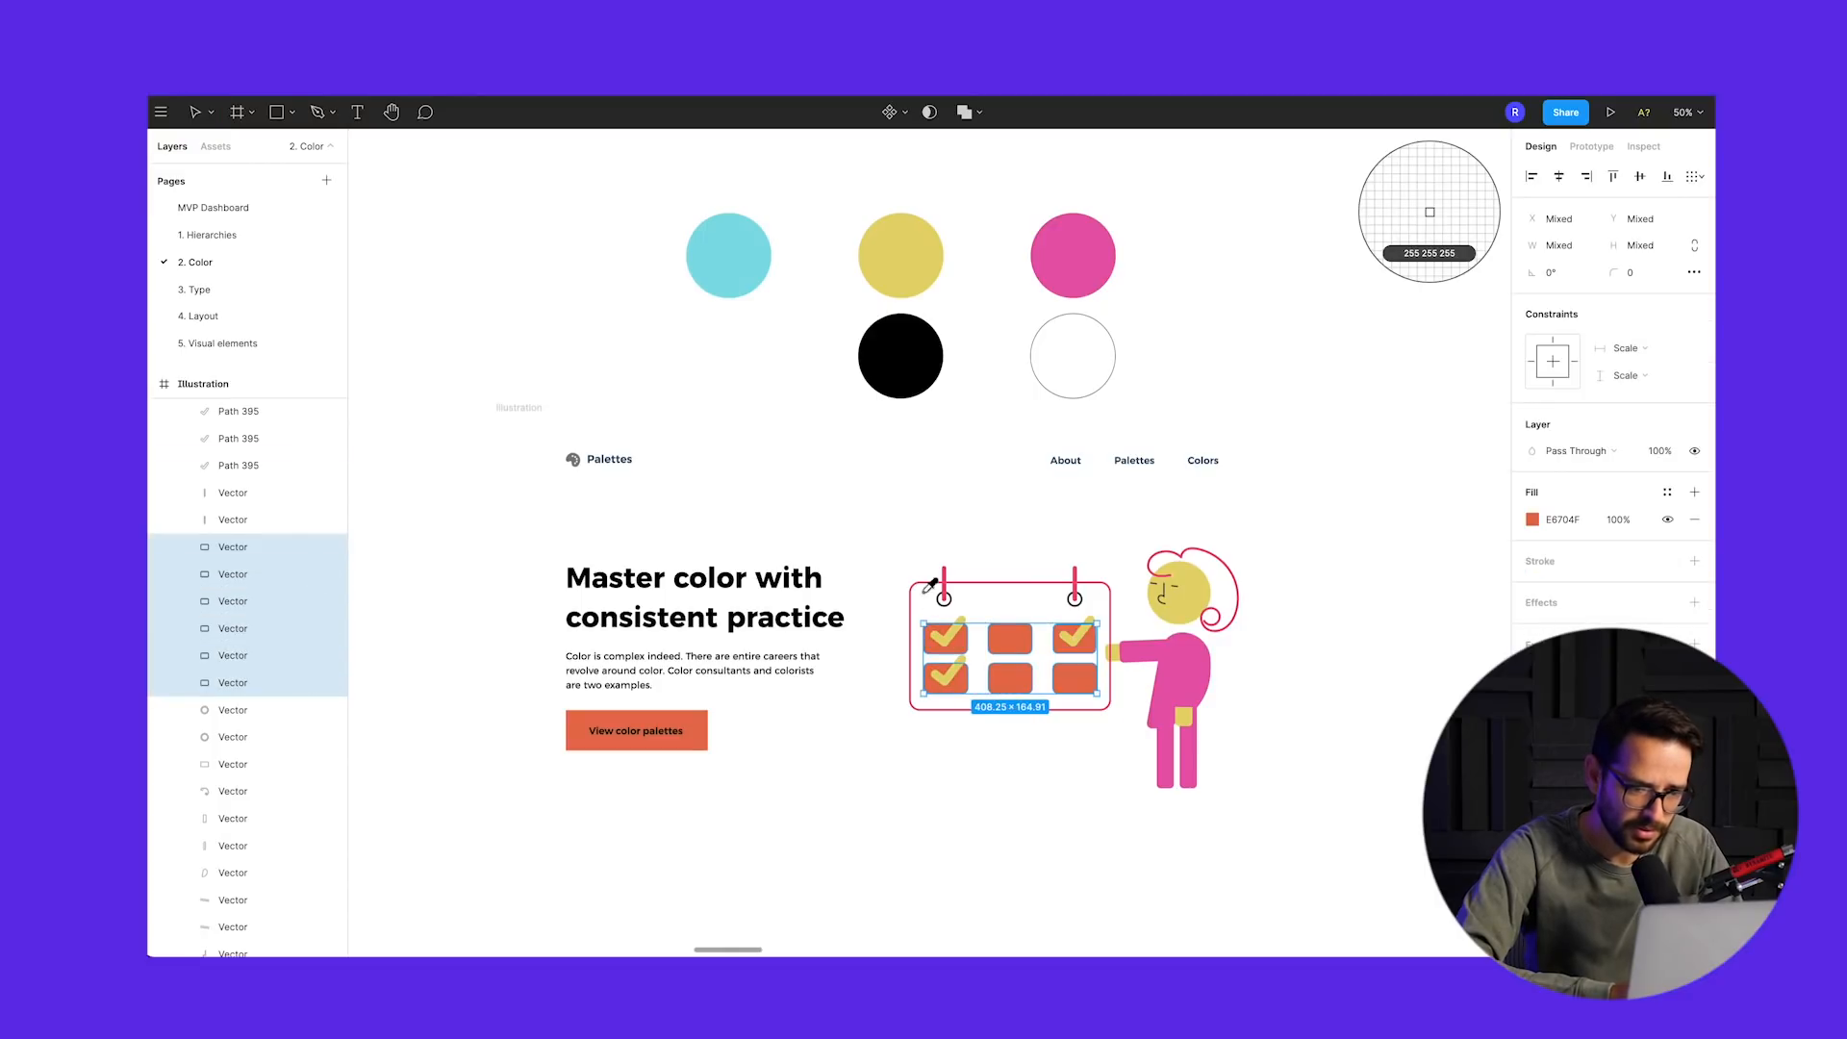
pyautogui.click(729, 253)
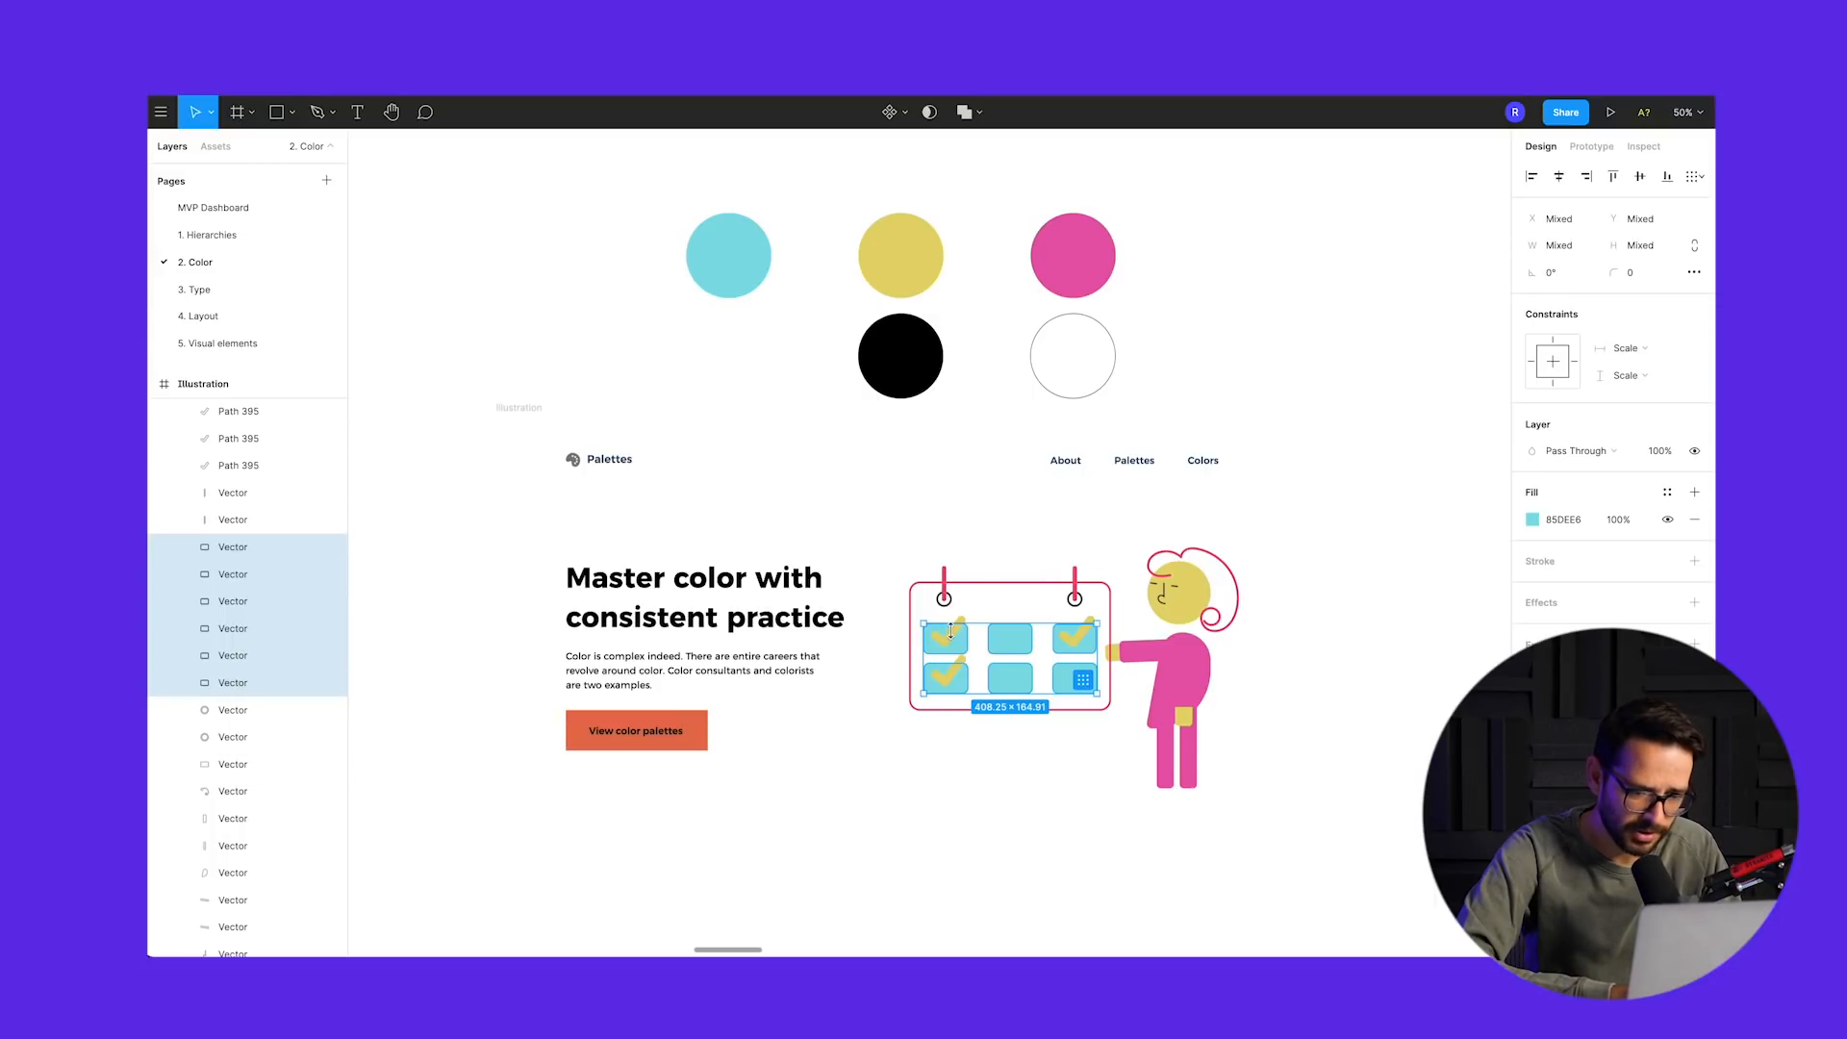
pyautogui.click(896, 757)
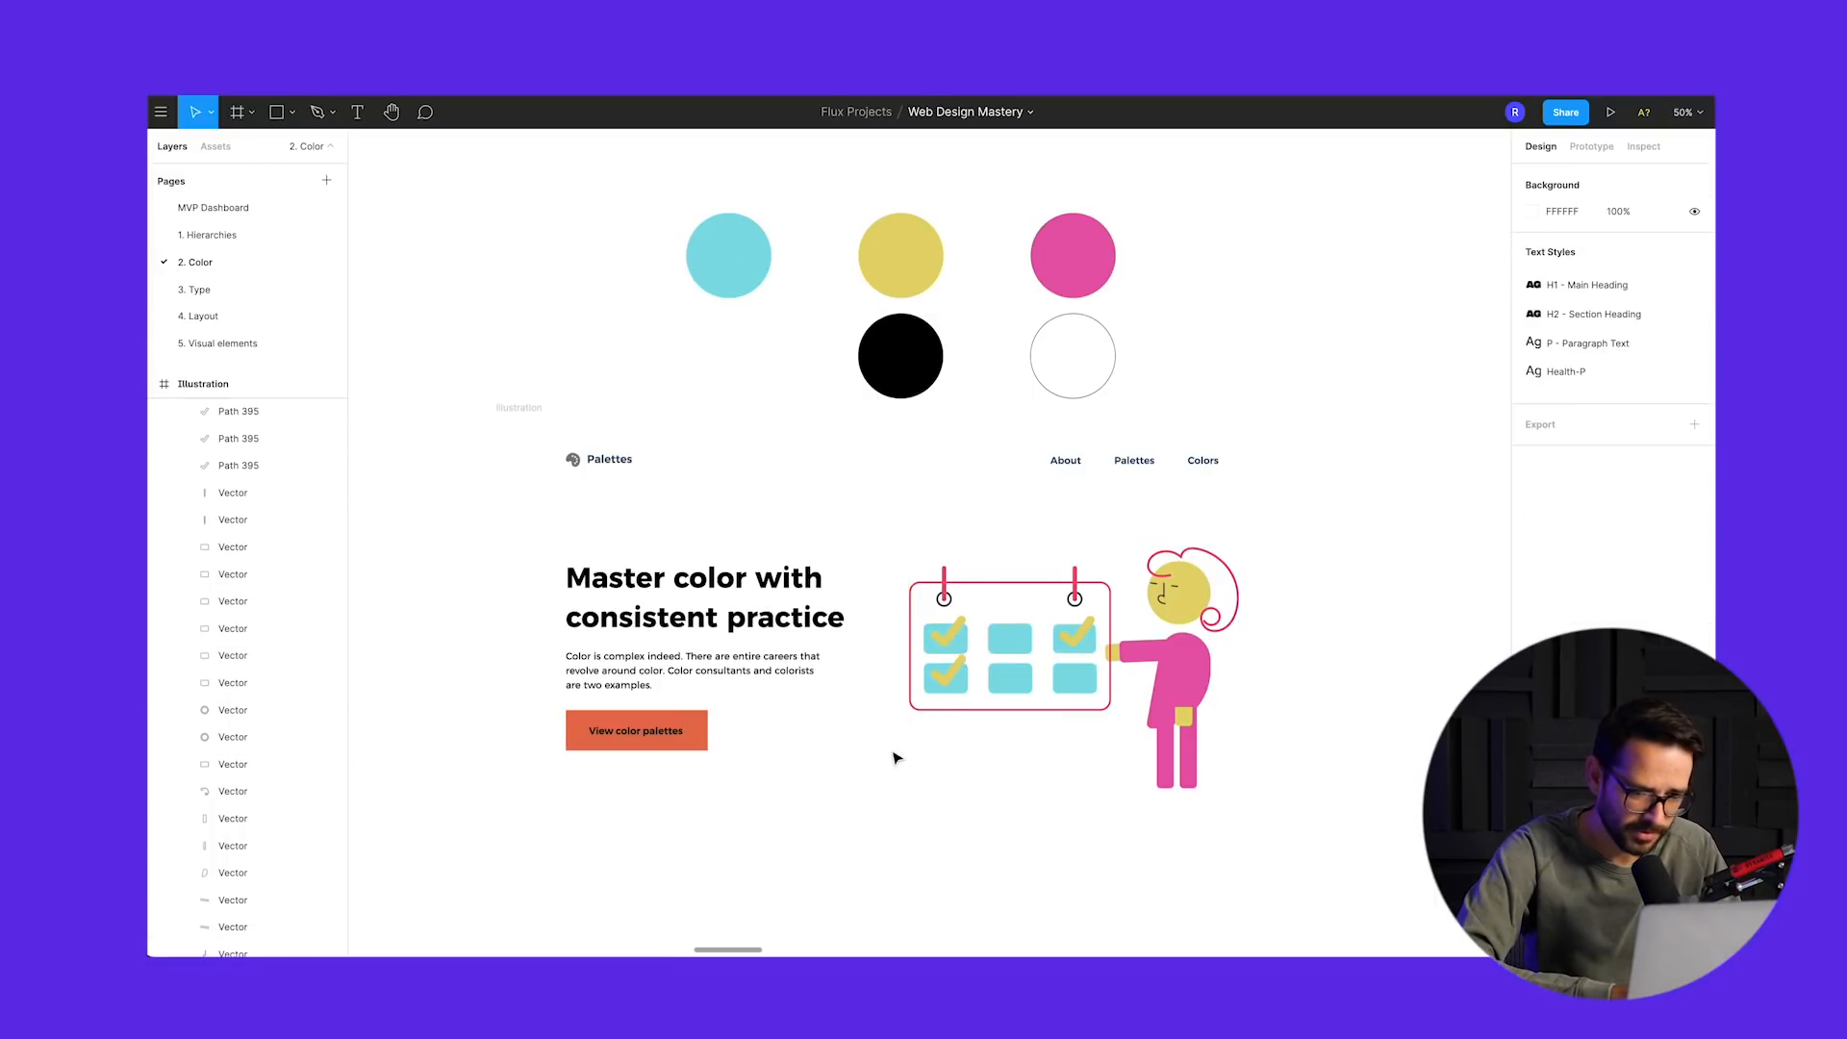
# - Make the View color palettes button (Rectangle 83) yellow and the calendar frame cyan
pyautogui.click(636, 730)
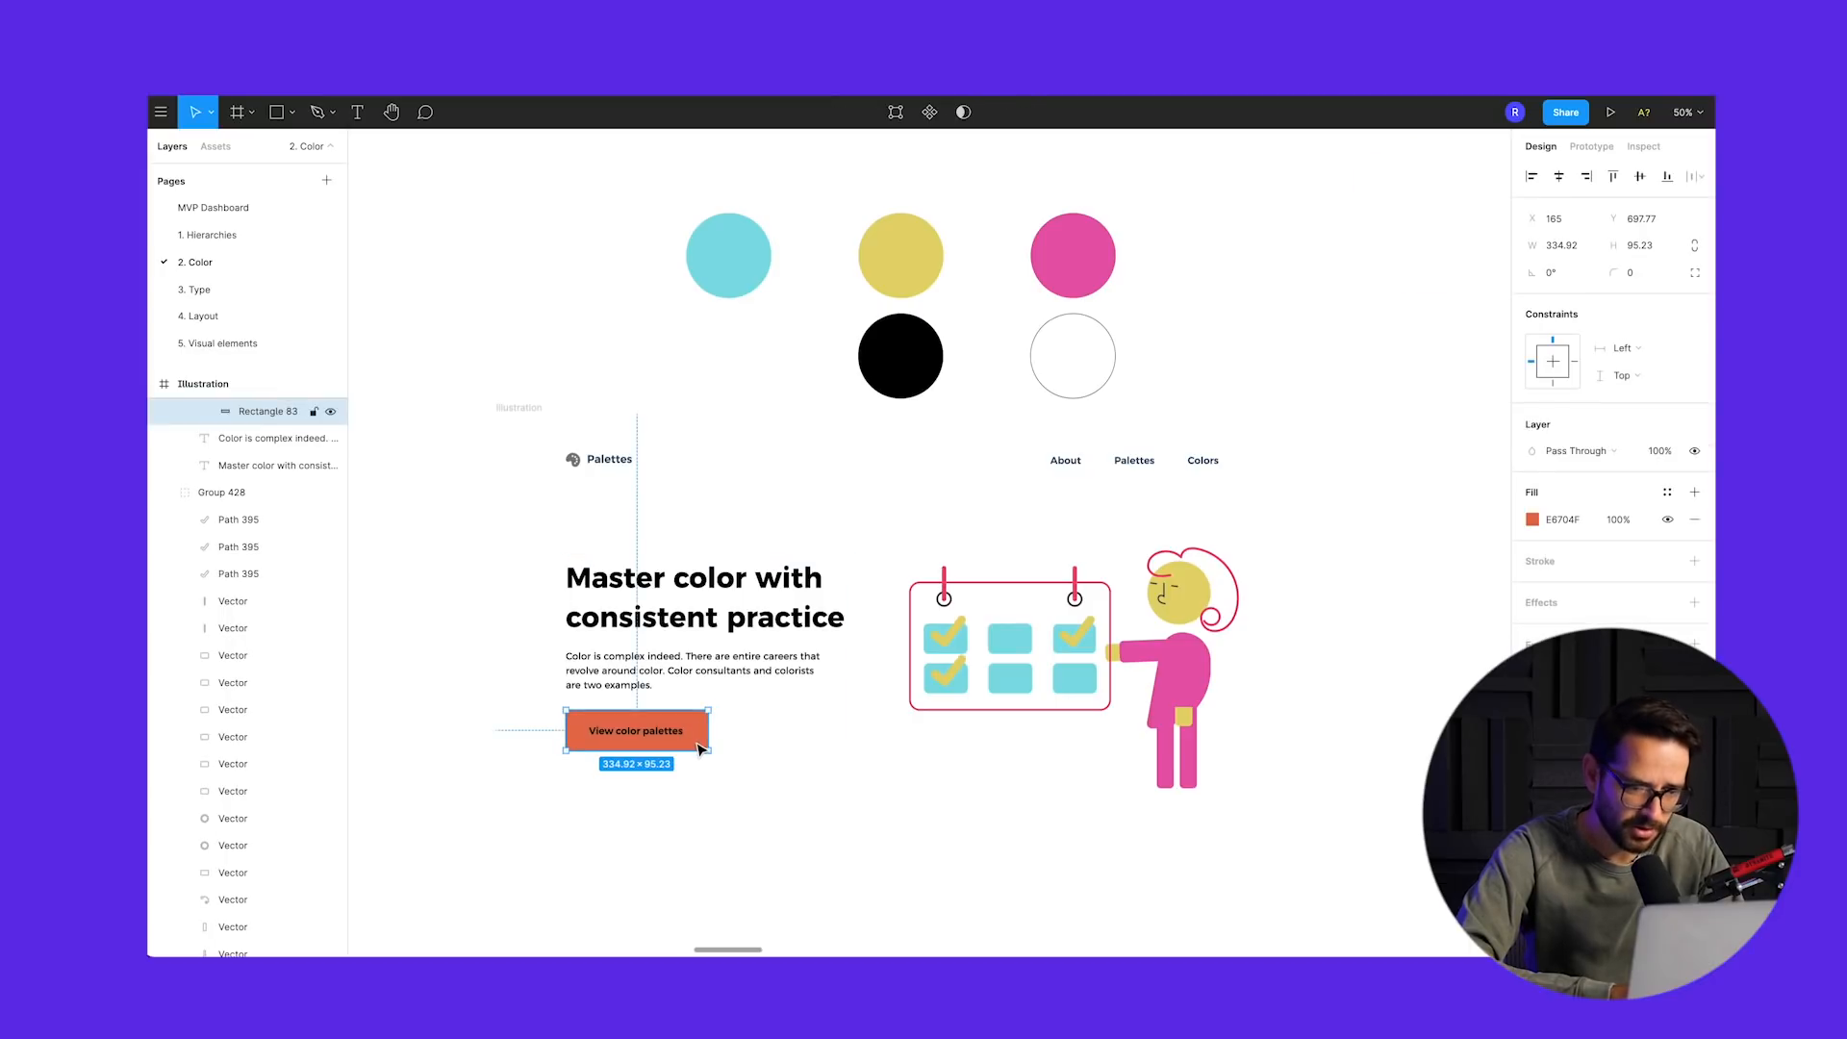
pyautogui.click(1538, 520)
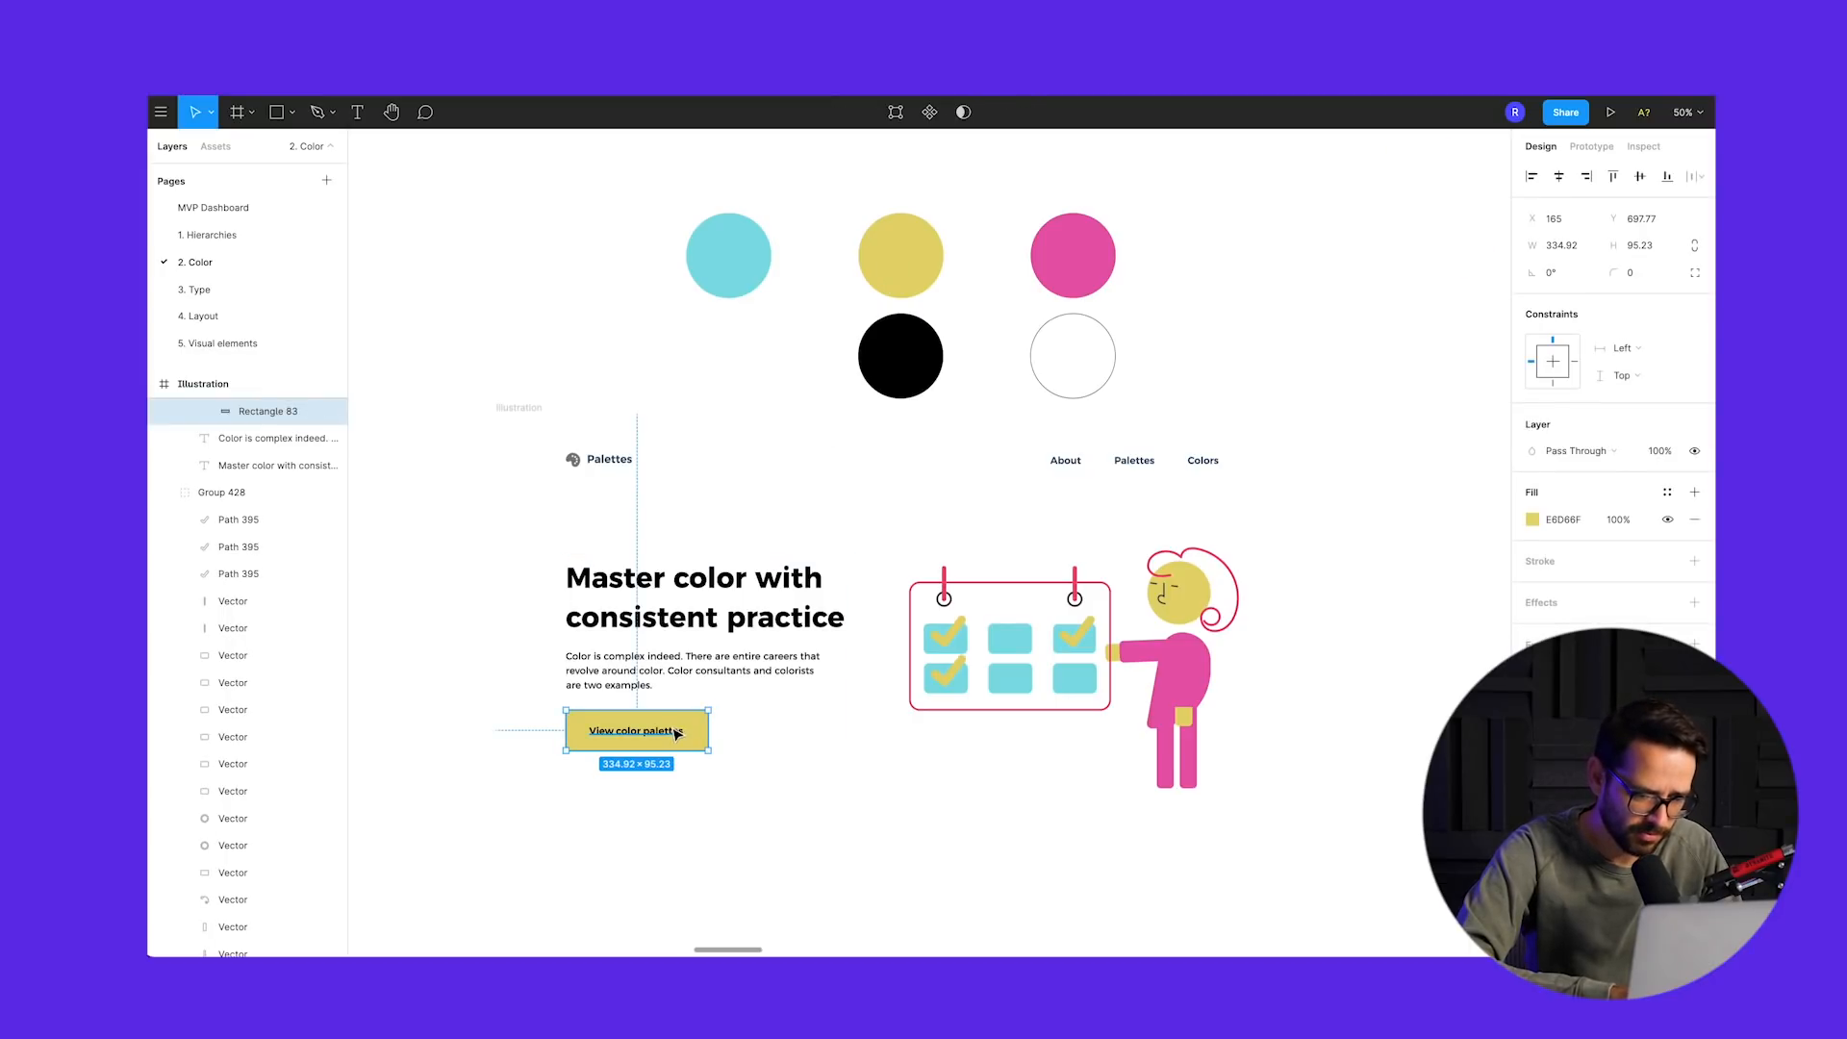
pyautogui.click(635, 730)
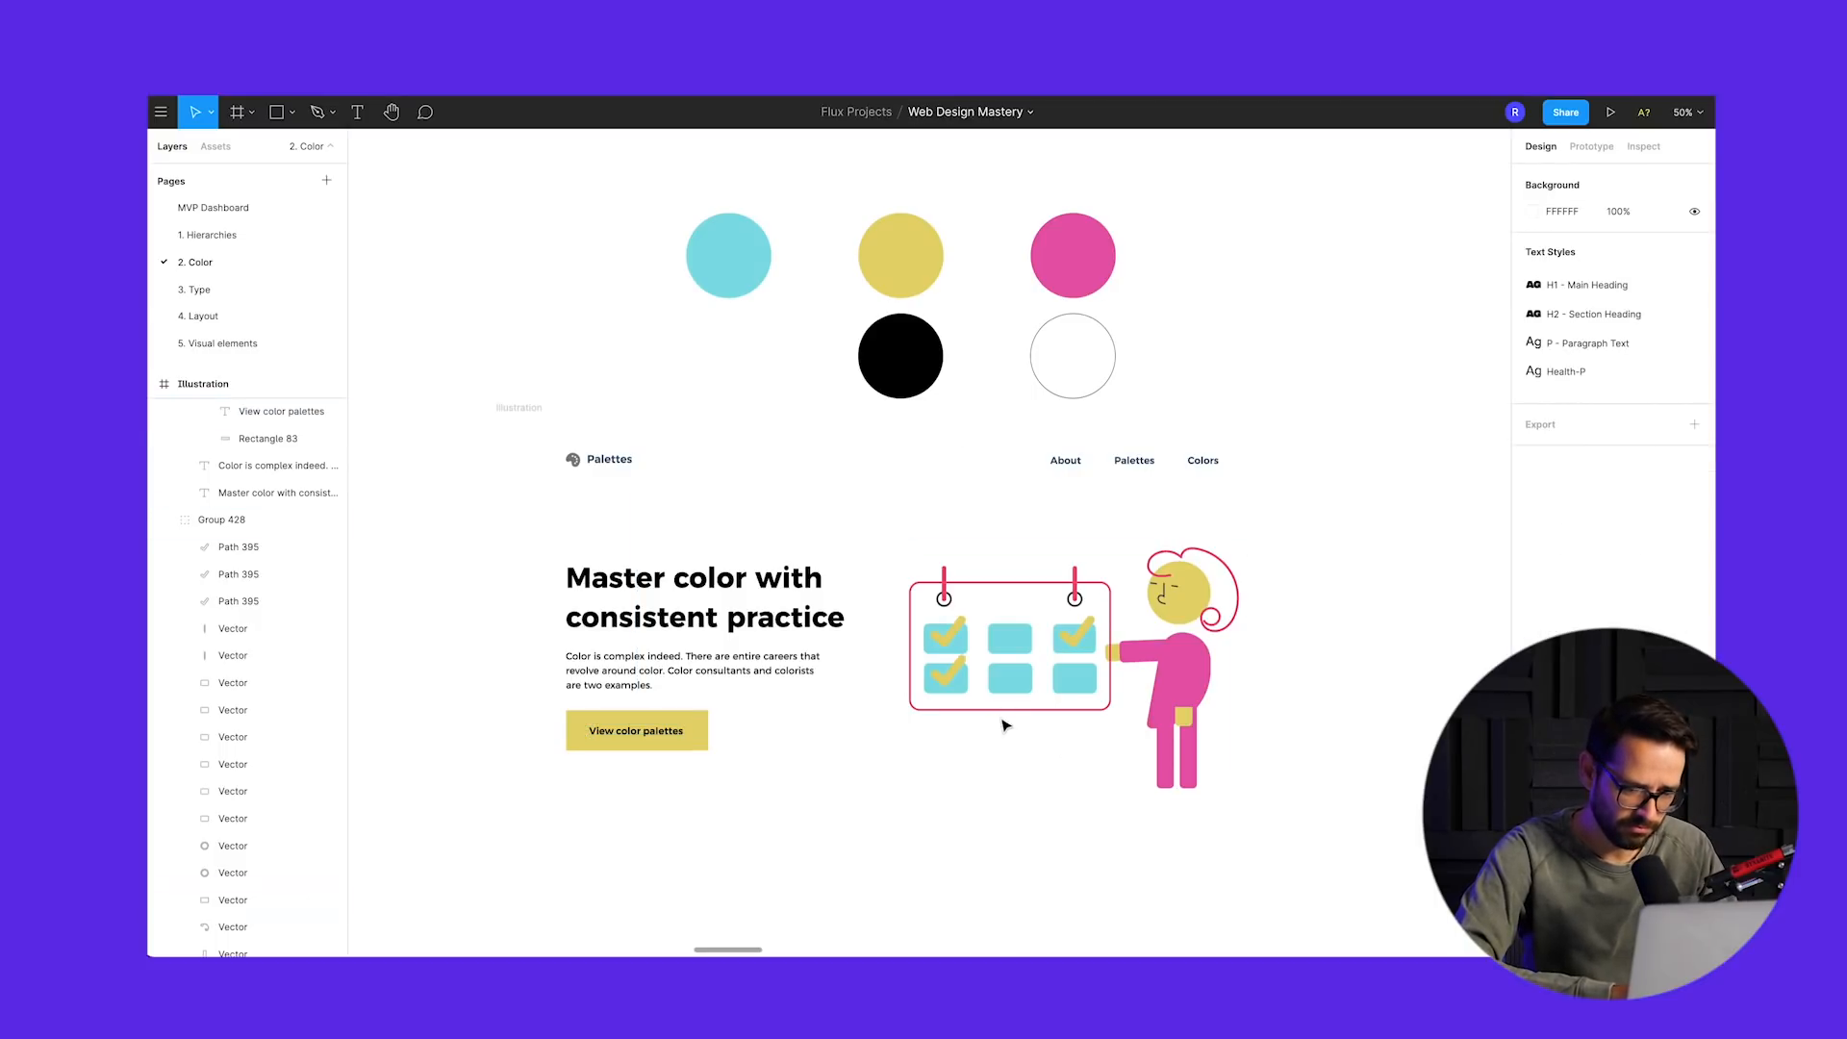
pyautogui.click(1007, 644)
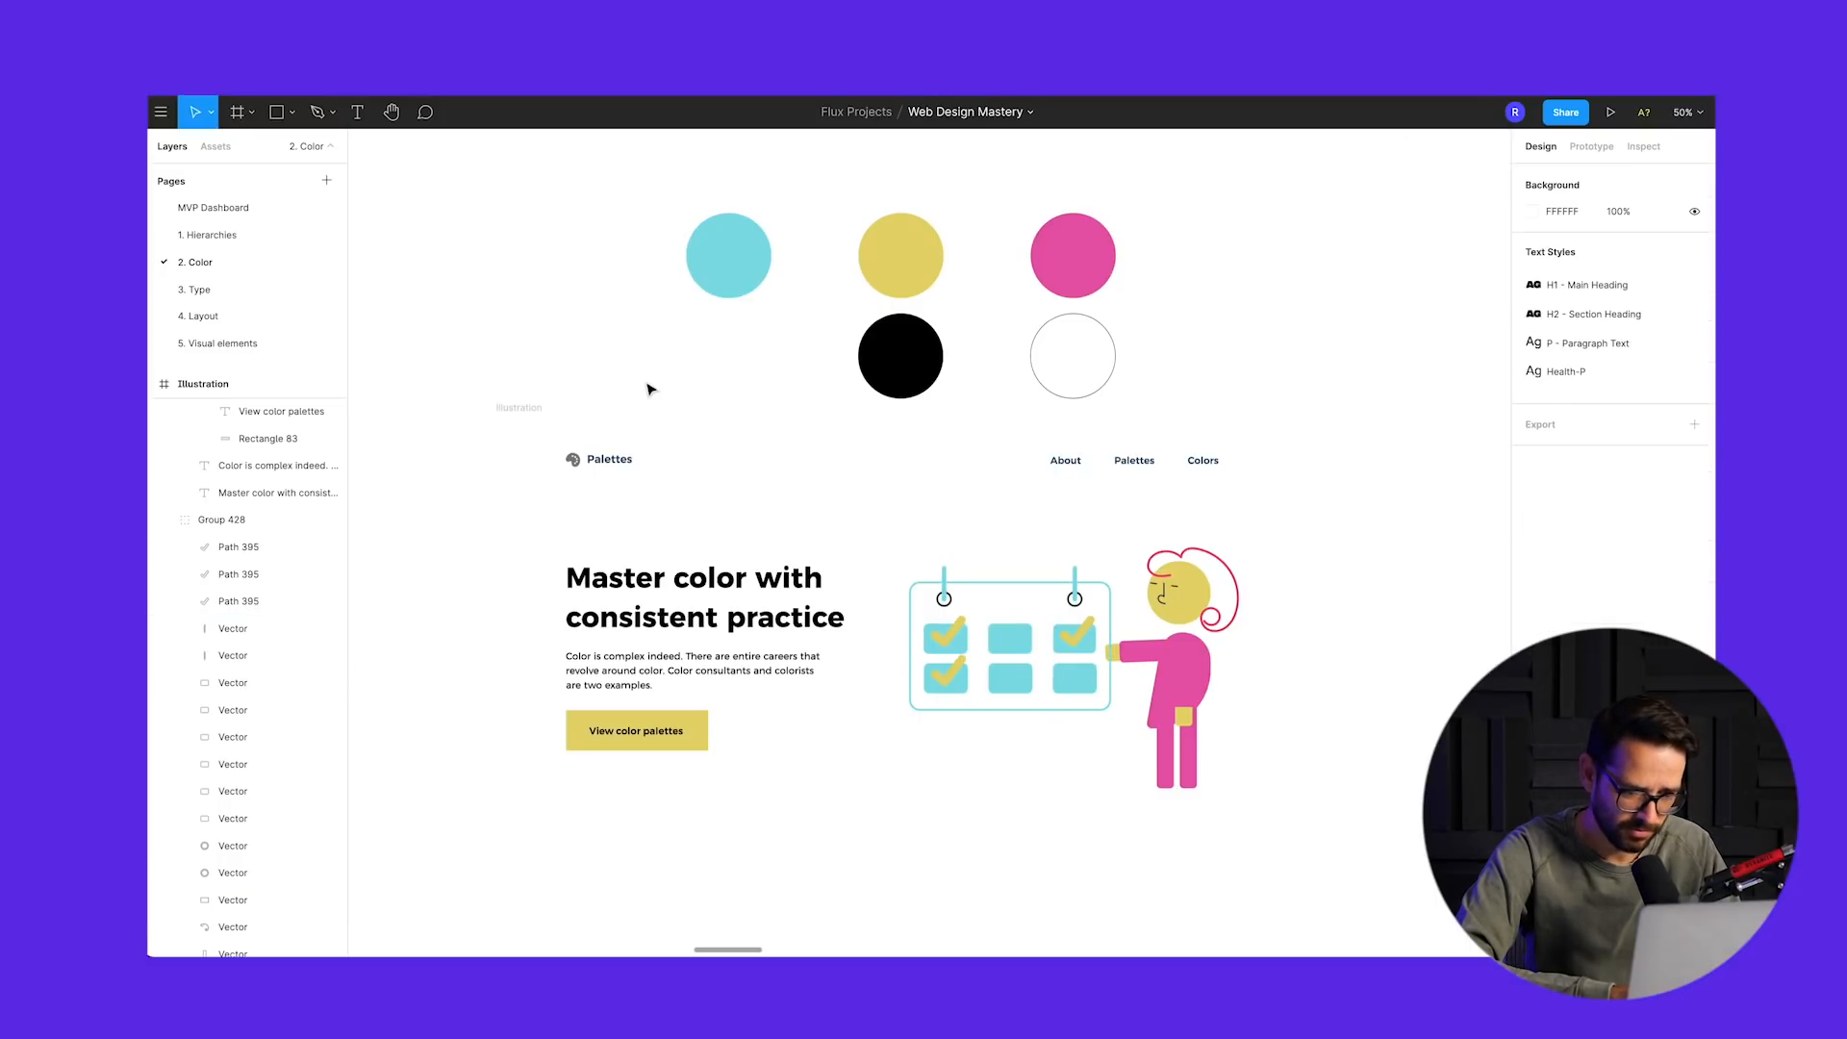
pyautogui.moveTo(1255, 565)
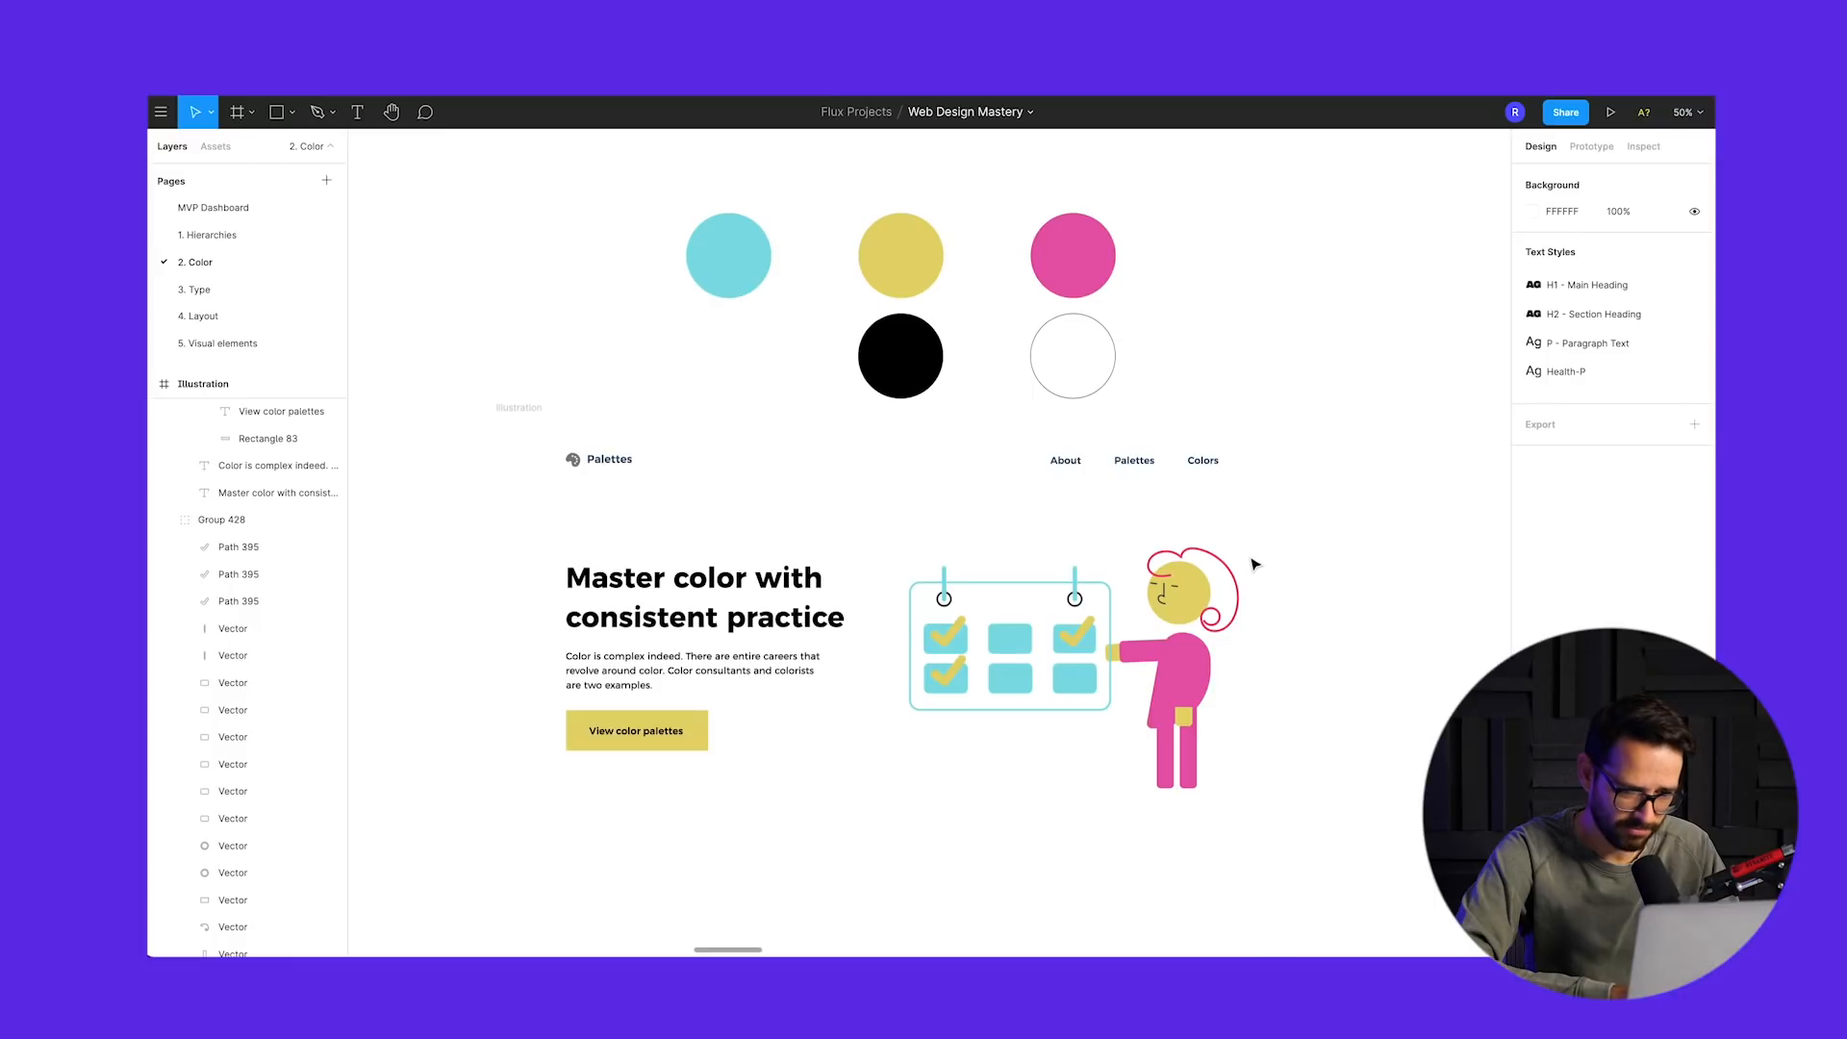